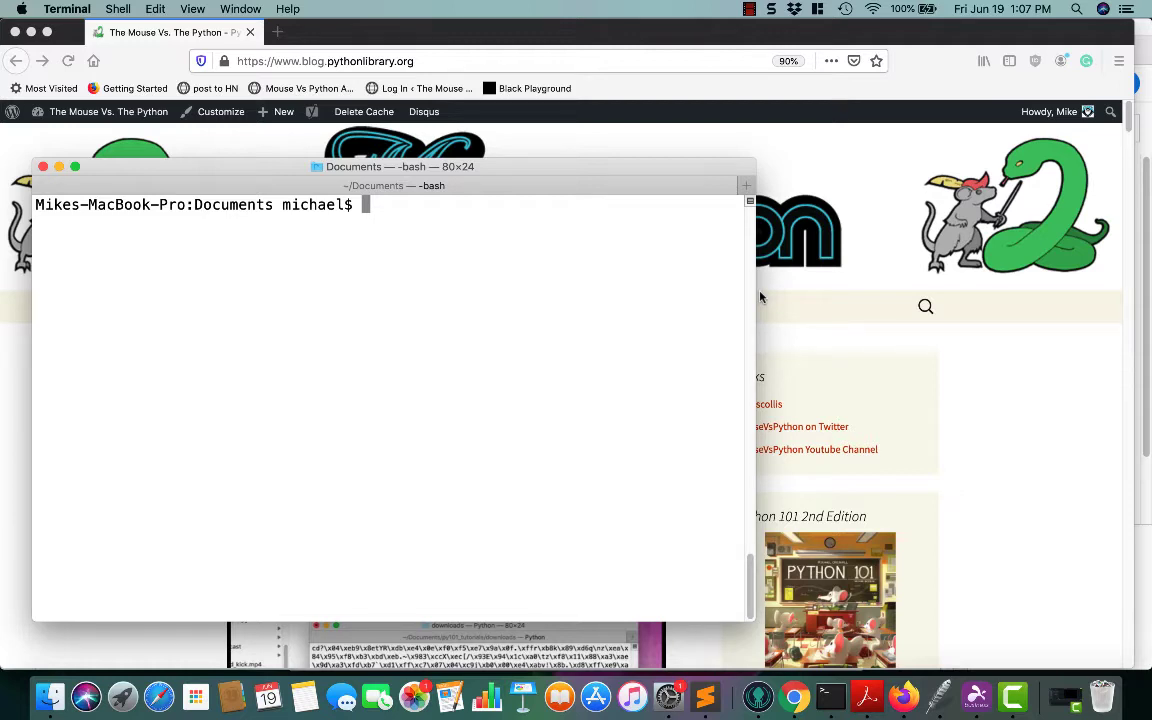
pyautogui.moveTo(508, 488)
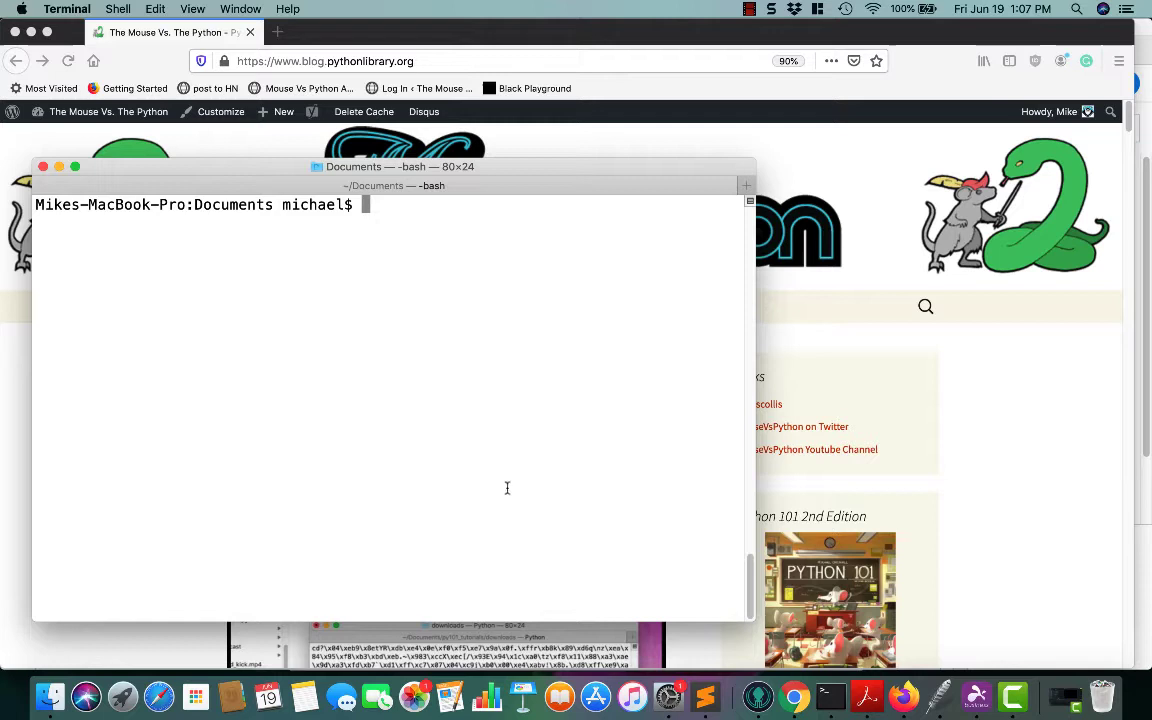
pyautogui.moveTo(452, 404)
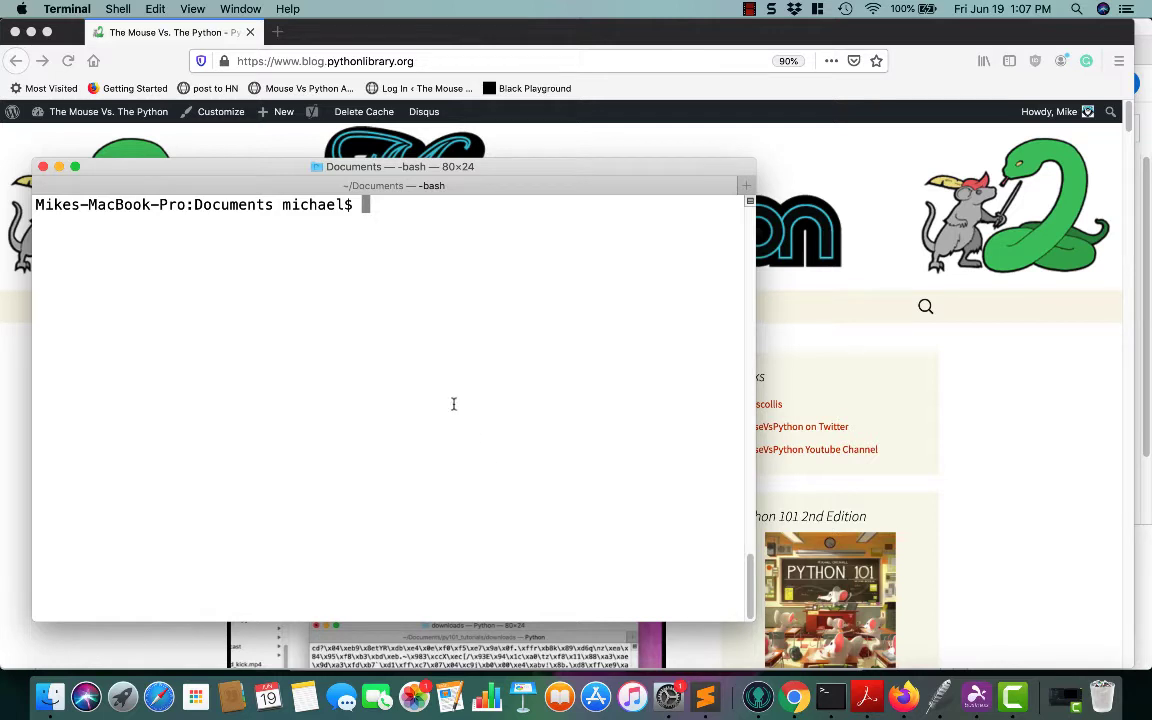
# Run 'python3.8 -m venv jupy' to create the jupy virtual environment in Documents
pyautogui.write('python3.8')
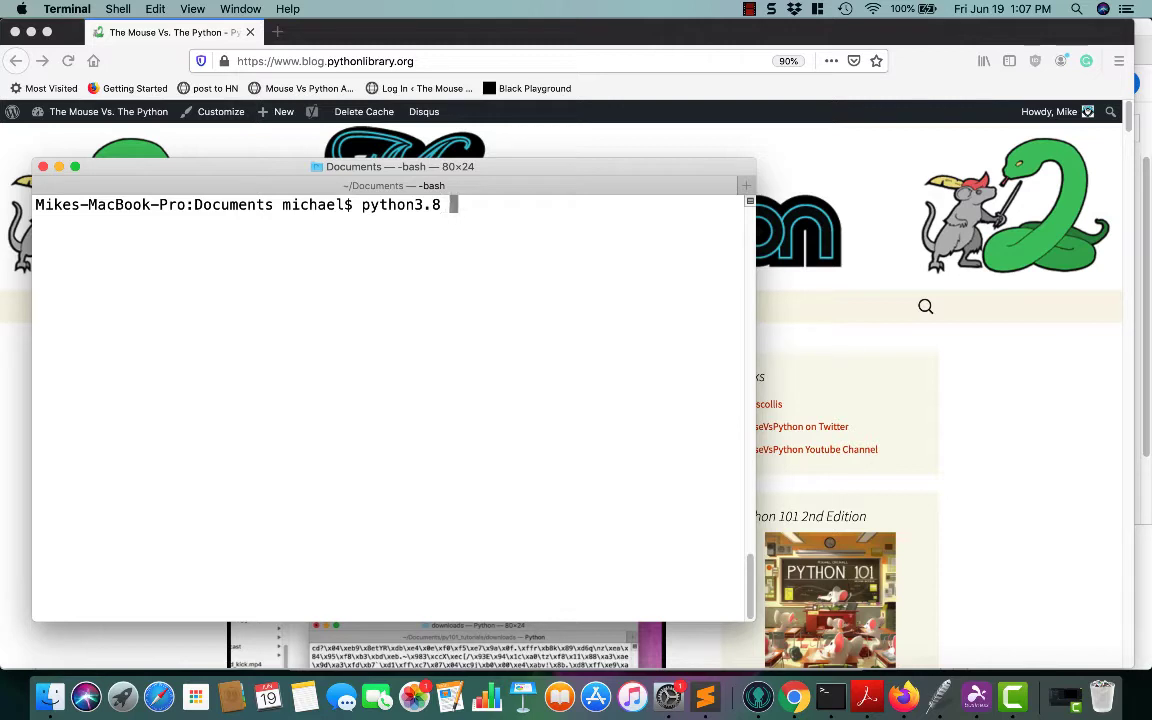
pyautogui.write('-m ve')
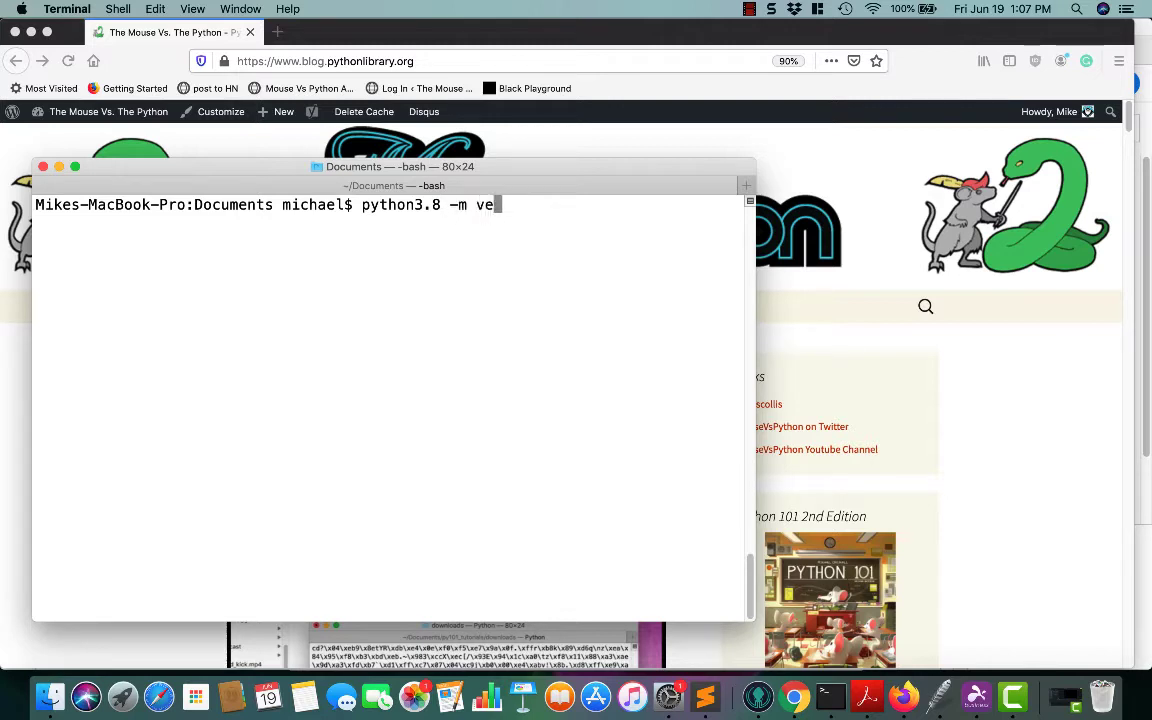
pyautogui.write('nv')
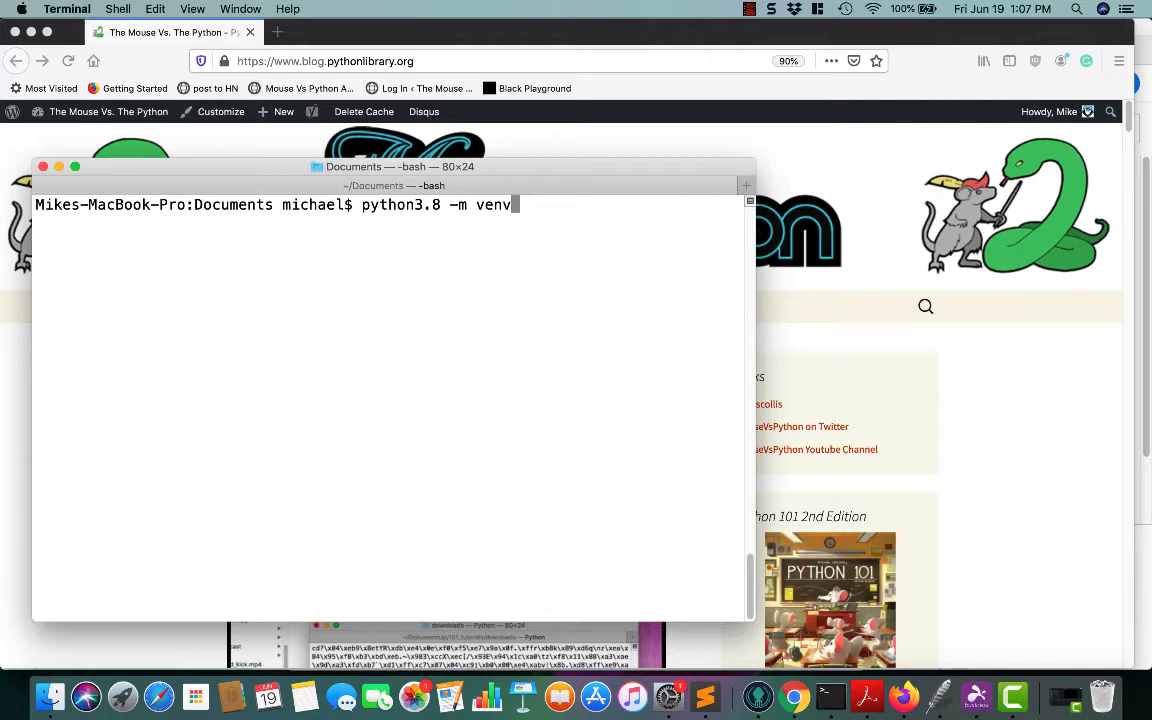
pyautogui.moveTo(558, 288)
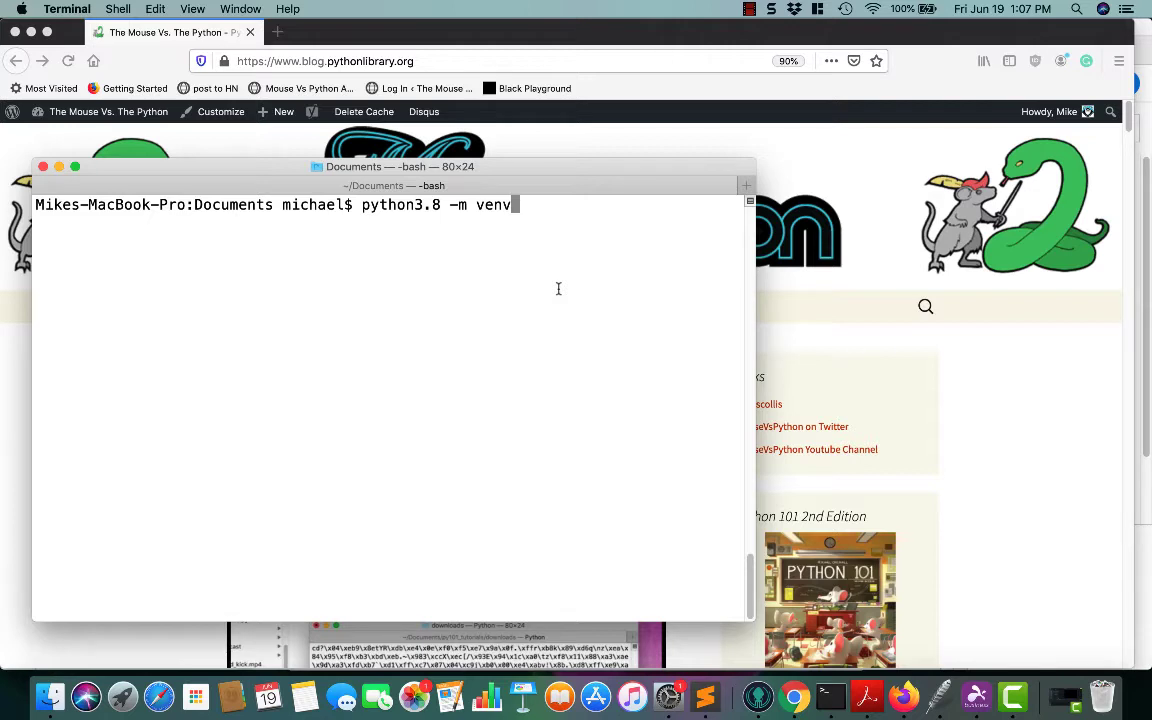
pyautogui.write('j')
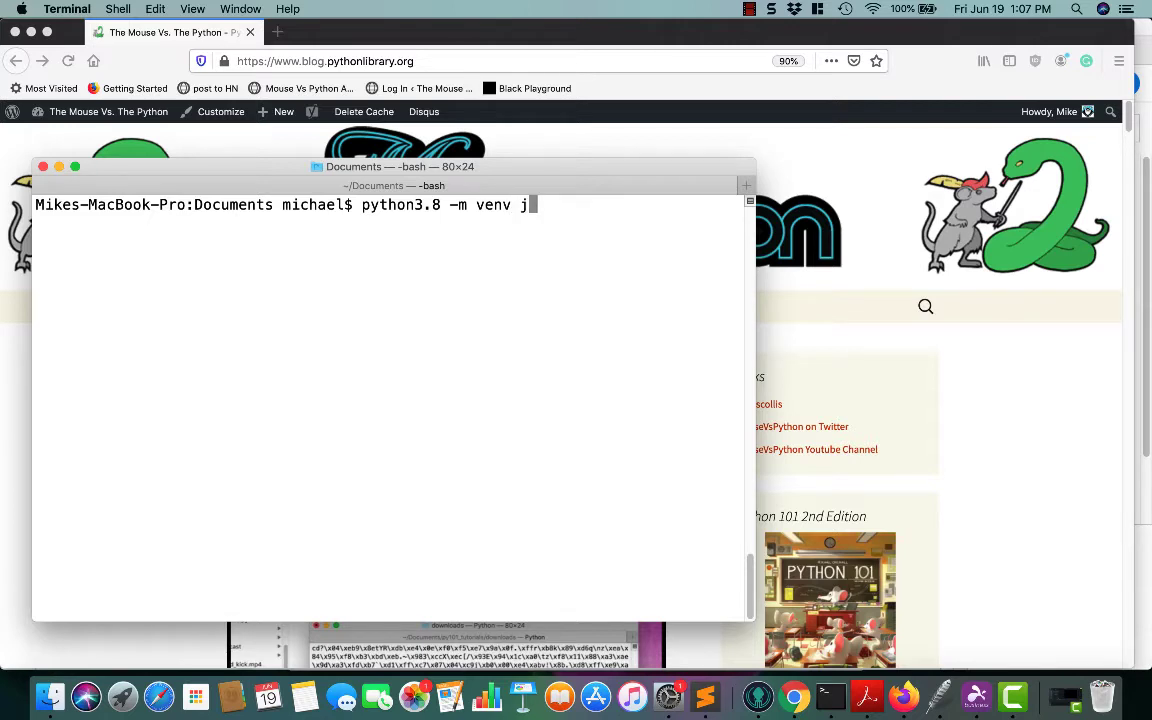
pyautogui.write('upy')
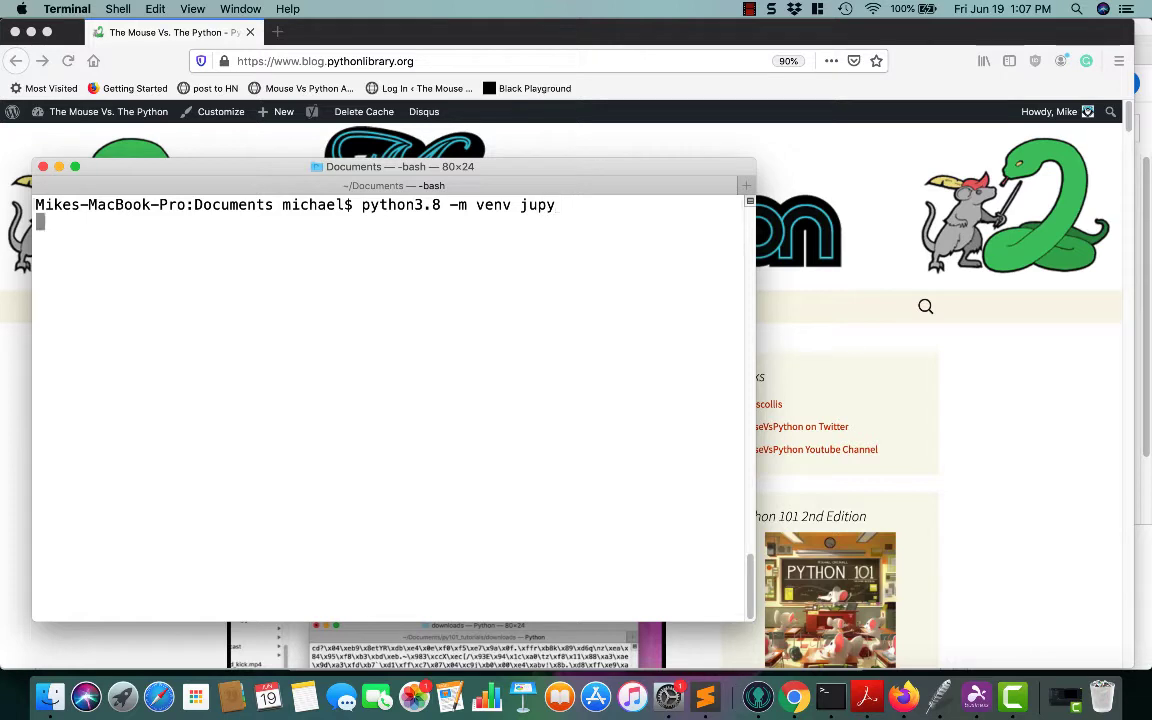
pyautogui.press('Return')
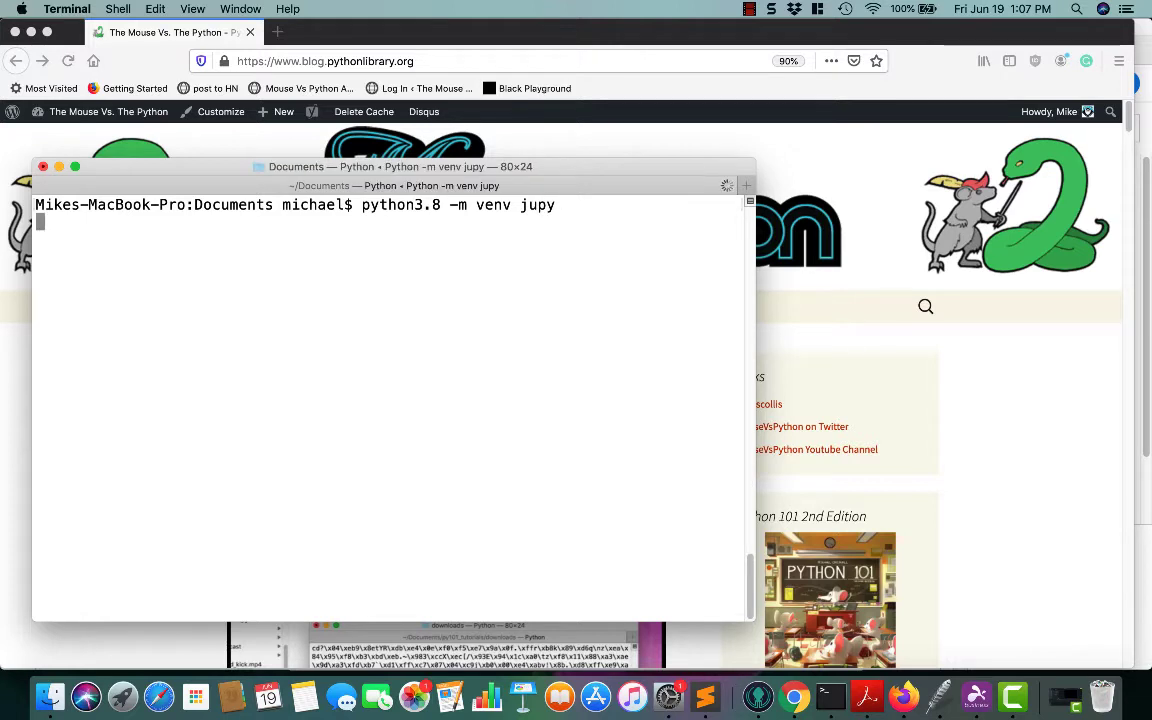
pyautogui.press('Return')
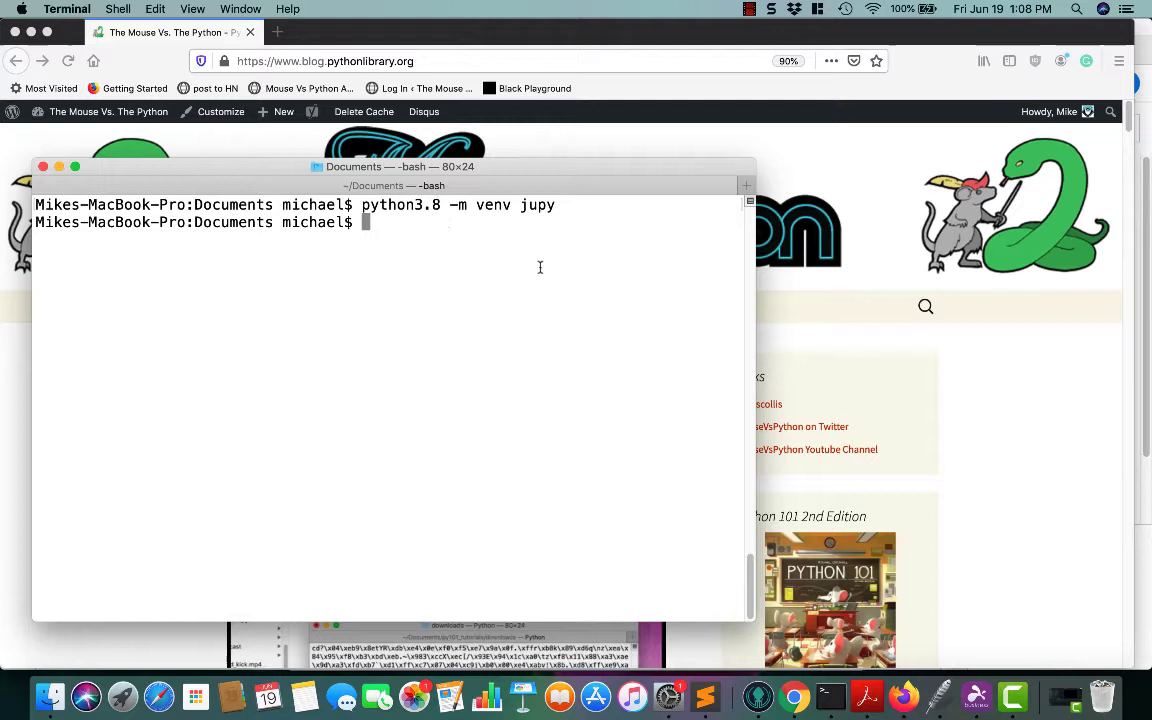
pyautogui.moveTo(516, 296)
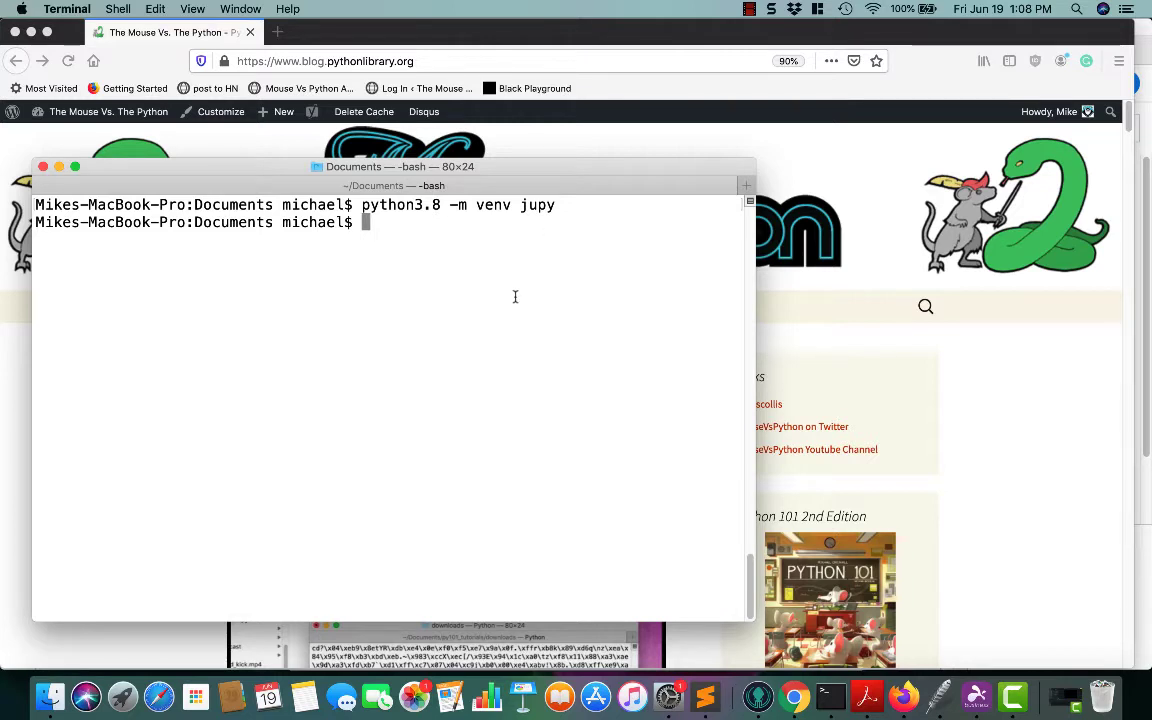
# Change into the jupy folder and activate it with 'source bin/activate'
pyautogui.write('cd jupy')
pyautogui.write('ls')
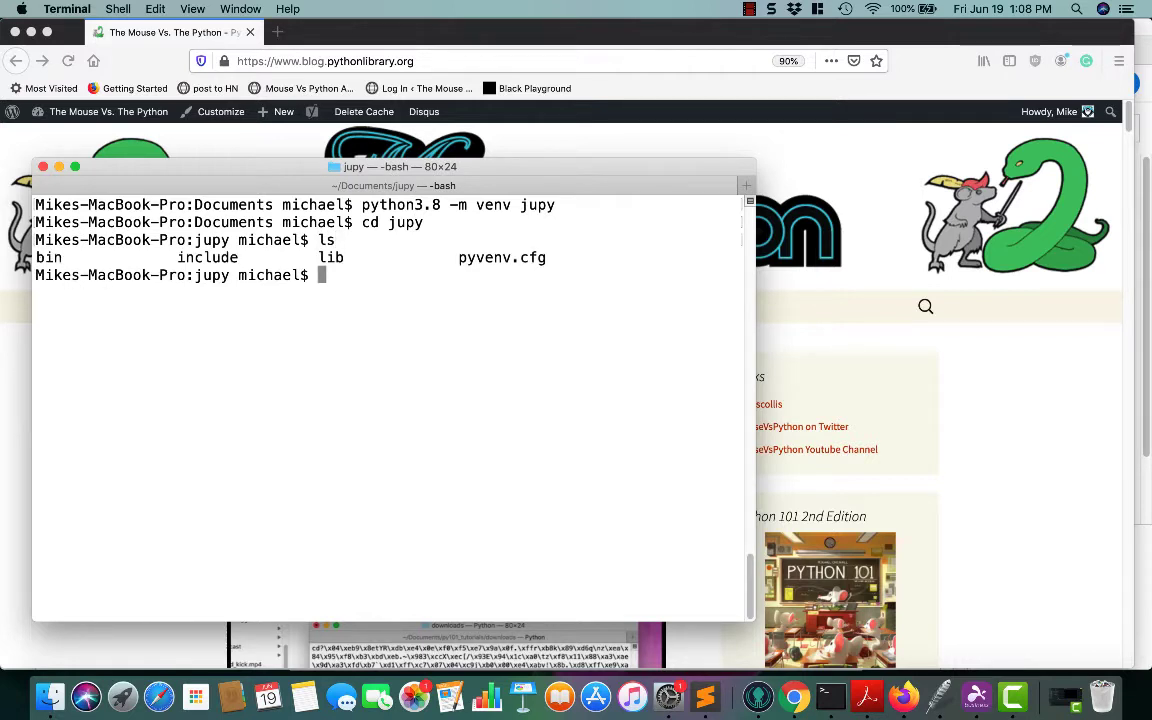
pyautogui.moveTo(540, 264)
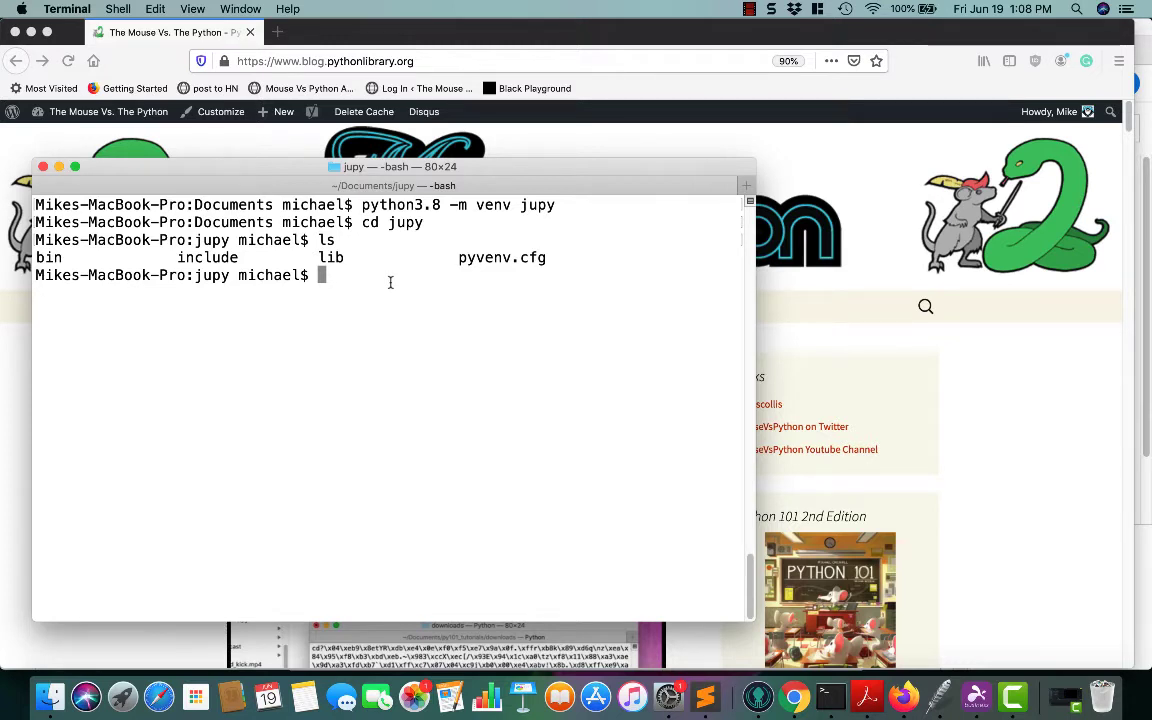
pyautogui.write('sourc')
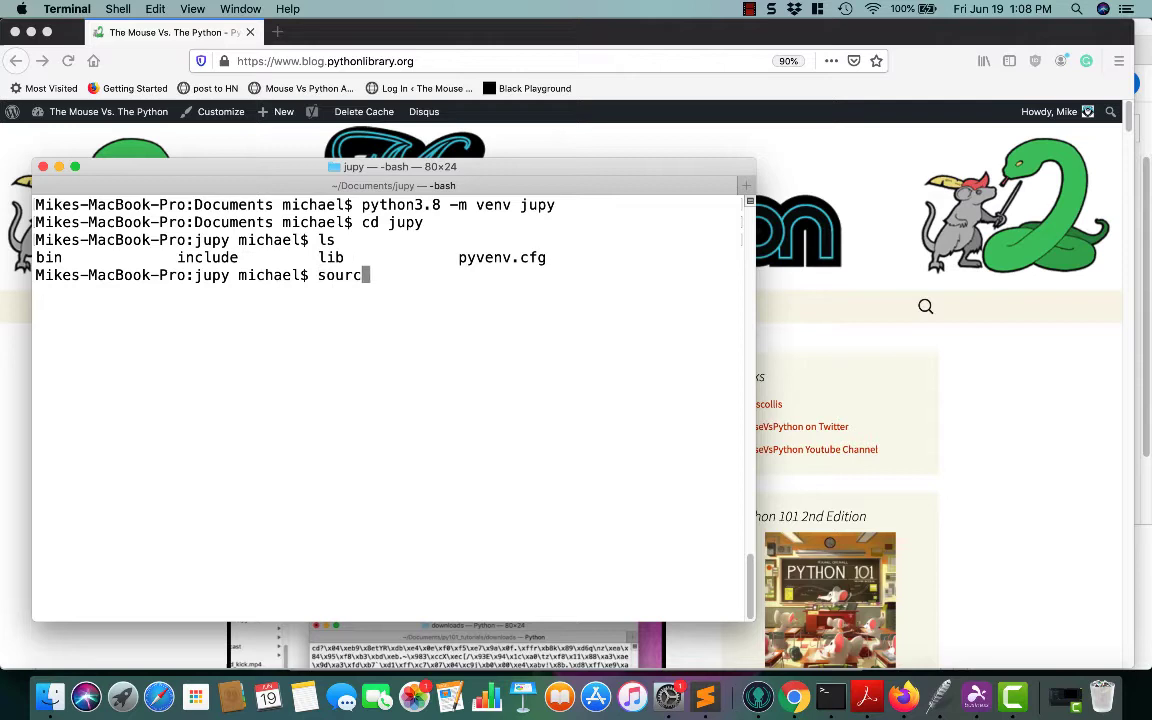
pyautogui.write('e bin/activate')
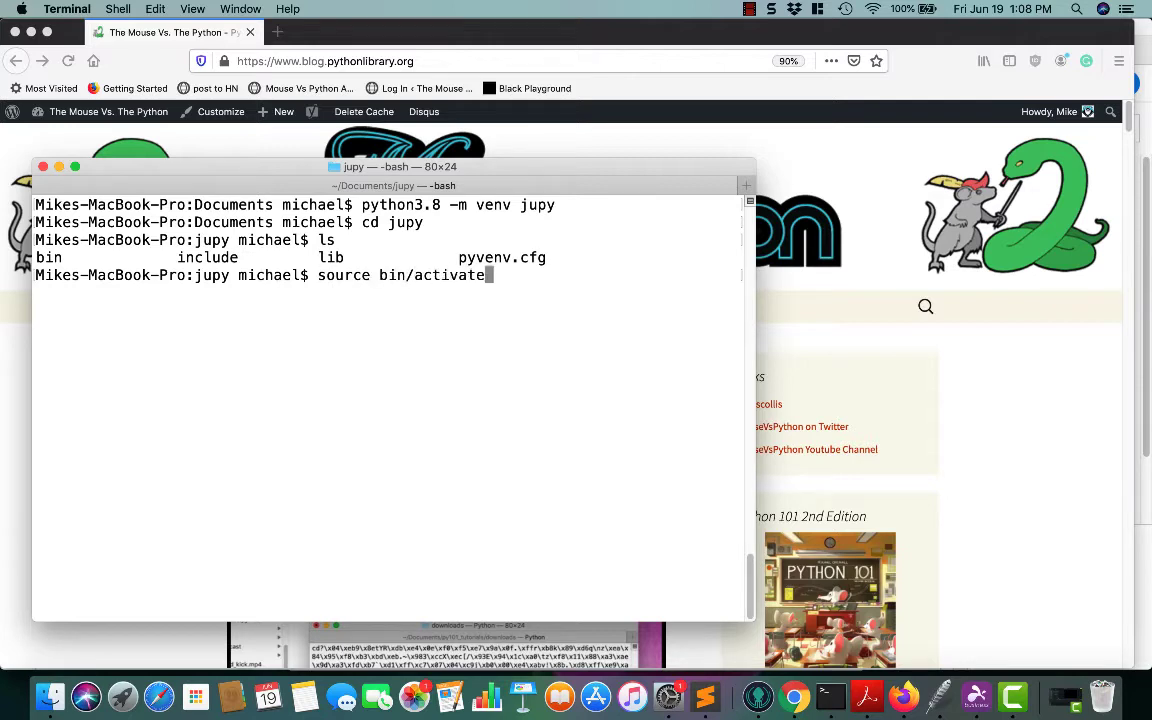
pyautogui.press('Return')
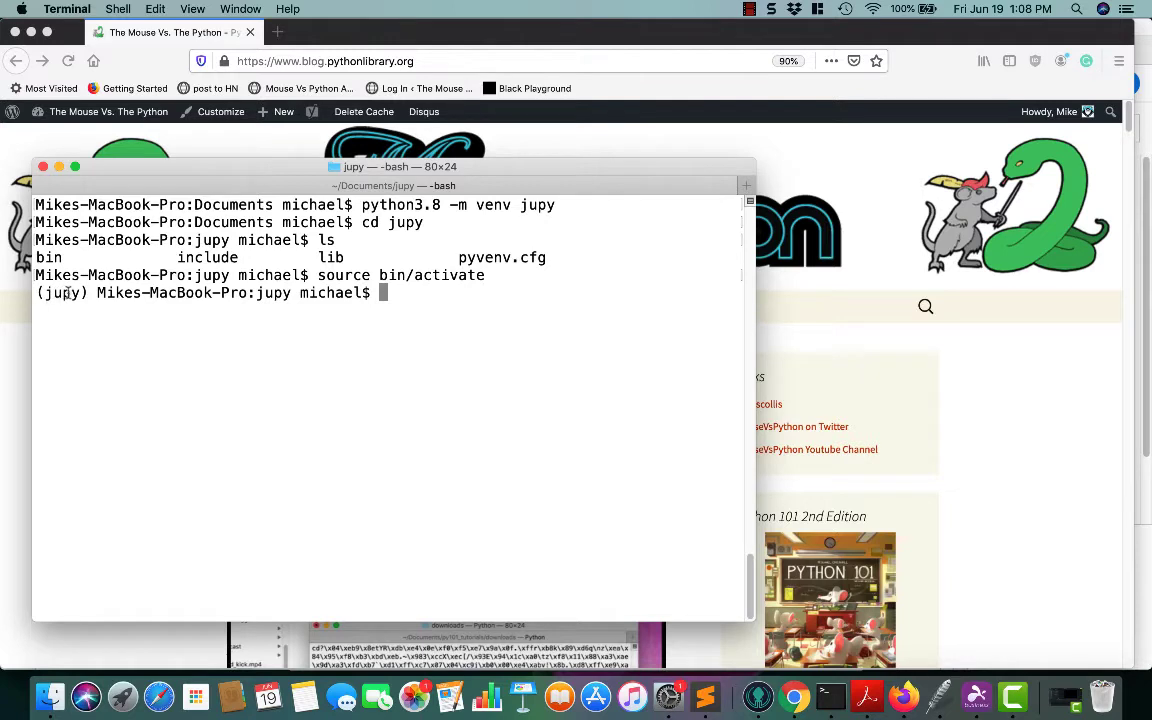
pyautogui.doubleClick(62, 292)
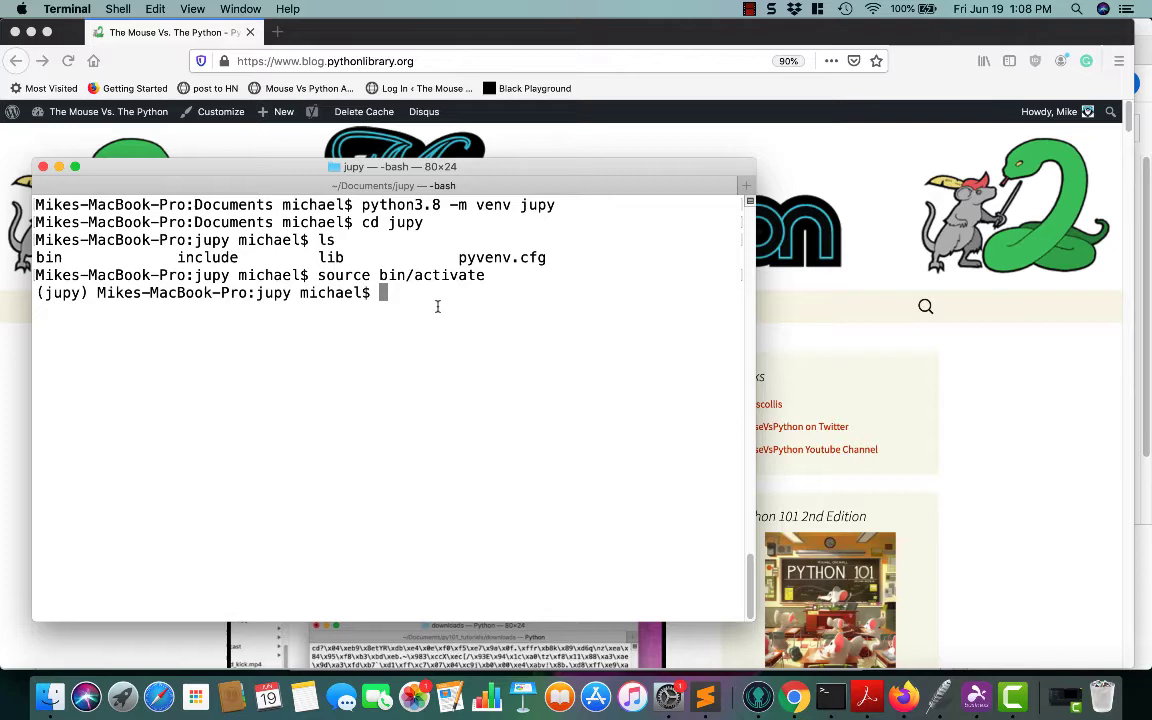
# Run 'pip install jupyter', then launch the server with 'jupyter notebook'
pyautogui.write('pip install')
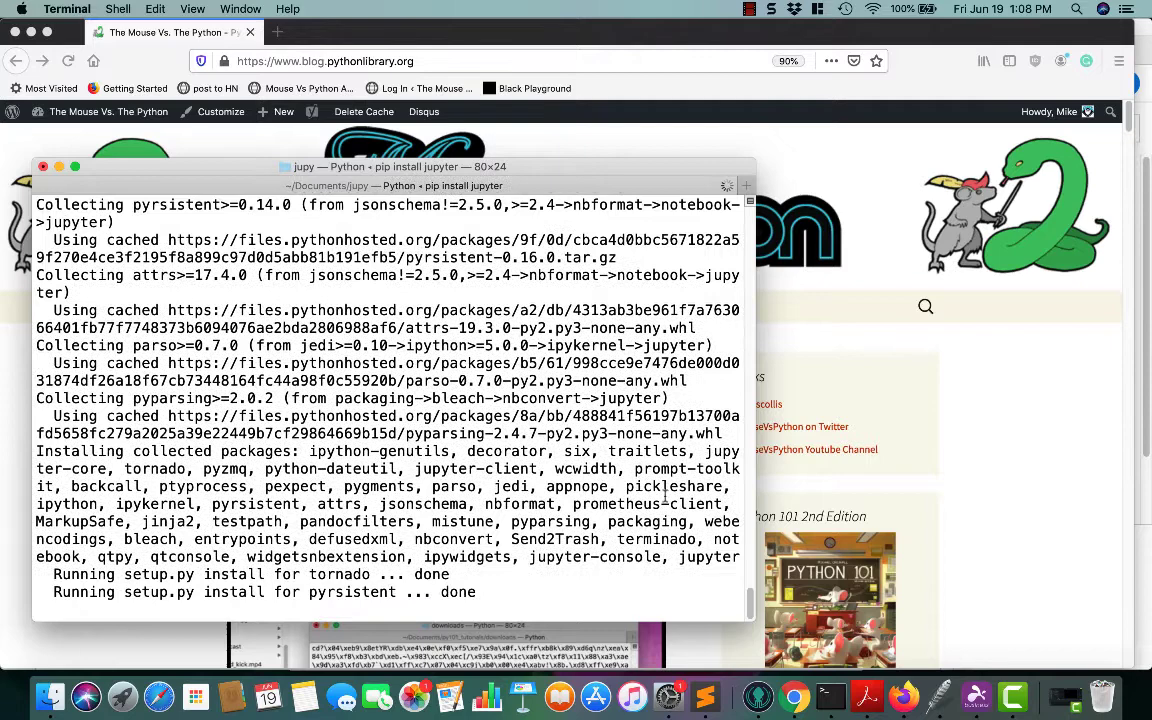
pyautogui.scroll(-3)
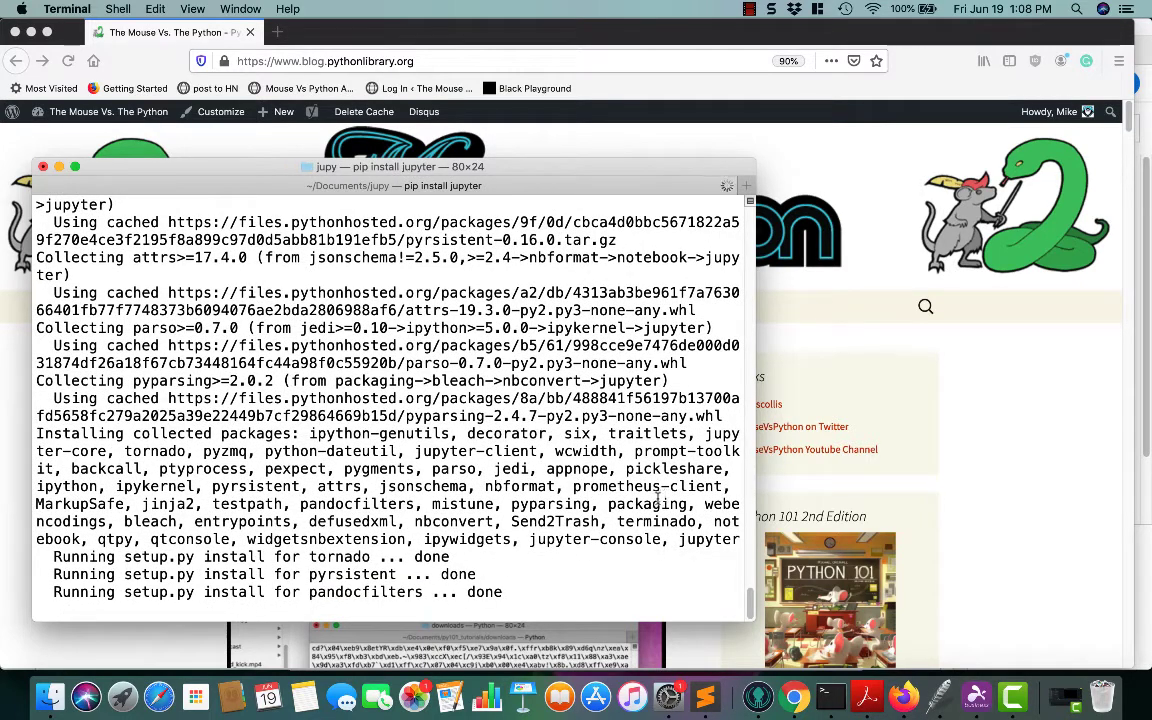
pyautogui.scroll(-3)
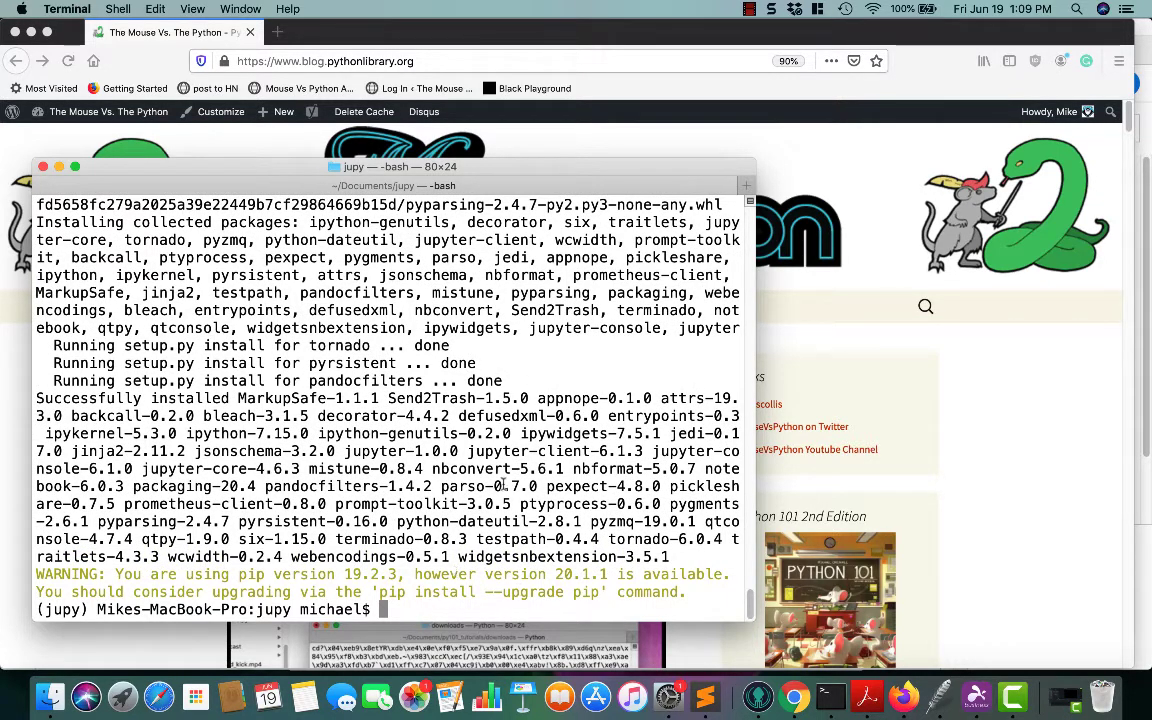
pyautogui.moveTo(560, 486)
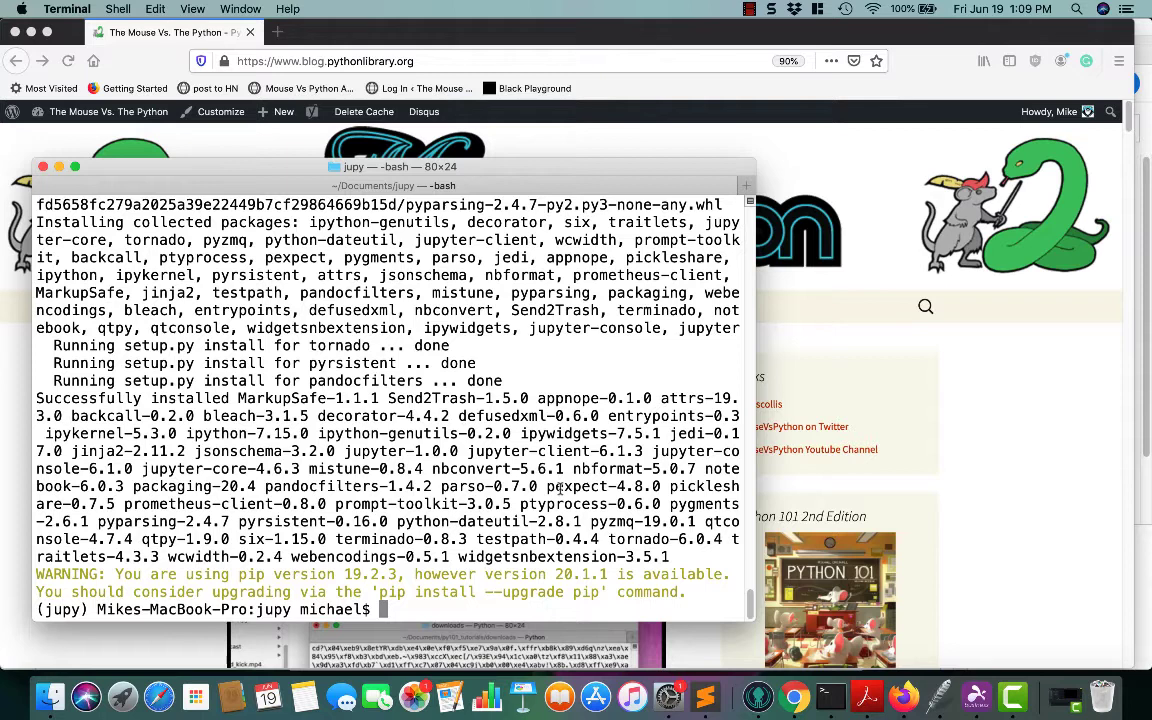
pyautogui.write('jupyter')
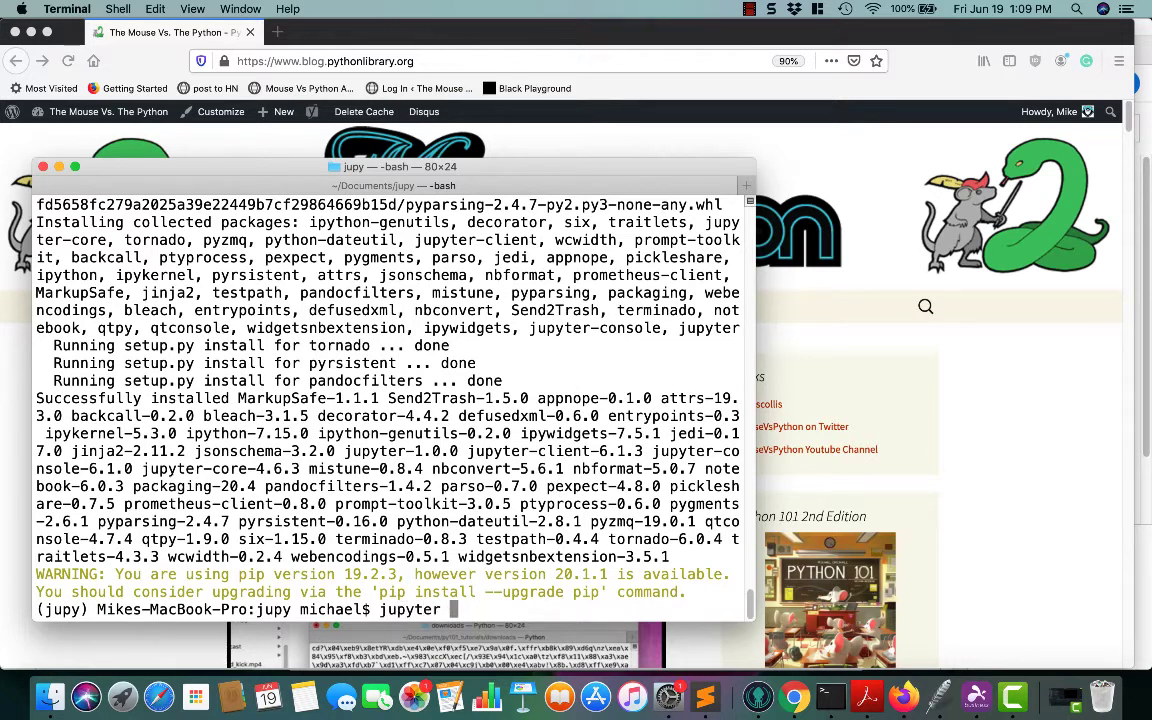
pyautogui.write('notebook')
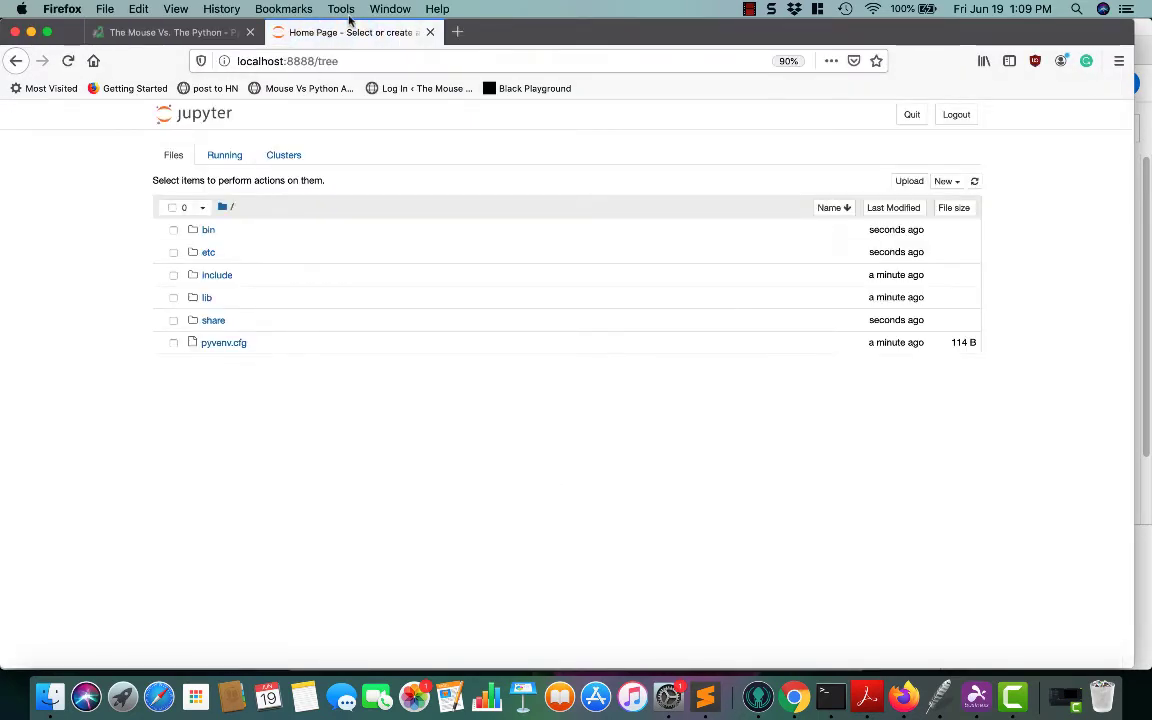
pyautogui.moveTo(412, 216)
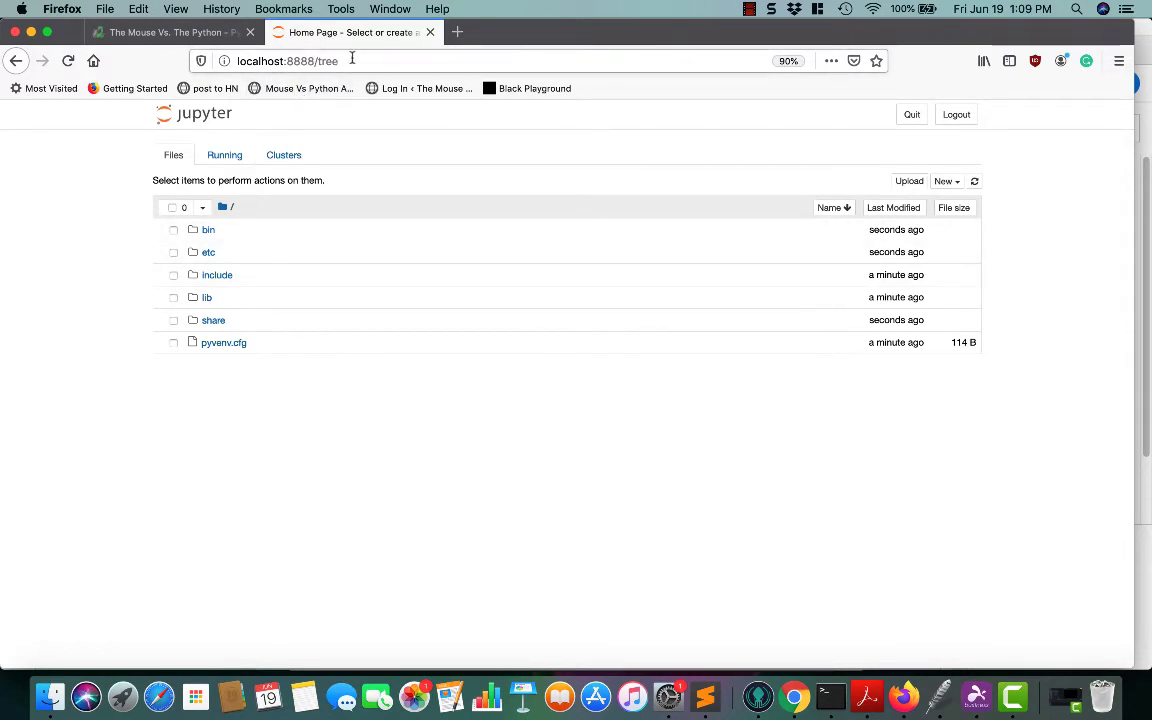
# View the Jupyter Files listing at localhost:8888/tree in Firefox
pyautogui.click(288, 60)
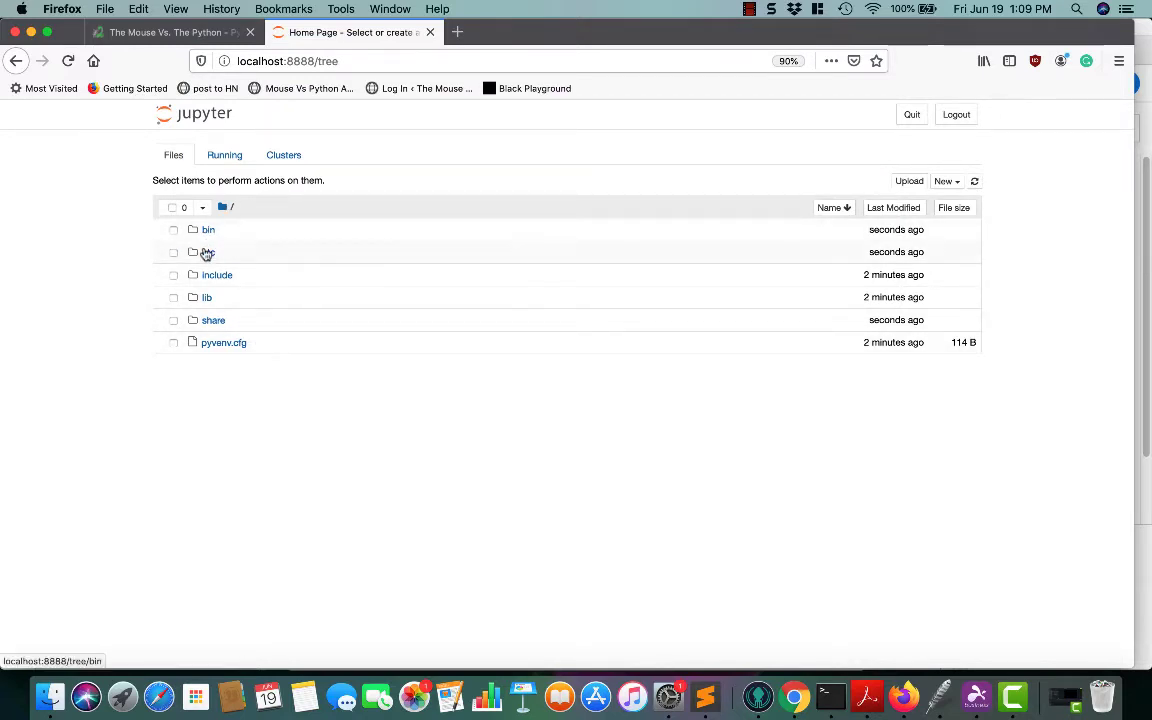
pyautogui.moveTo(220, 348)
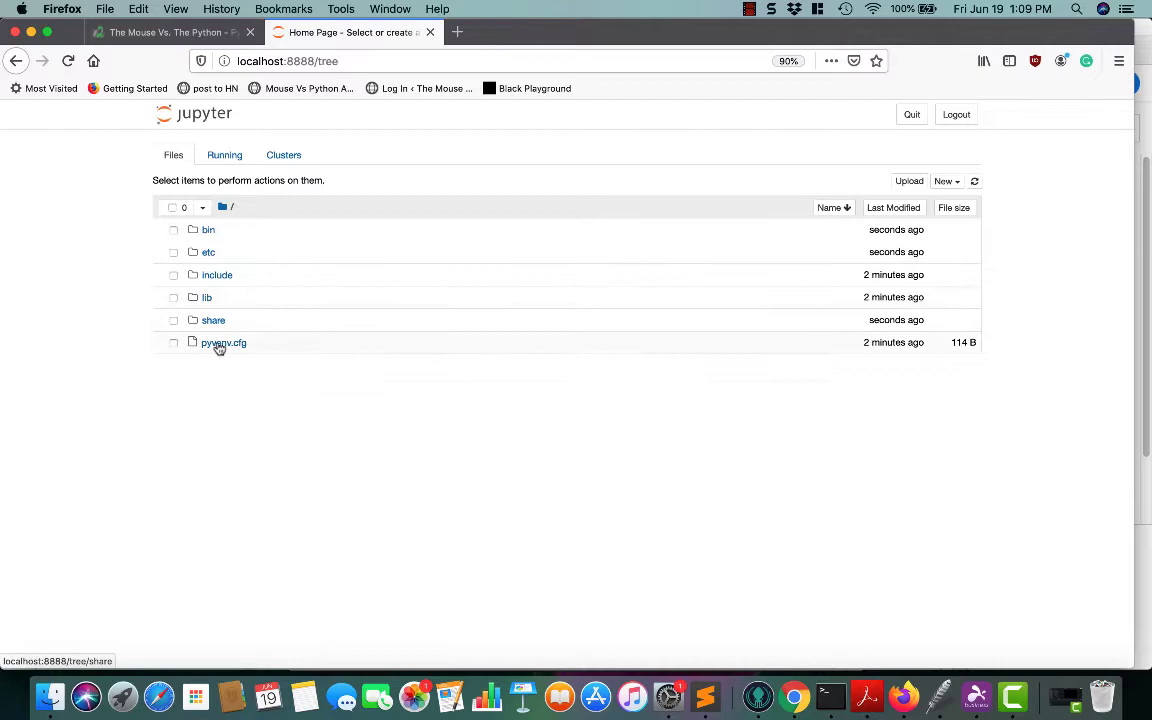
pyautogui.moveTo(528, 420)
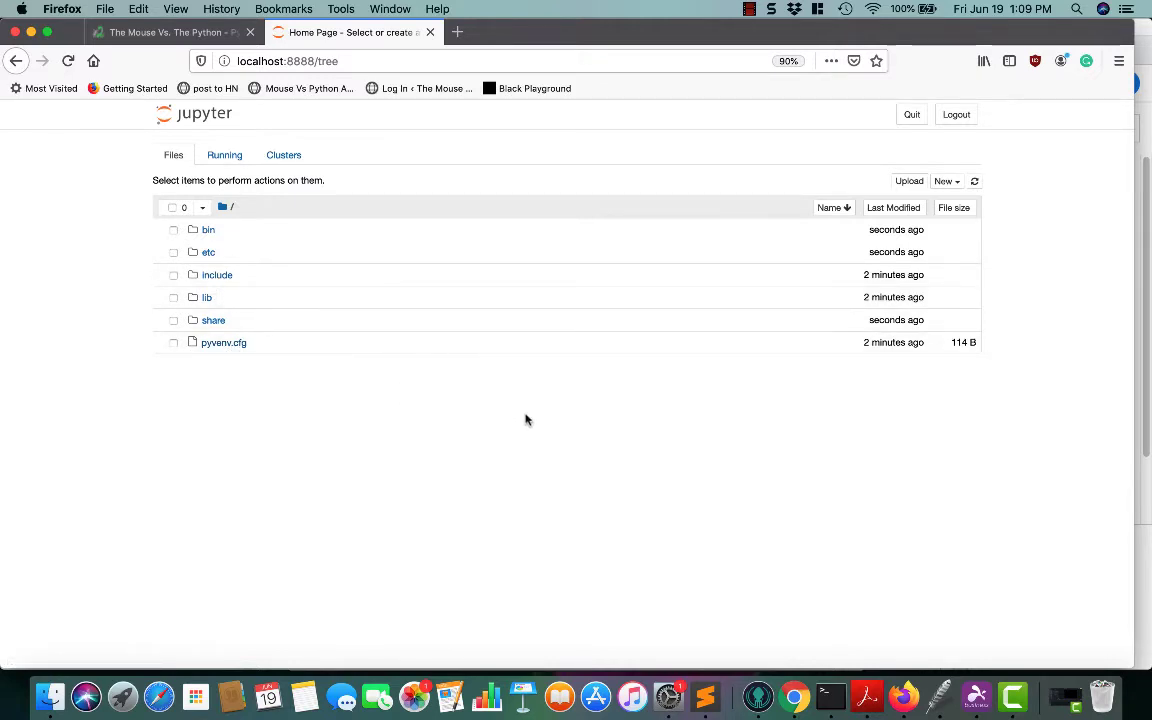
pyautogui.moveTo(258, 264)
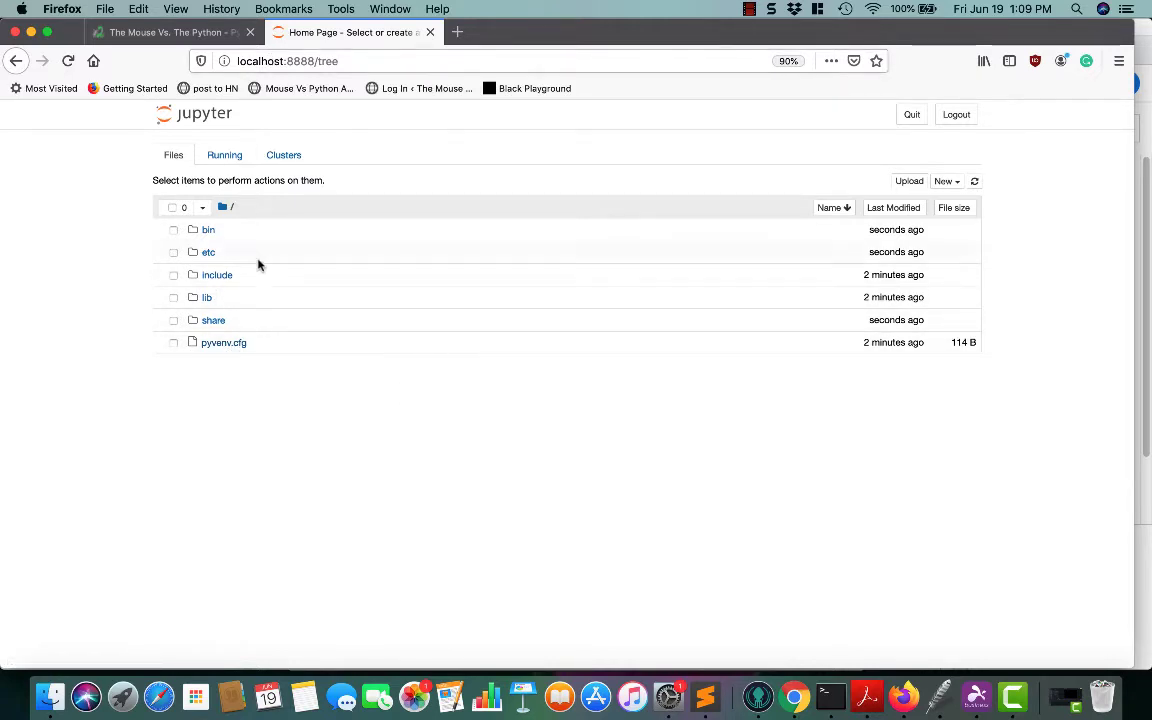
pyautogui.moveTo(206, 296)
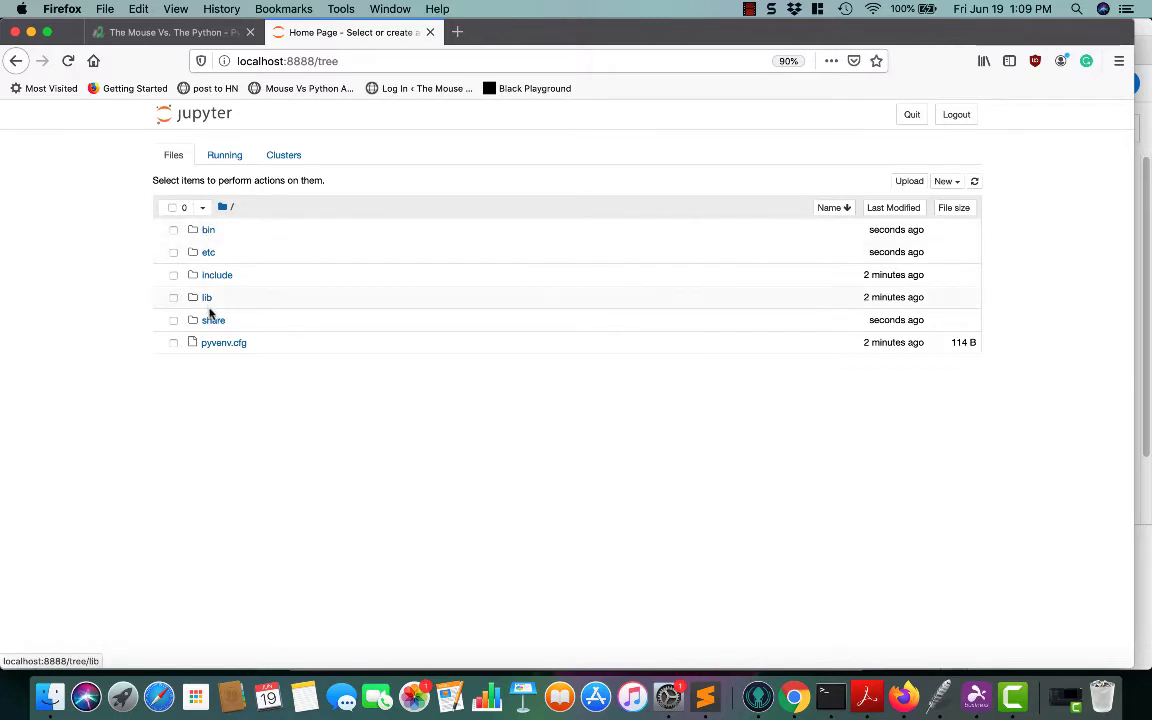
pyautogui.moveTo(898, 296)
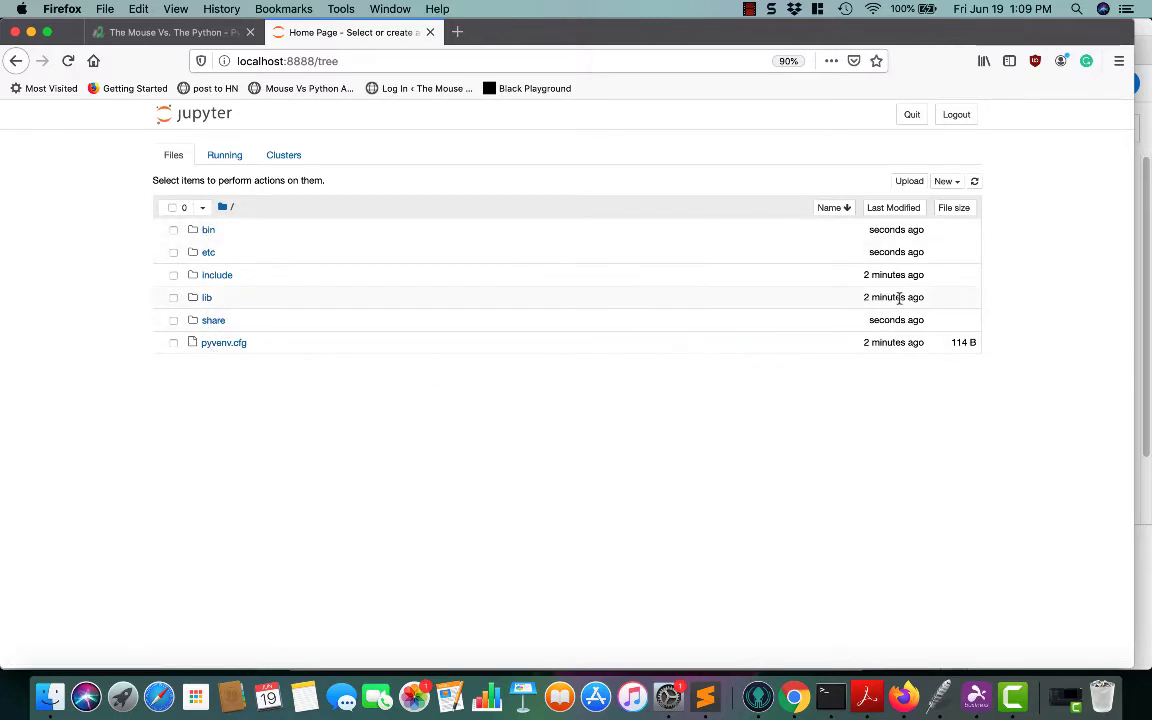
# Show the New dropdown offering notebook, text file, folder and terminal
pyautogui.click(944, 180)
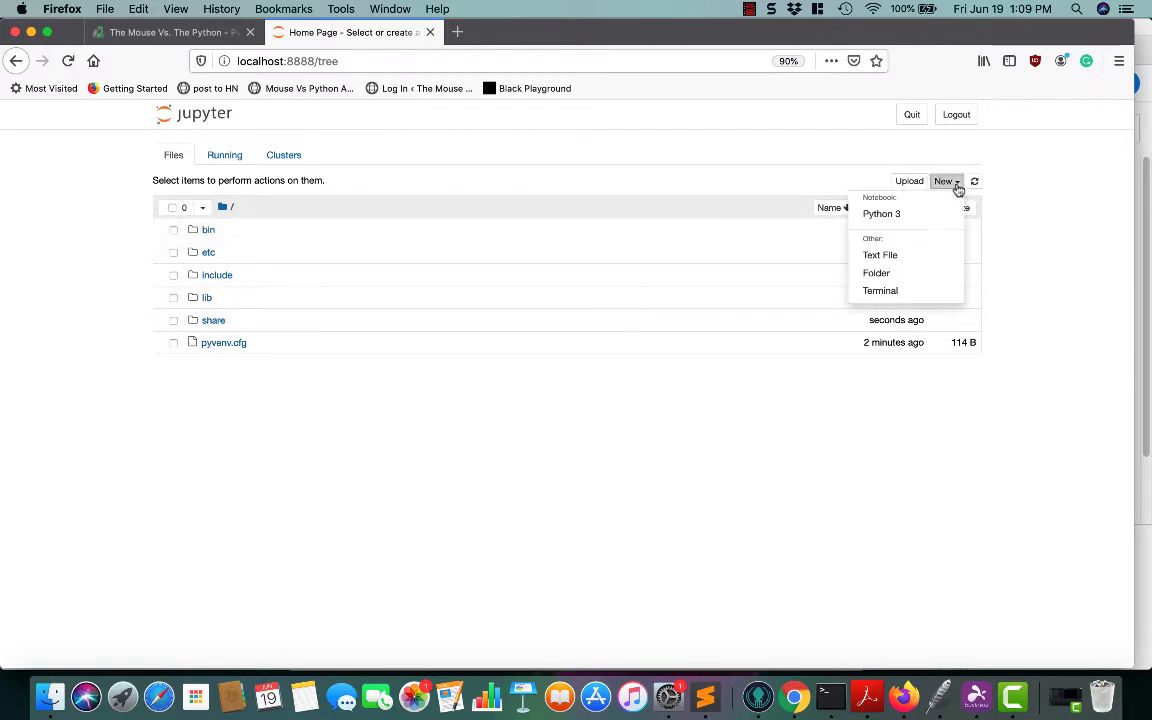
pyautogui.moveTo(880, 212)
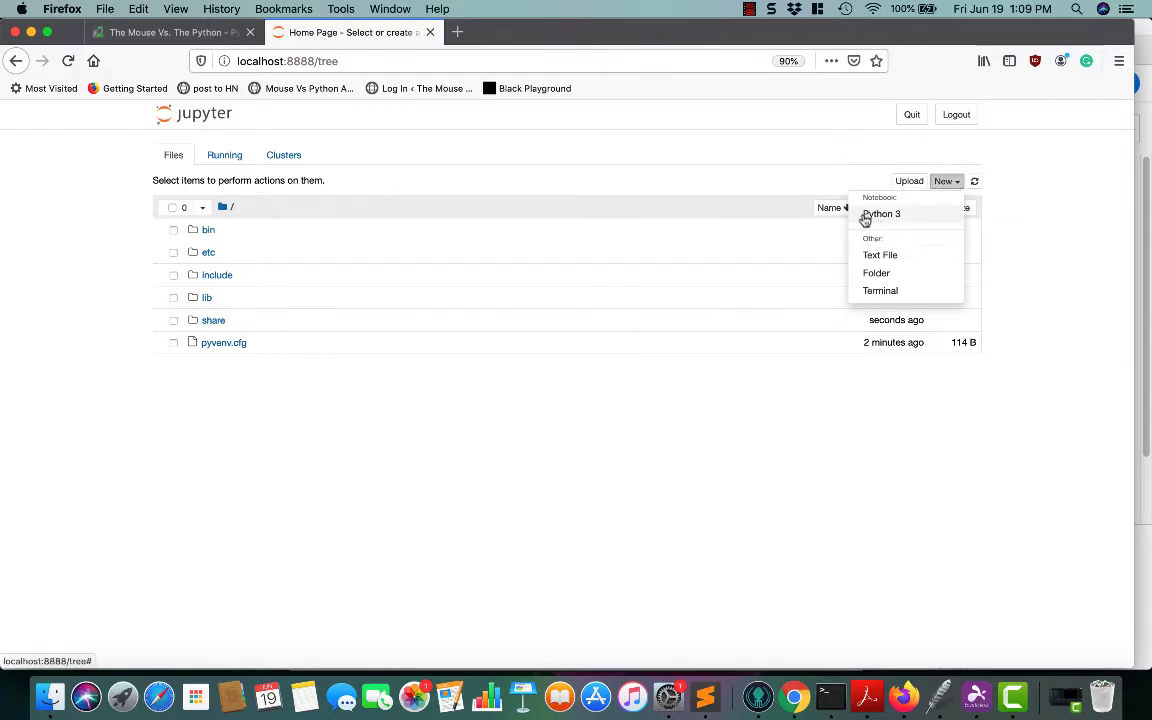
pyautogui.moveTo(904, 218)
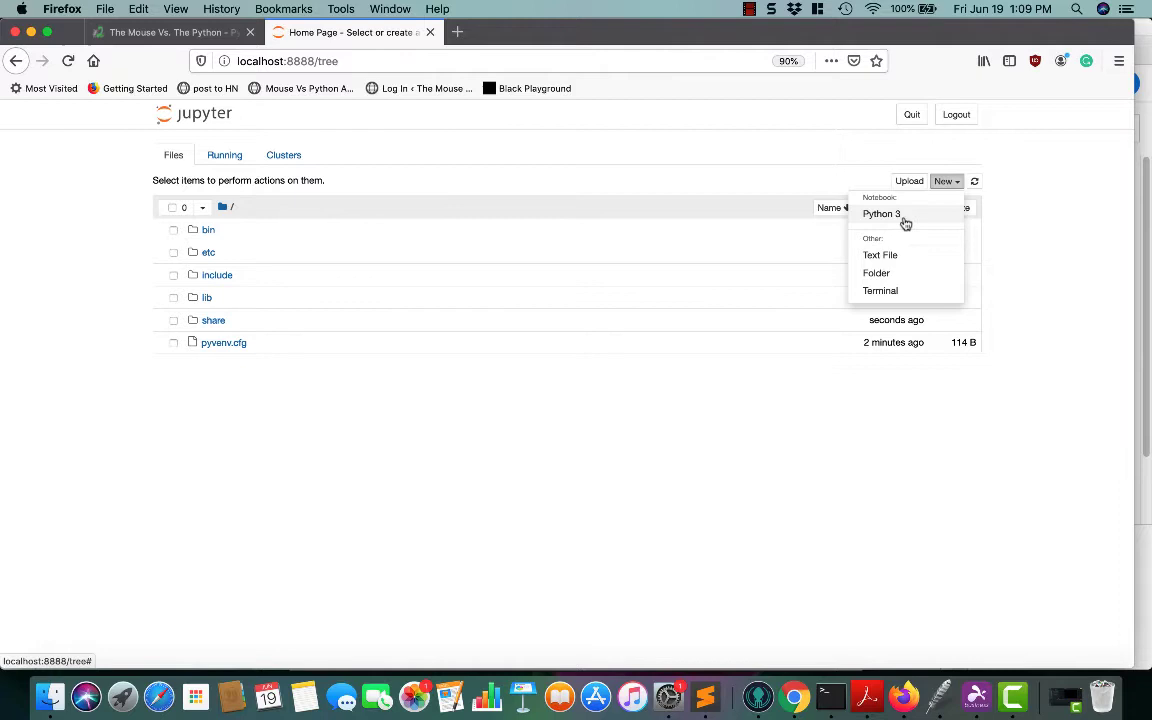
pyautogui.moveTo(880, 254)
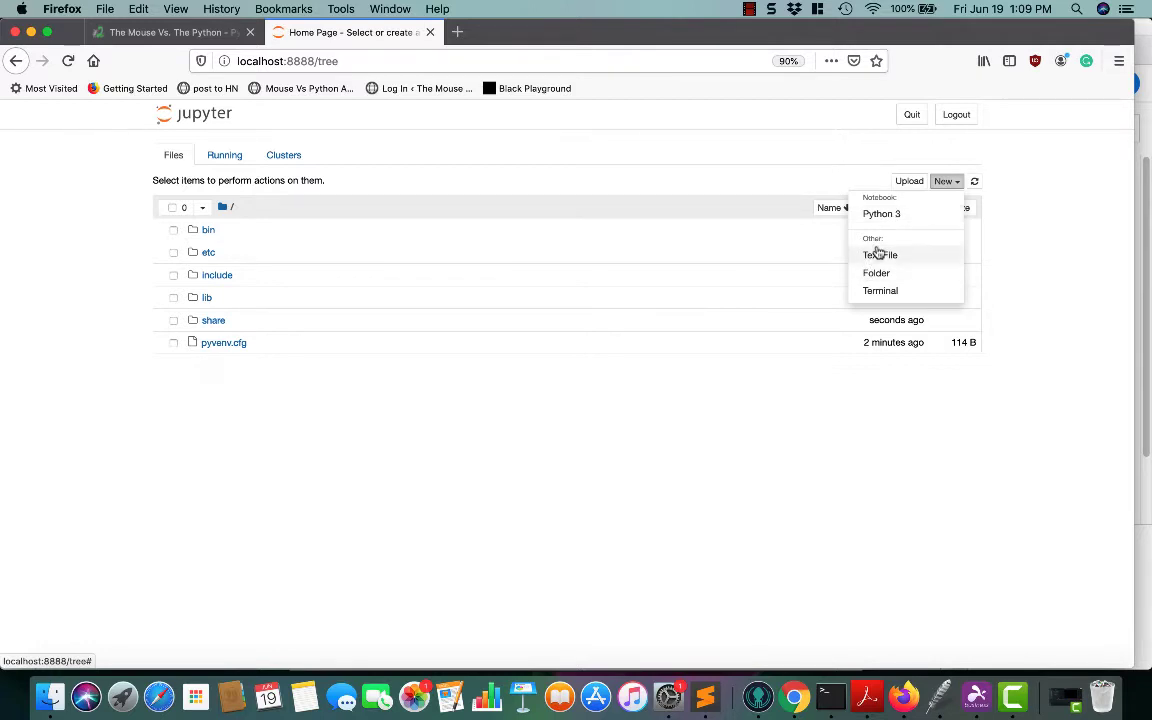
pyautogui.moveTo(876, 236)
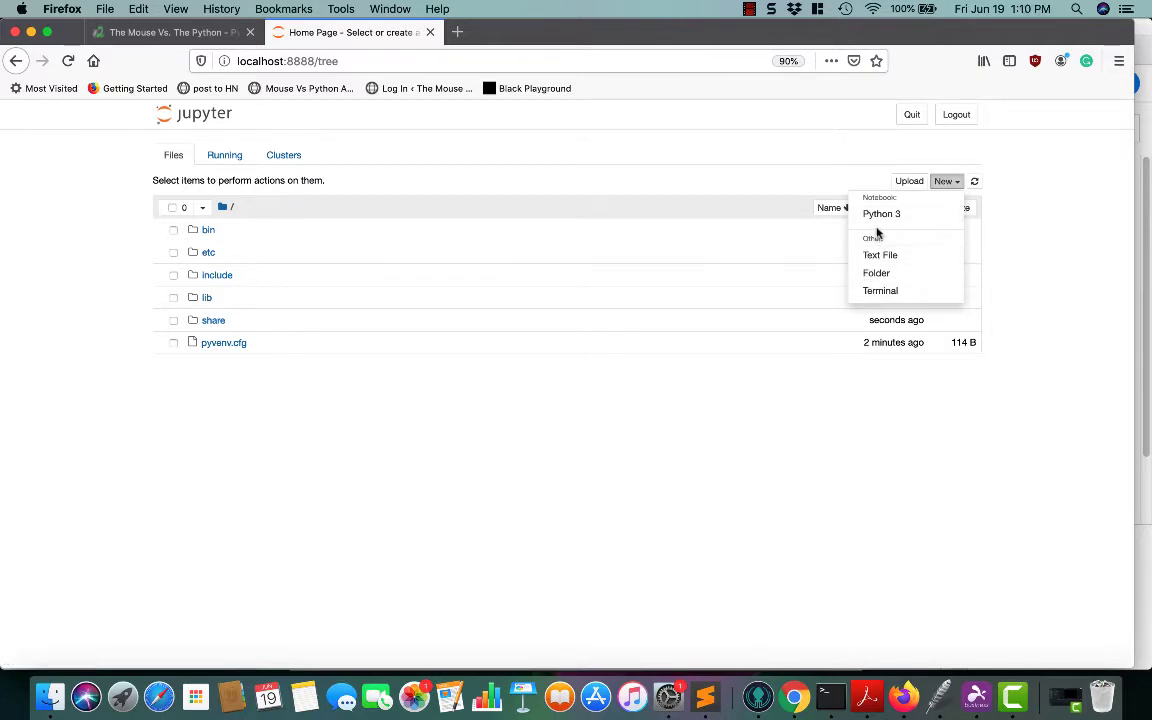
pyautogui.moveTo(880, 214)
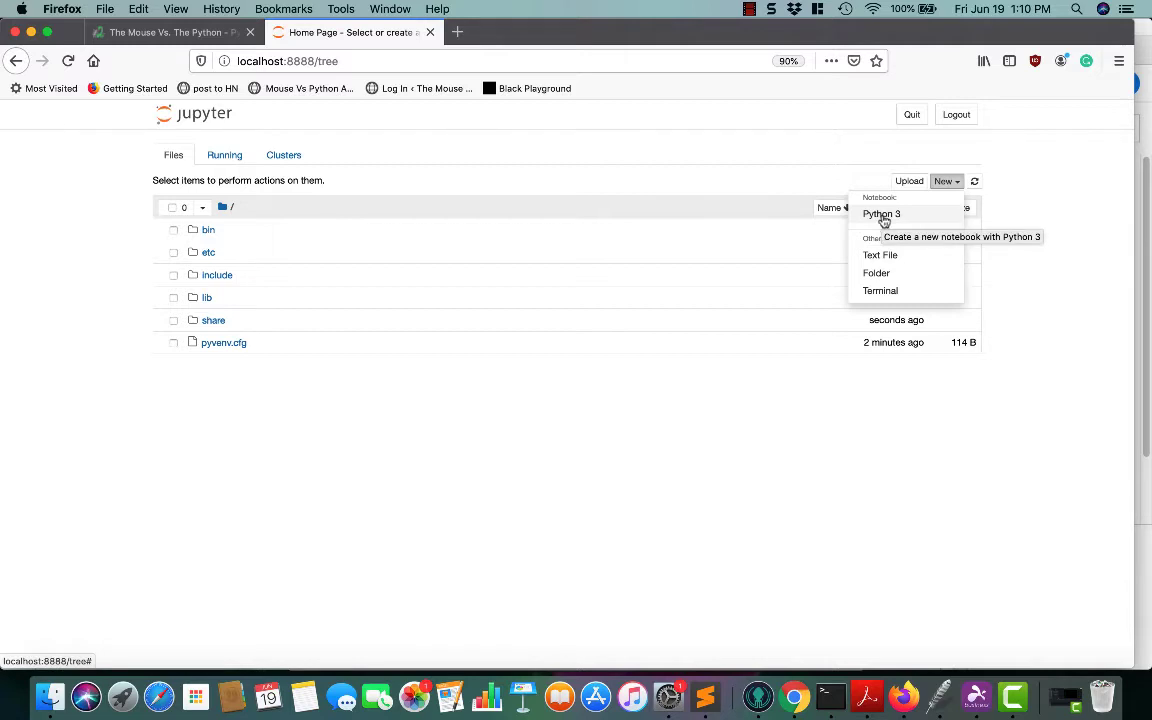
pyautogui.moveTo(890, 214)
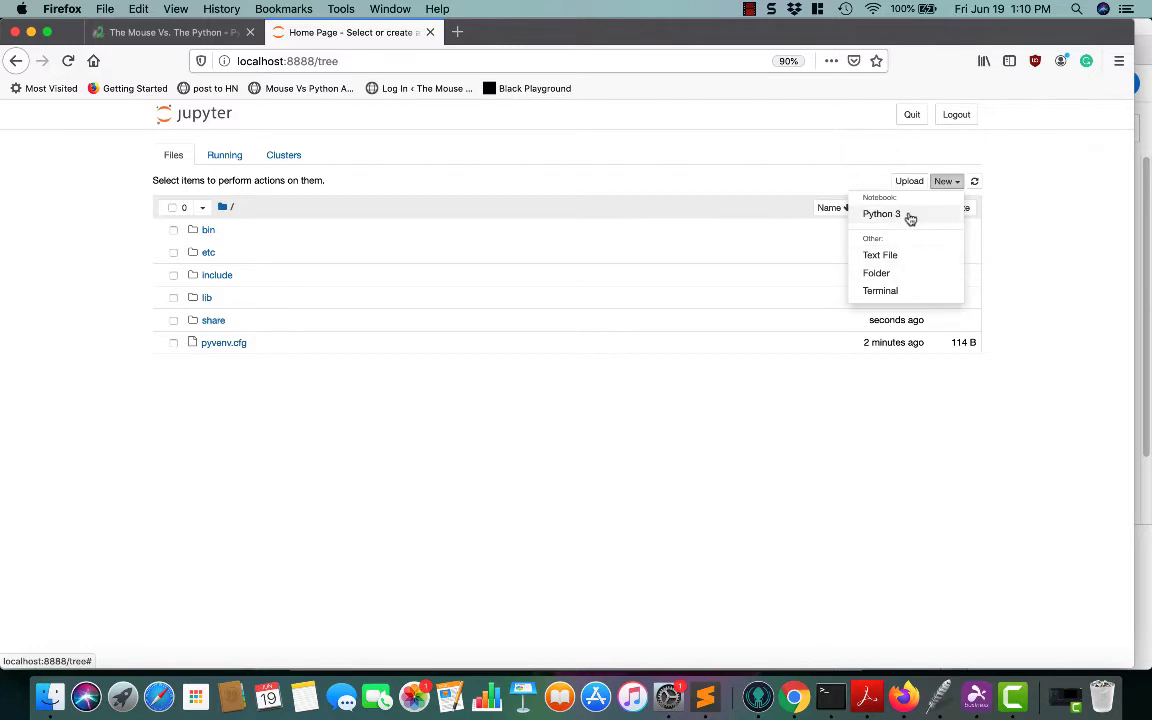
pyautogui.moveTo(880, 212)
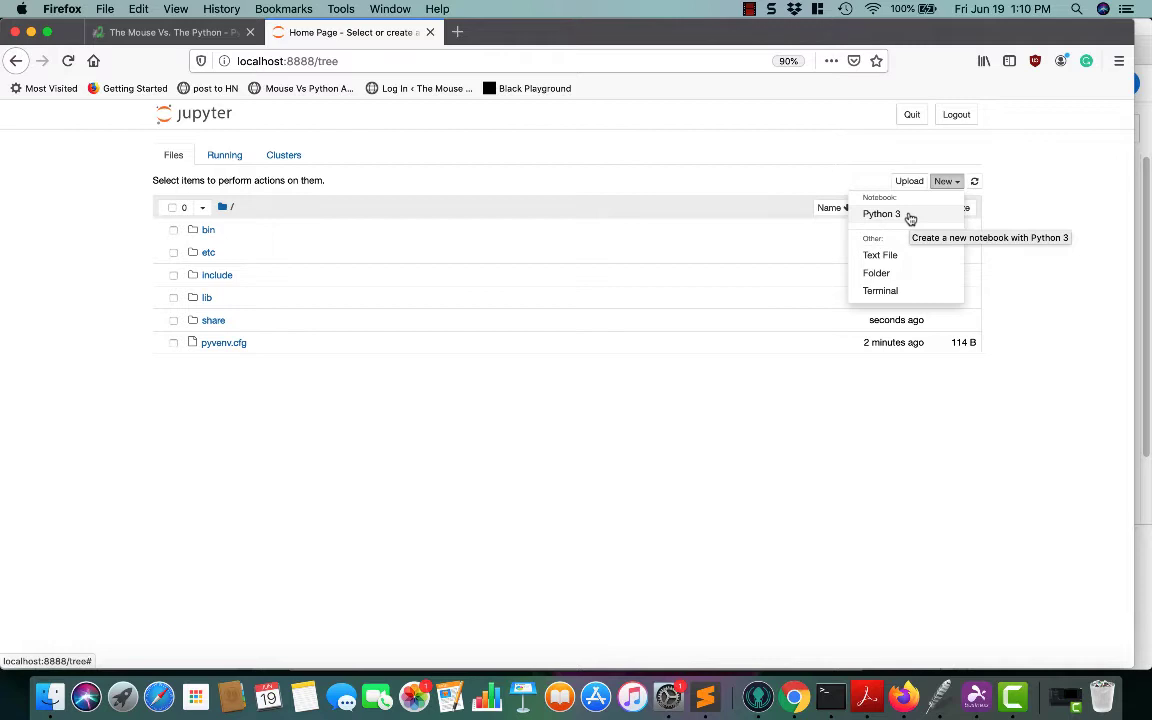
pyautogui.moveTo(904, 220)
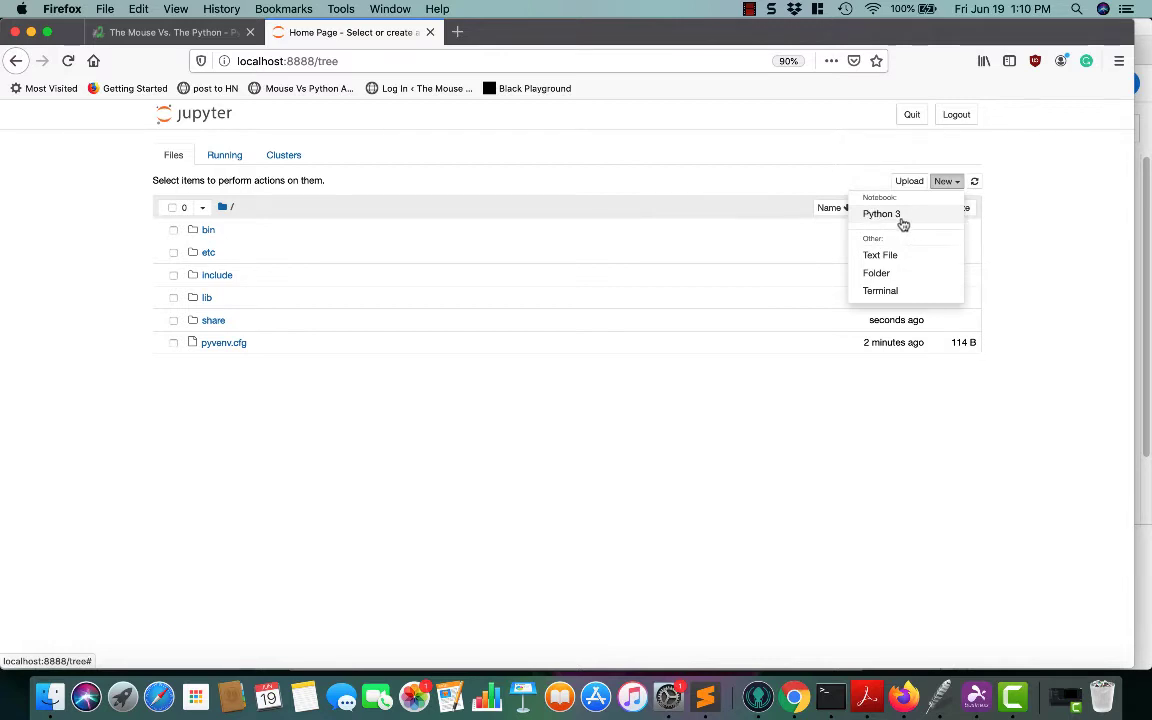
pyautogui.moveTo(880, 214)
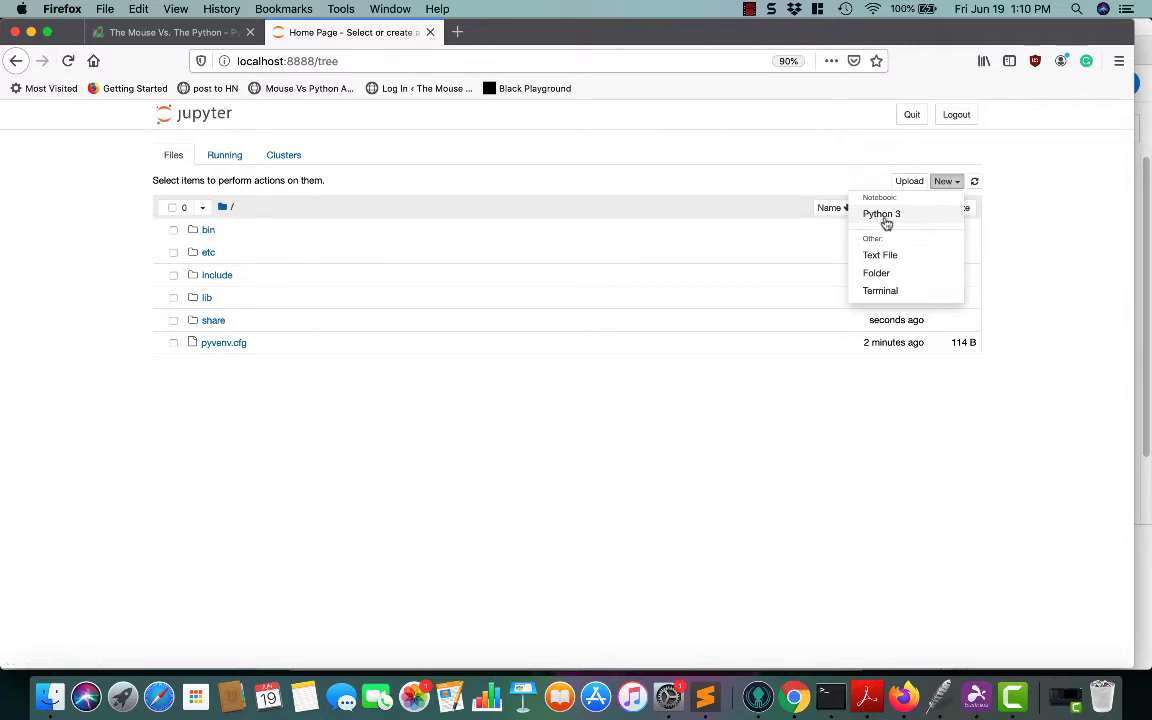
# Create a new Python 3 notebook that opens as Untitled
pyautogui.click(880, 212)
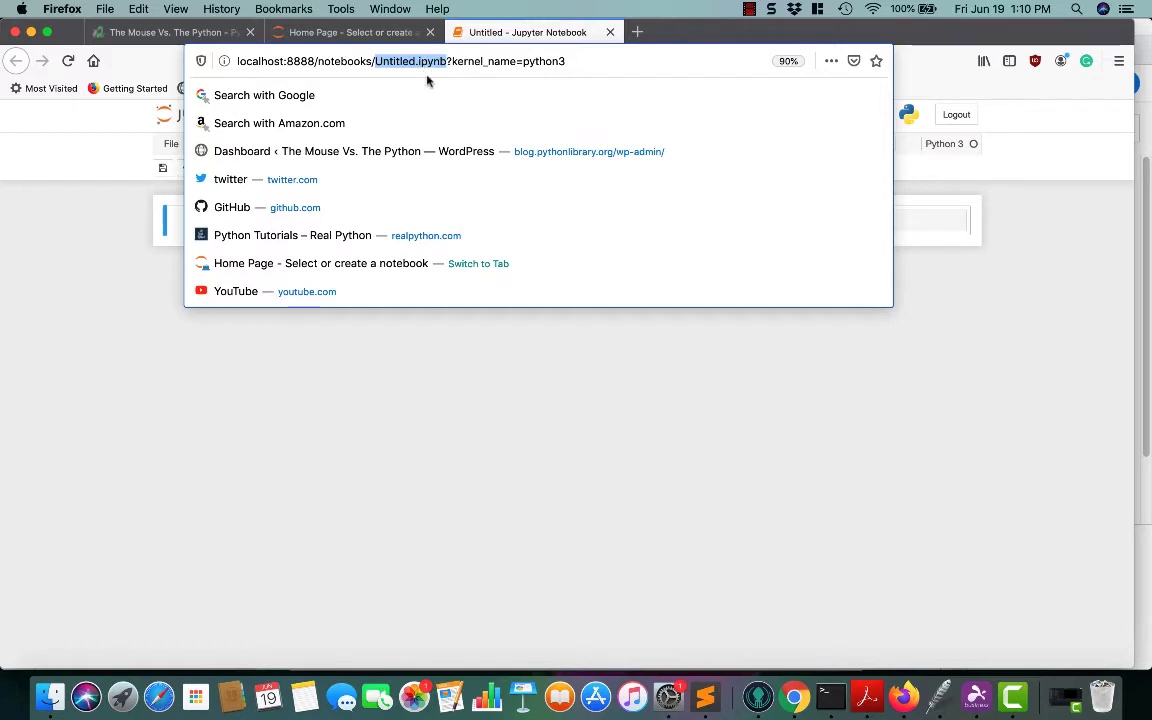
pyautogui.moveTo(528, 448)
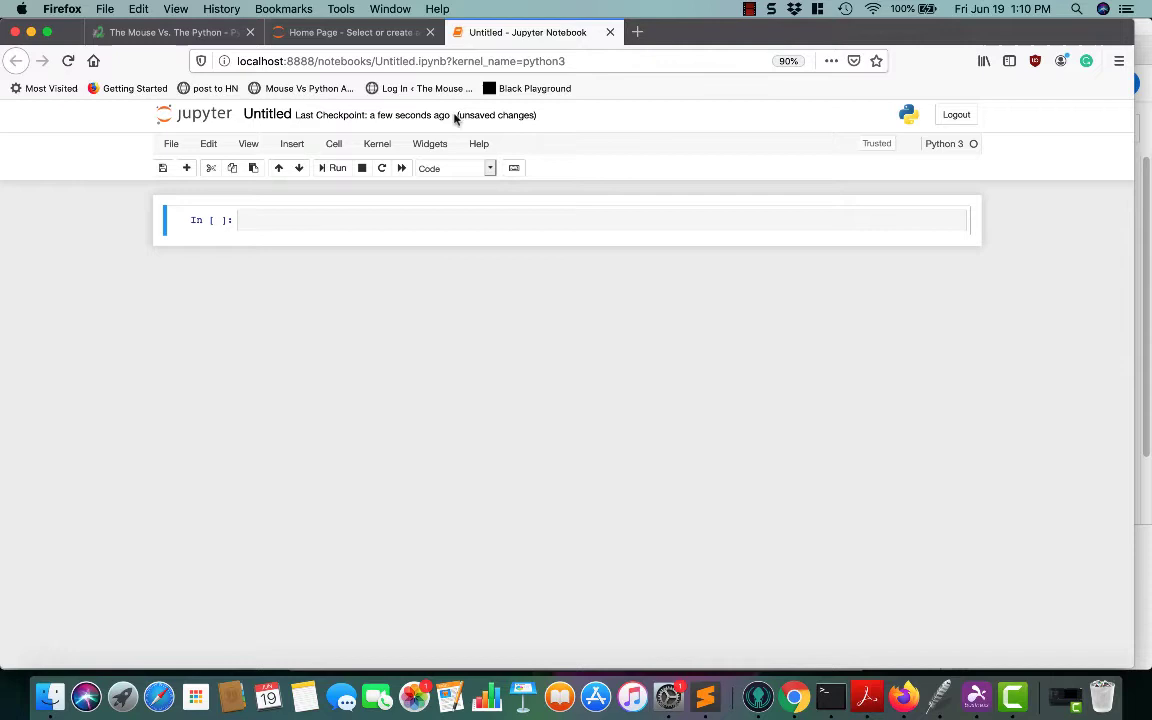
pyautogui.moveTo(490, 264)
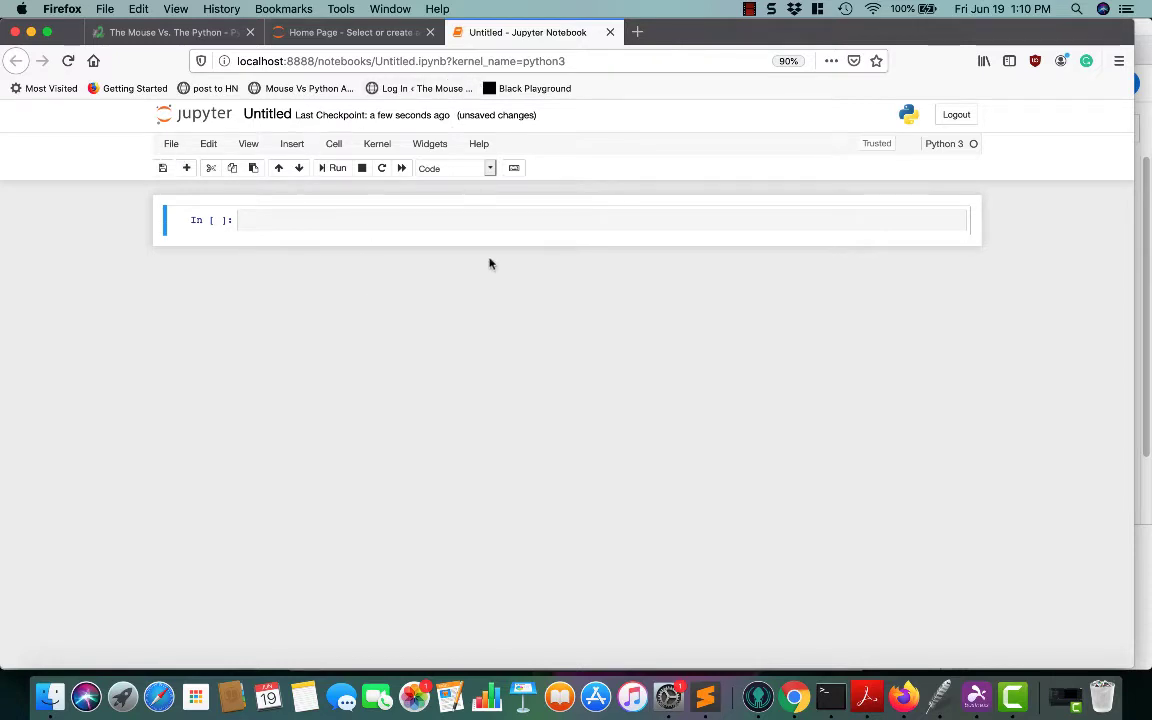
pyautogui.moveTo(334, 294)
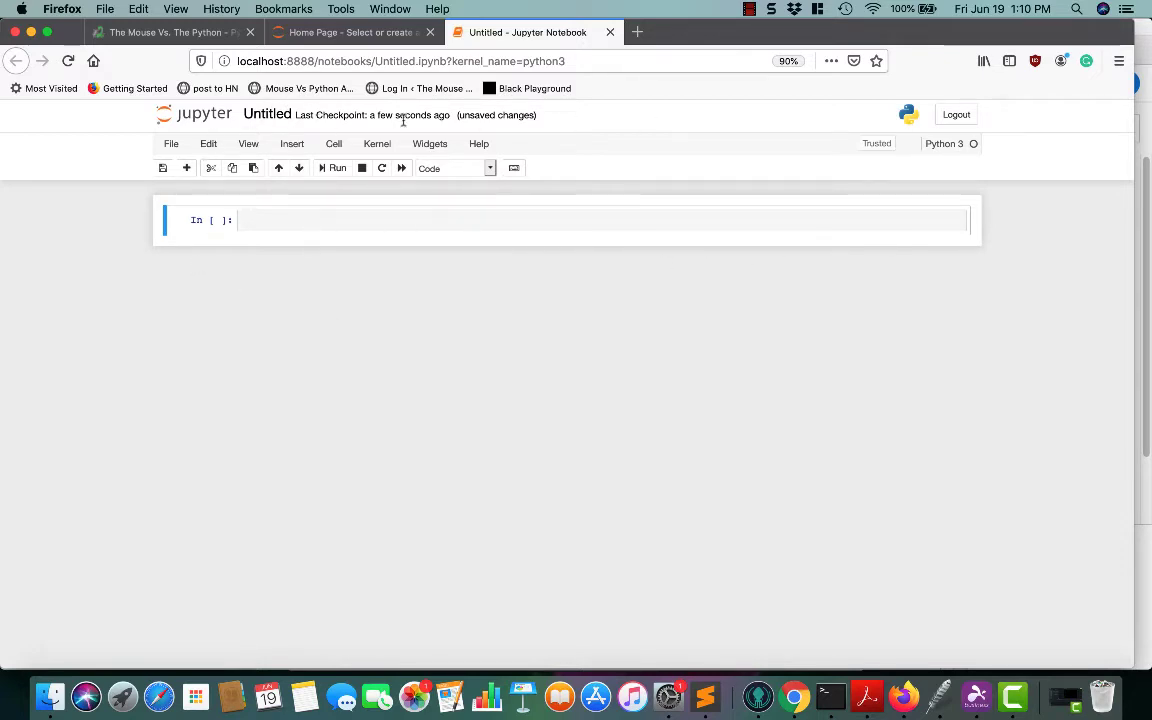
# Rename the Untitled notebook to Hello via the Rename Notebook dialog
pyautogui.doubleClick(268, 114)
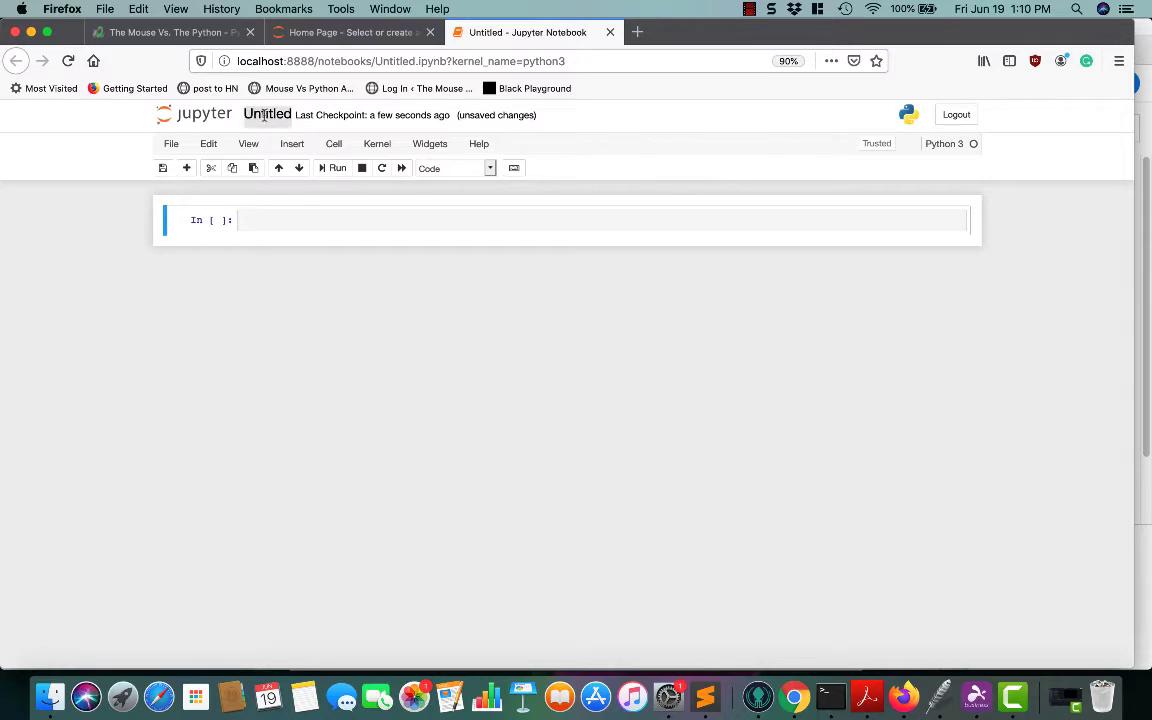
pyautogui.click(268, 112)
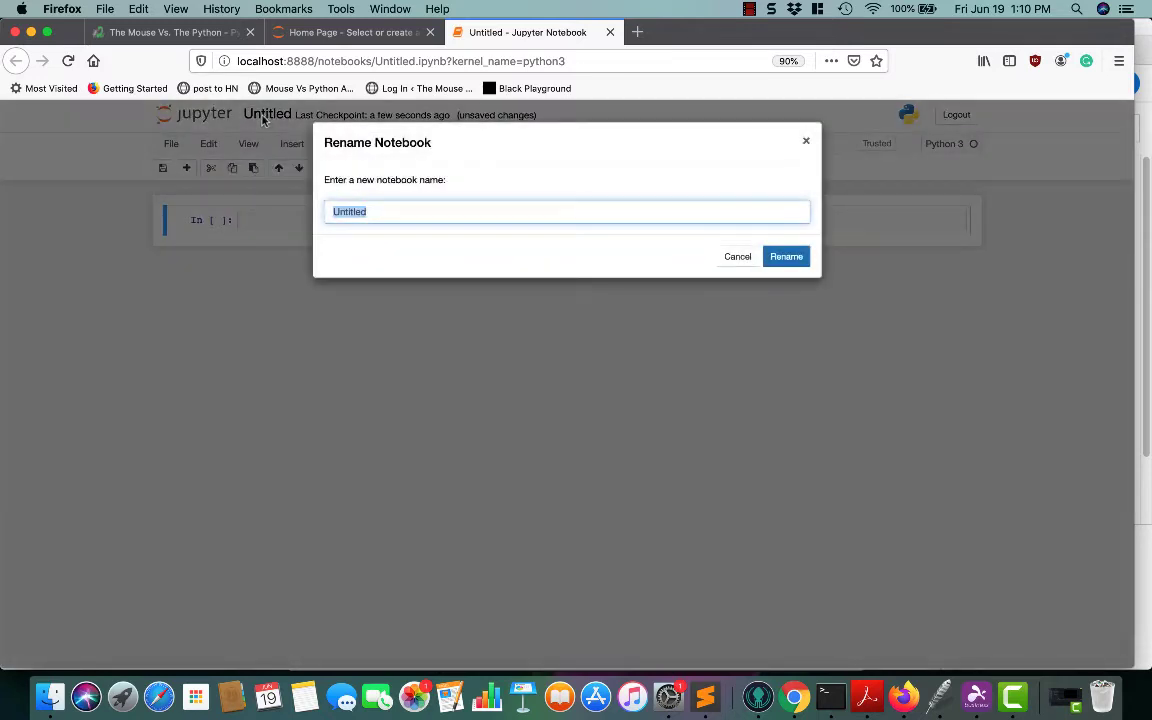
pyautogui.write('H')
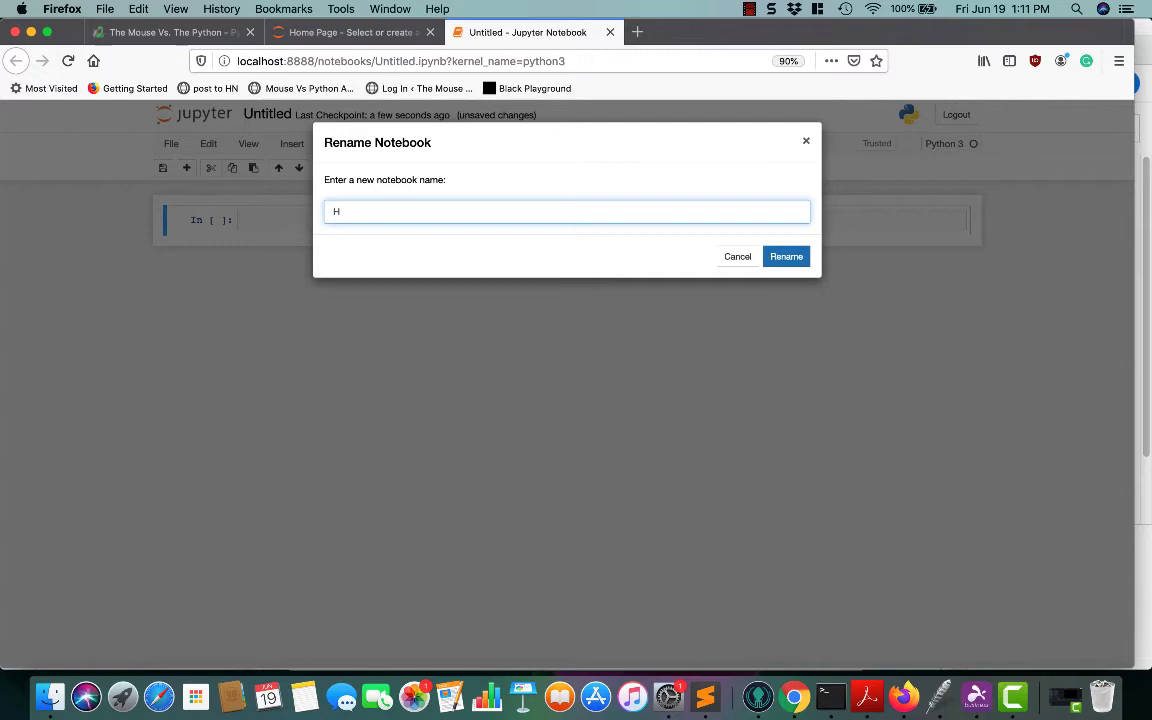
pyautogui.click(786, 256)
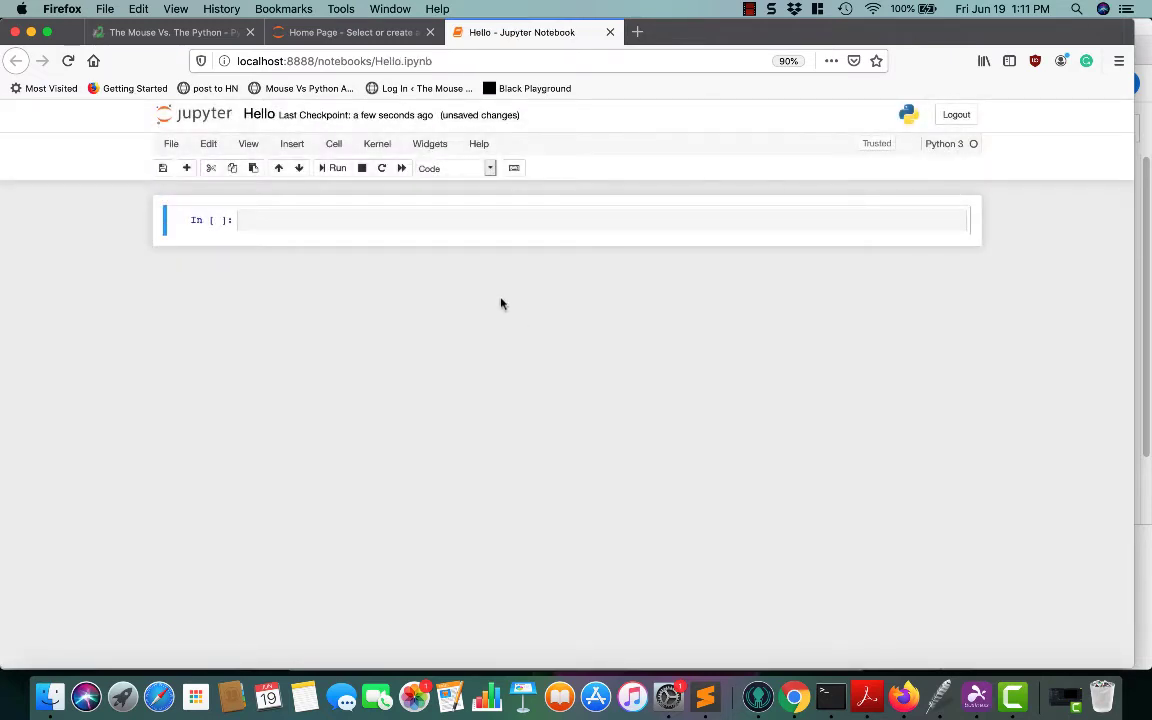
pyautogui.click(172, 144)
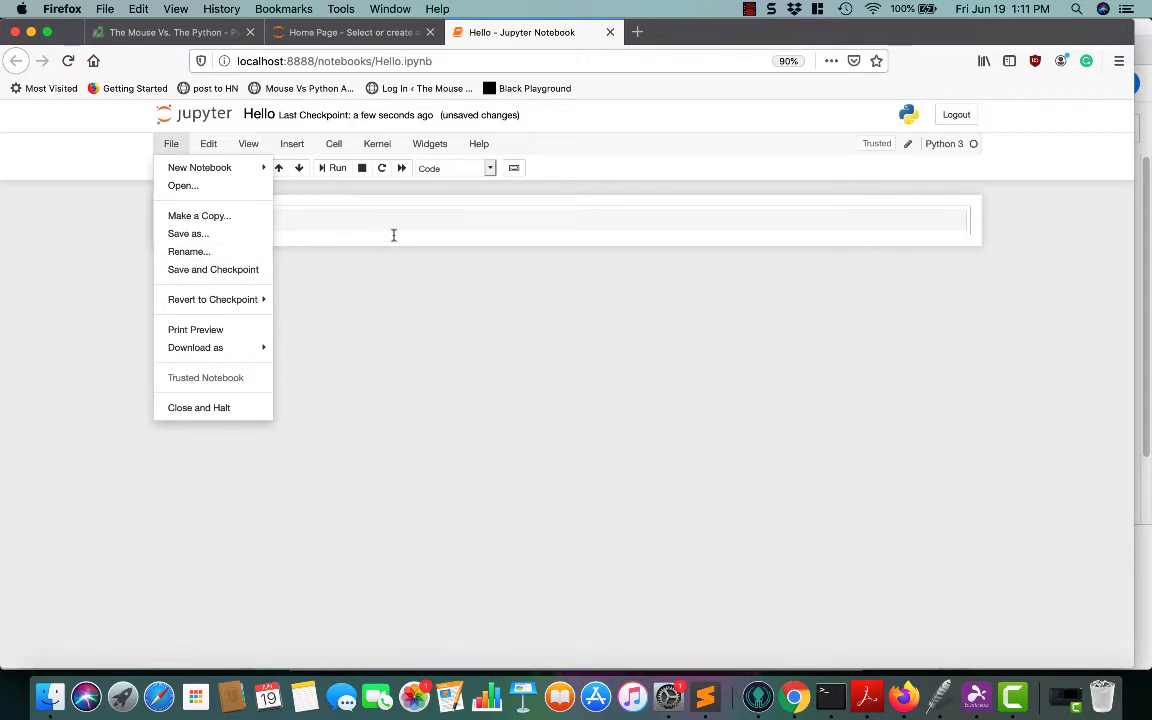
# Browse the View and File menus, then bring the server's Terminal window forward
pyautogui.click(248, 144)
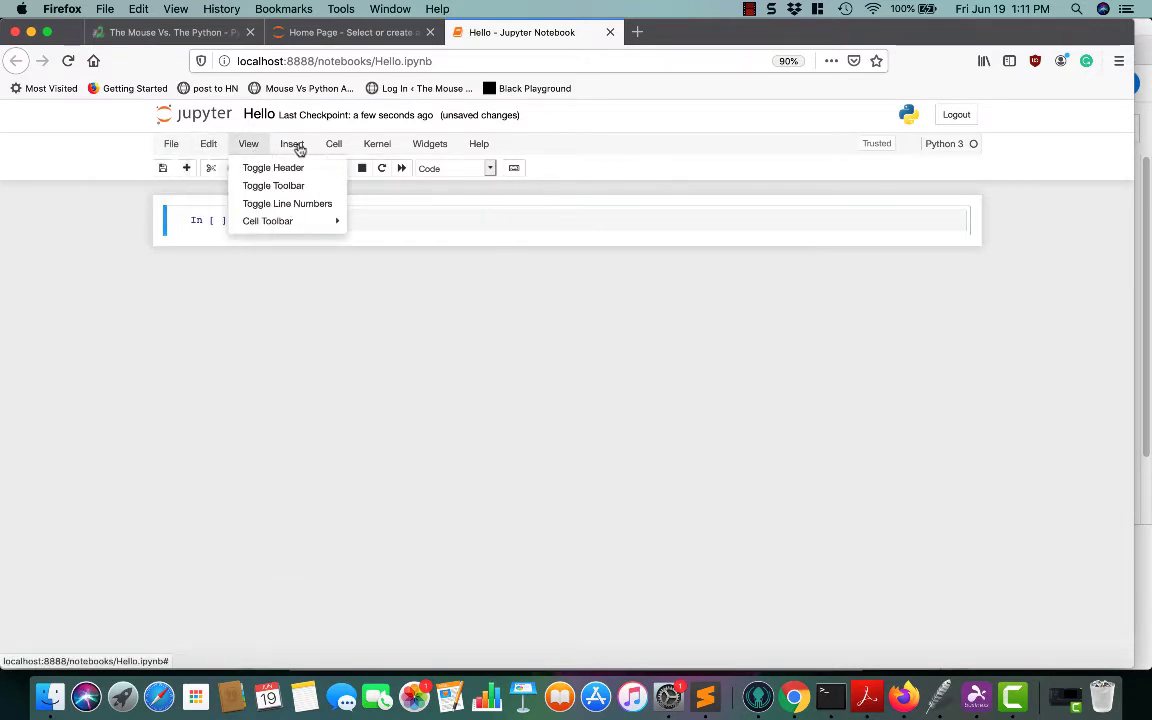
pyautogui.moveTo(384, 156)
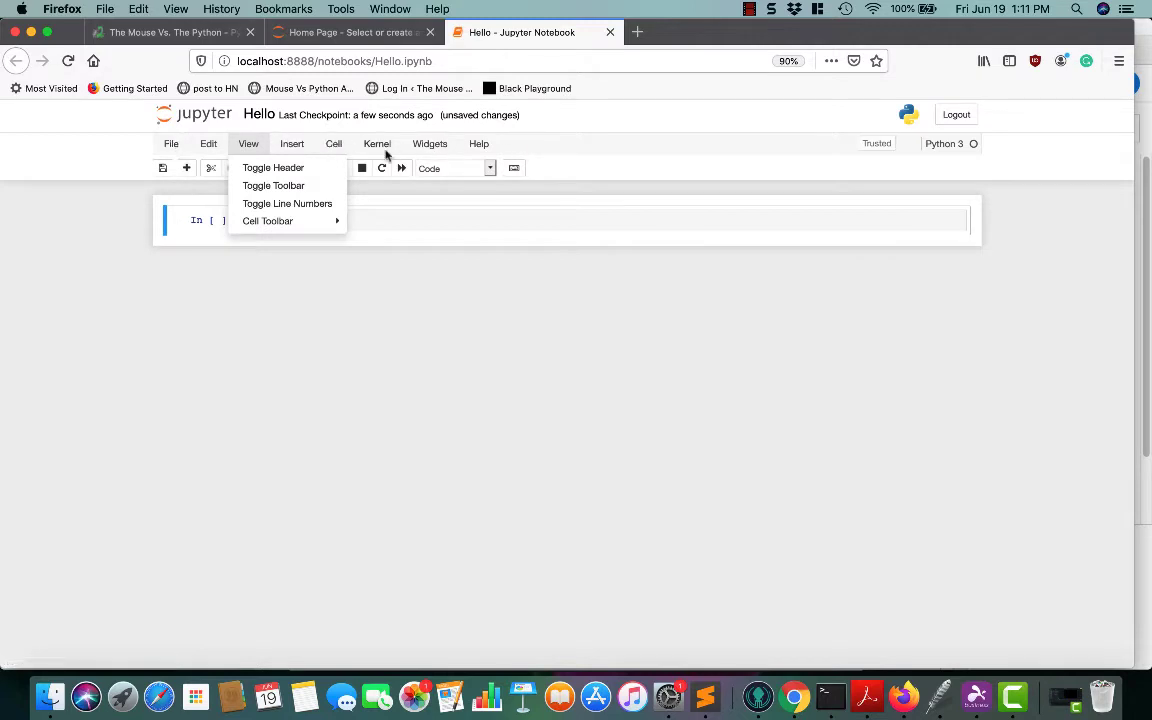
pyautogui.click(172, 144)
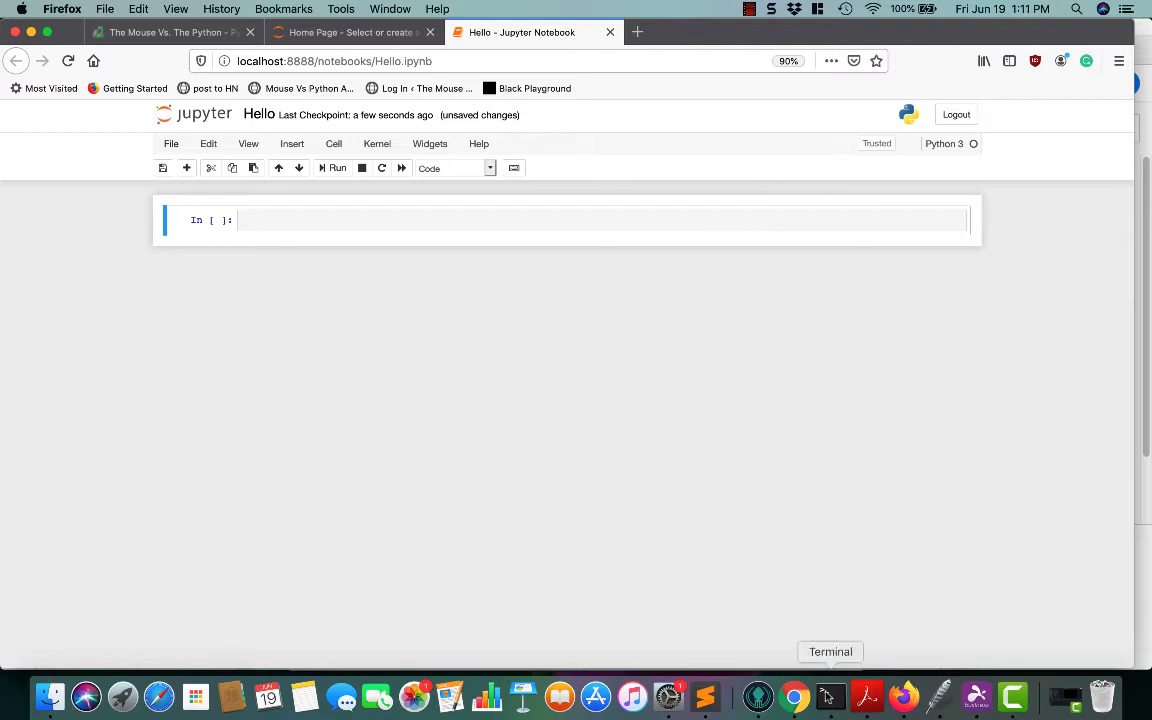
pyautogui.click(830, 696)
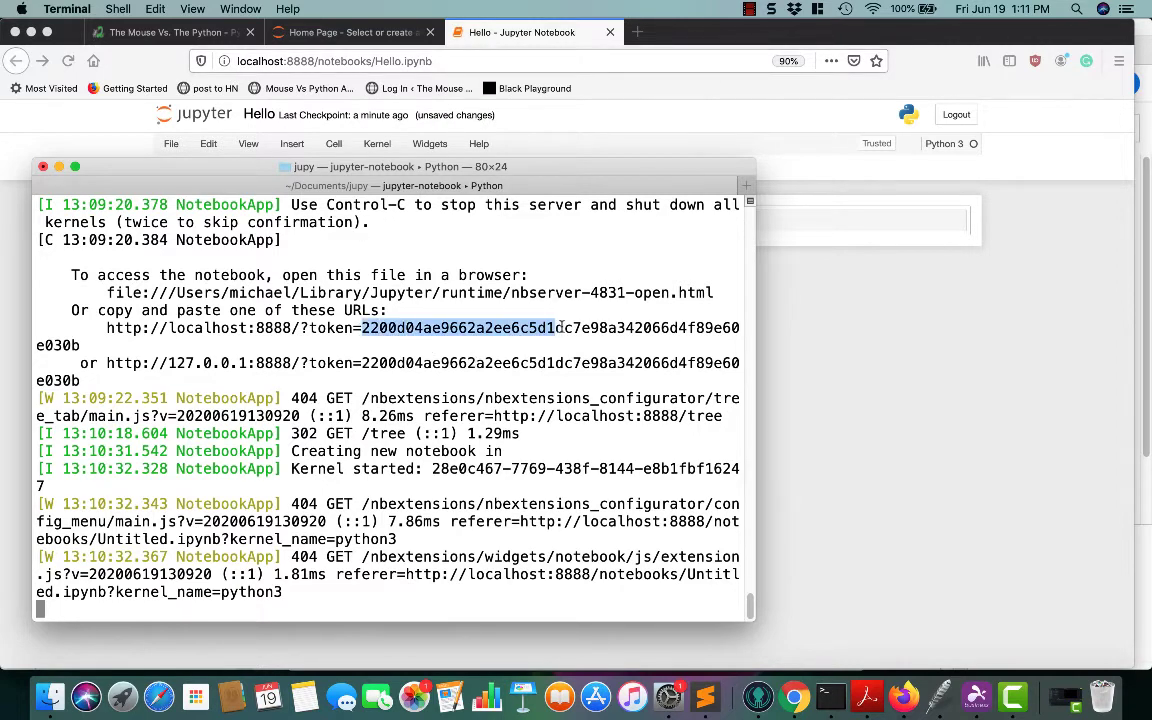
pyautogui.moveTo(560, 328); pyautogui.dragTo(740, 344)
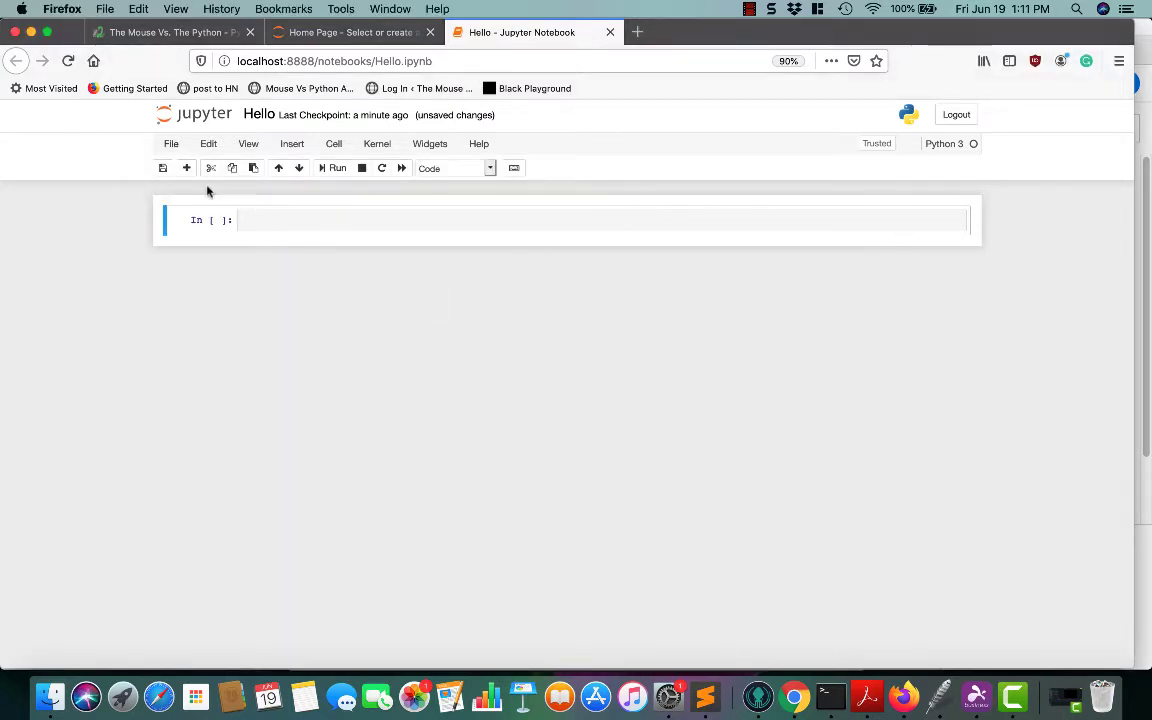
pyautogui.moveTo(296, 200)
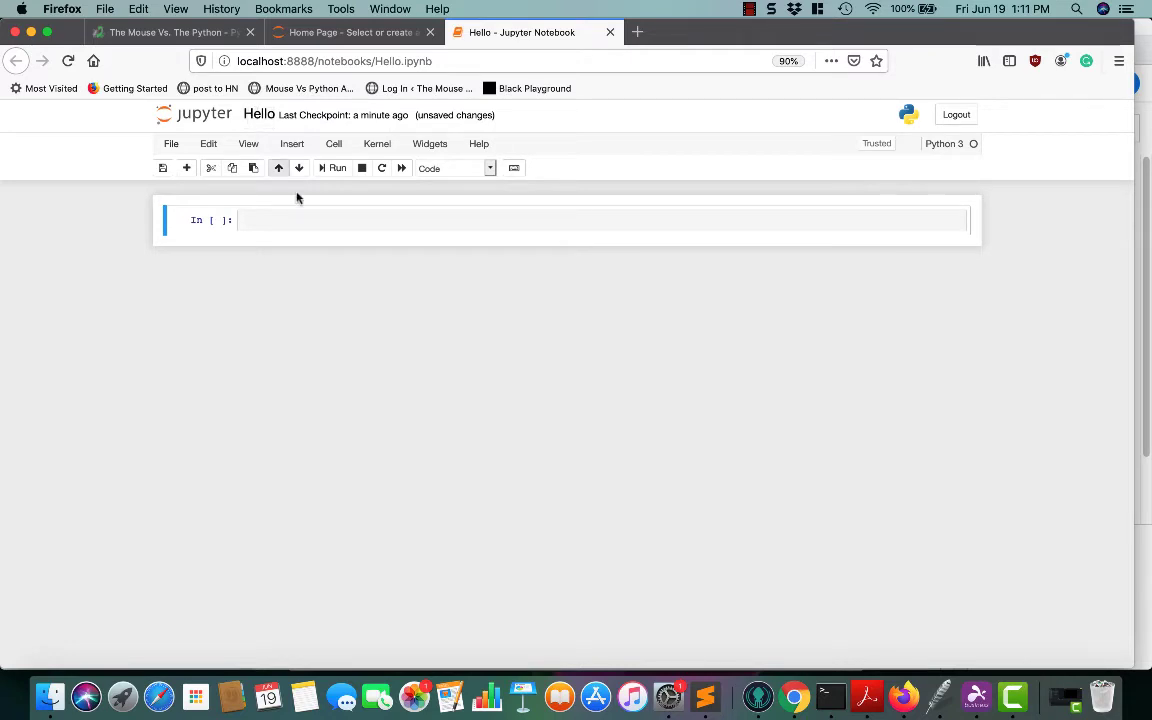
# Insert empty cells below the first cell, then cut the extras back to one
pyautogui.click(272, 220)
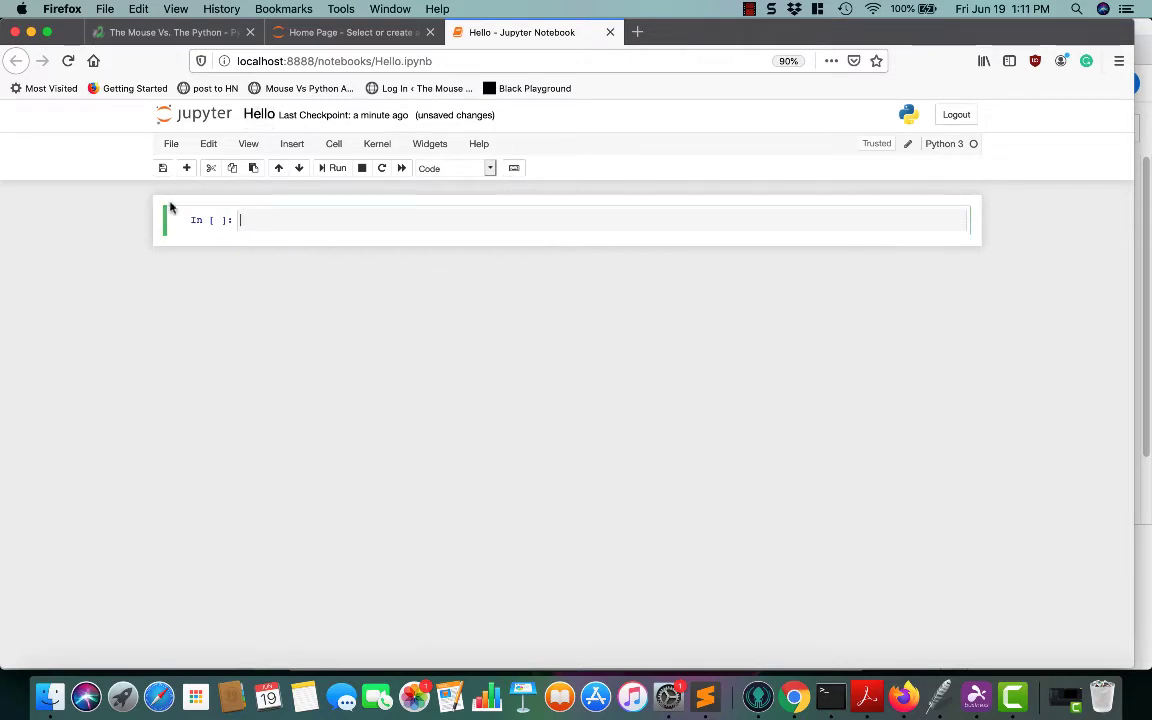
pyautogui.click(186, 168)
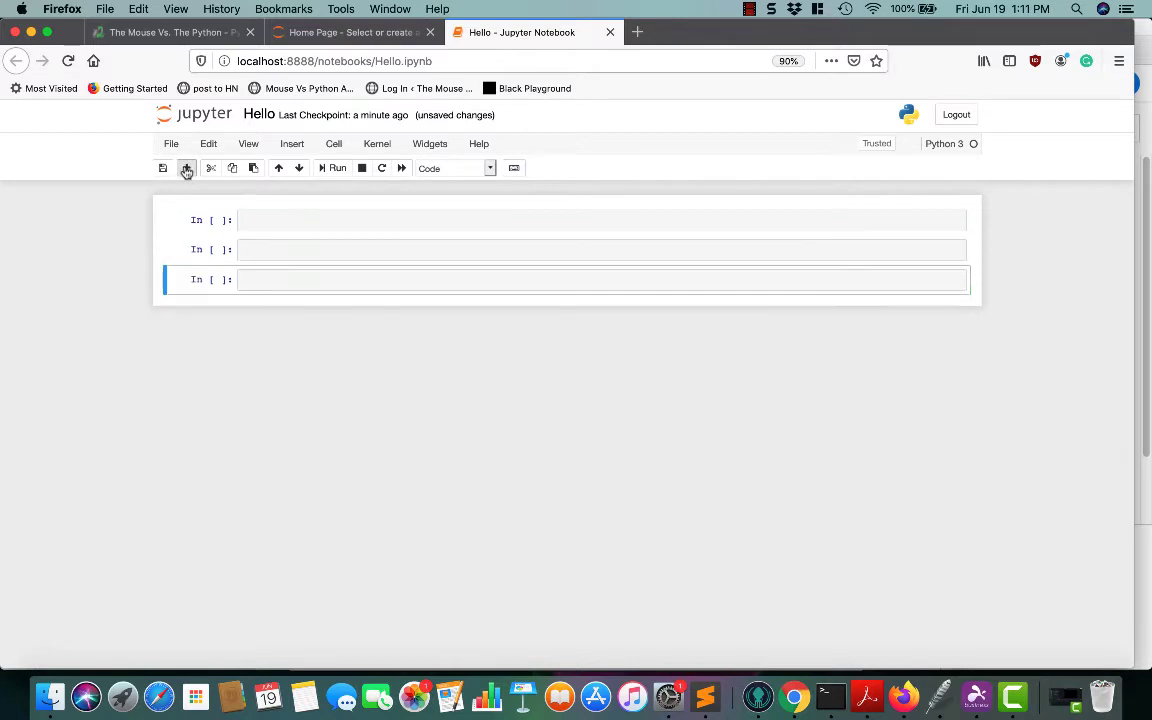
pyautogui.click(600, 280)
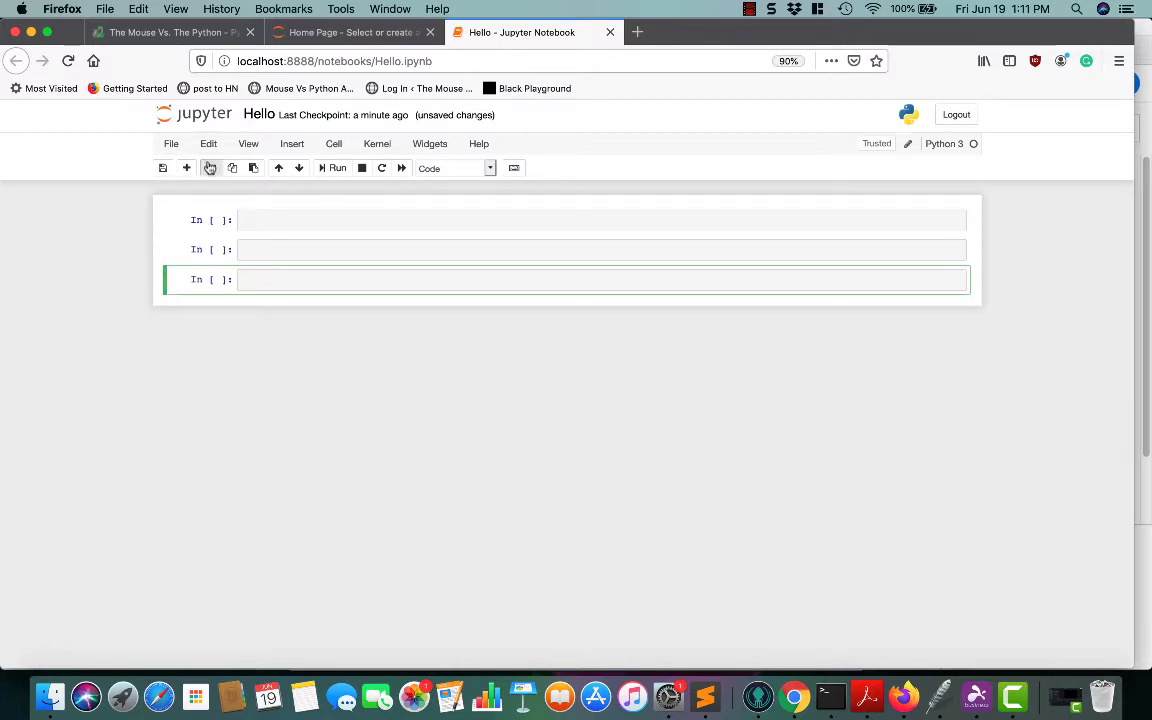
pyautogui.click(210, 168)
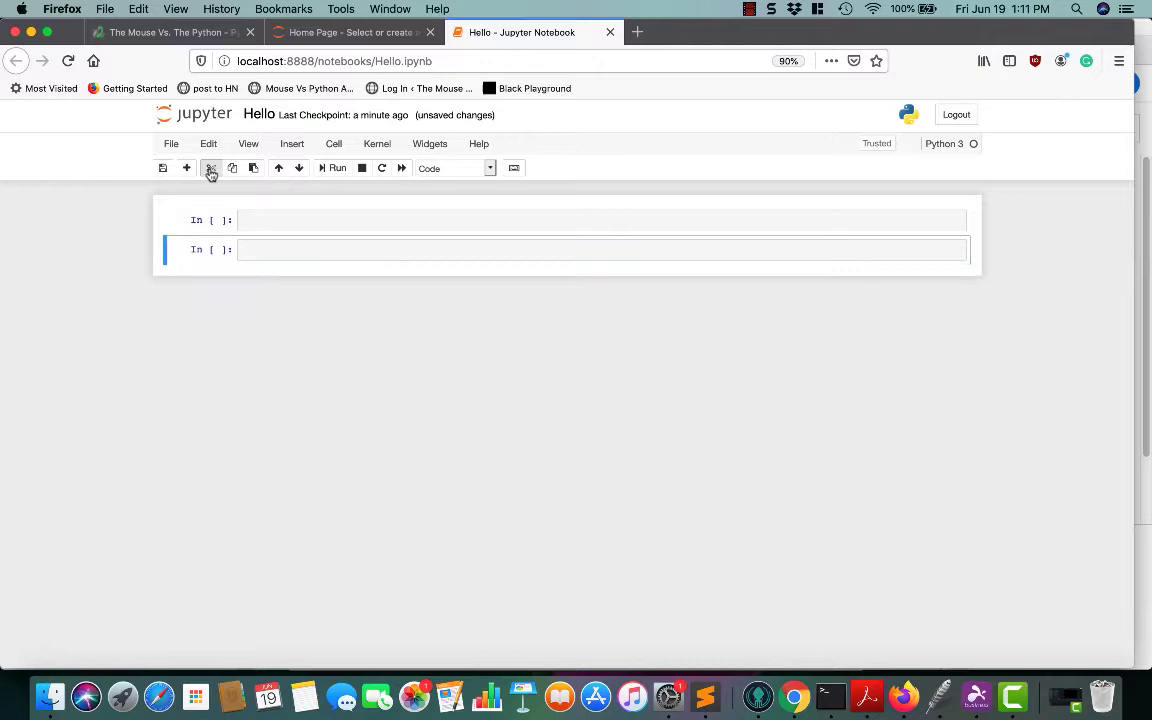
pyautogui.click(210, 168)
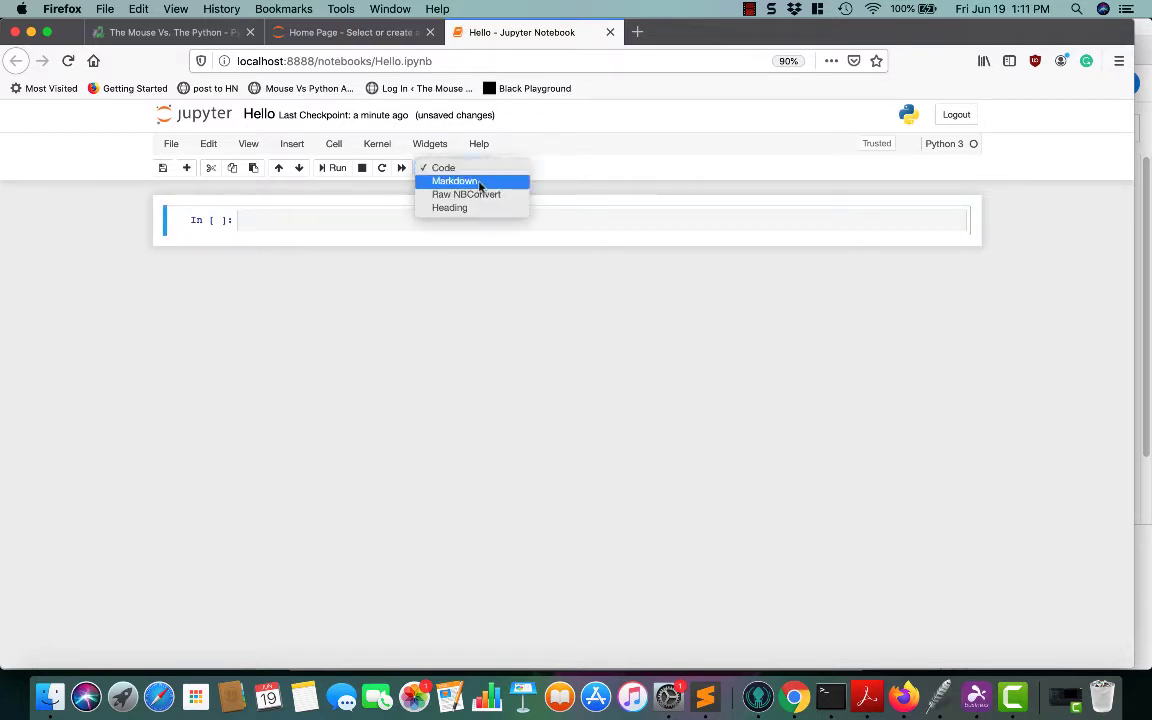
pyautogui.moveTo(446, 184)
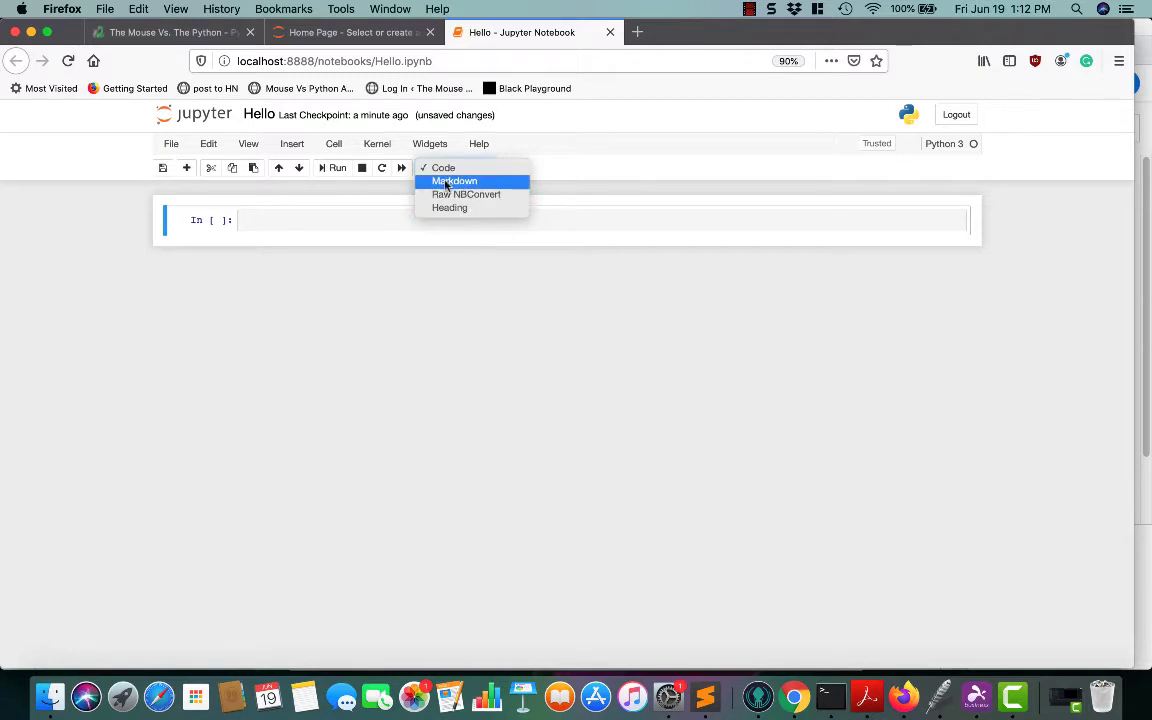
pyautogui.moveTo(444, 168)
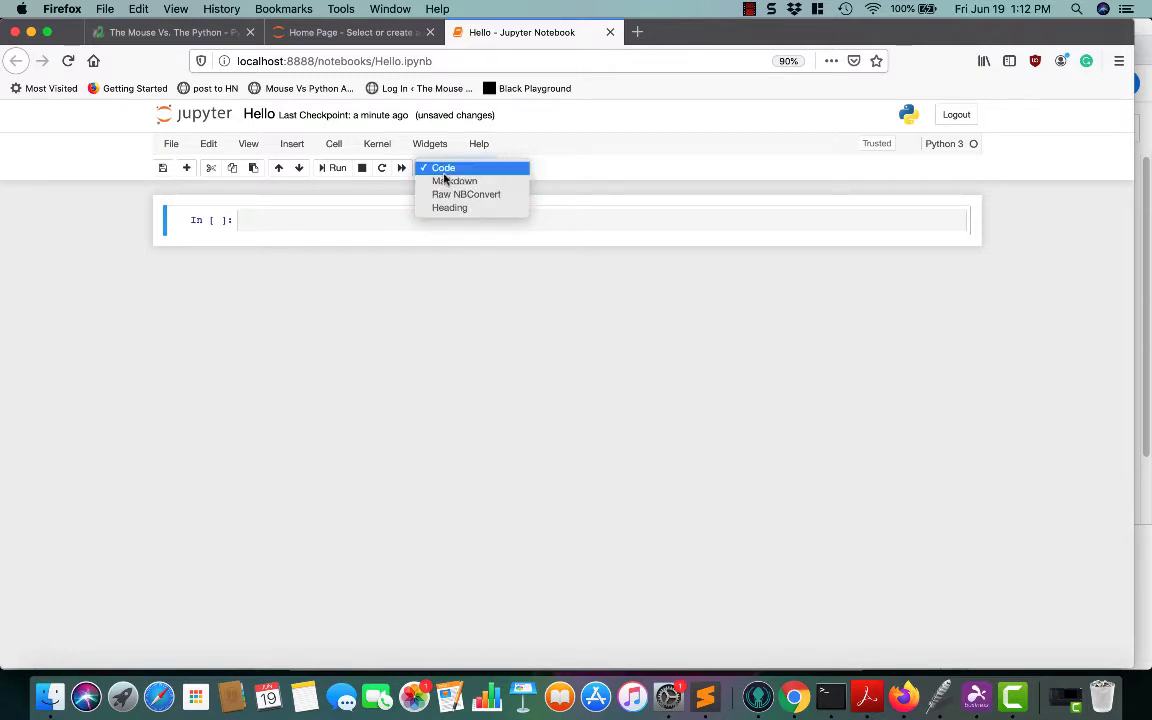
pyautogui.moveTo(466, 194)
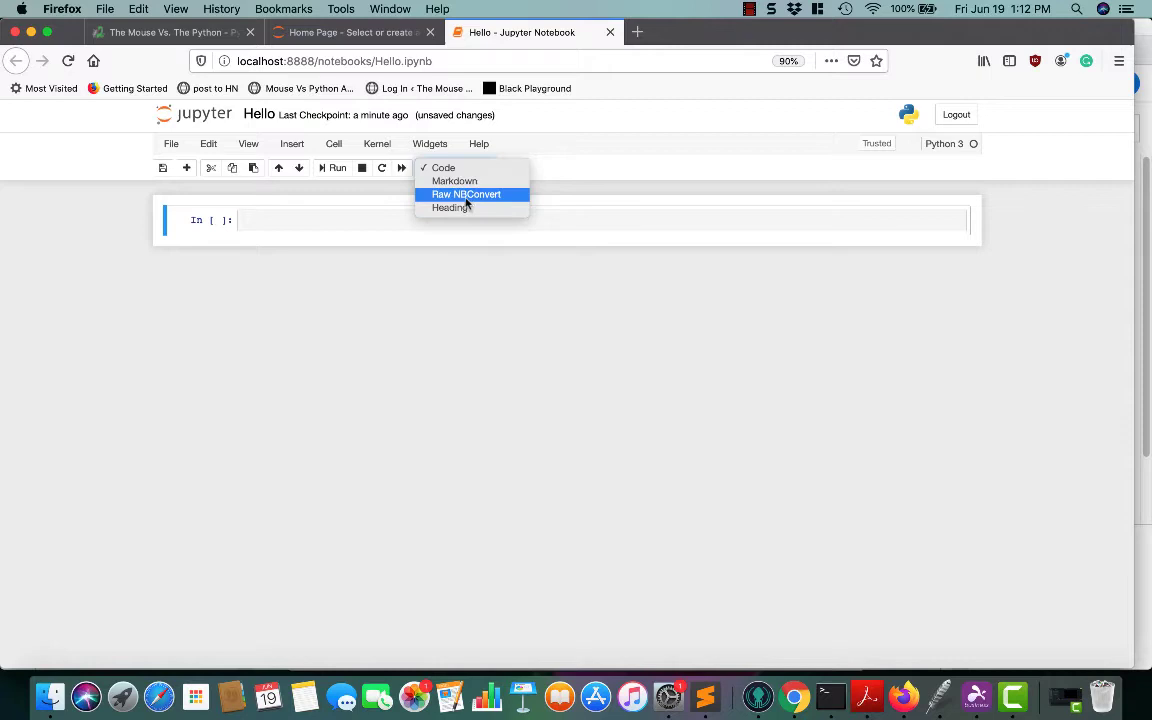
pyautogui.moveTo(492, 196)
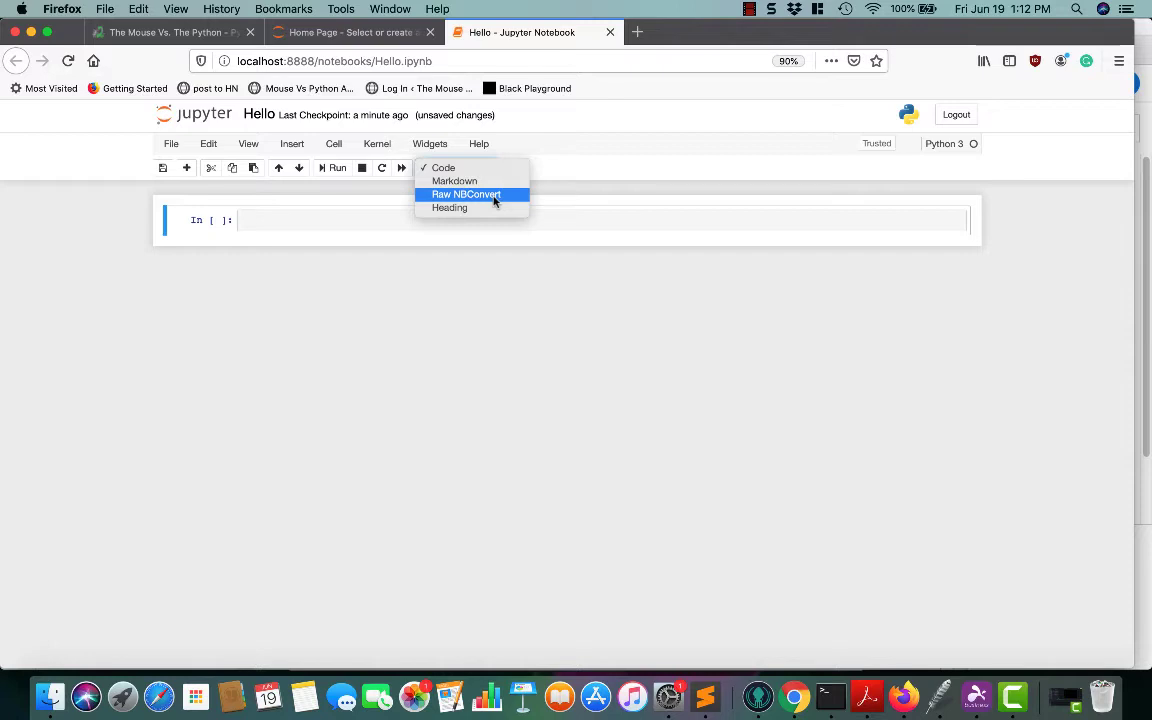
pyautogui.moveTo(448, 206)
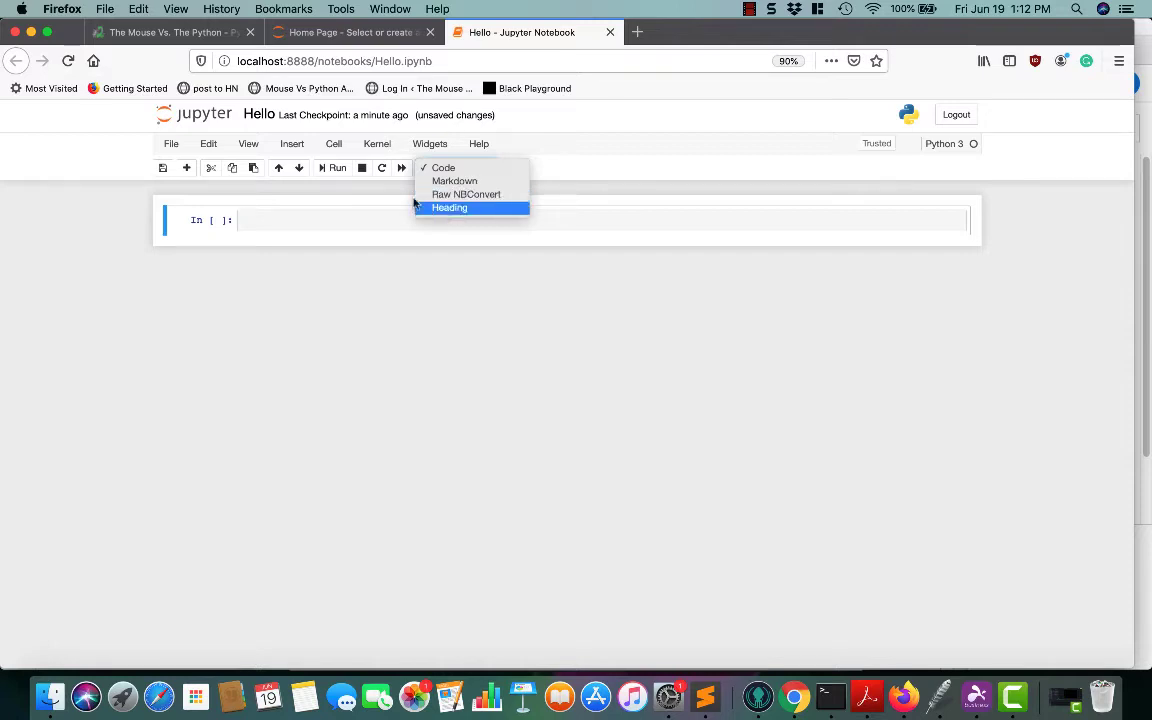
pyautogui.moveTo(466, 194)
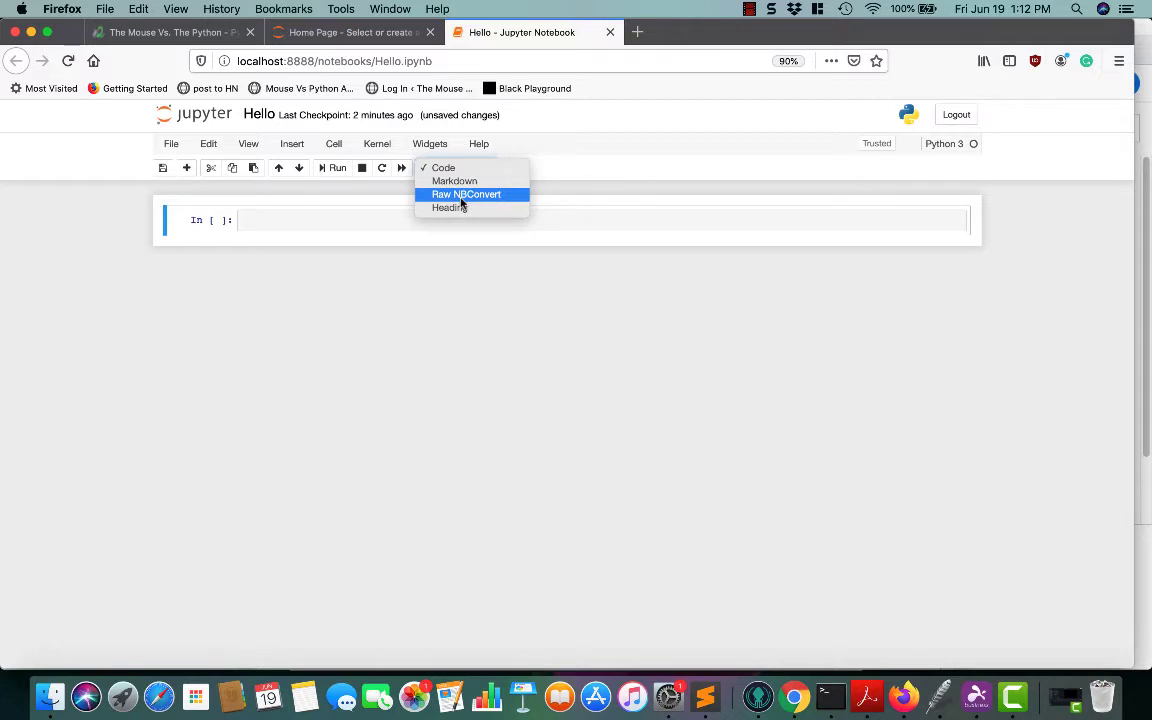
pyautogui.moveTo(448, 206)
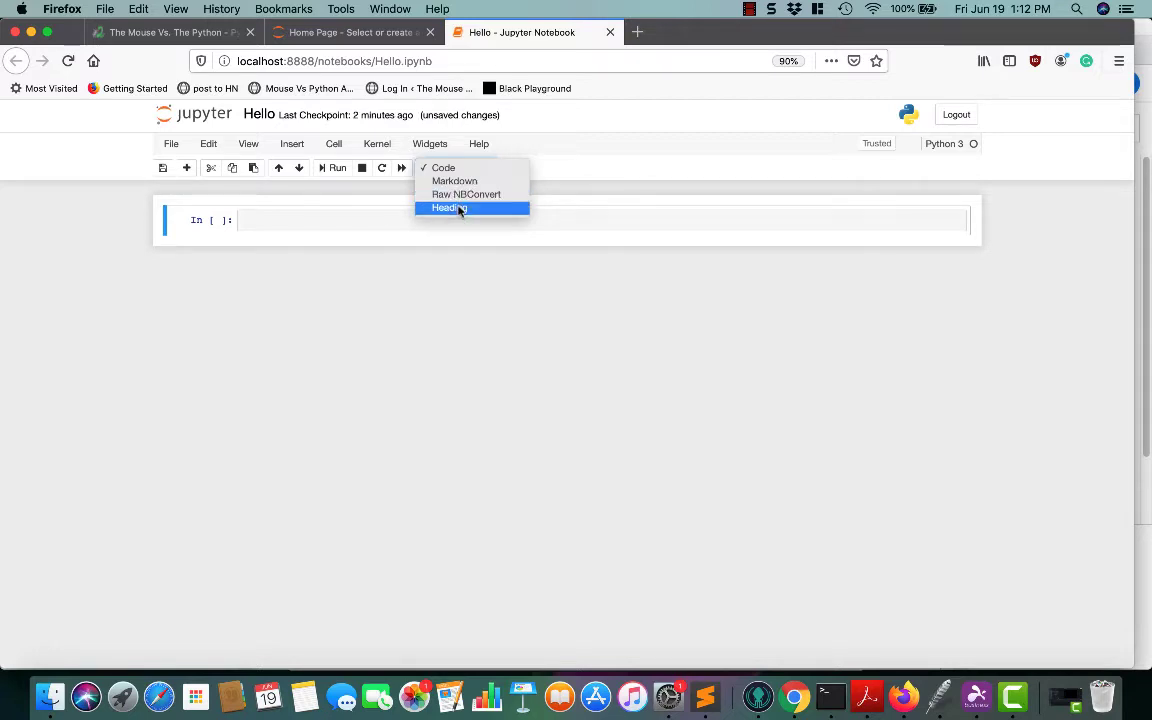
# Choose the Heading cell type, dismiss the markdown notice, and set the cell back to Code
pyautogui.click(448, 208)
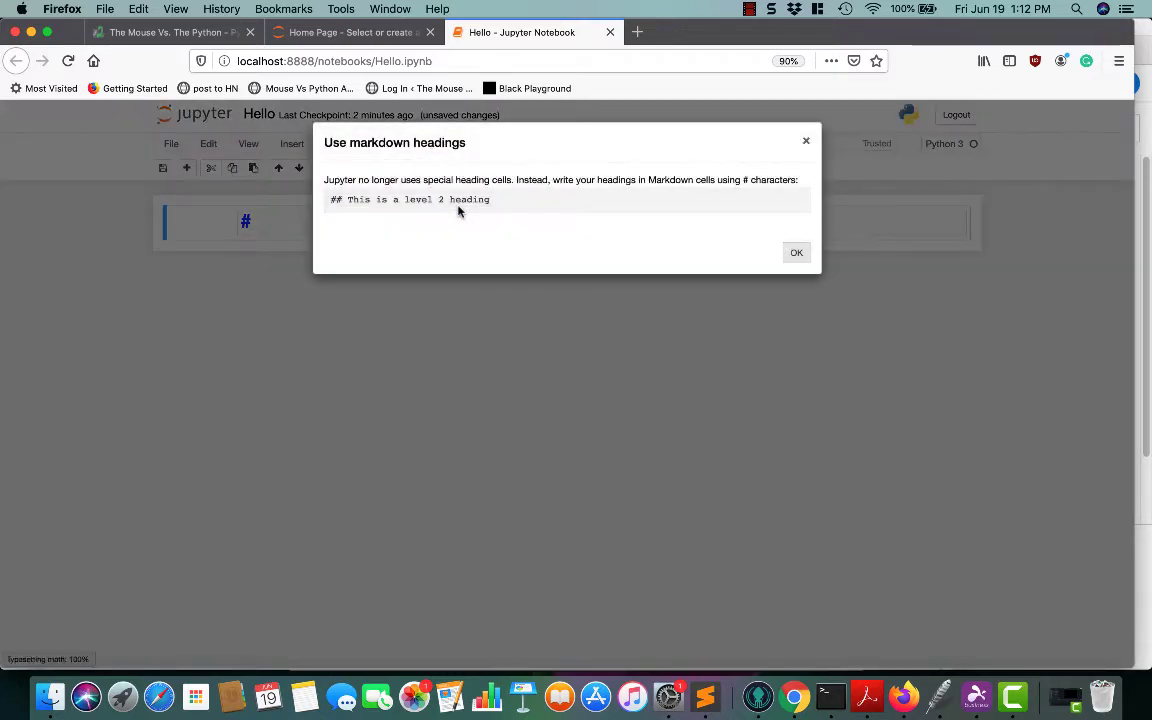
pyautogui.moveTo(492, 260)
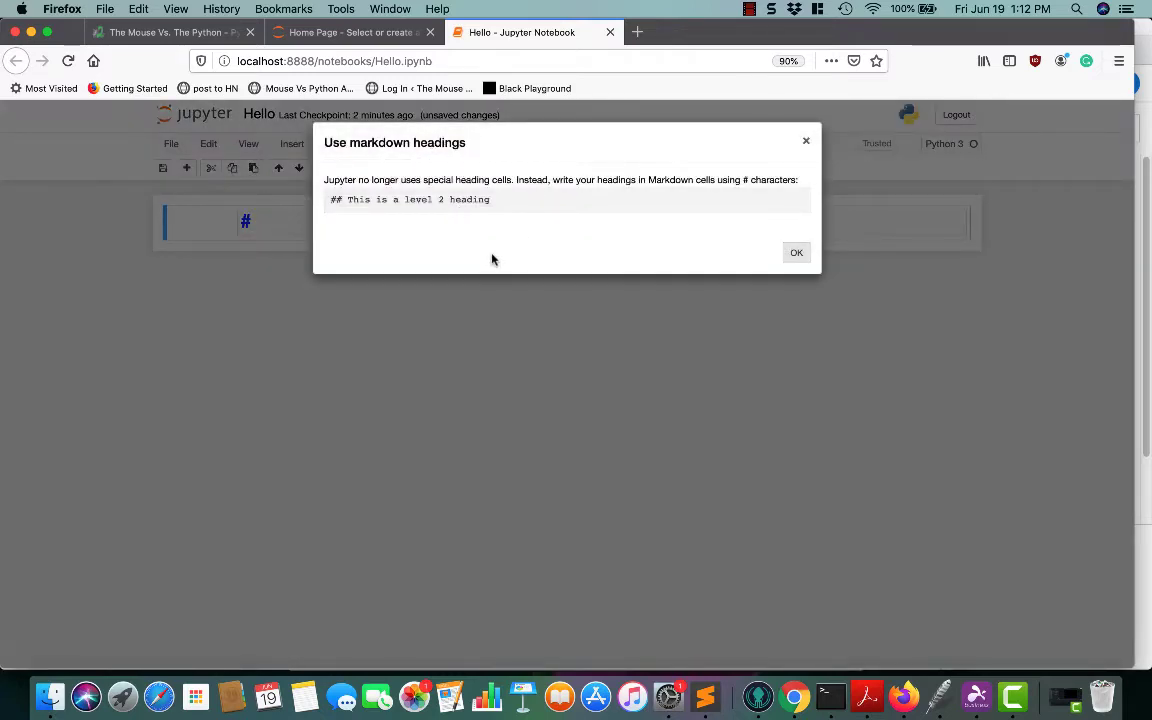
pyautogui.moveTo(640, 292)
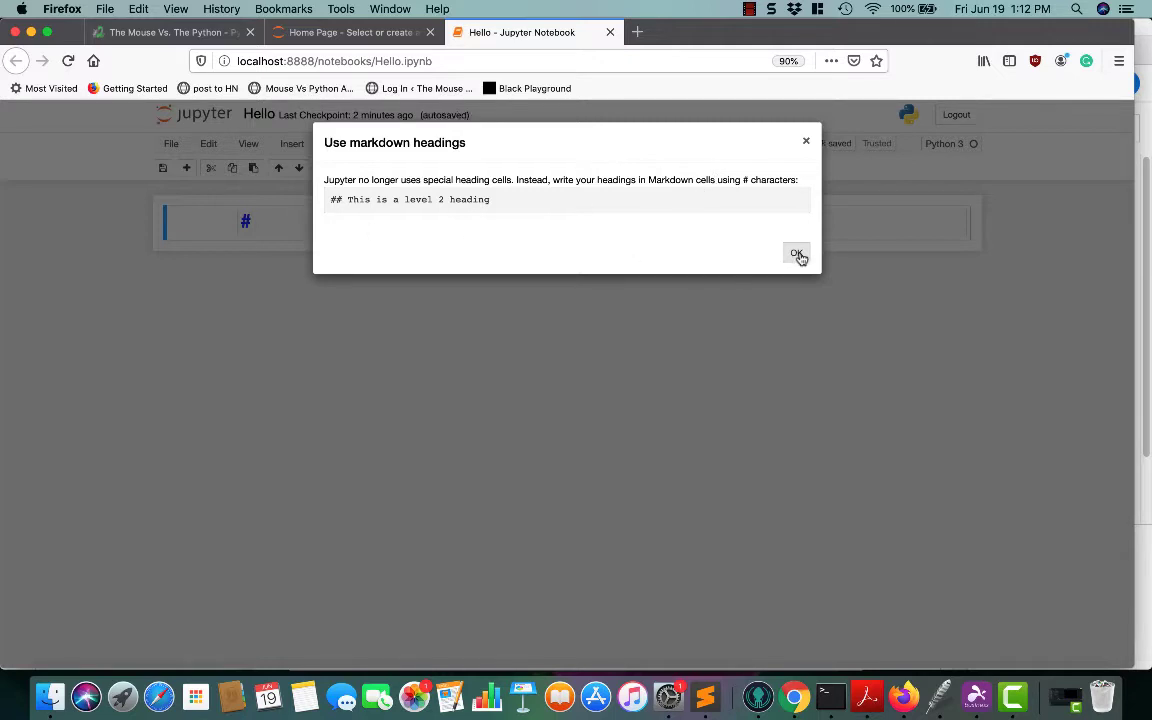
pyautogui.click(796, 254)
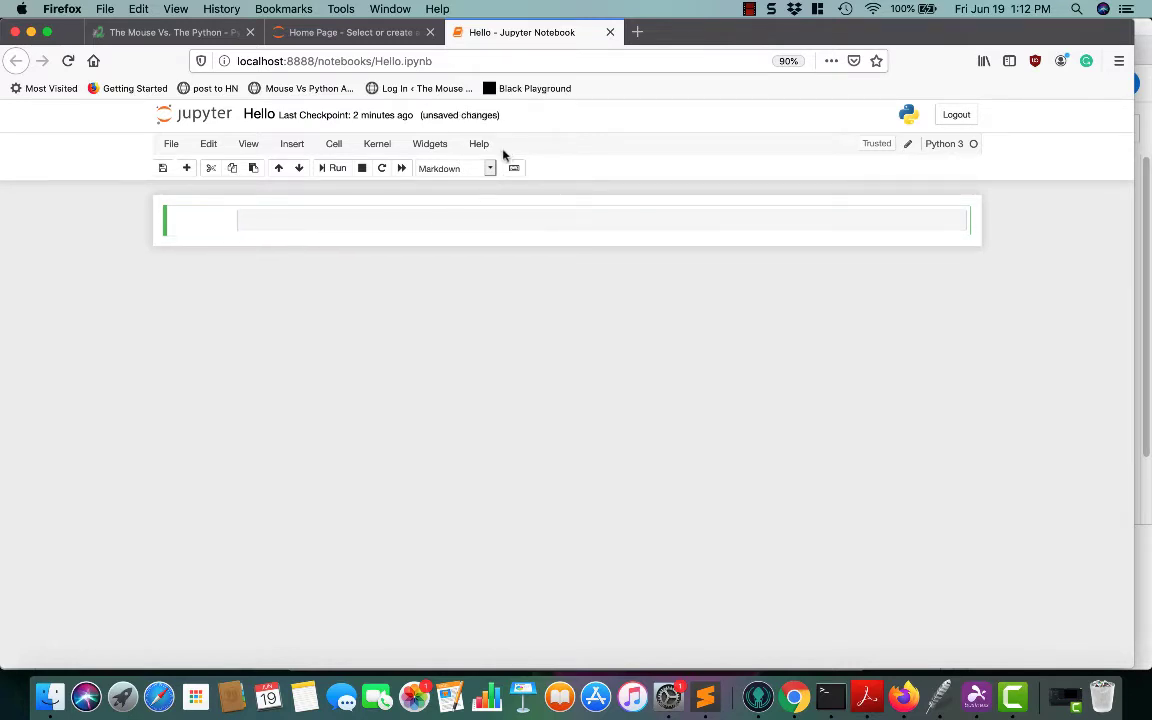
pyautogui.click(456, 168)
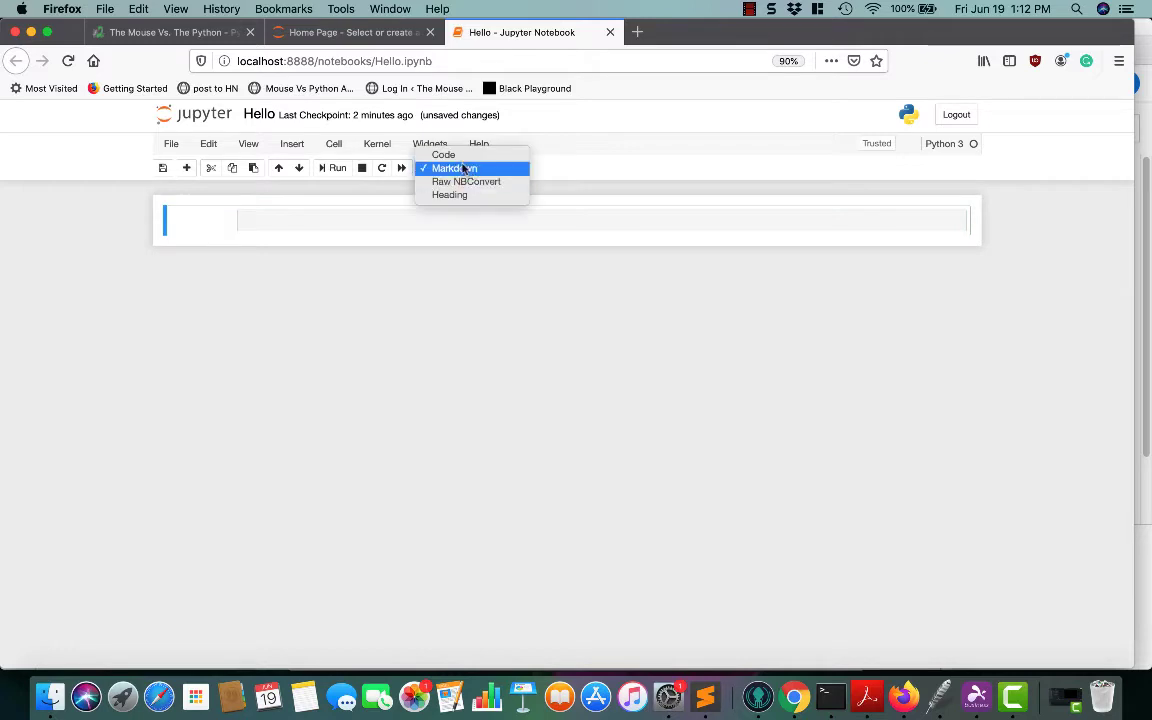
pyautogui.click(444, 156)
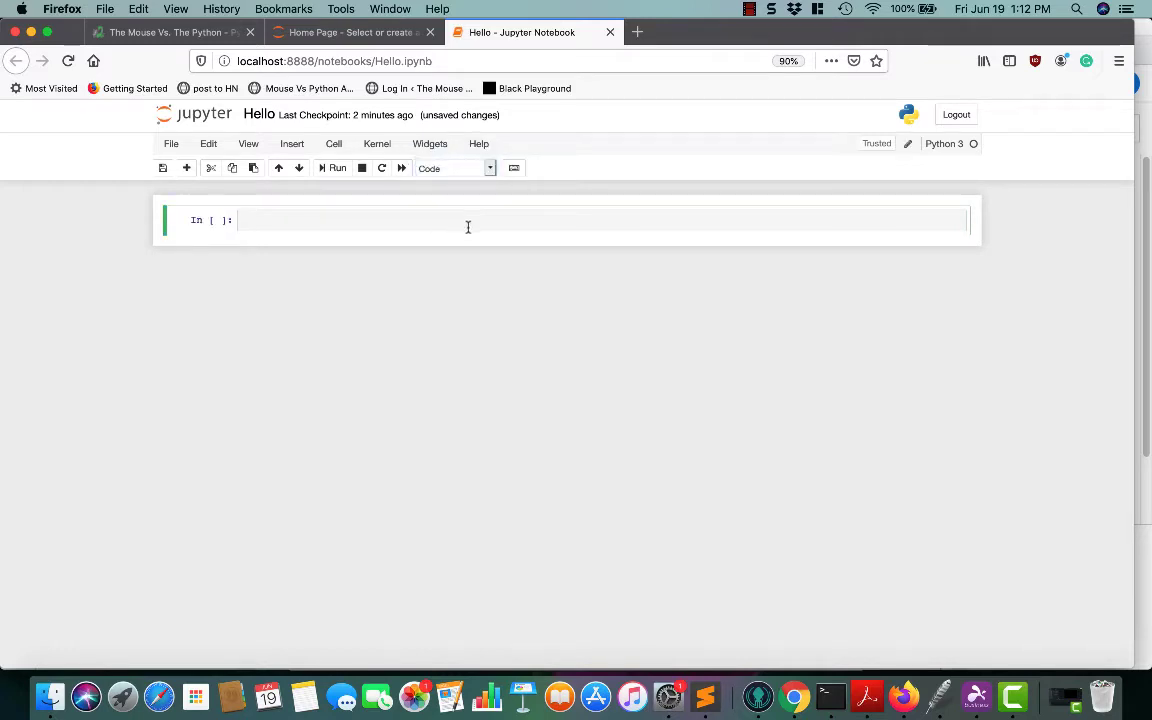
# Run a first code cell containing import sys and dir(sys) to list the module's names
pyautogui.write('import')
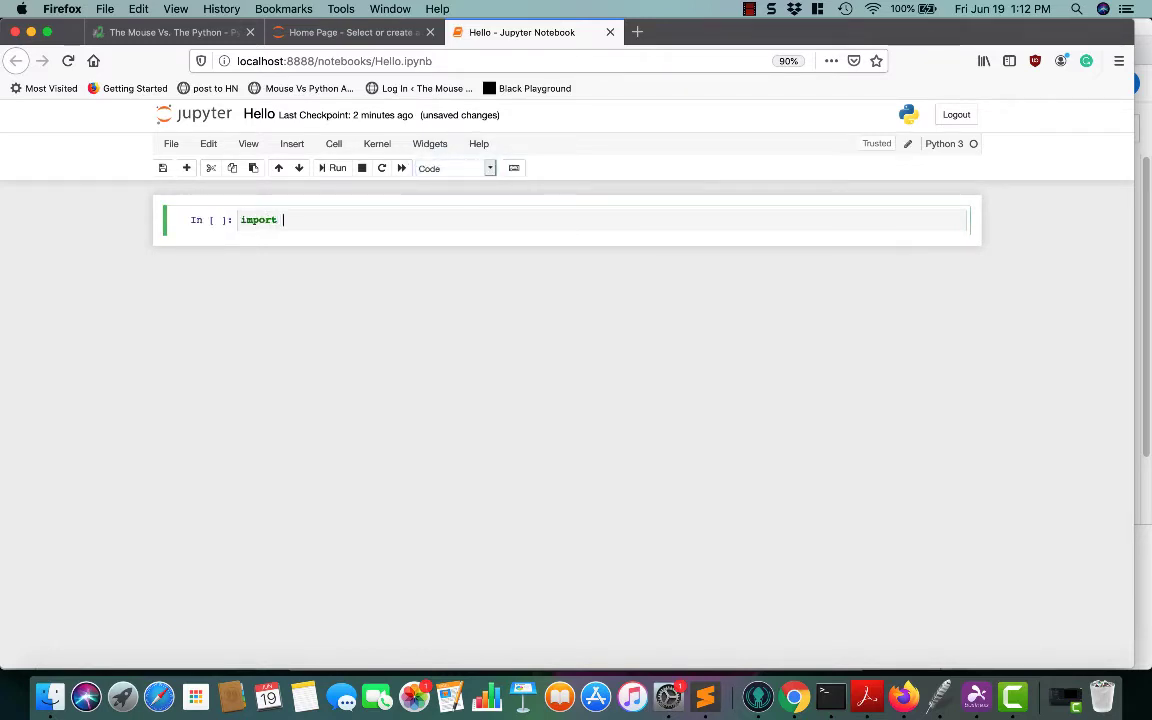
pyautogui.write('sys')
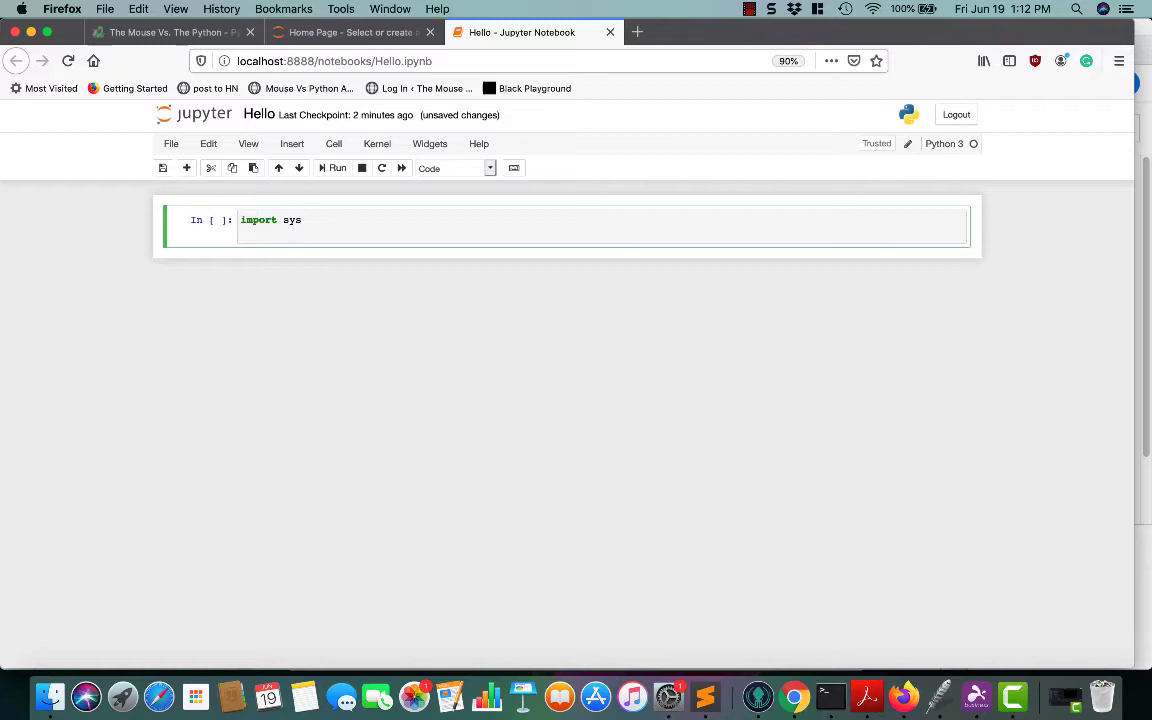
pyautogui.write('pri')
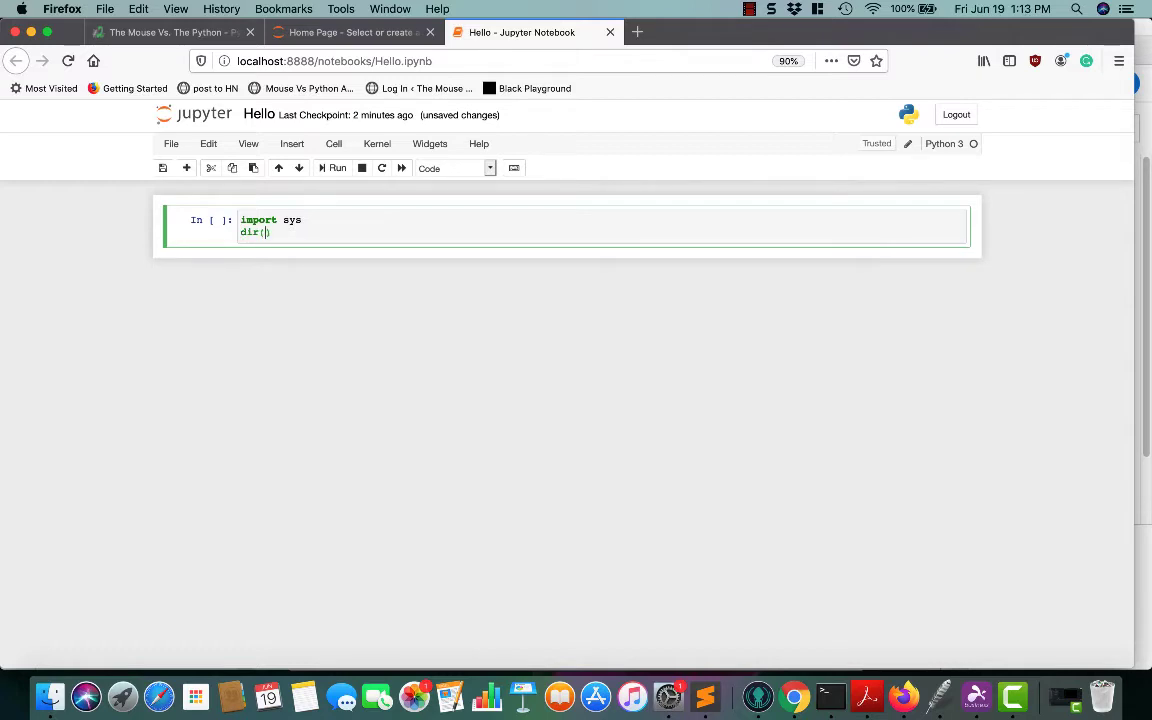
pyautogui.write('sys')
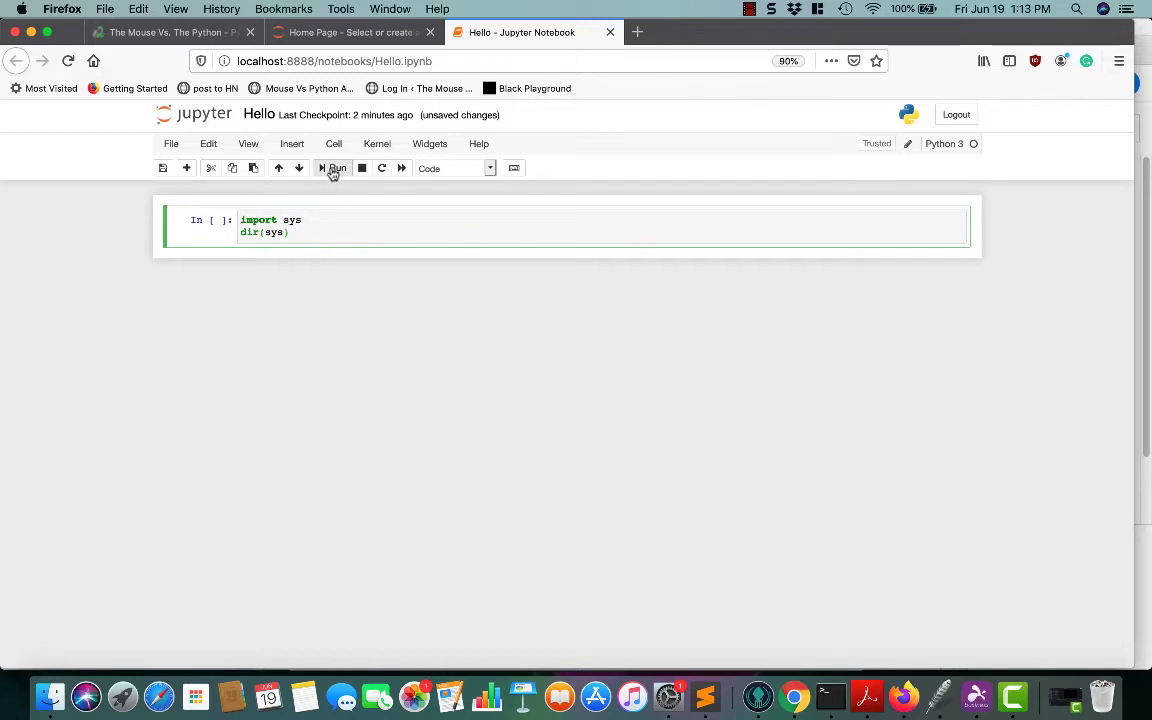
pyautogui.moveTo(334, 168)
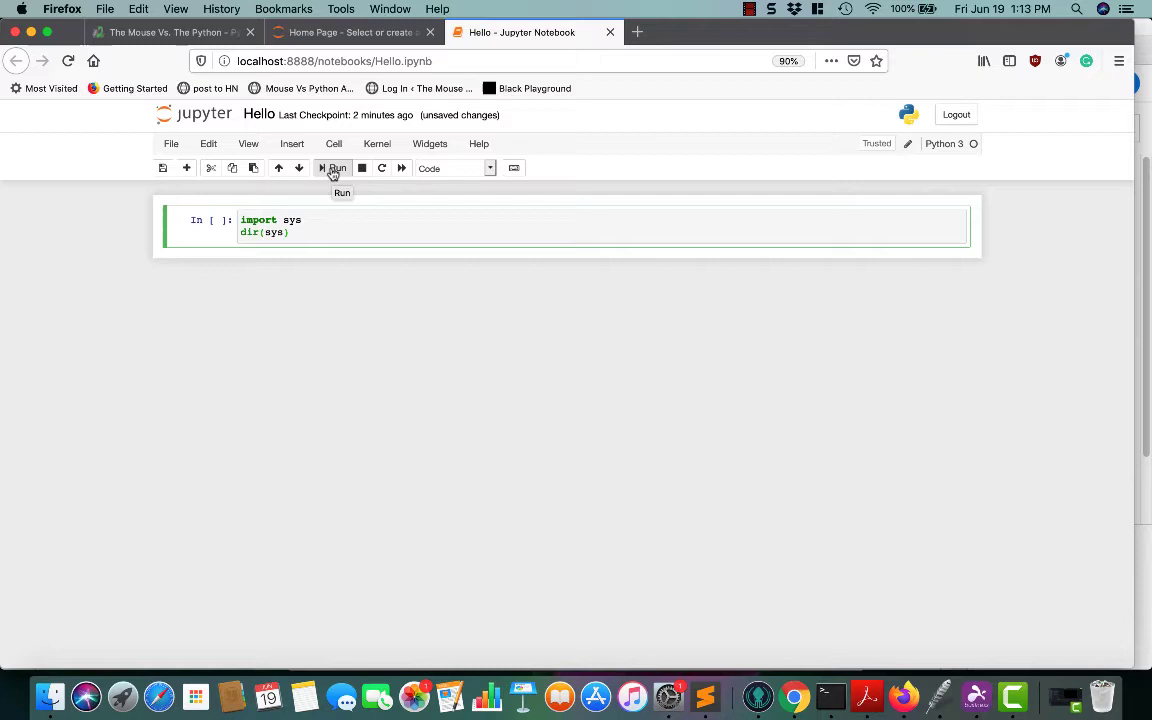
pyautogui.moveTo(338, 178)
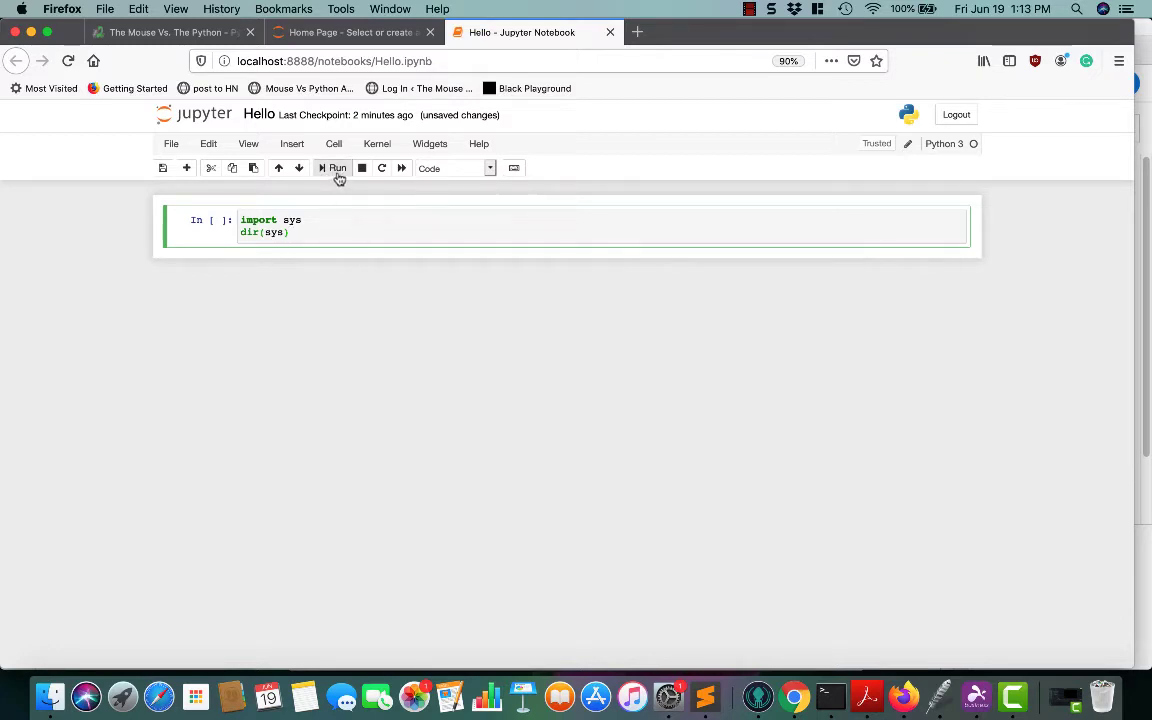
pyautogui.moveTo(440, 318)
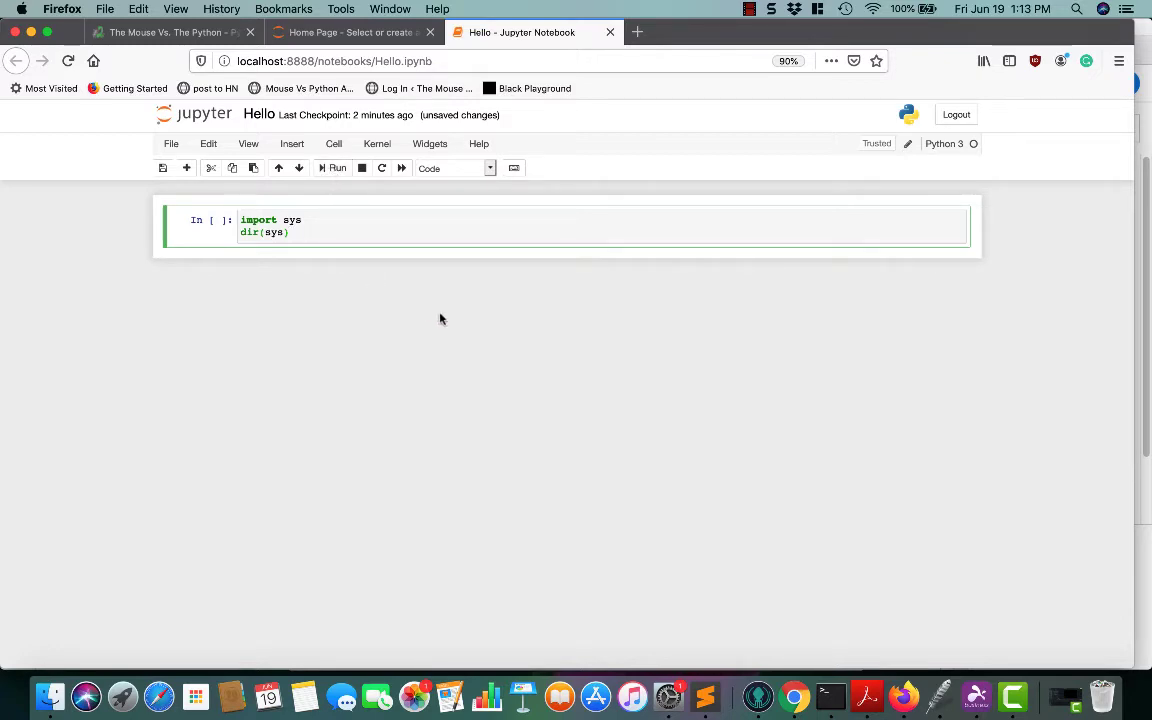
pyautogui.click(332, 168)
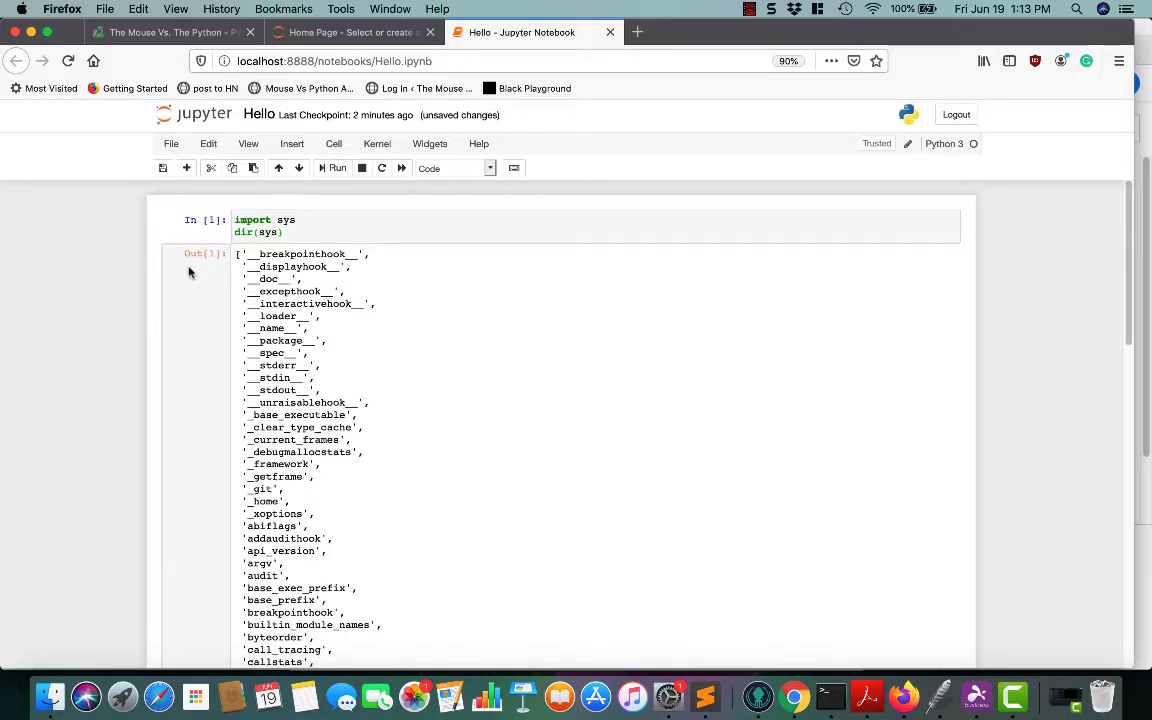
# Replace the cell's code with x = 11 and run it
pyautogui.scroll(-3)
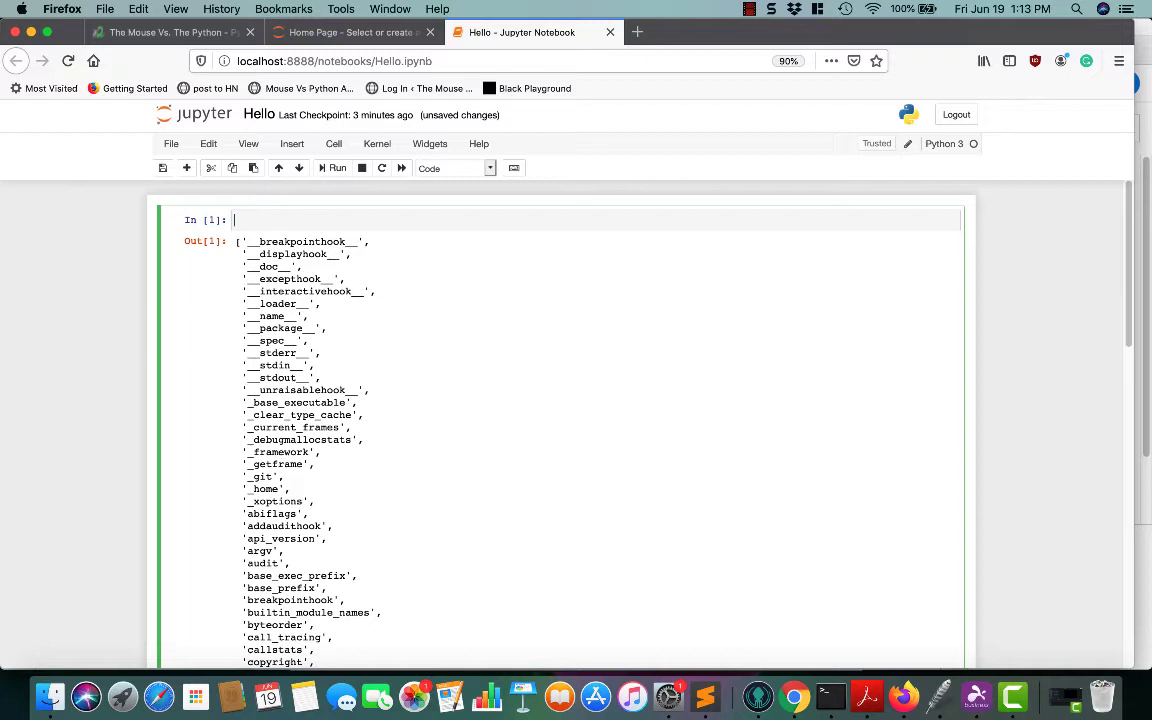
pyautogui.write('x =')
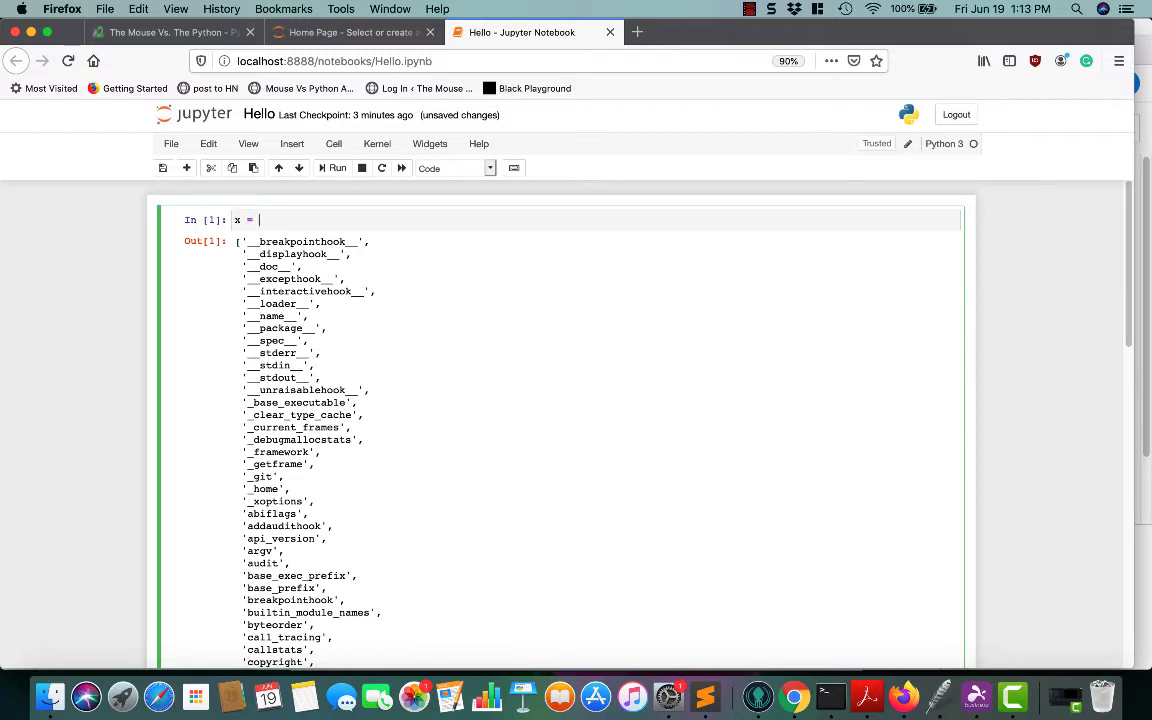
pyautogui.write('11')
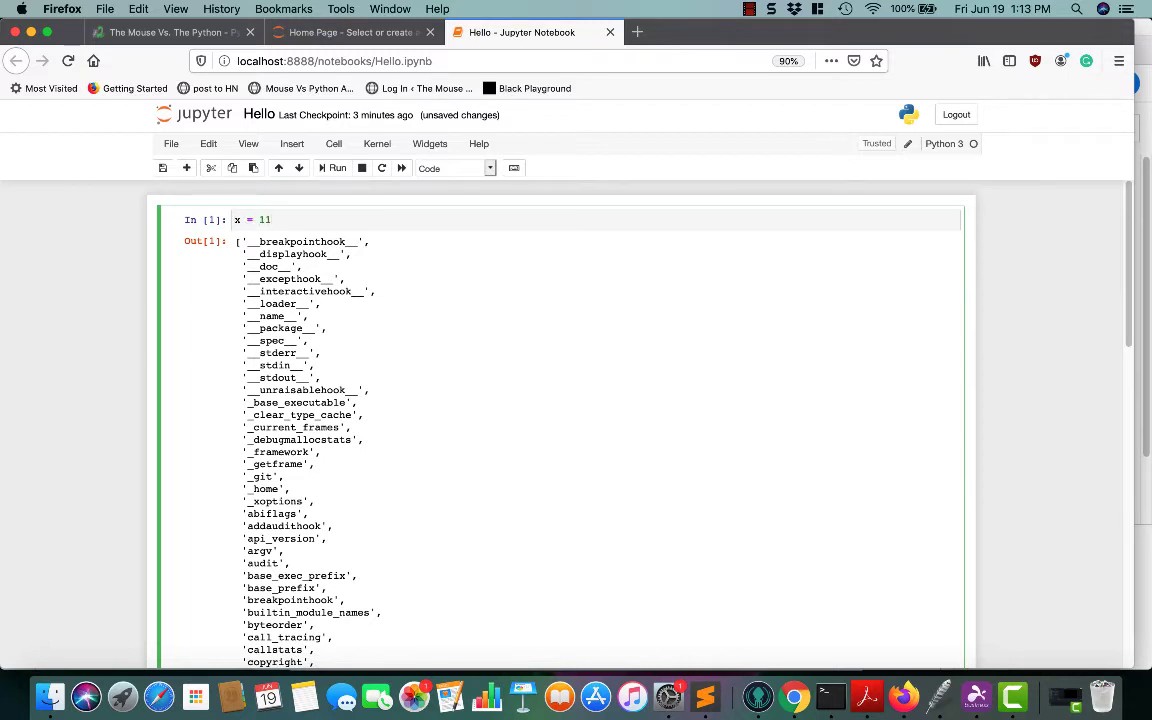
pyautogui.click(336, 168)
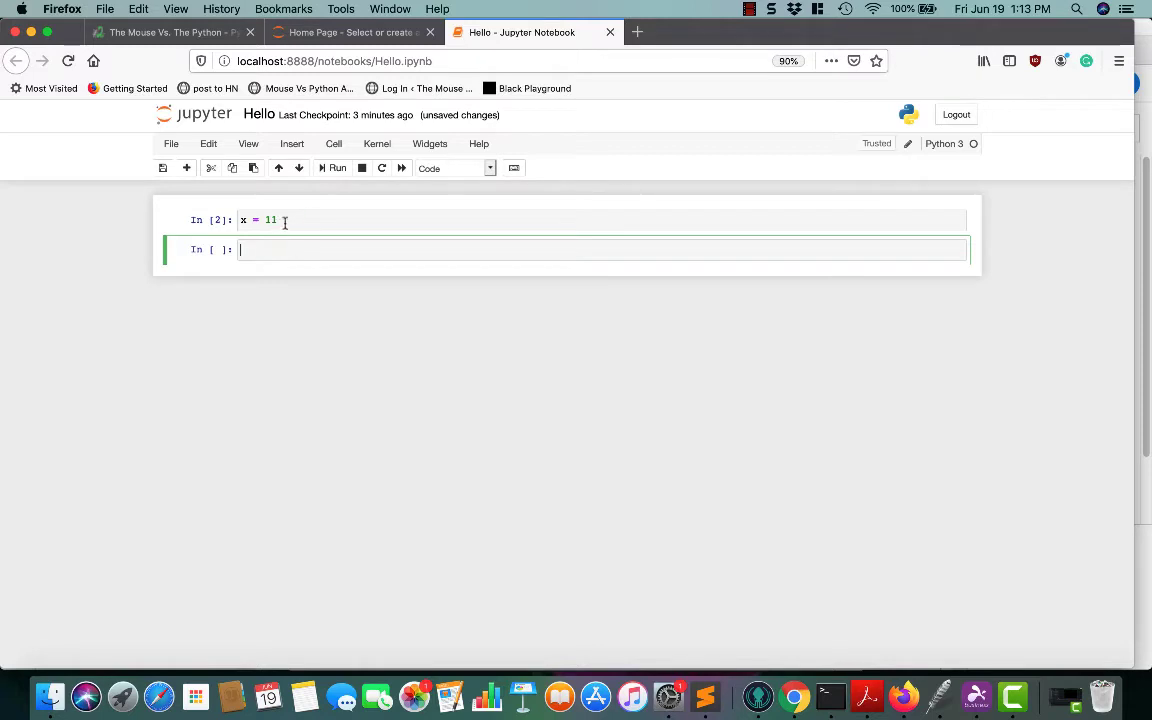
# Write print(x) in the empty cell and run it, printing 11
pyautogui.click(288, 218)
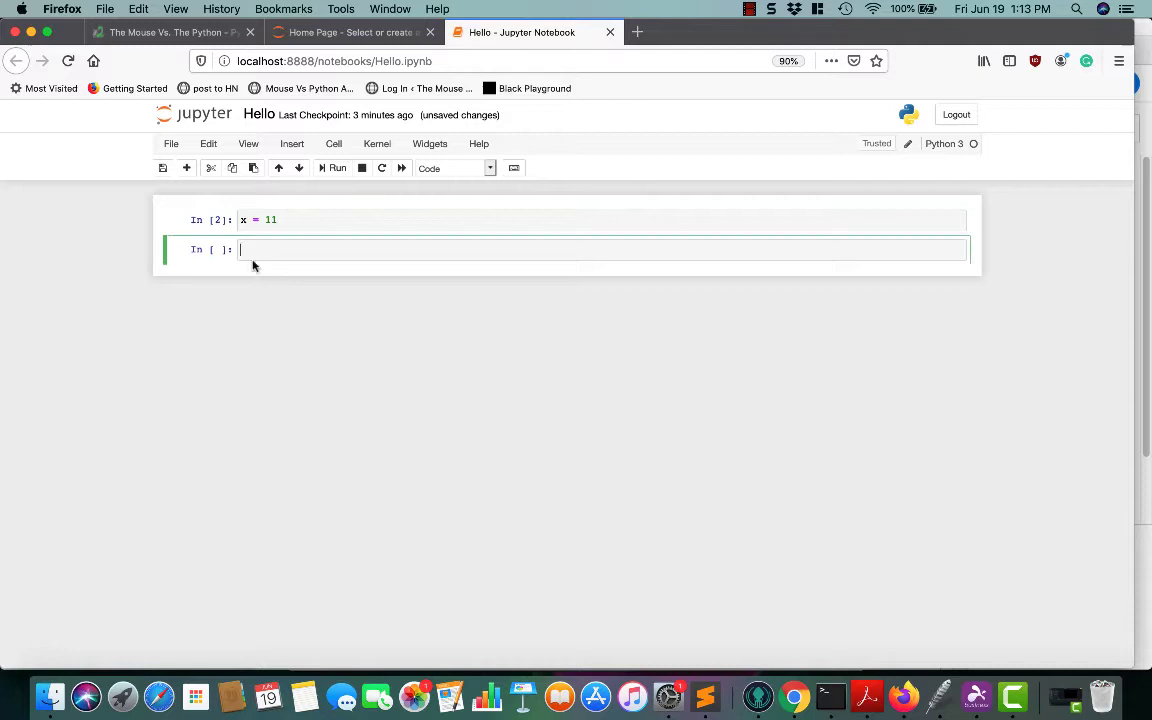
pyautogui.moveTo(344, 290)
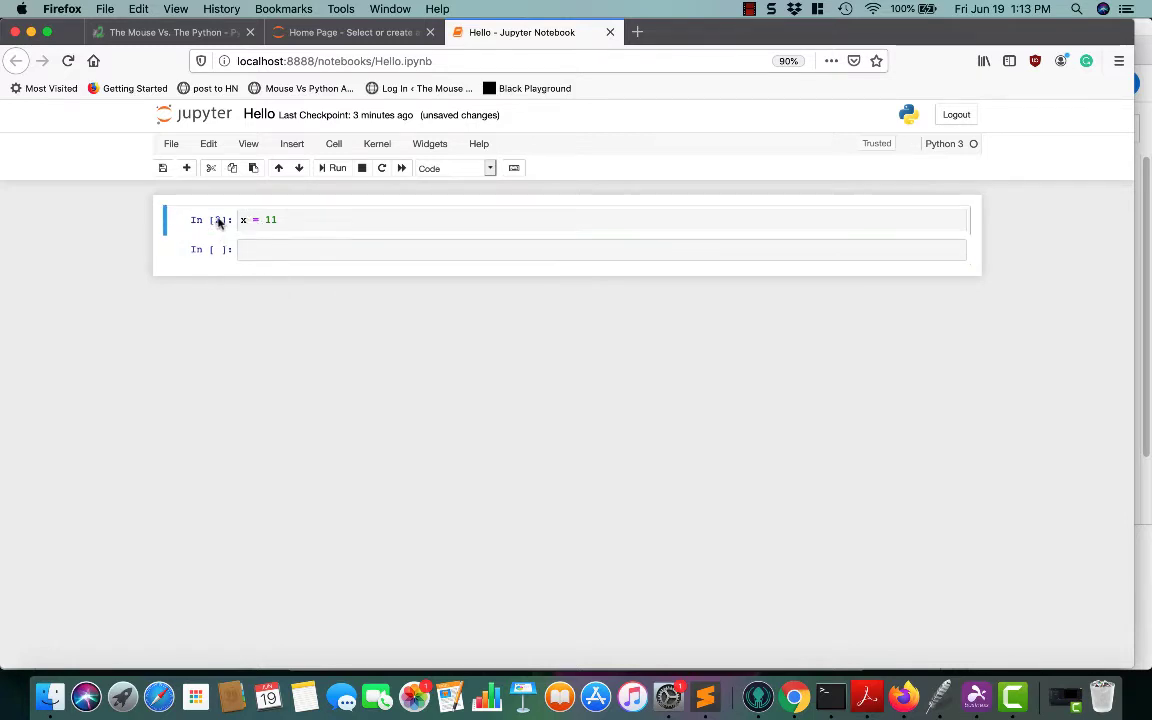
pyautogui.write('p')
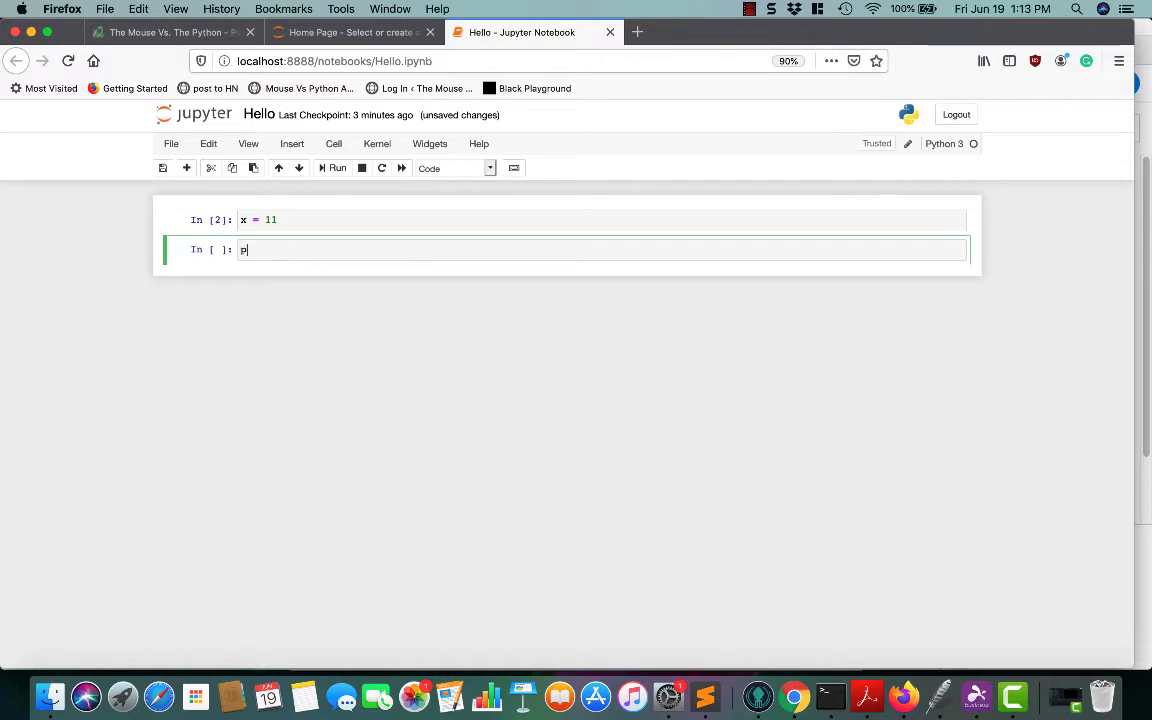
pyautogui.write('rint(x)')
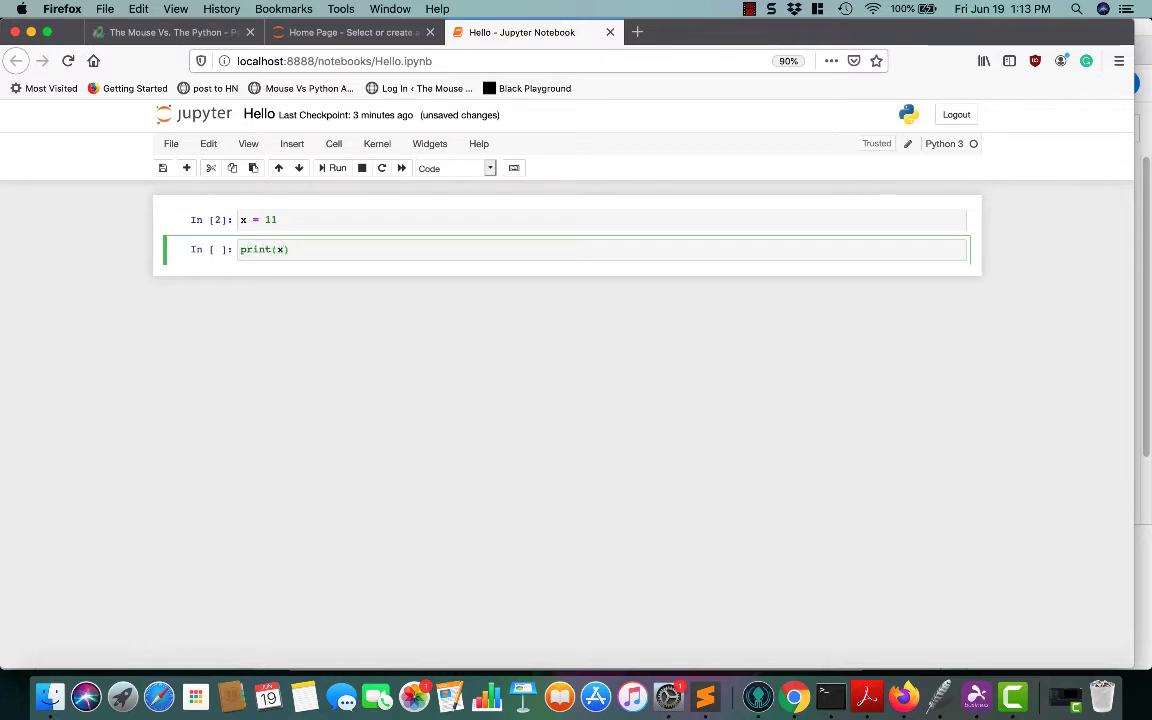
pyautogui.click(336, 168)
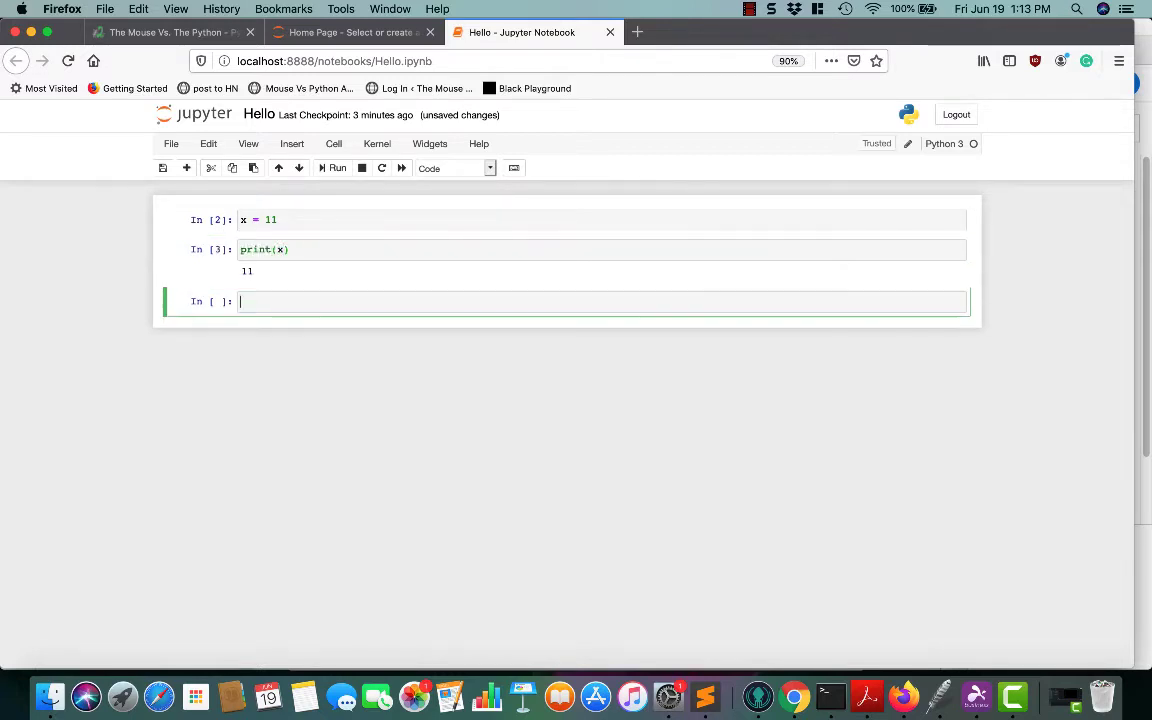
# Add a cell with c = 11 and another with print(c), then run print(c) to get a NameError
pyautogui.write('c')
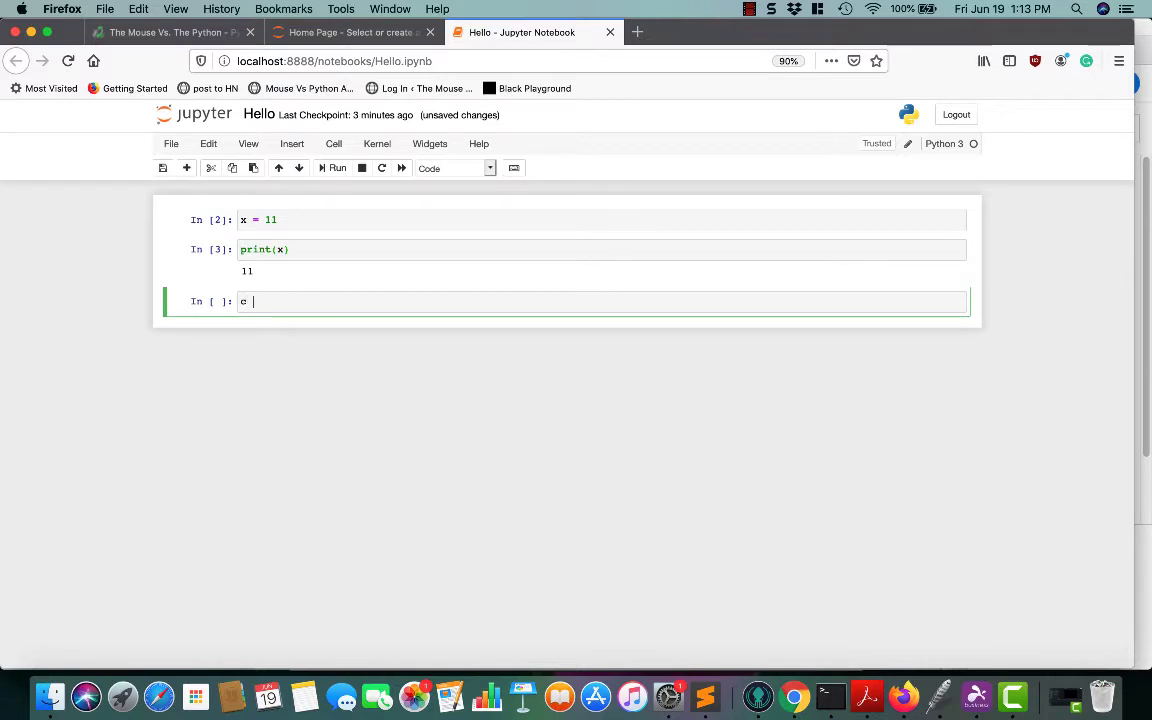
pyautogui.write('= 11')
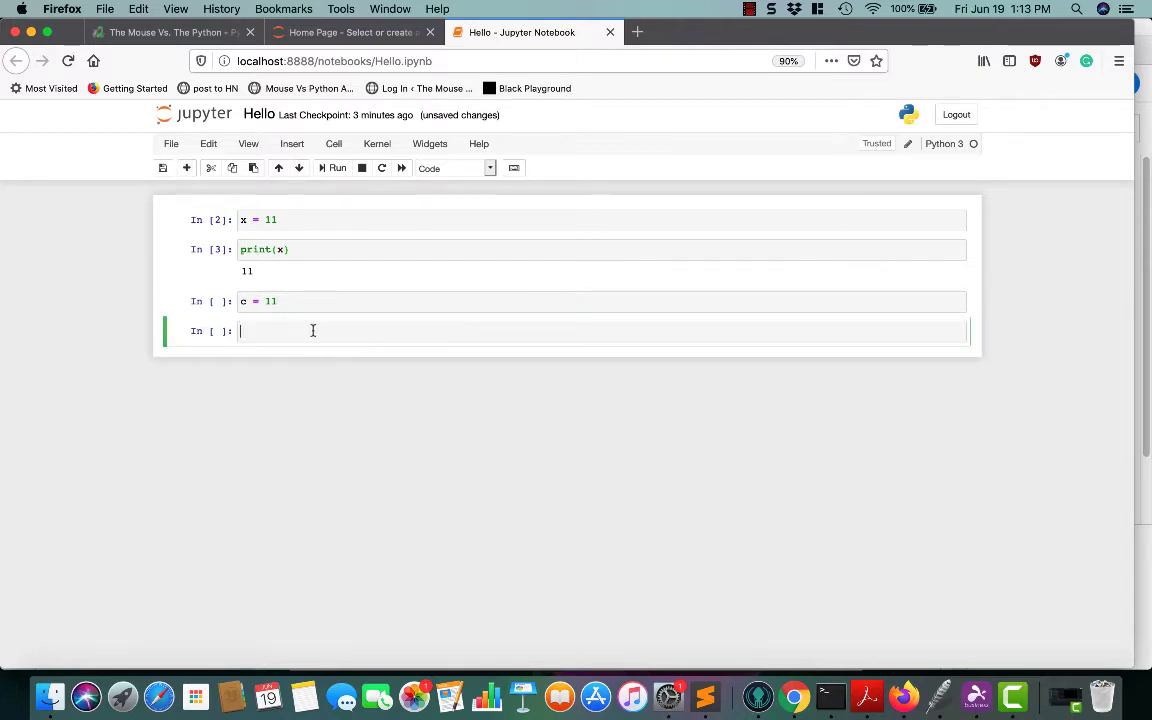
pyautogui.write('print(c)')
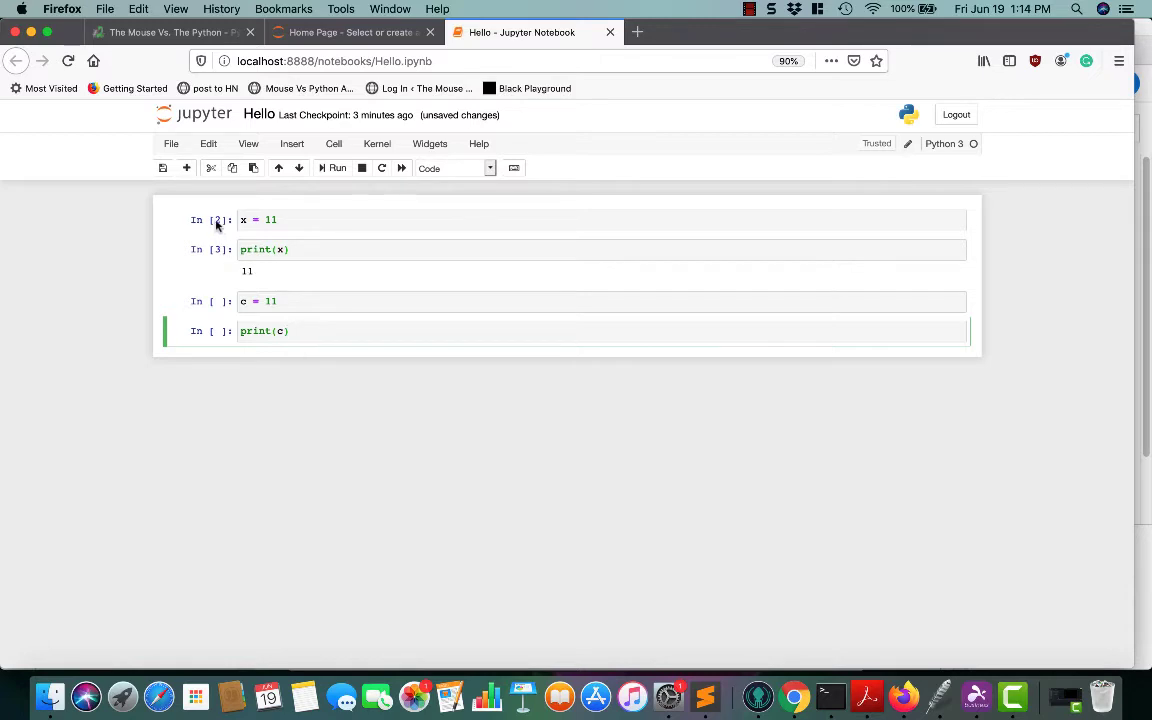
pyautogui.moveTo(212, 238)
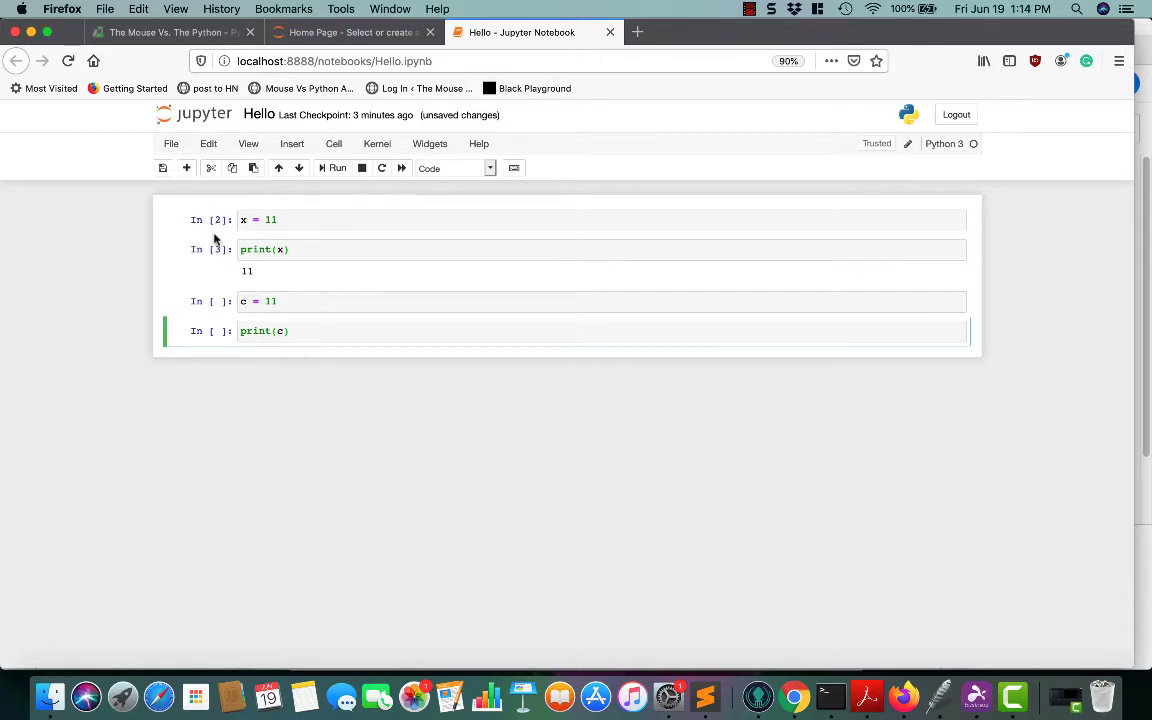
pyautogui.moveTo(222, 312)
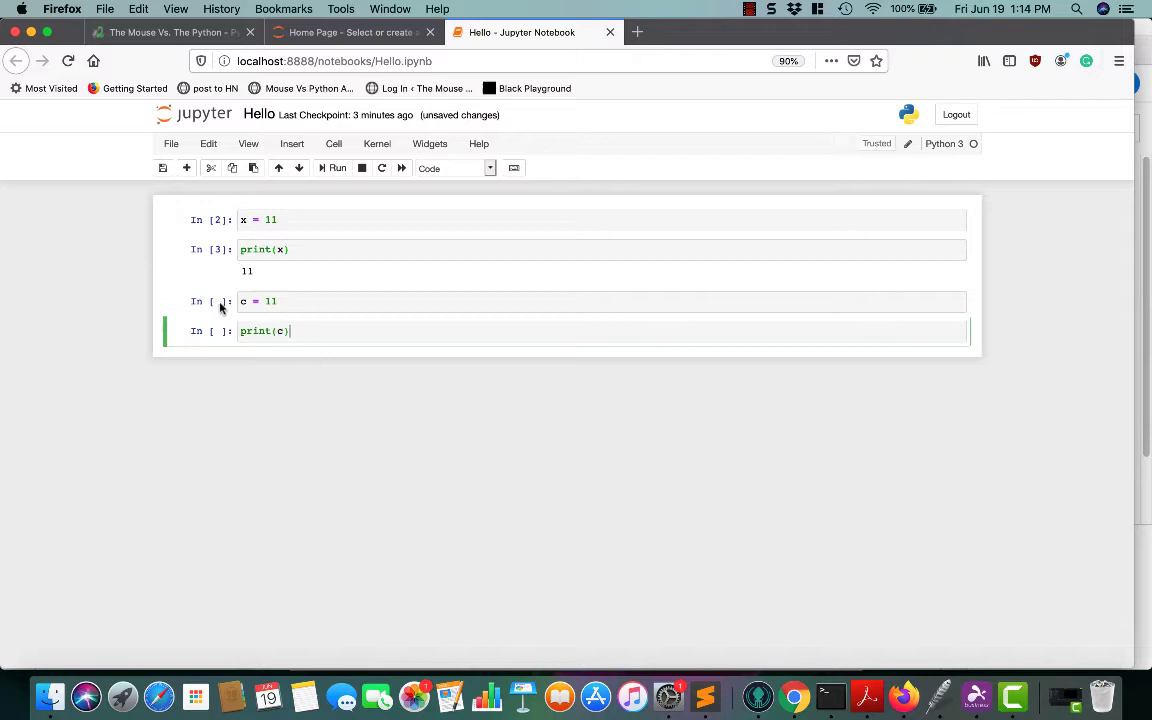
pyautogui.click(336, 168)
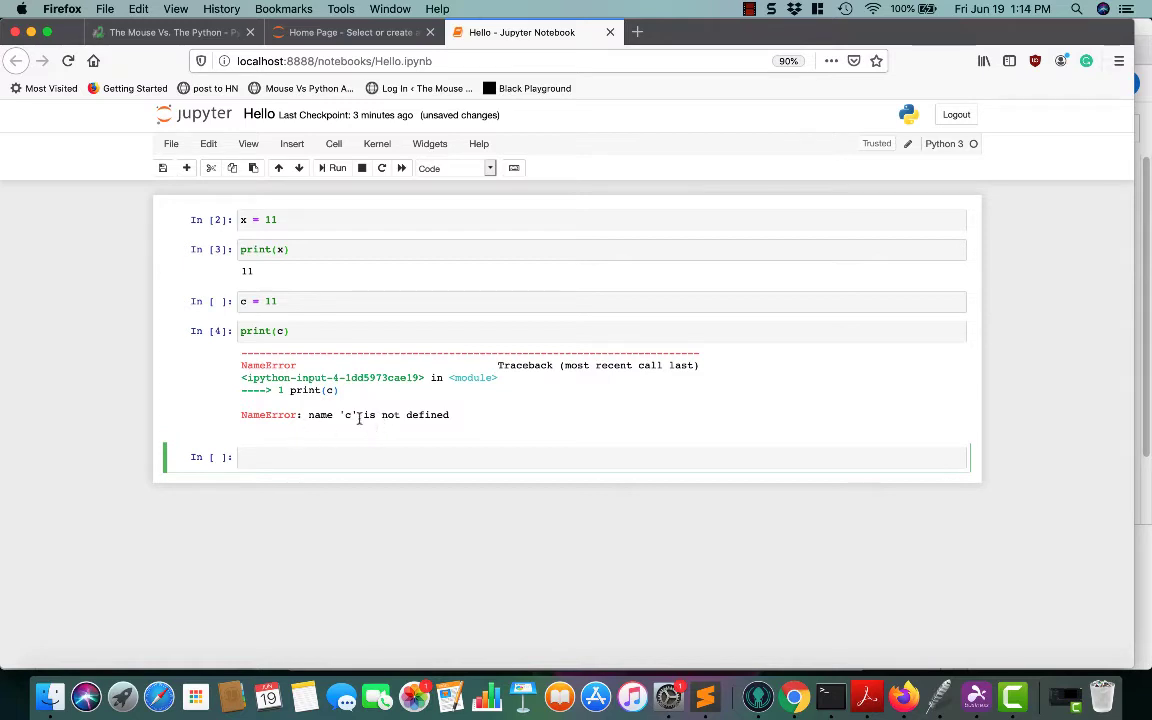
# Run the c = 11 cell, then rerun print(c) so it outputs 11
pyautogui.click(340, 300)
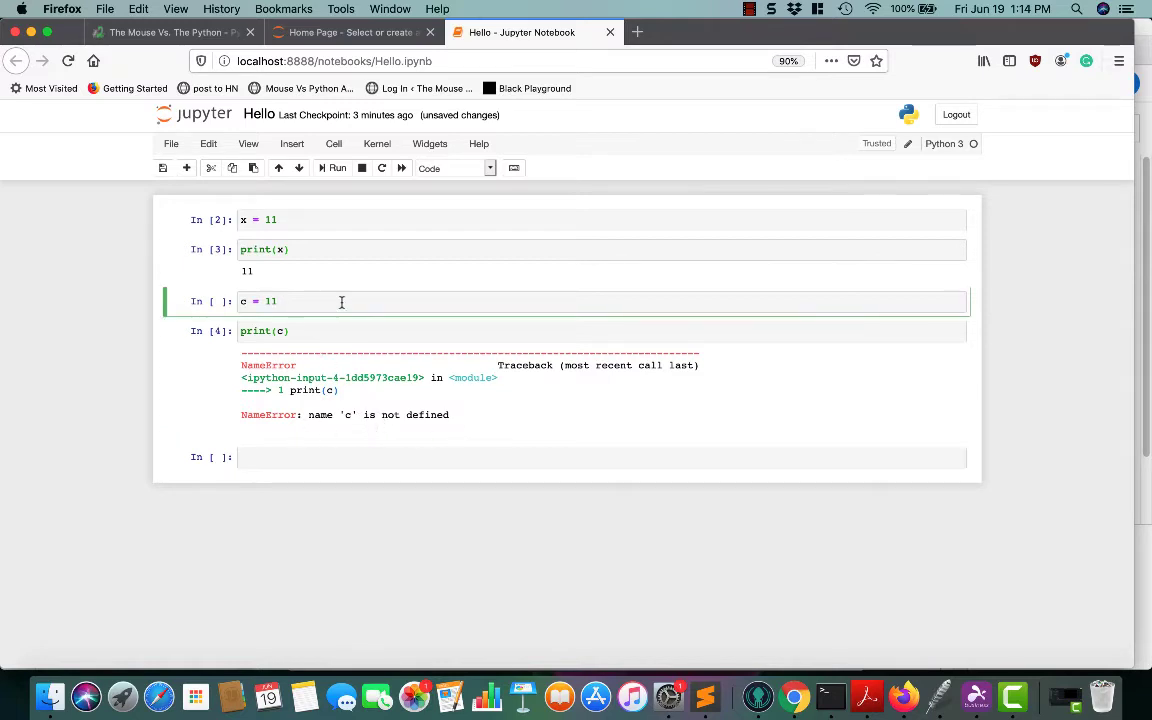
pyautogui.click(336, 168)
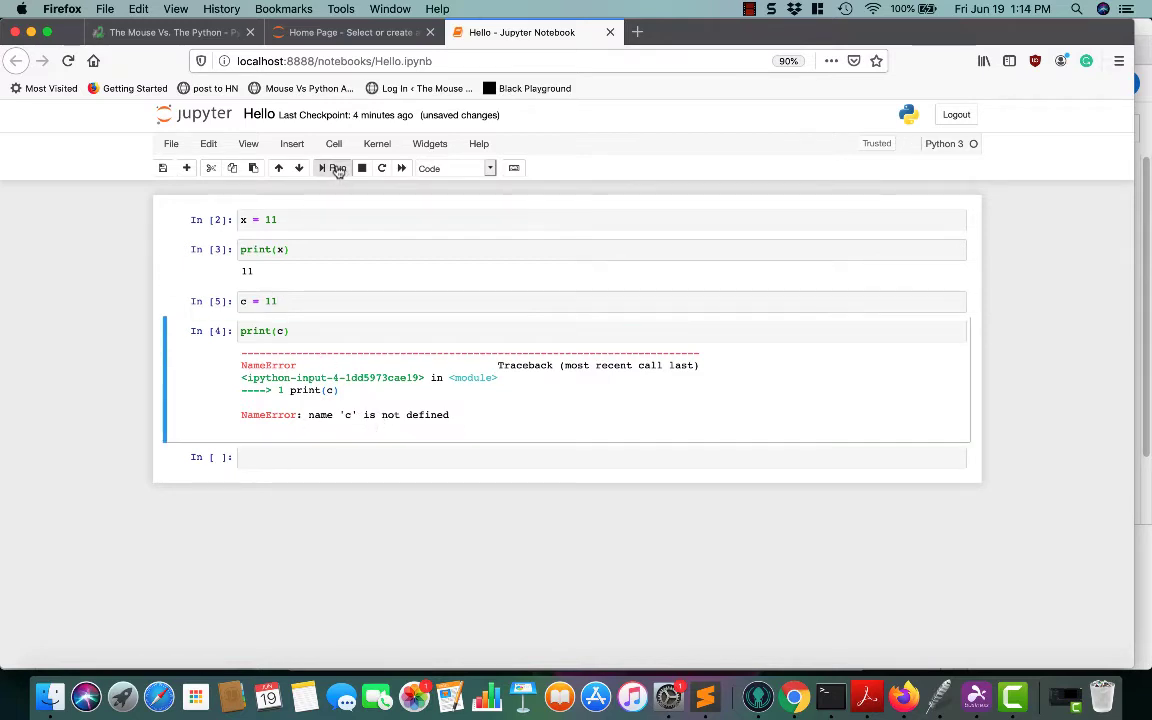
pyautogui.click(336, 168)
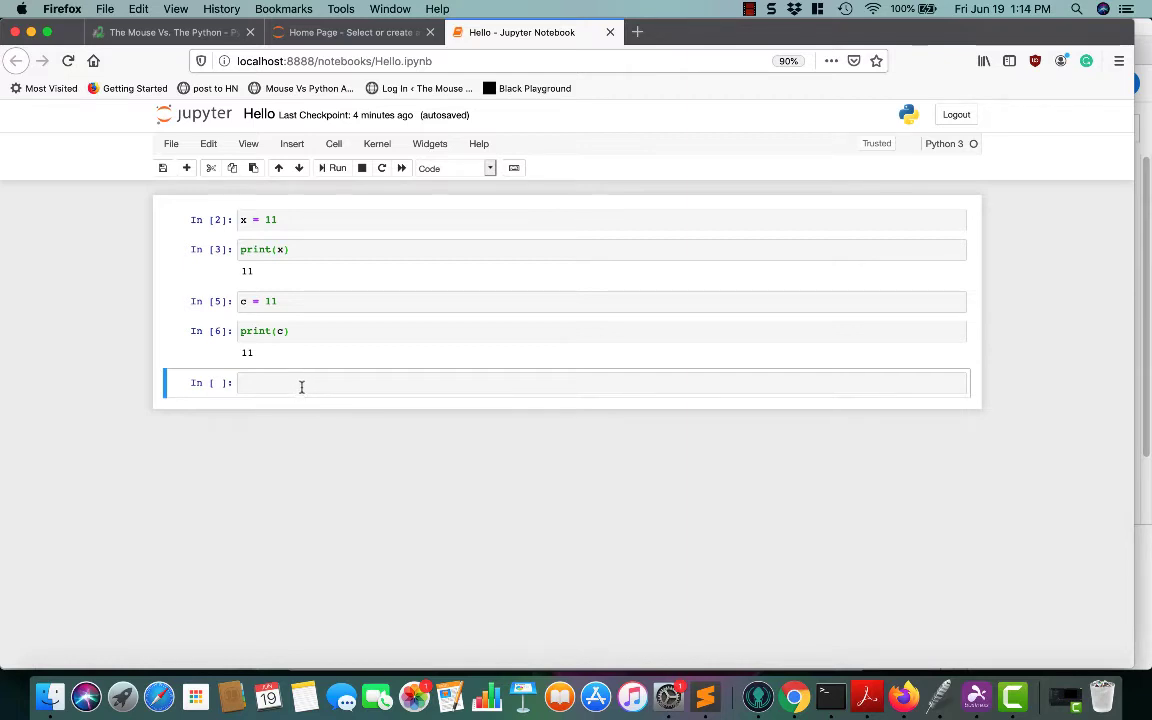
pyautogui.moveTo(310, 248)
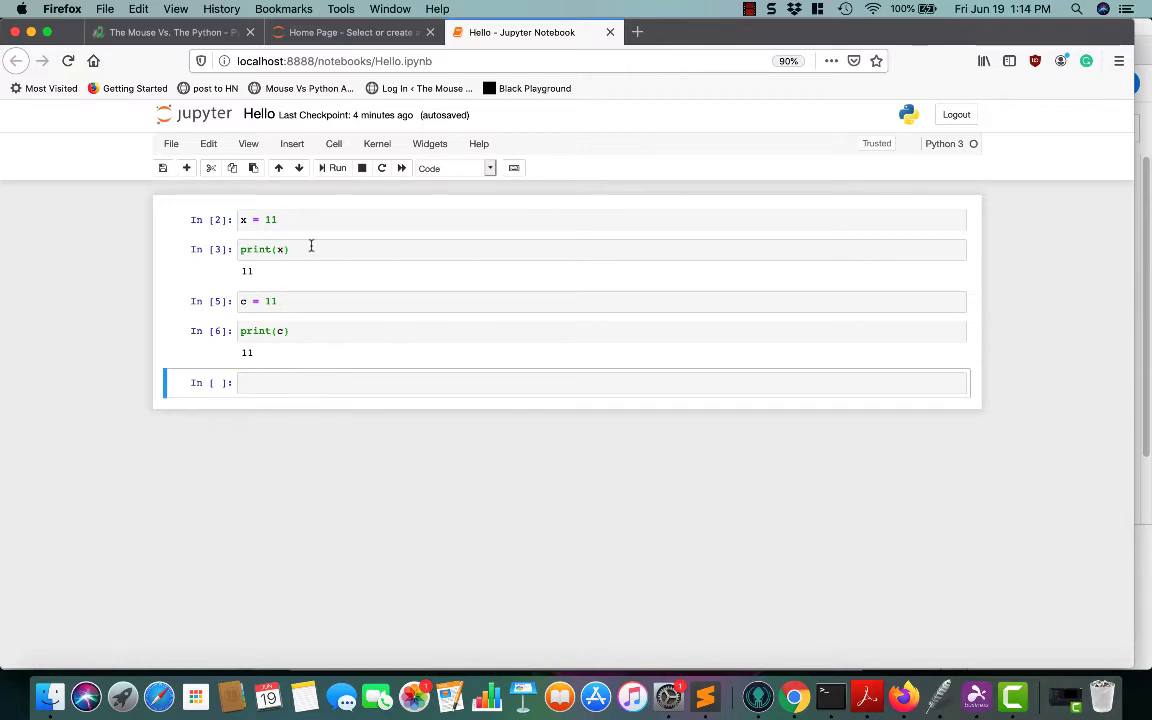
# Select the top remaining cell and change its type to Markdown
pyautogui.click(264, 248)
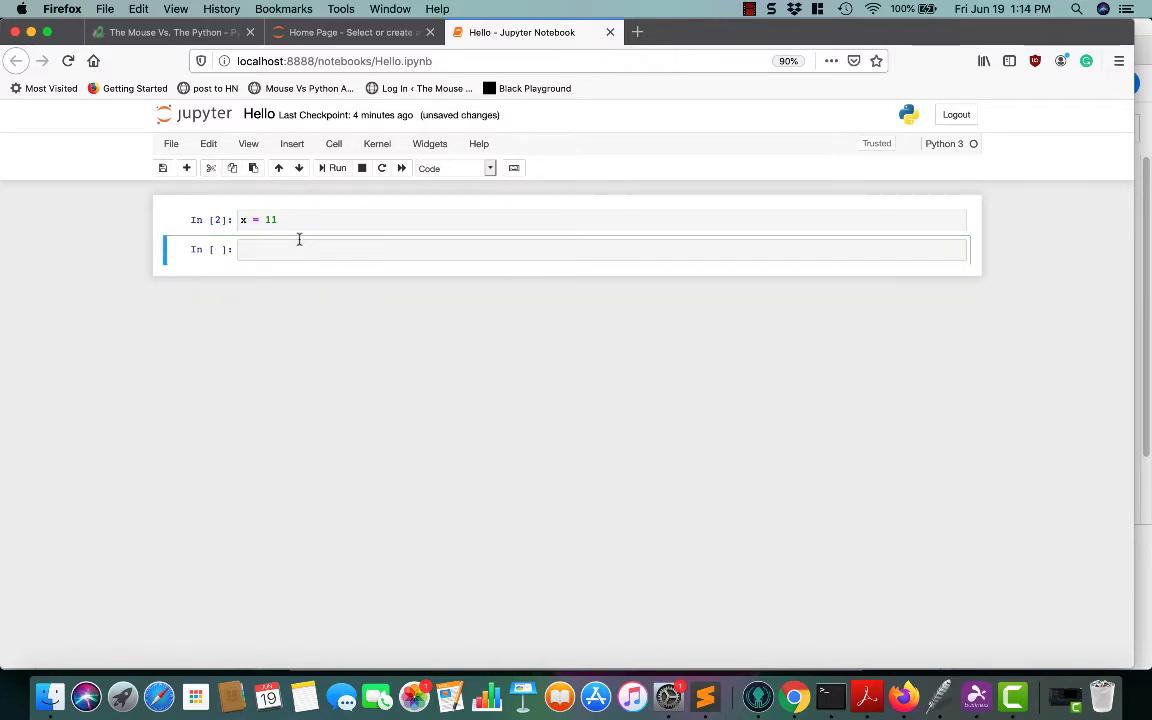
pyautogui.click(456, 168)
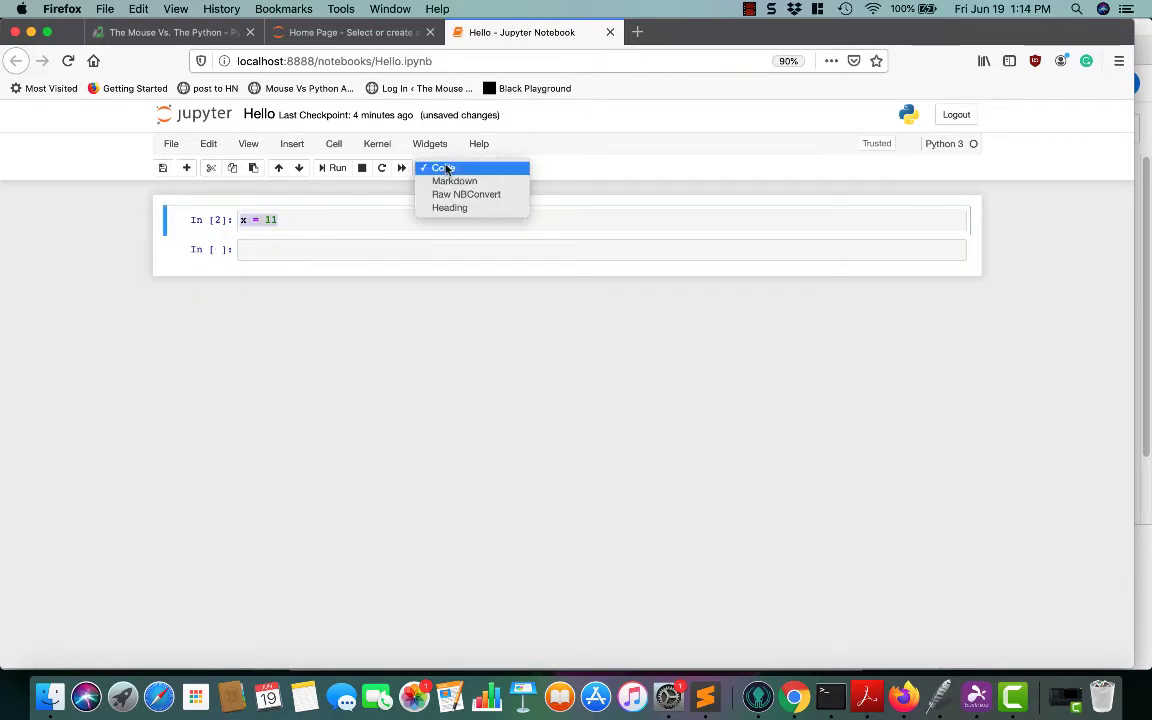
pyautogui.click(454, 180)
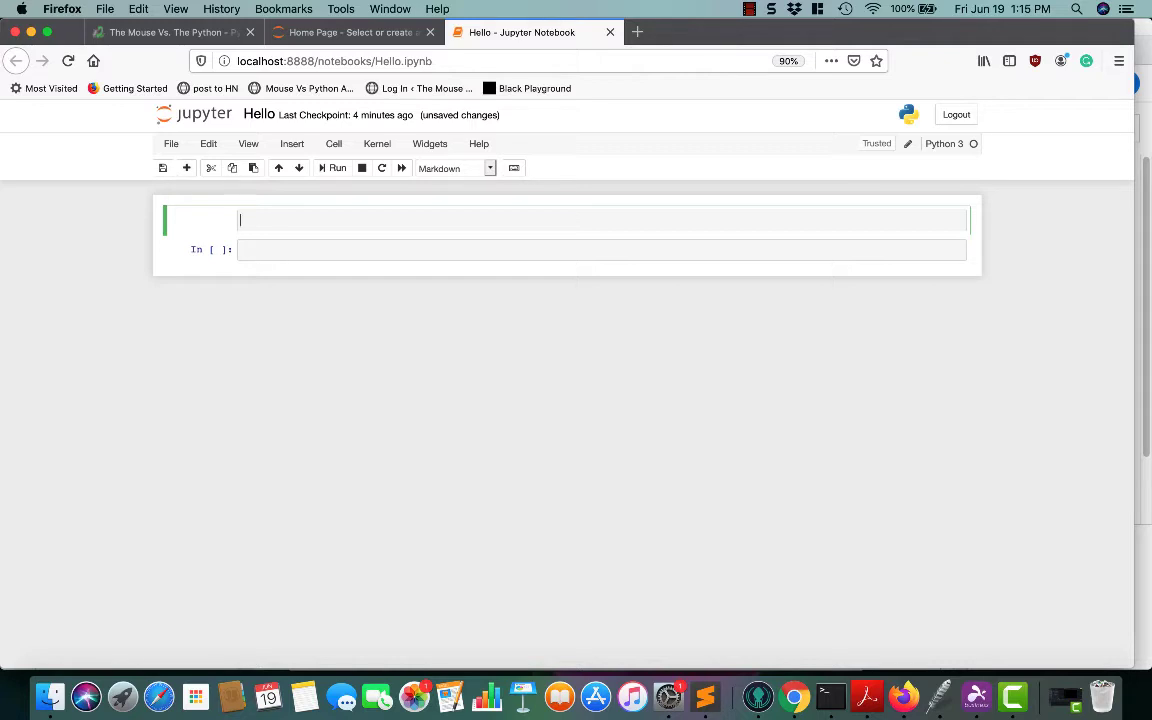
# Render the Markdown heading '# This is a variable'
pyautogui.write('#')
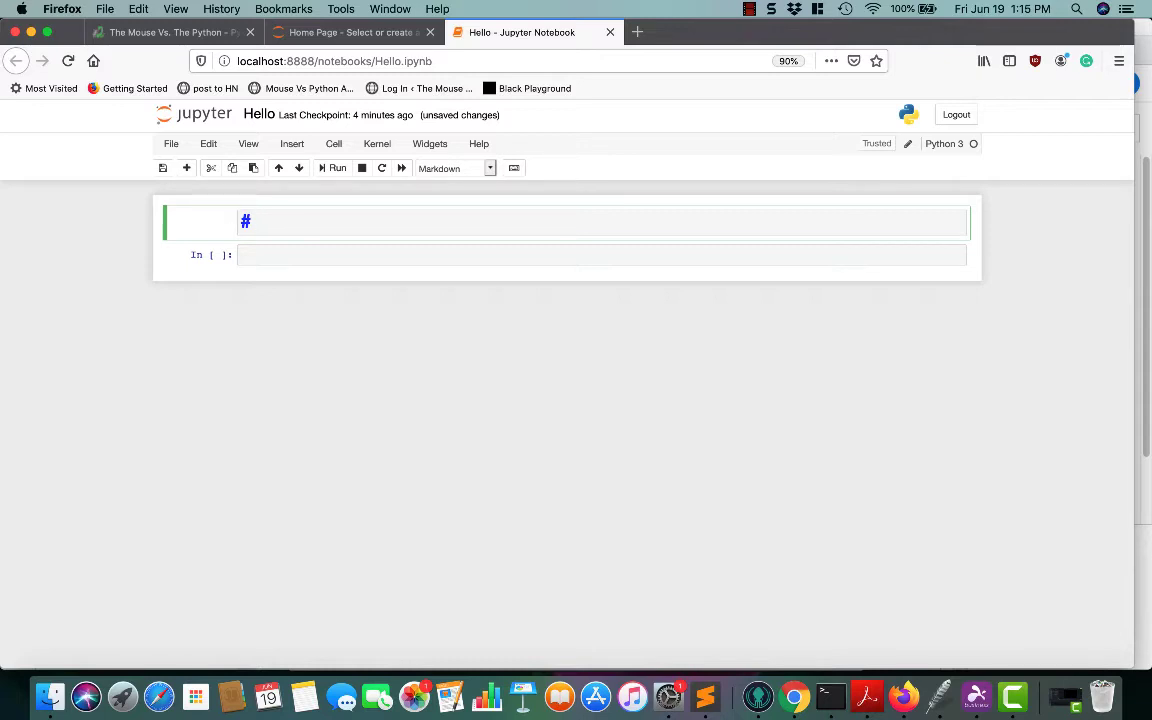
pyautogui.write('This is')
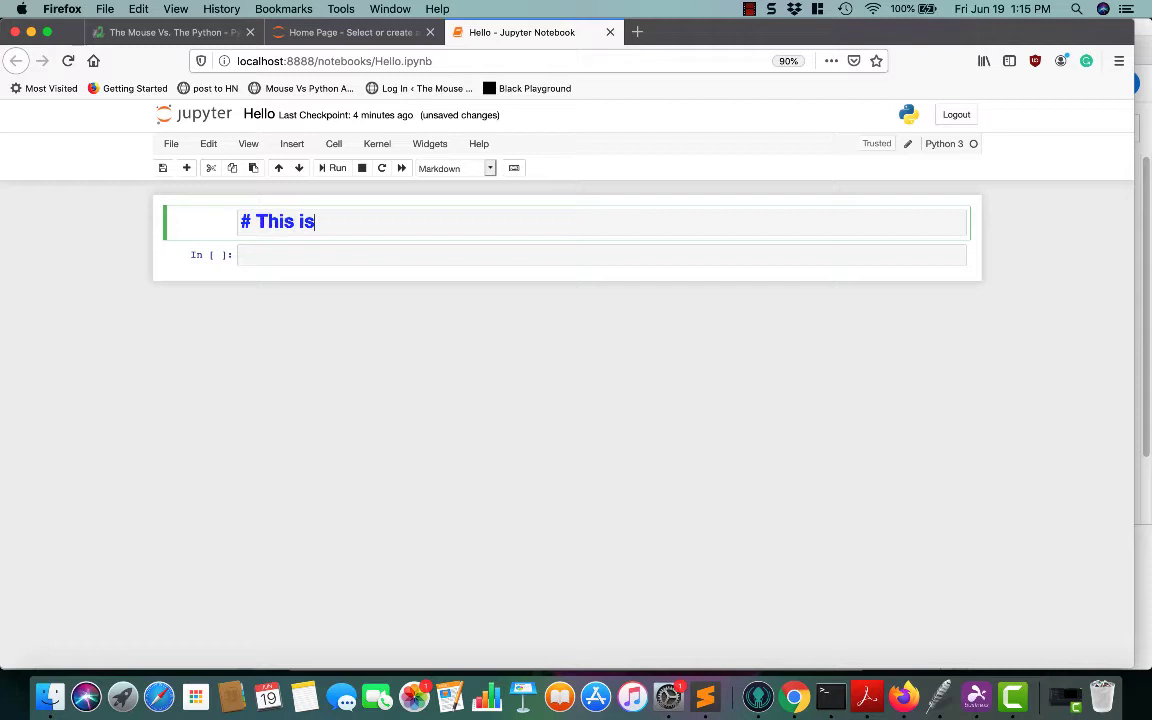
pyautogui.write('ava')
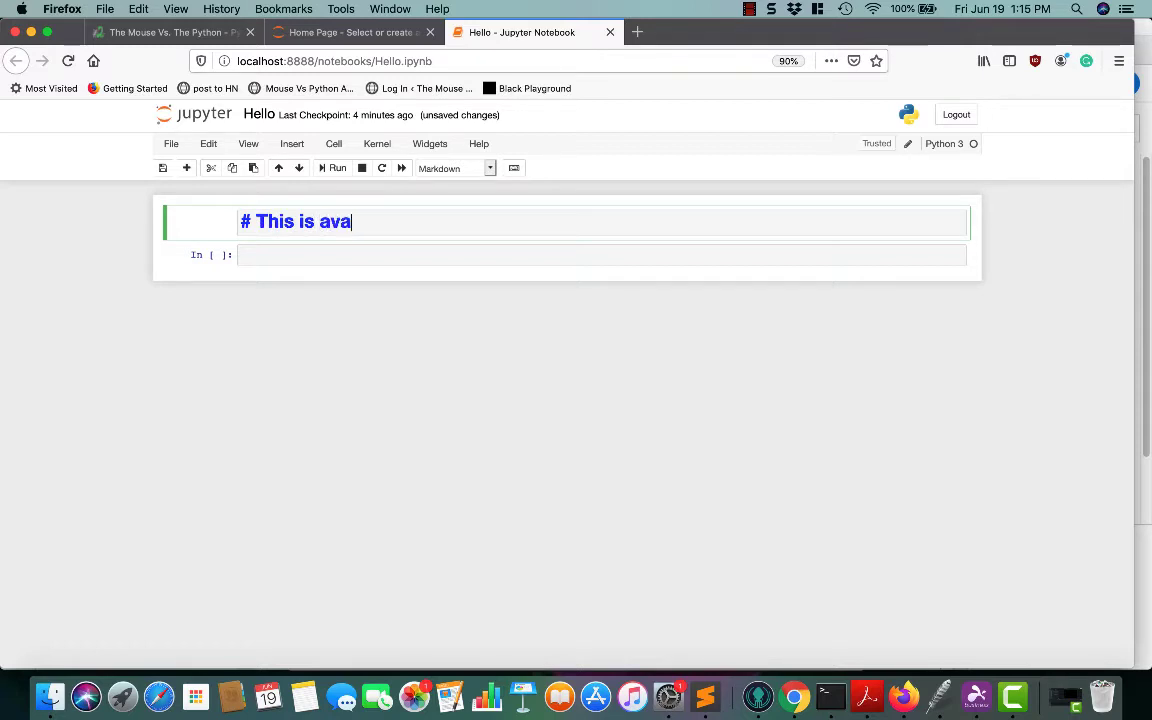
pyautogui.write('a variabl')
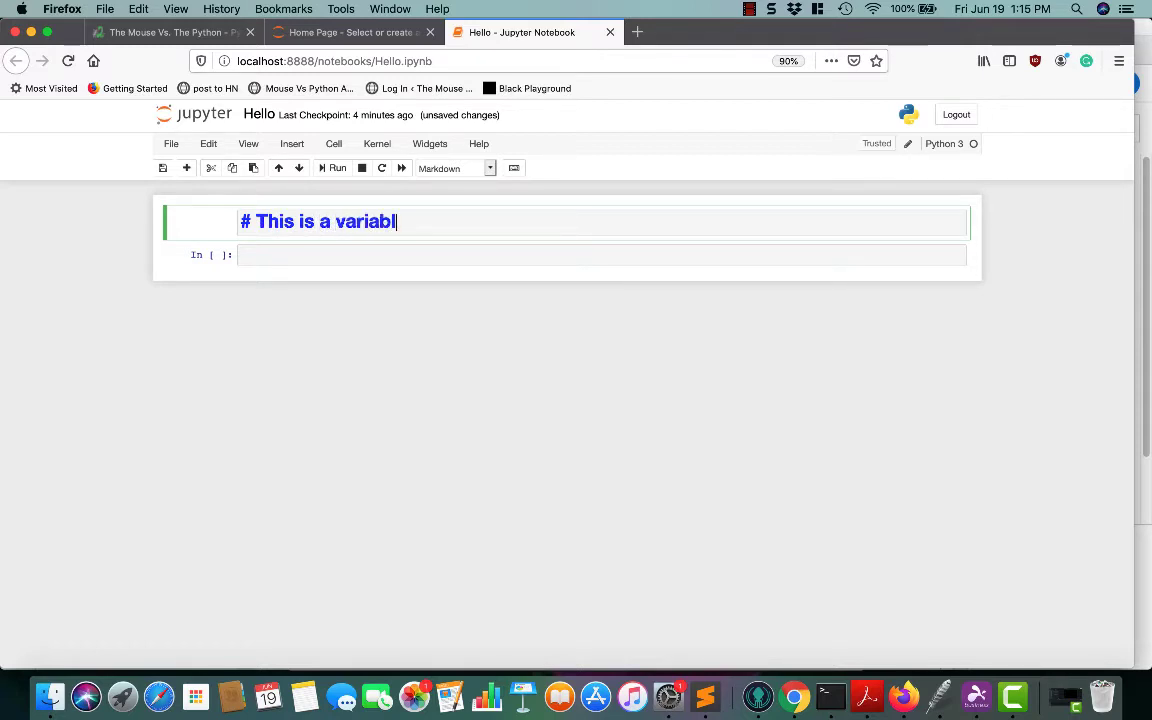
pyautogui.click(336, 168)
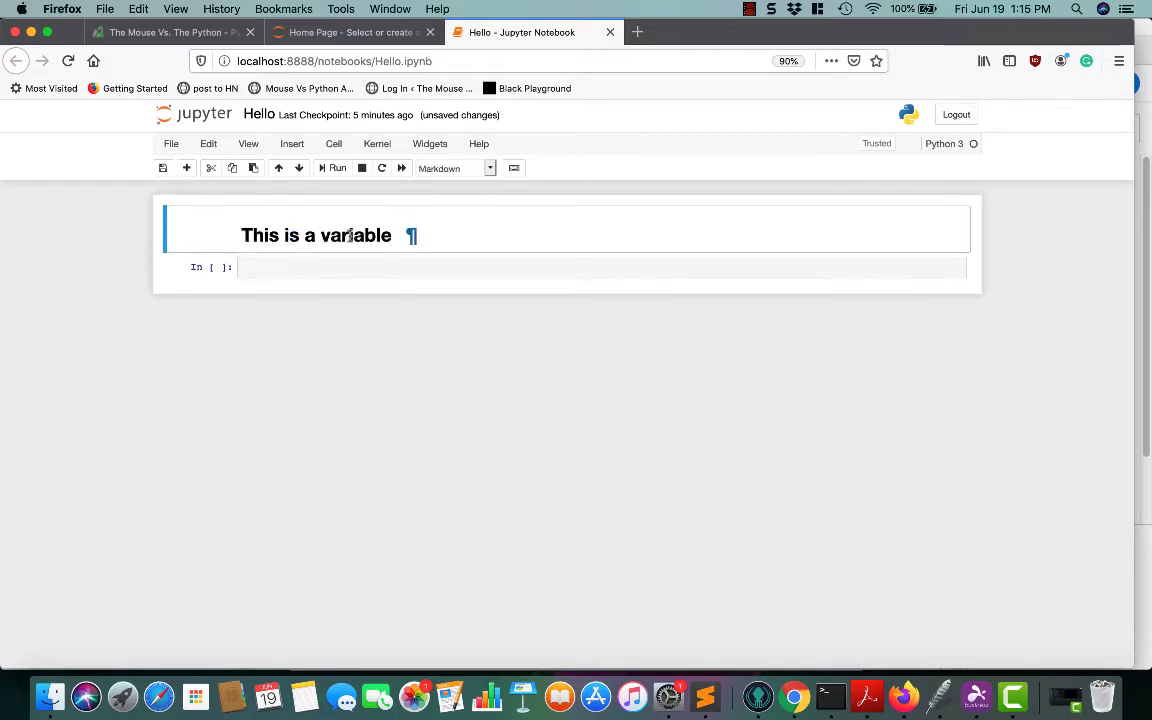
# Reopen the cell, add '## heading 2' and '### heading 3' subheadings, and render them
pyautogui.doubleClick(316, 236)
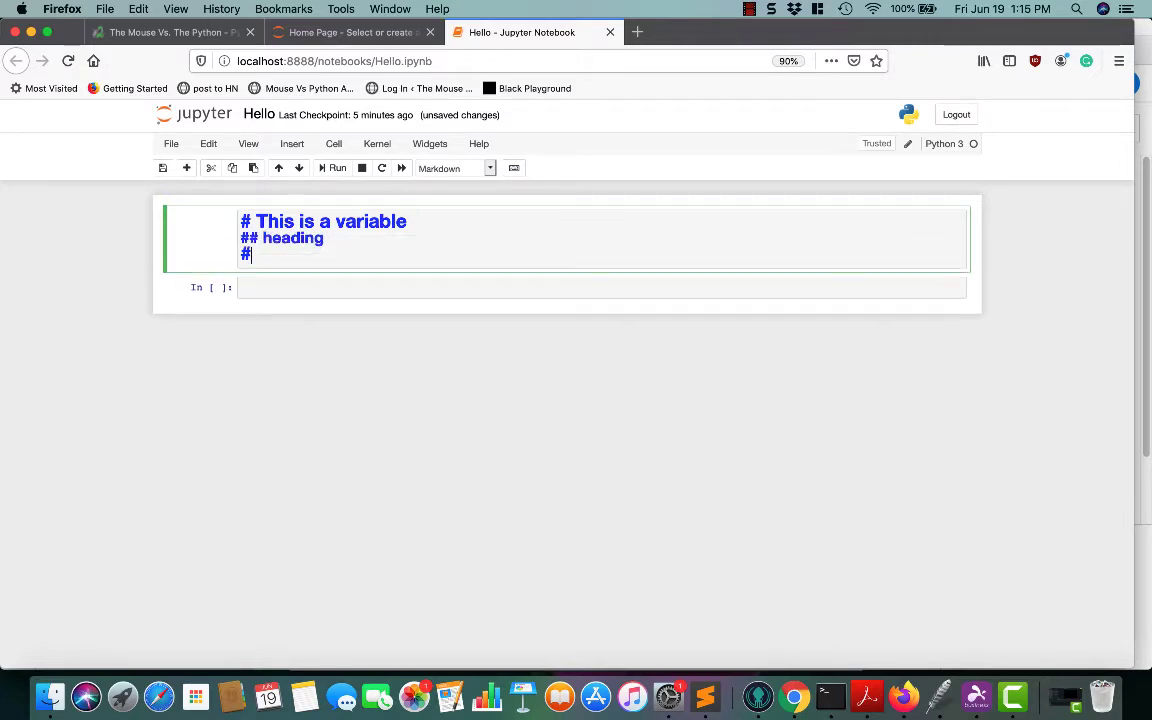
pyautogui.write('## headi')
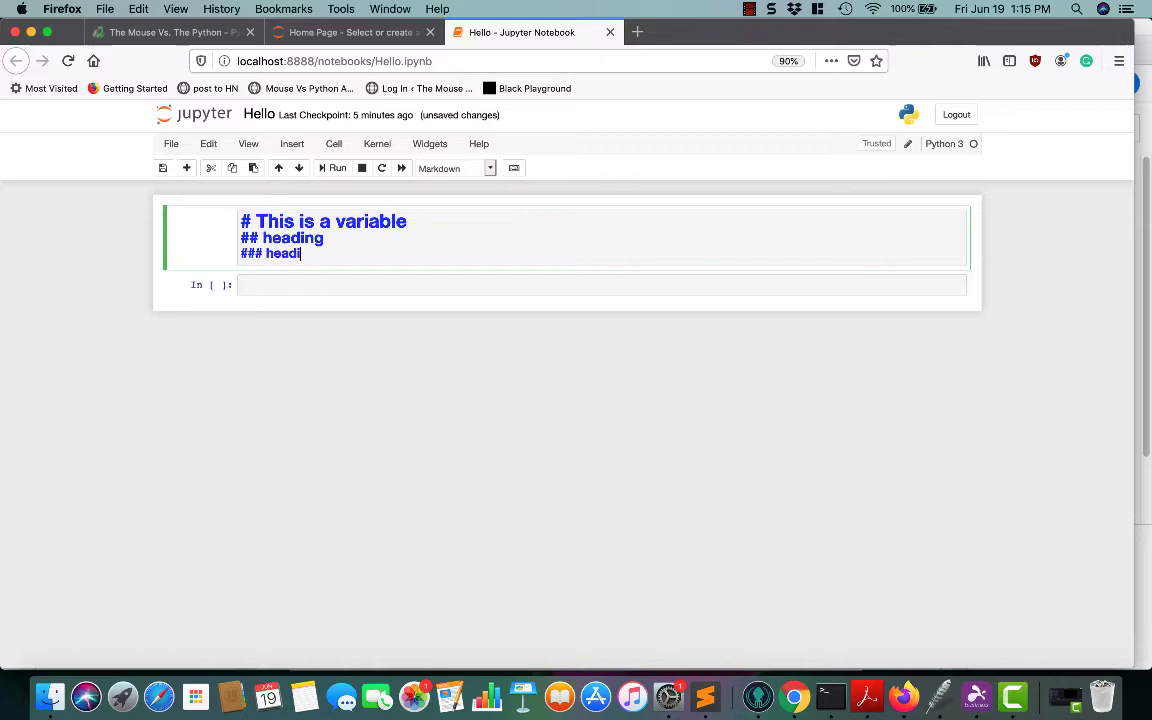
pyautogui.write('ng 3')
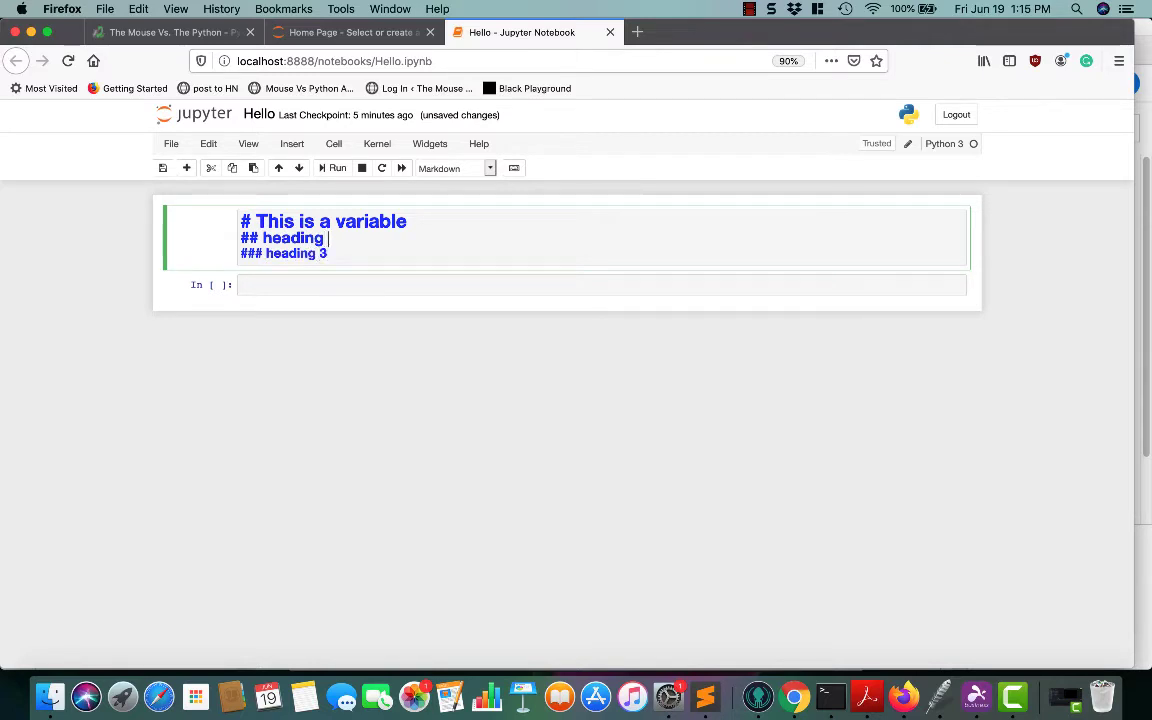
pyautogui.click(336, 168)
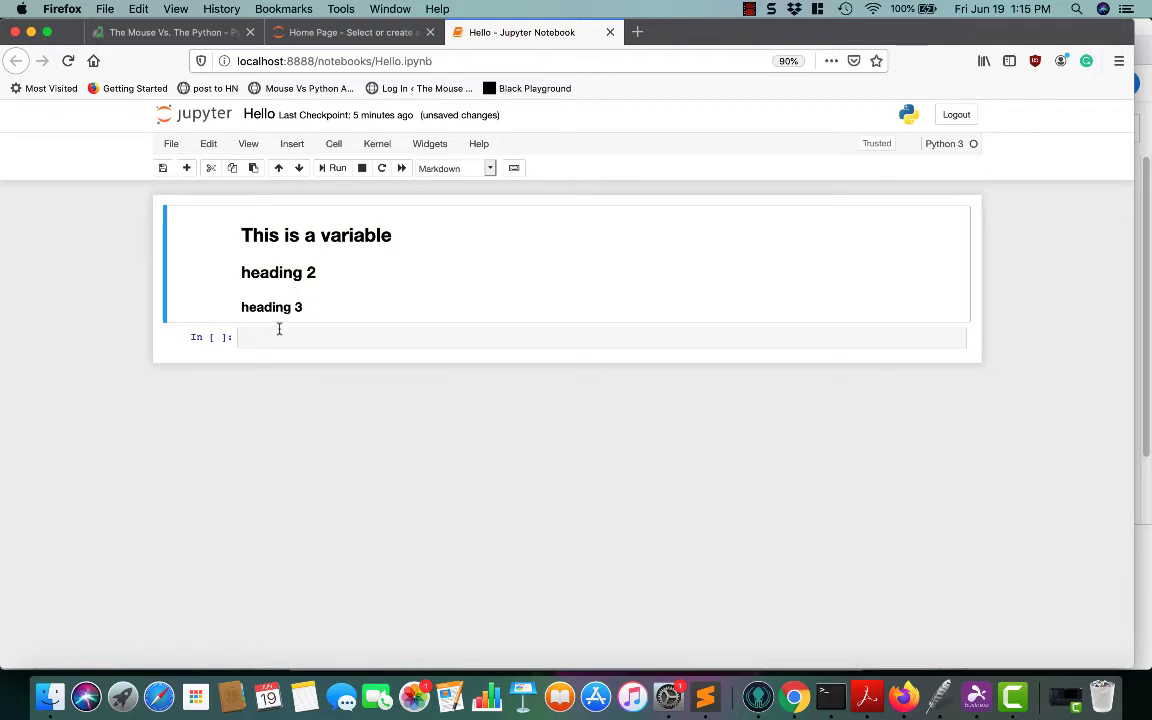
pyautogui.click(310, 336)
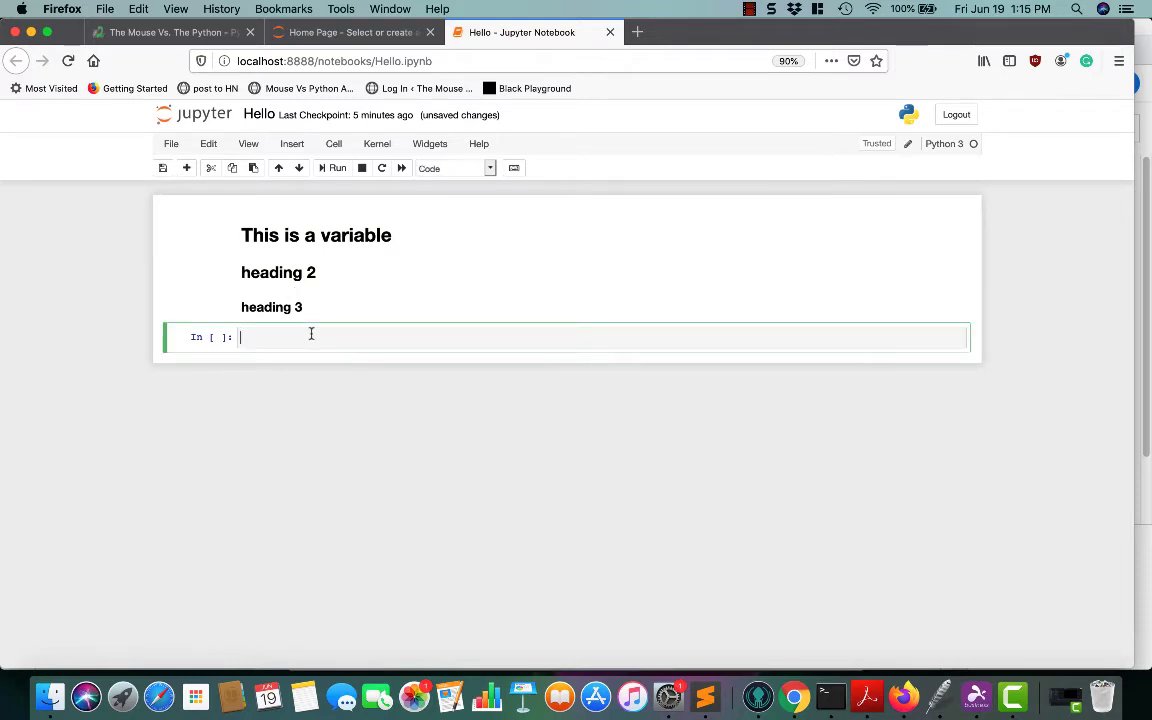
# Enter x = 11 in the code cell below, then return to editing the heading
pyautogui.write('pr')
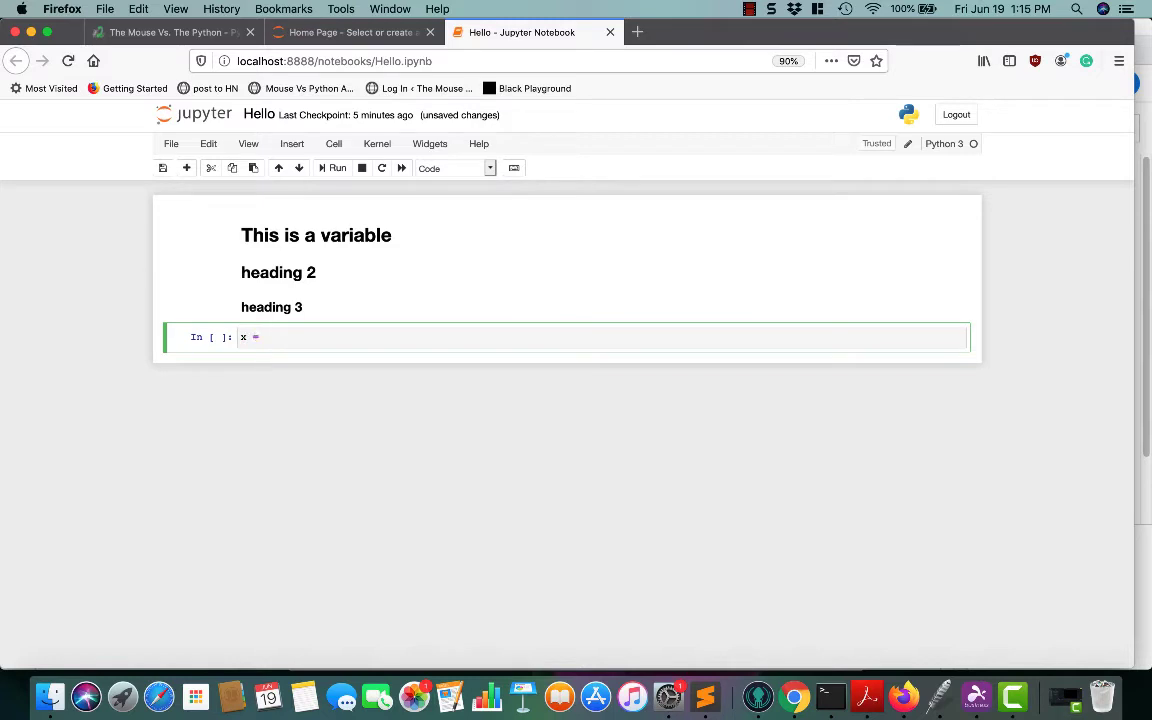
pyautogui.write('11')
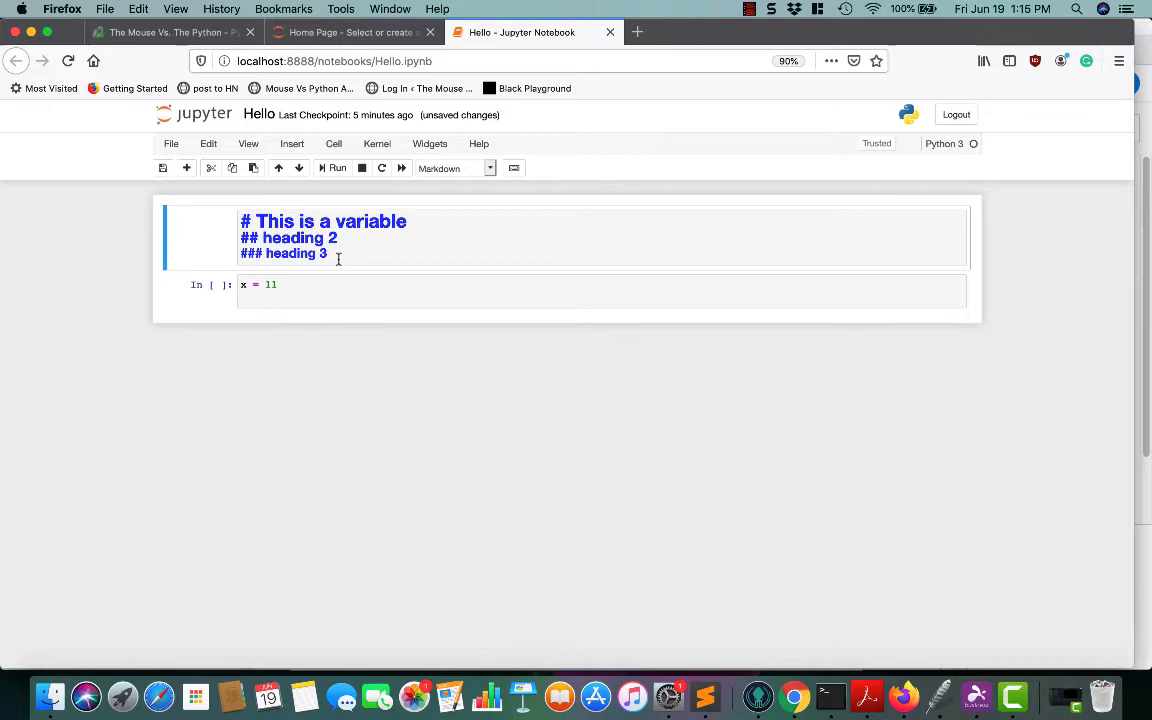
pyautogui.click(194, 232)
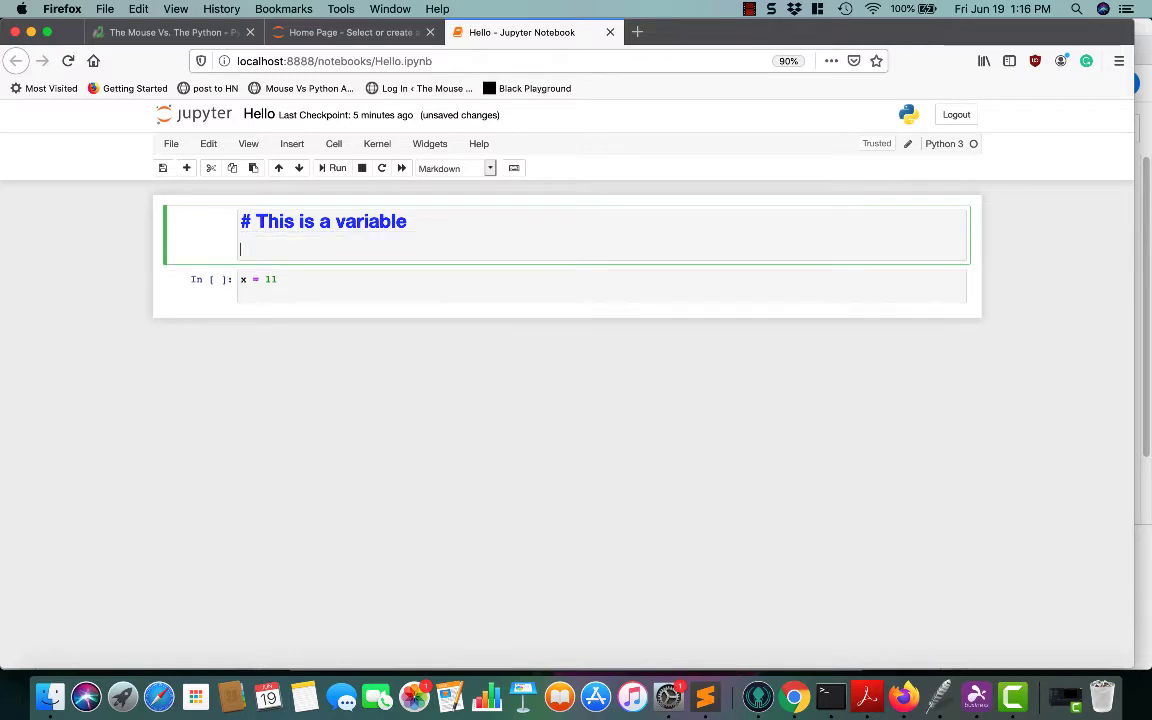
# Retitle the Markdown heading to '# Let's talk about strings'
pyautogui.write('?*')
pyautogui.click(602, 222)
pyautogui.write("# Let's tl")
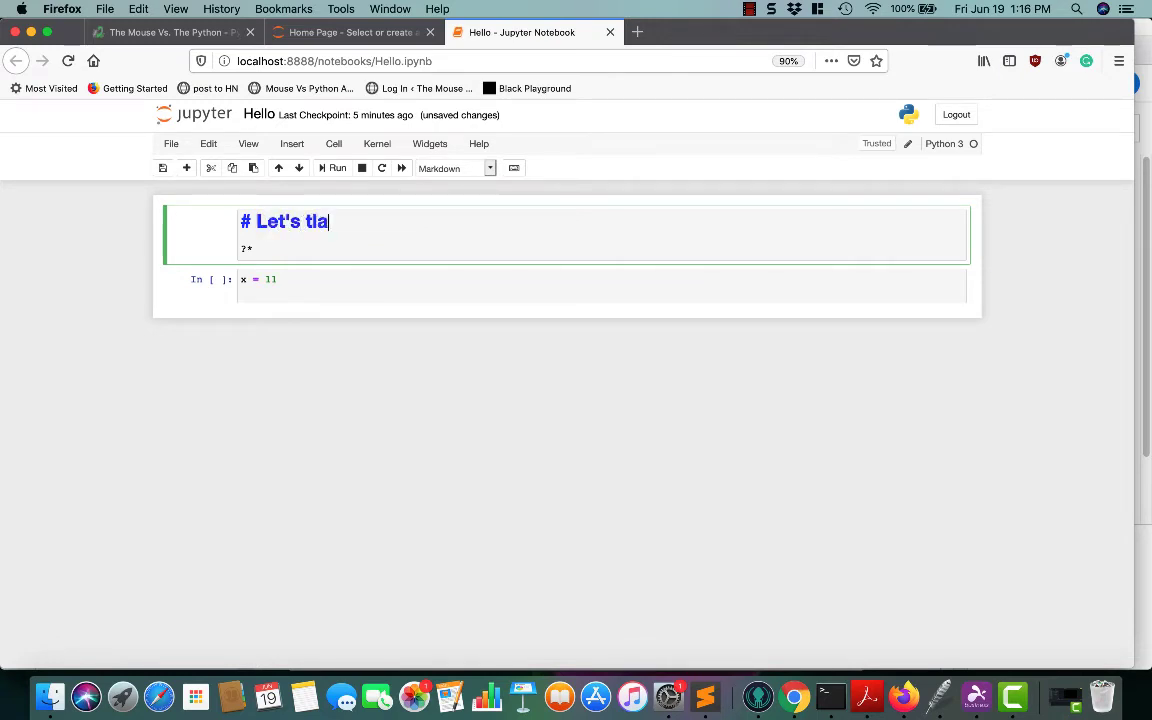
pyautogui.write('alk')
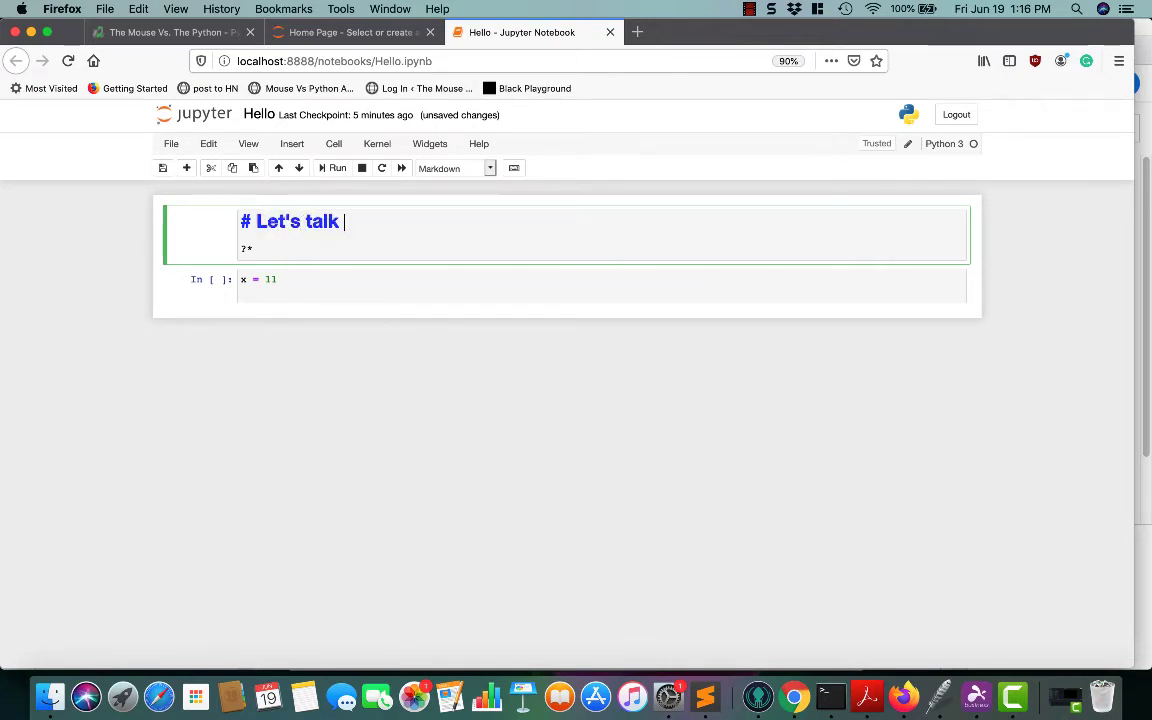
pyautogui.write('about stirngs')
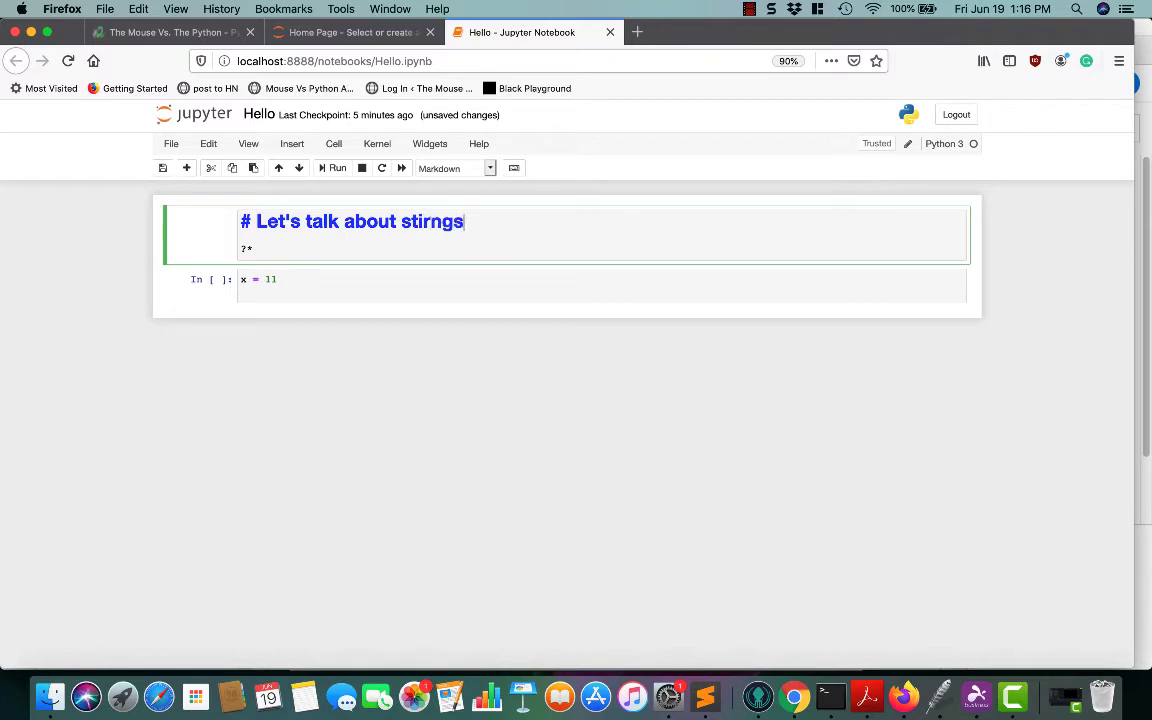
pyautogui.write('strings')
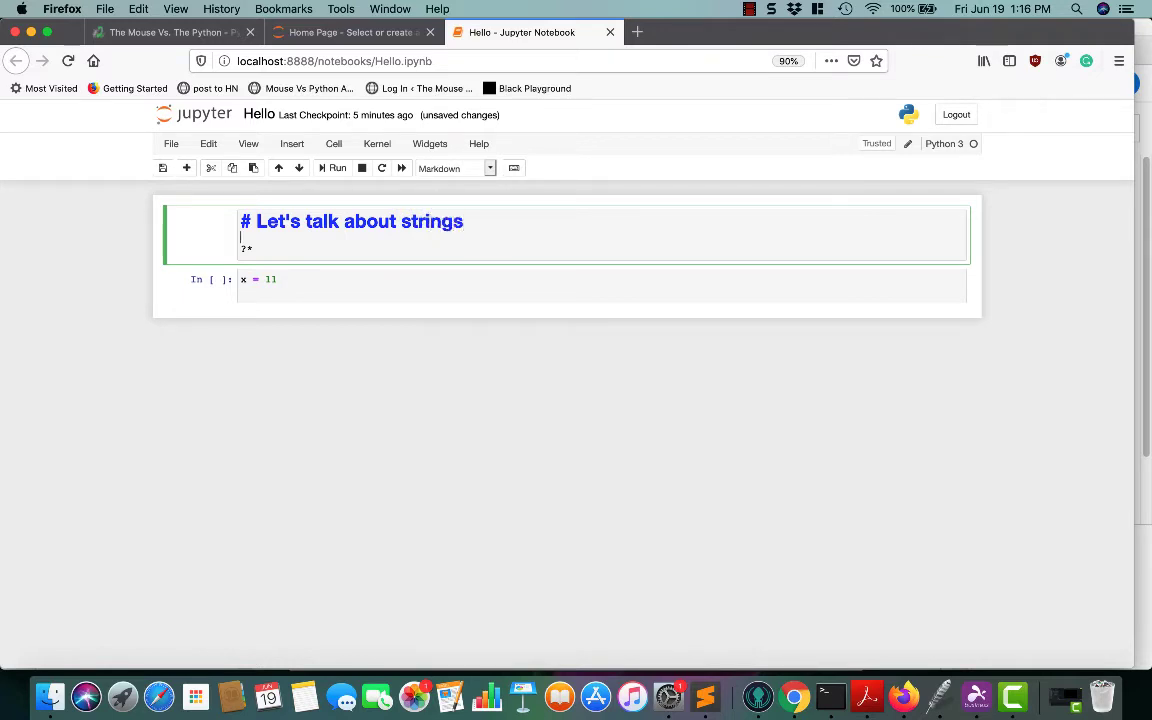
# Add bullet lines '* Methods', '* Data type' and '* concatenating' under the heading
pyautogui.write('*')
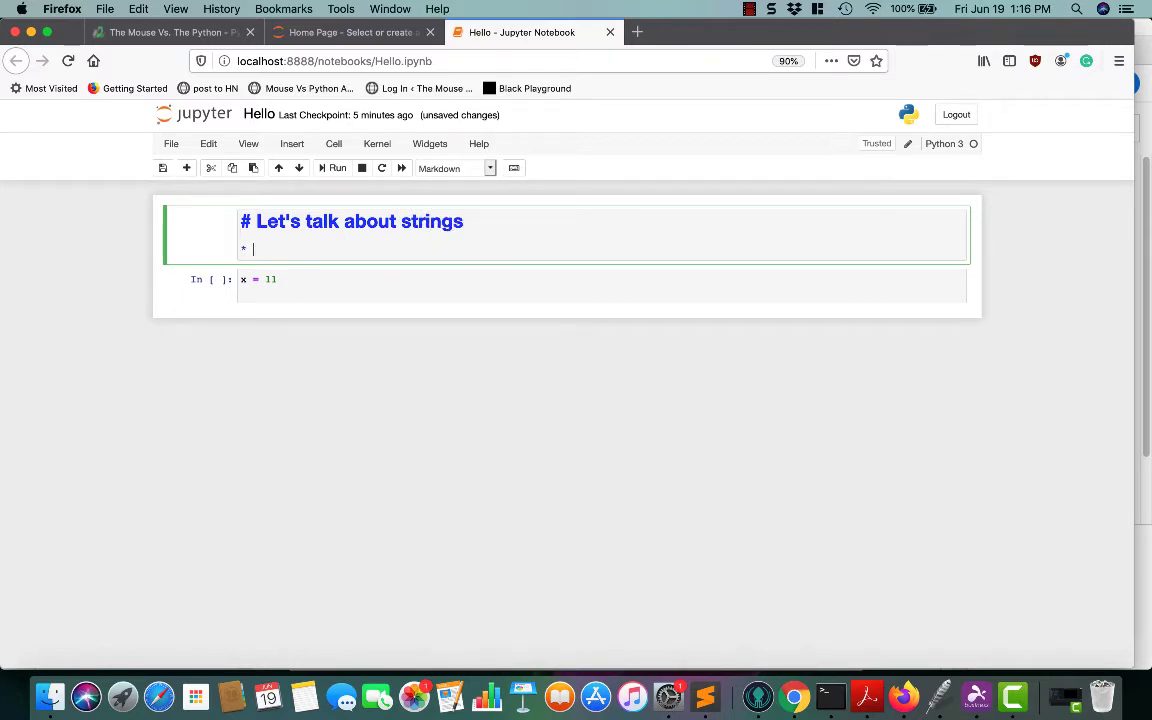
pyautogui.write('Metho')
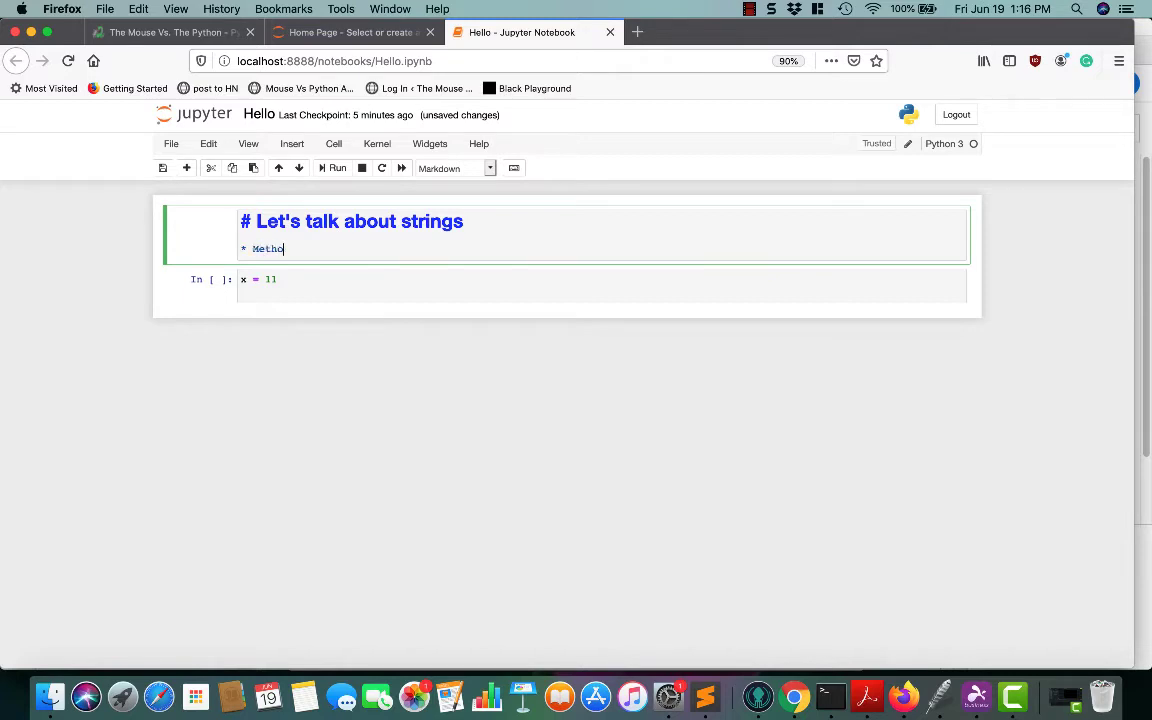
pyautogui.press('Return')
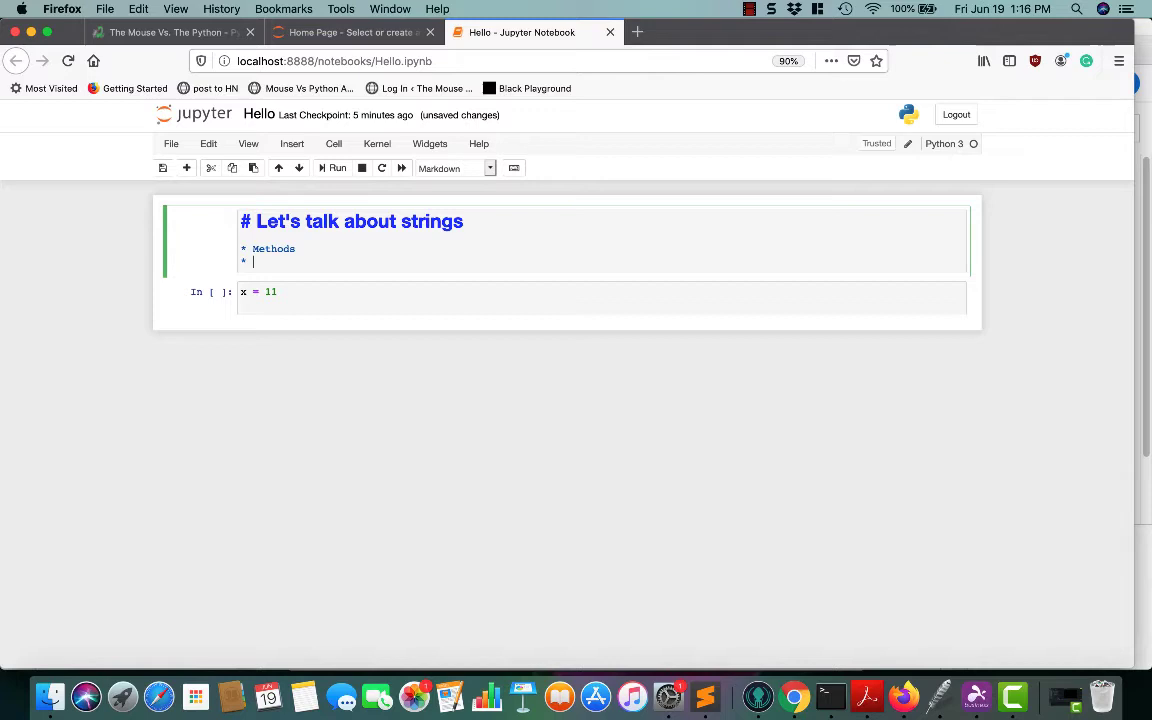
pyautogui.write('Data type')
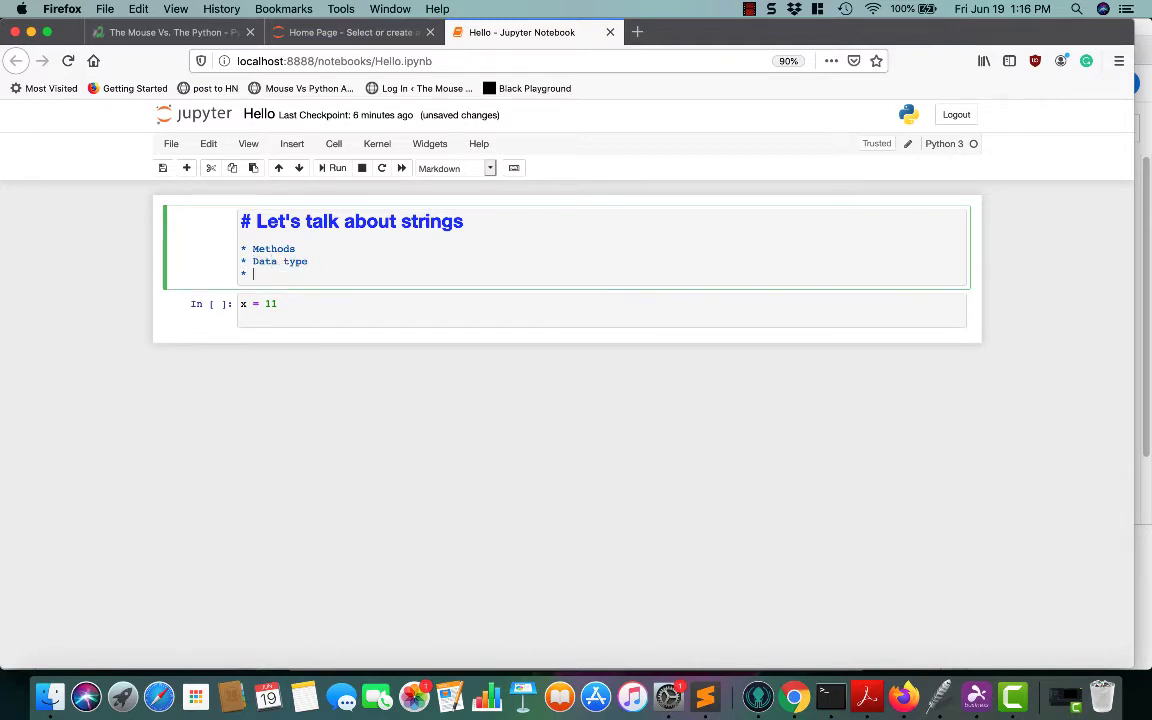
pyautogui.write('concatenating')
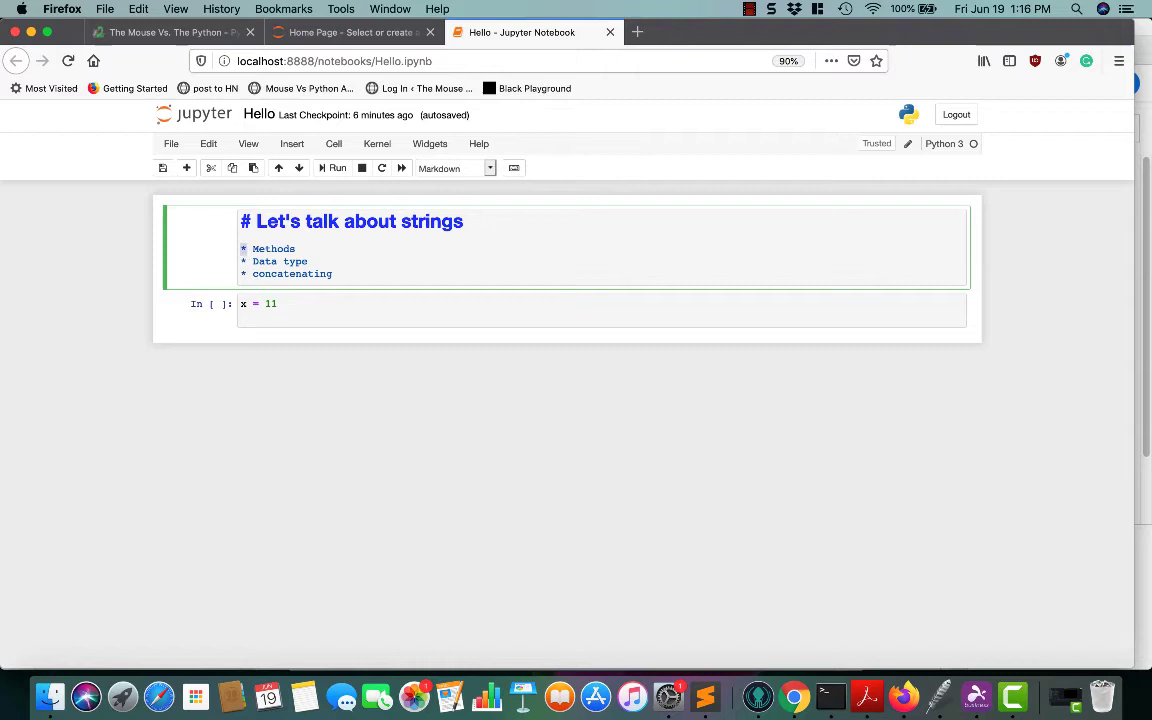
pyautogui.click(336, 168)
pyautogui.write('-')
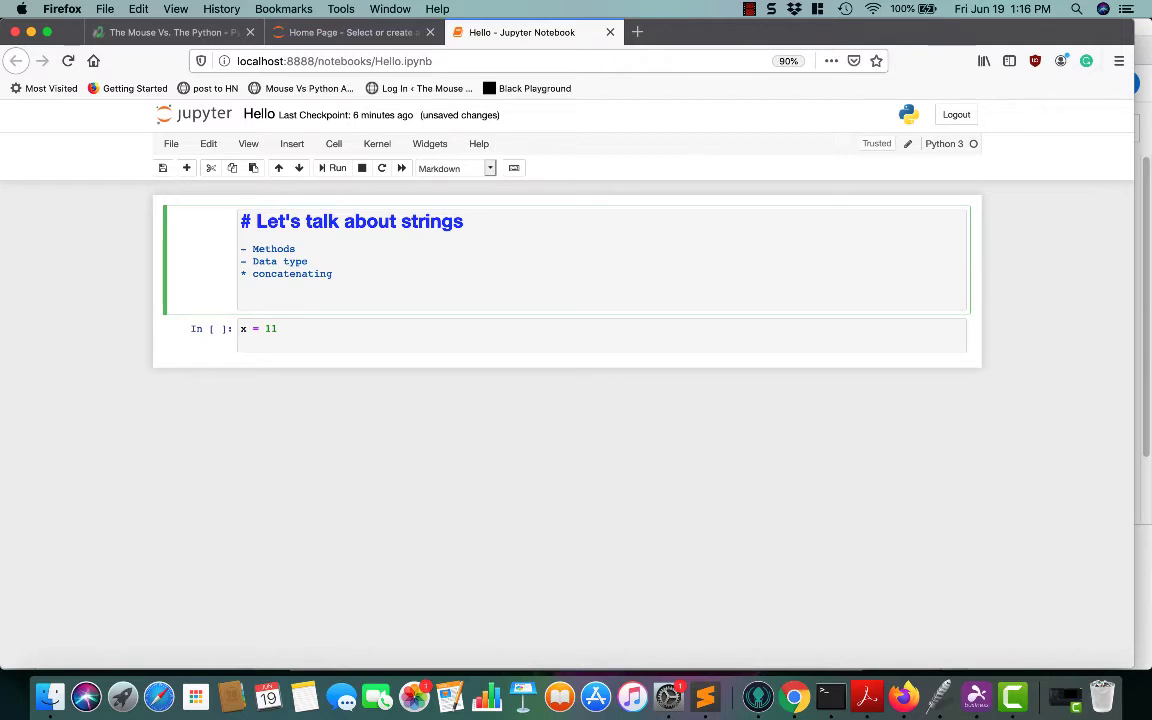
# Add the line 'This word is **bold** or __bold__ or *italics* or _italics_' and render it
pyautogui.write('This word')
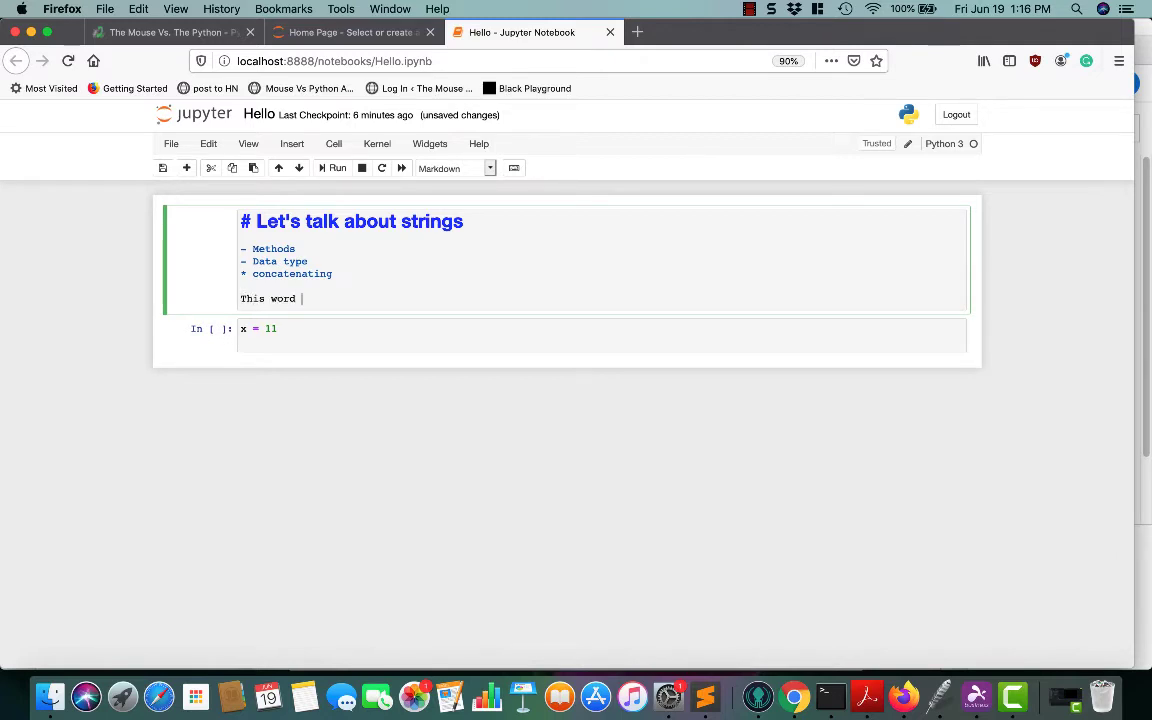
pyautogui.write('is **bold')
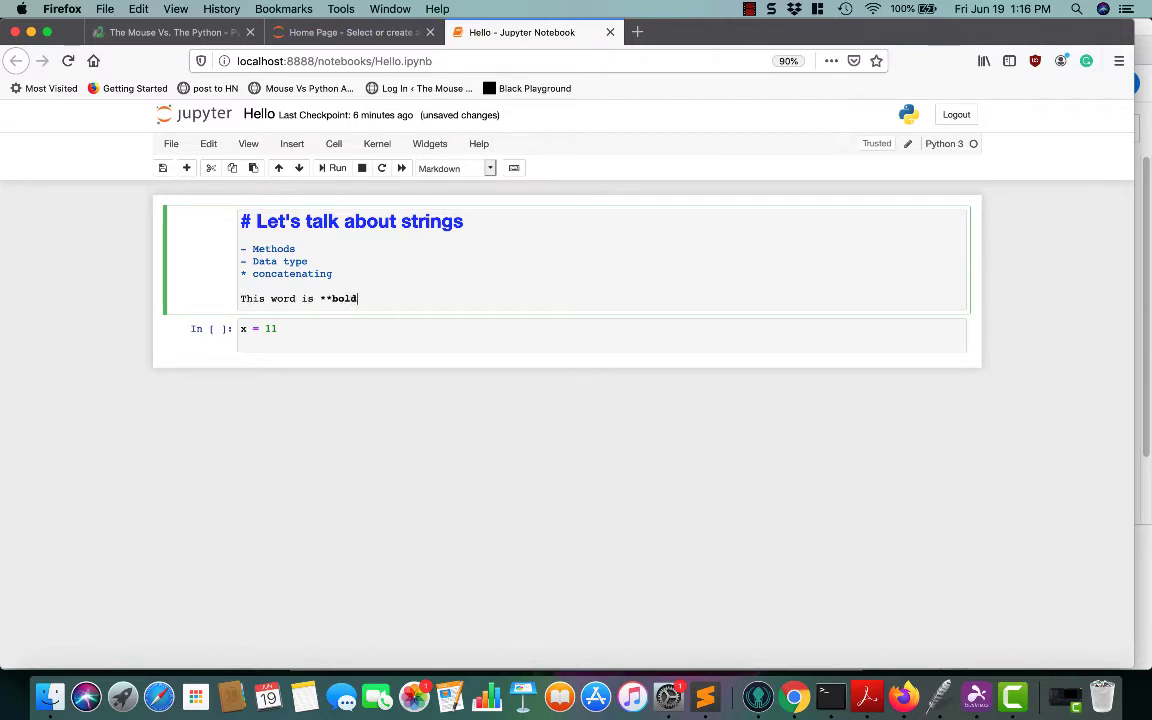
pyautogui.write('**')
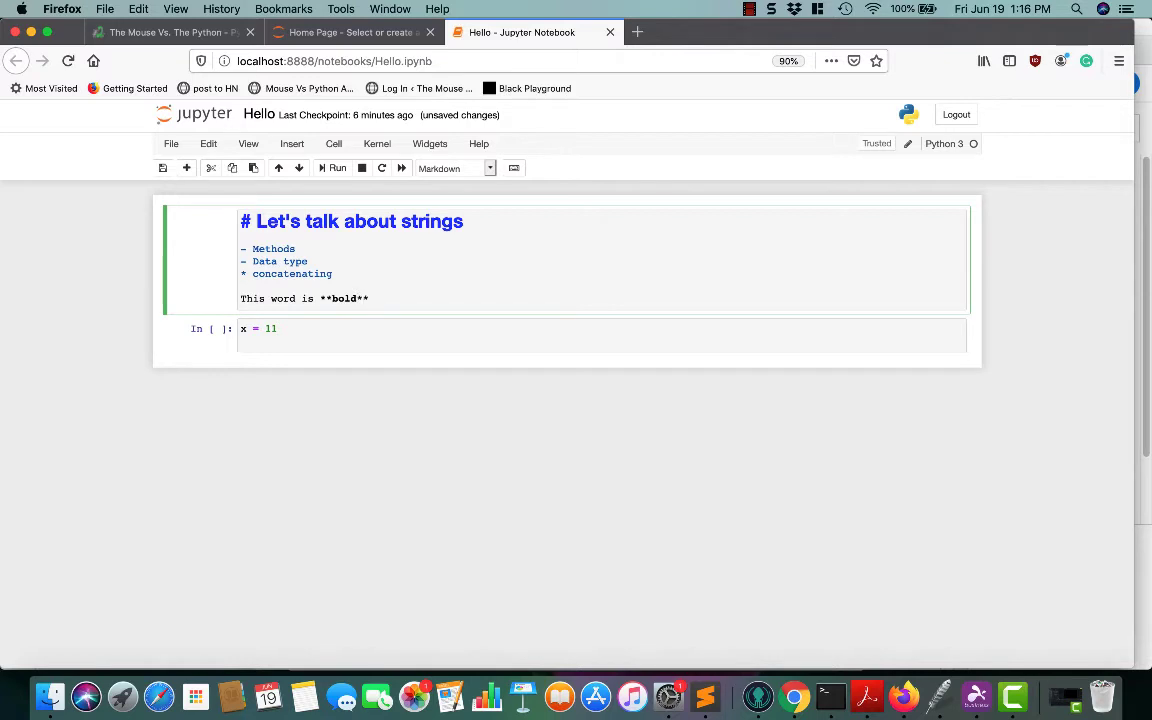
pyautogui.write('or')
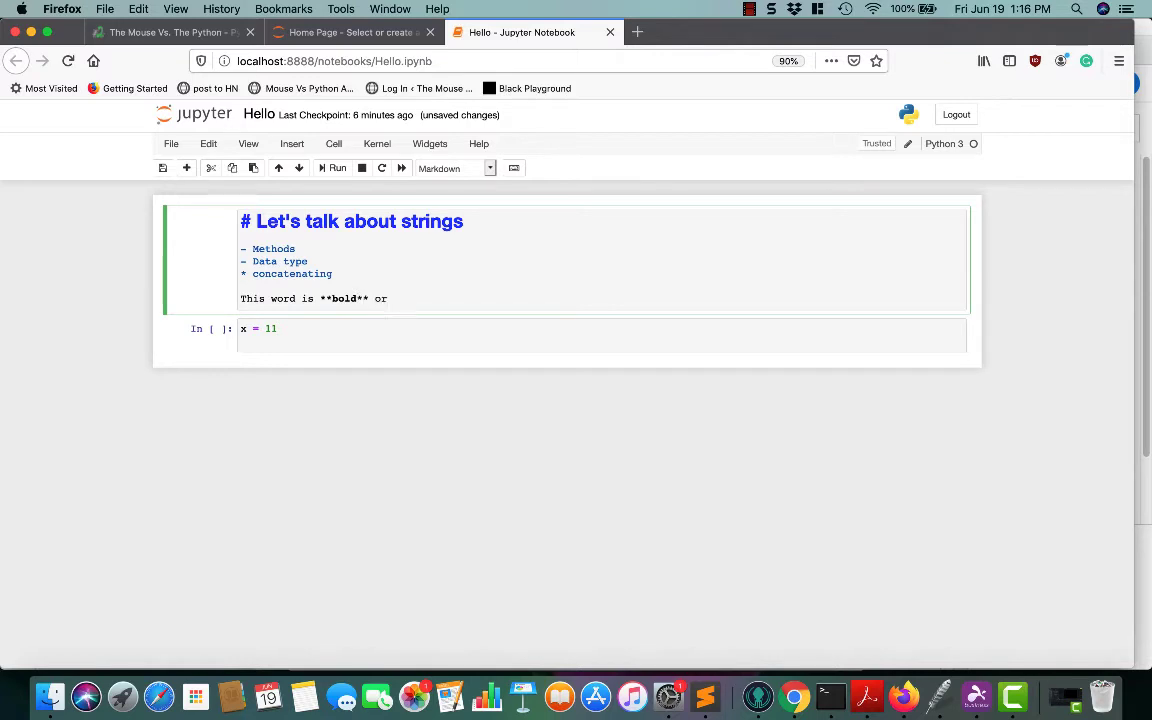
pyautogui.write('__')
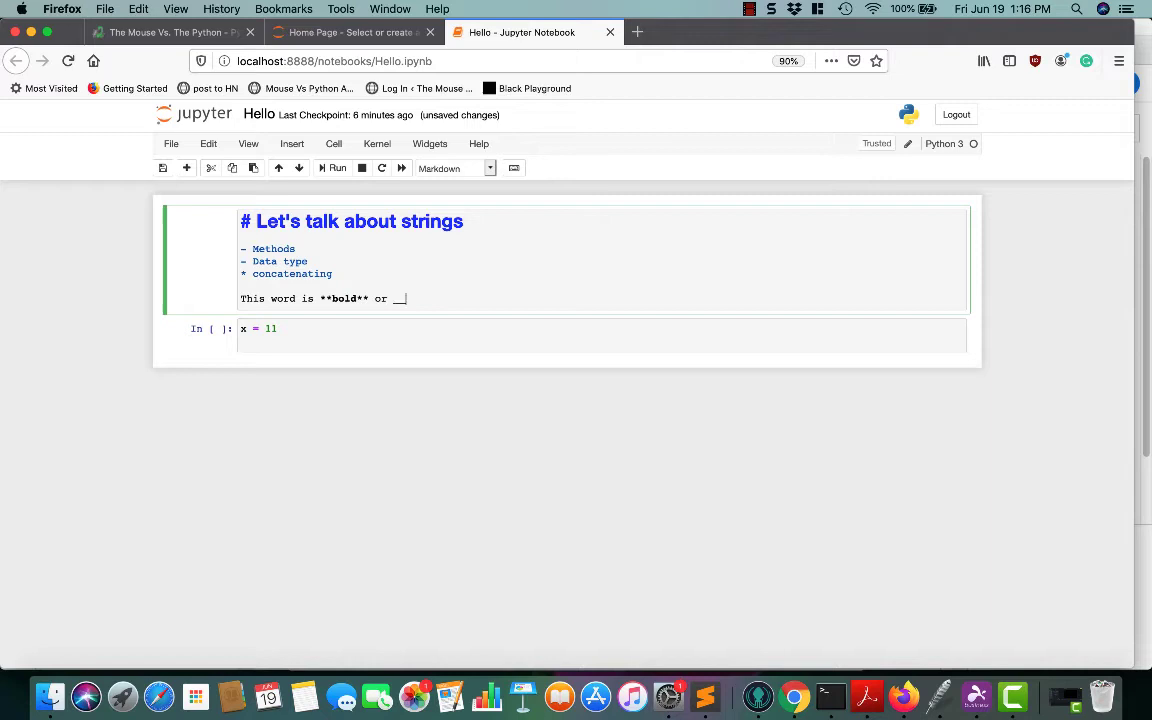
pyautogui.write('bold_')
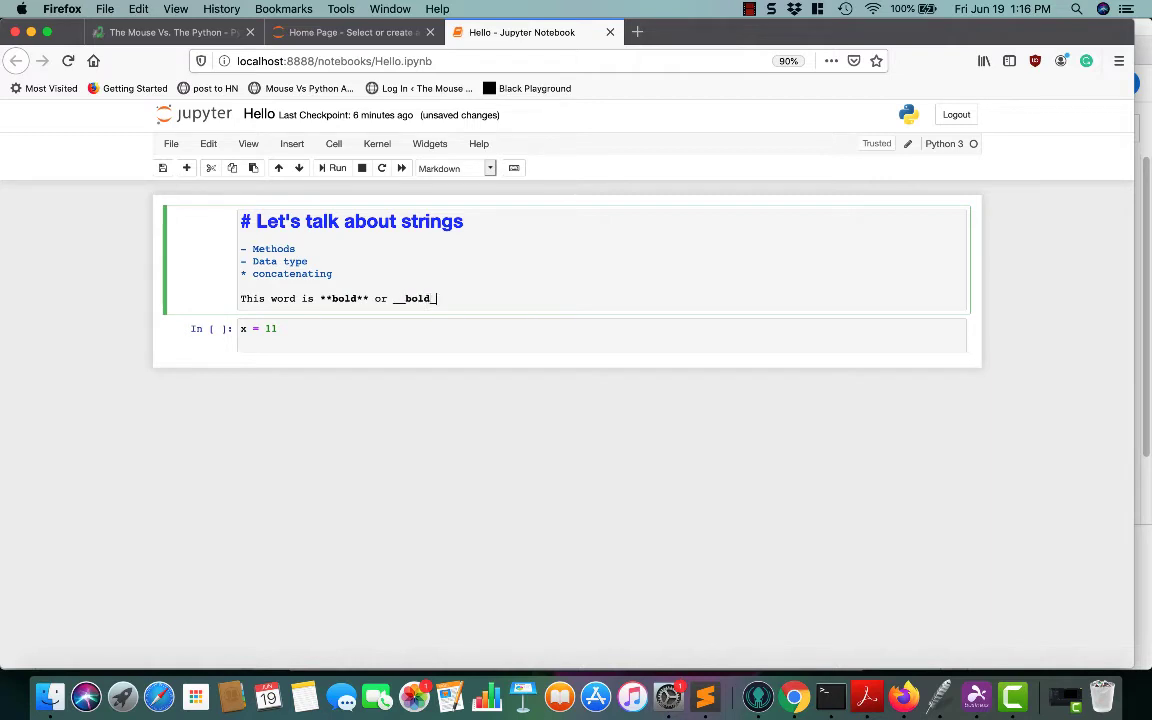
pyautogui.write('_ or')
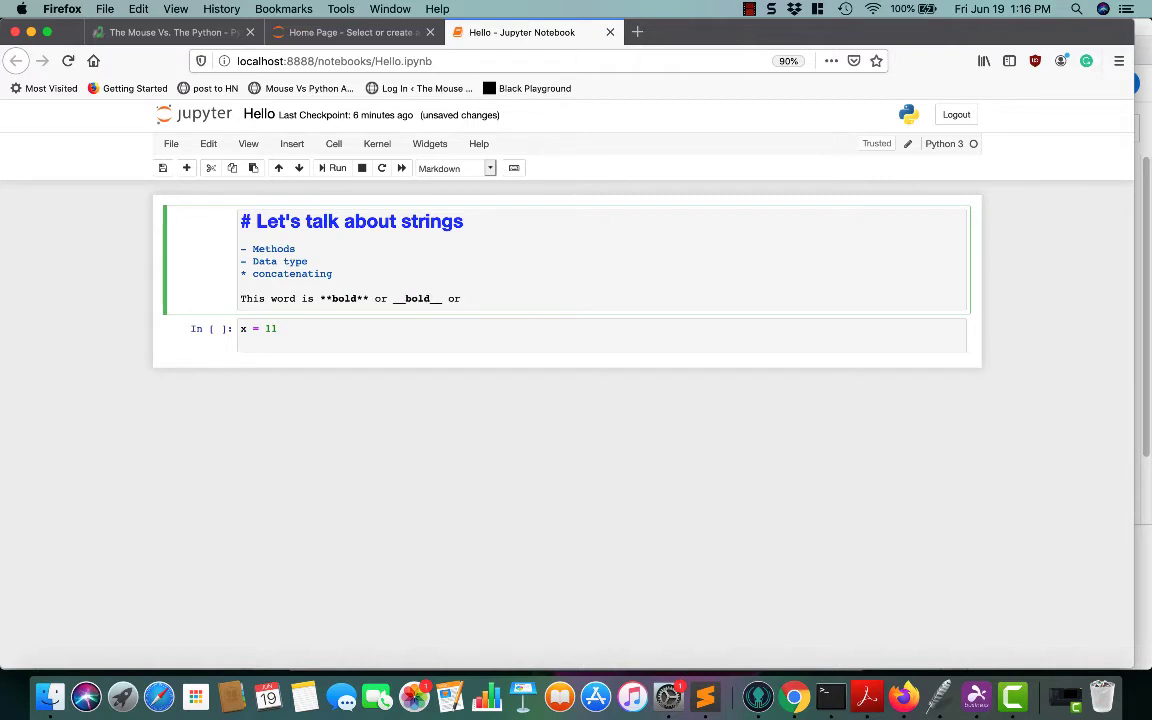
pyautogui.write('*')
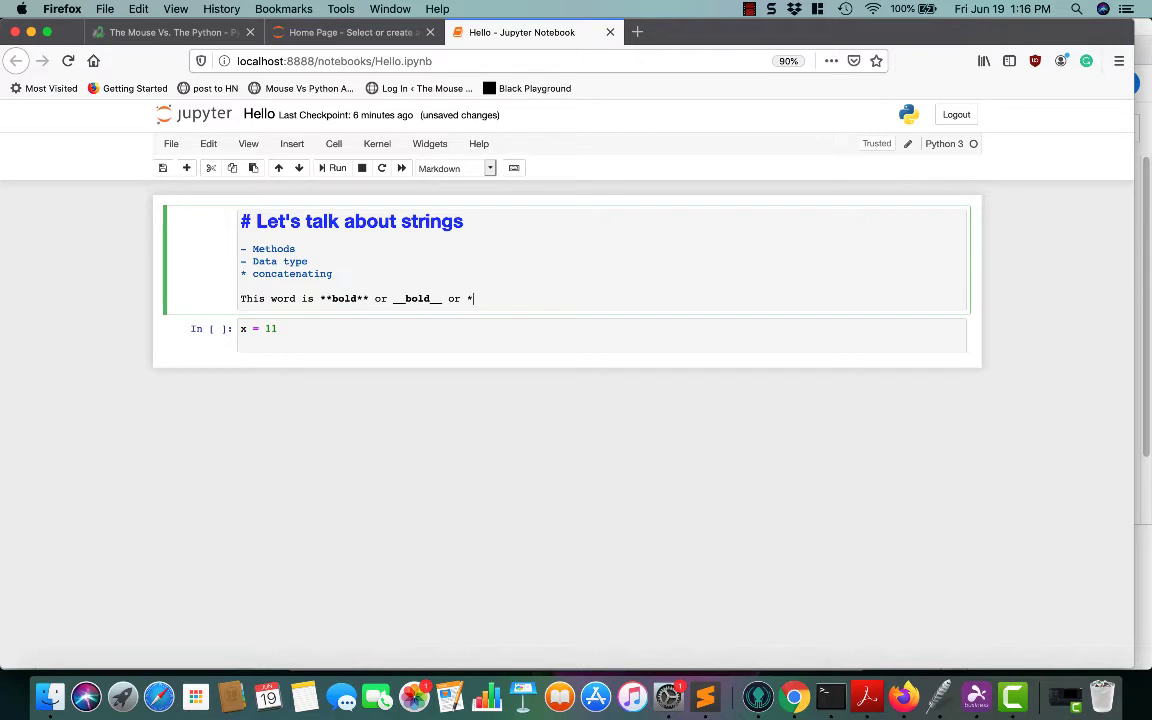
pyautogui.write('ita')
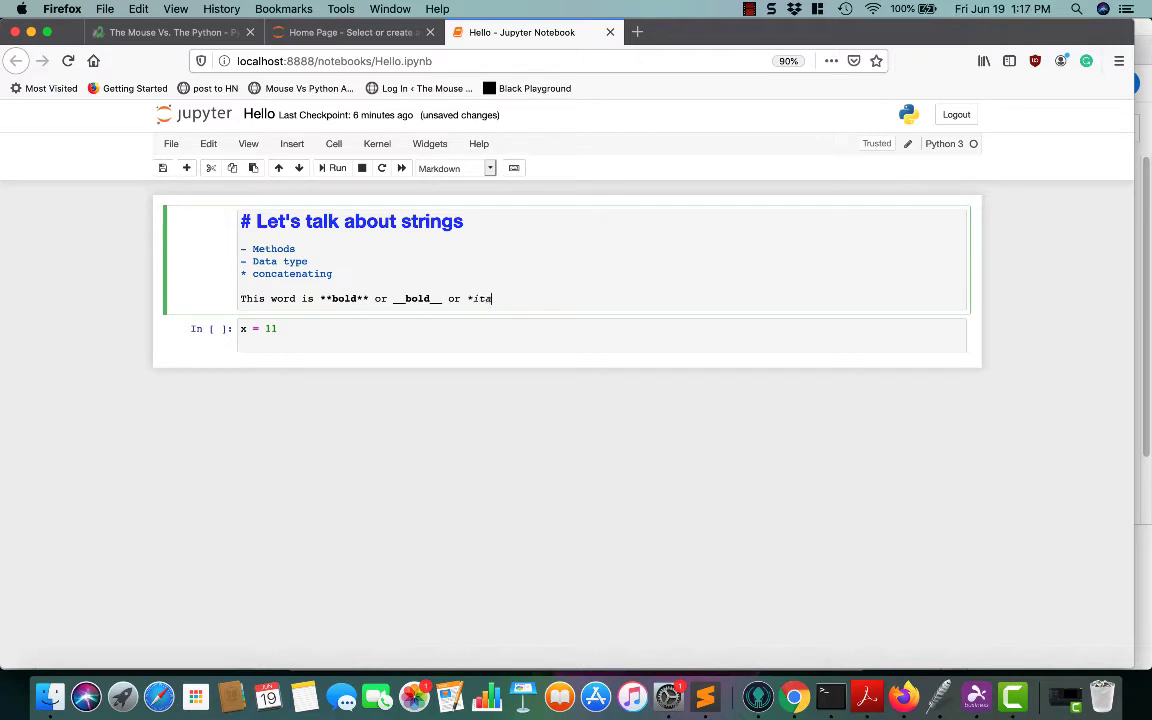
pyautogui.write('lics')
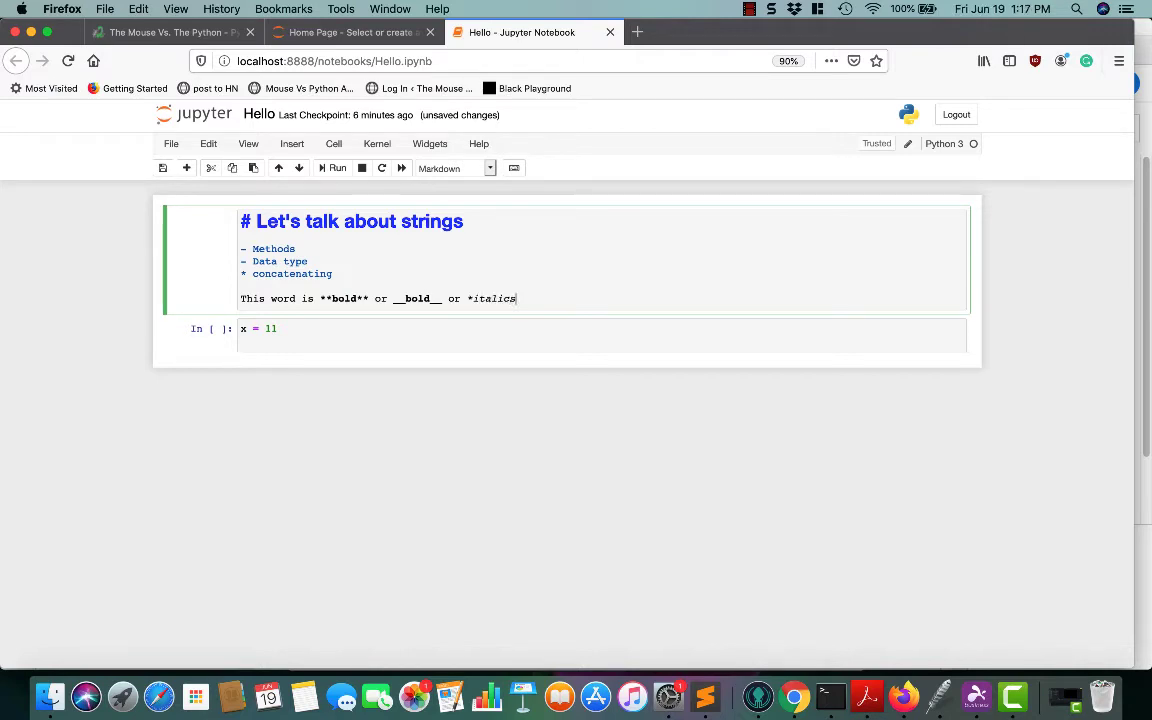
pyautogui.write('* or')
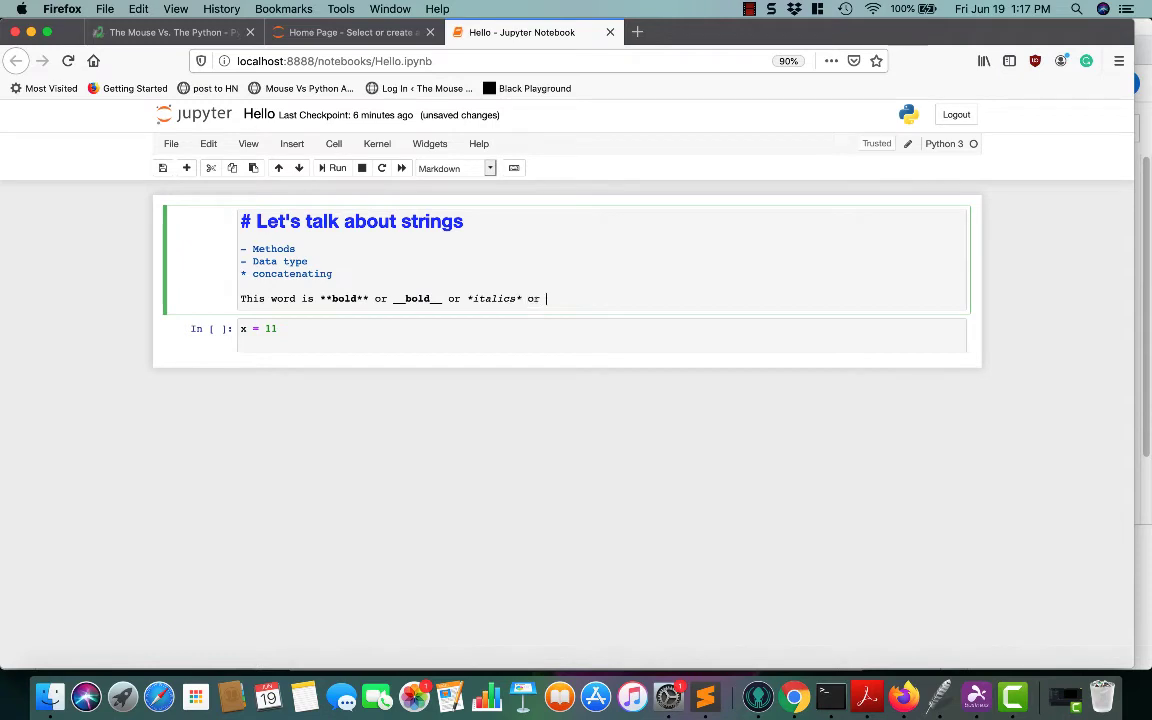
pyautogui.write('_it')
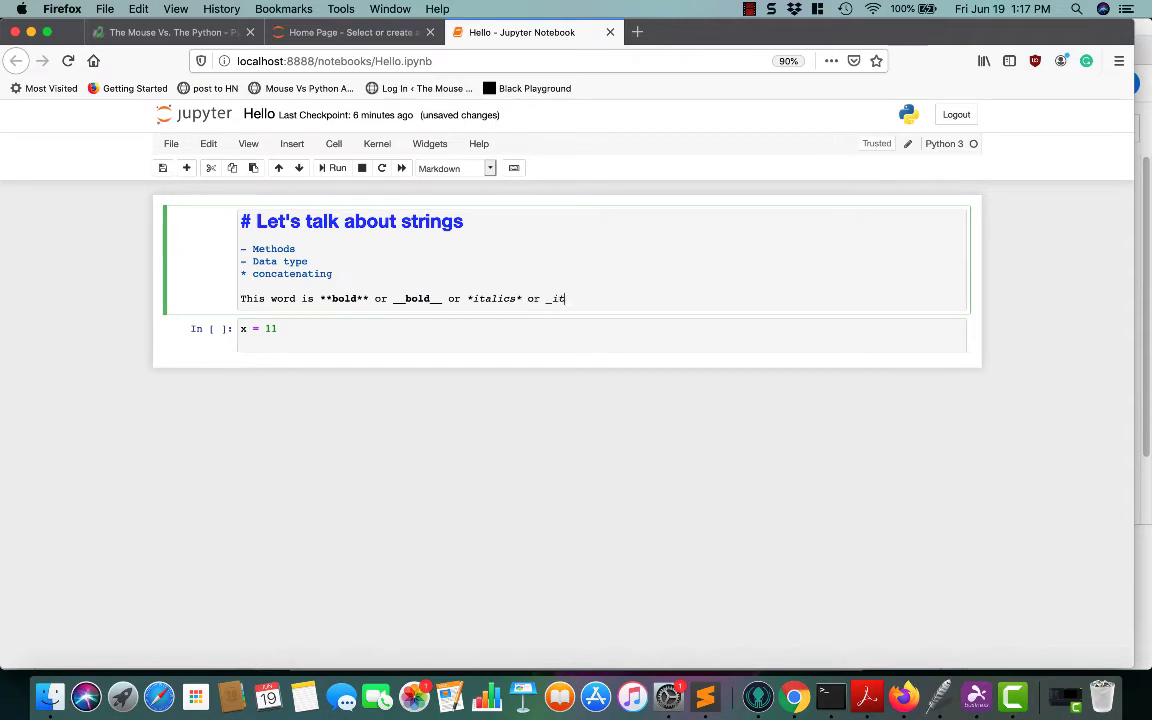
pyautogui.write('alics')
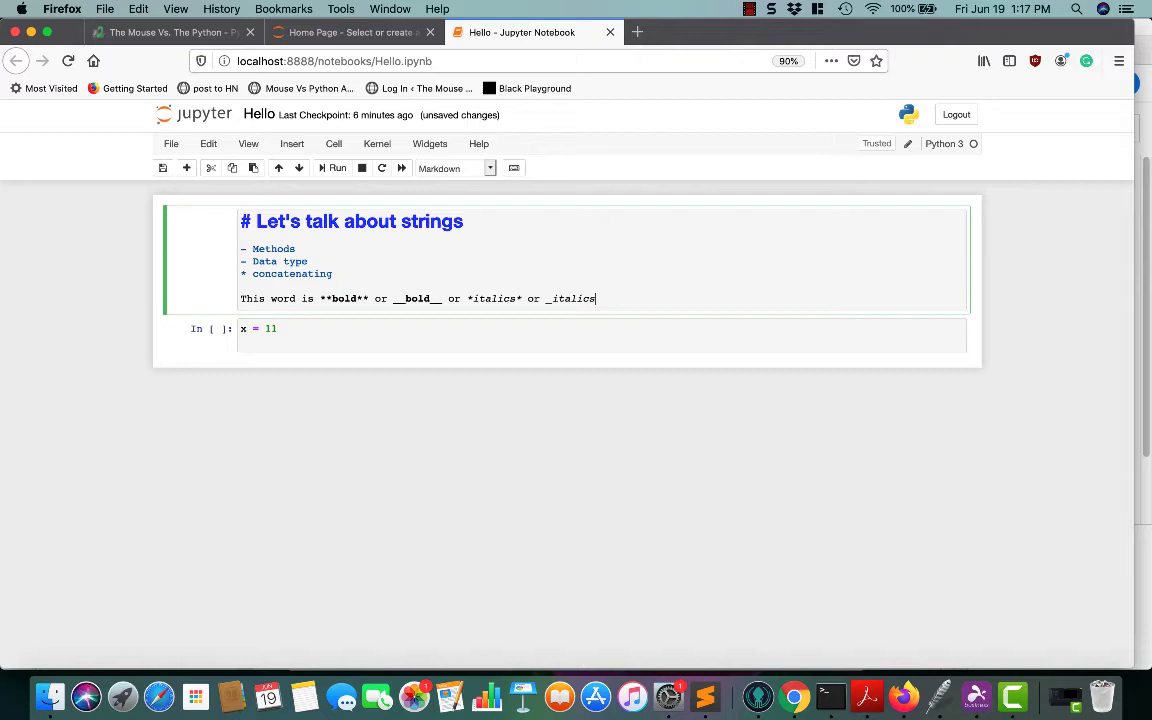
pyautogui.write('_')
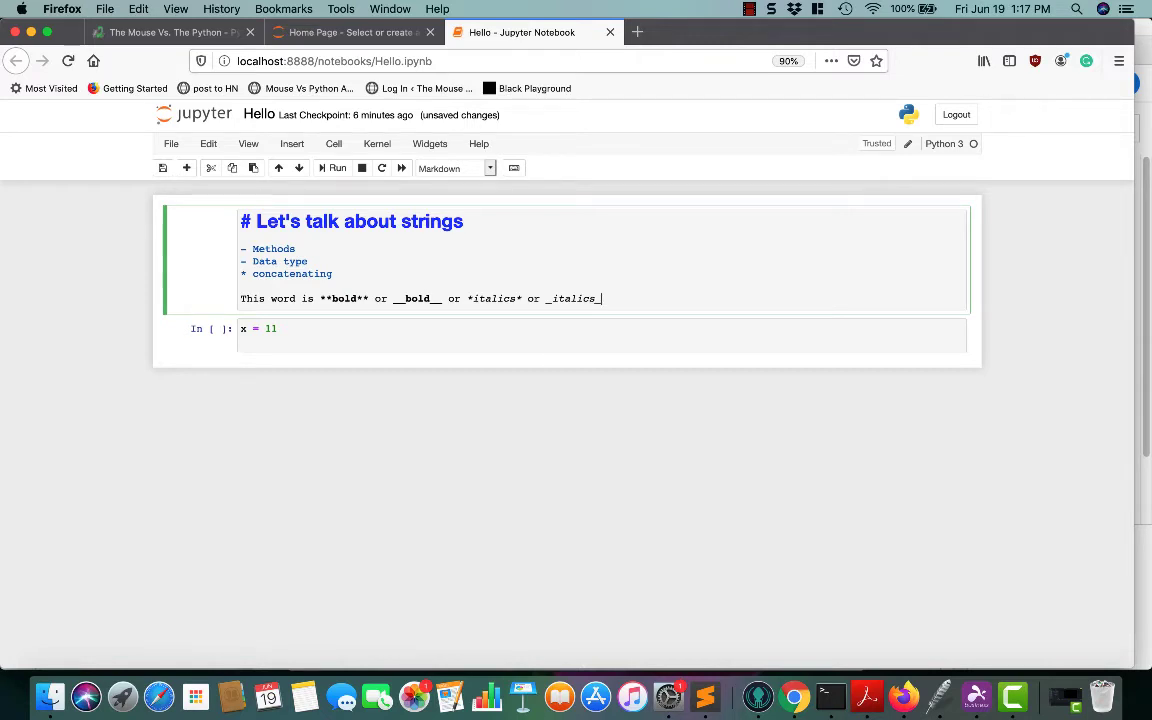
pyautogui.click(336, 168)
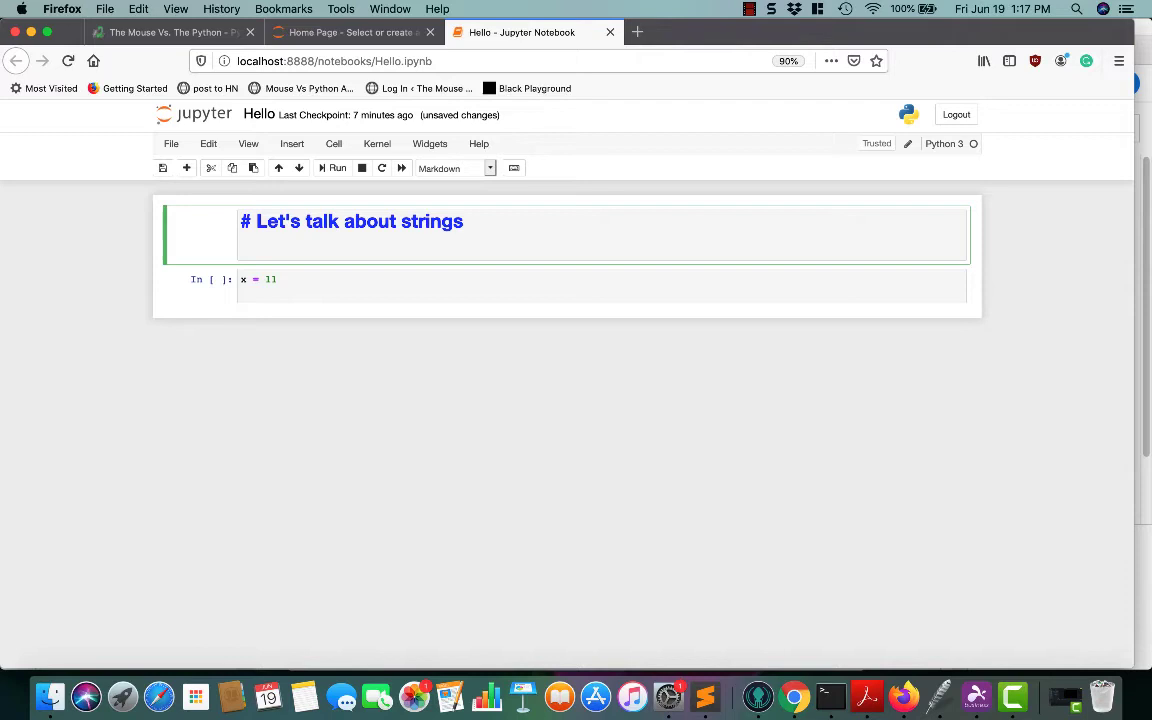
# Add a ```python fenced block with import sys and sys.path('something') and render it
pyautogui.write('```py')
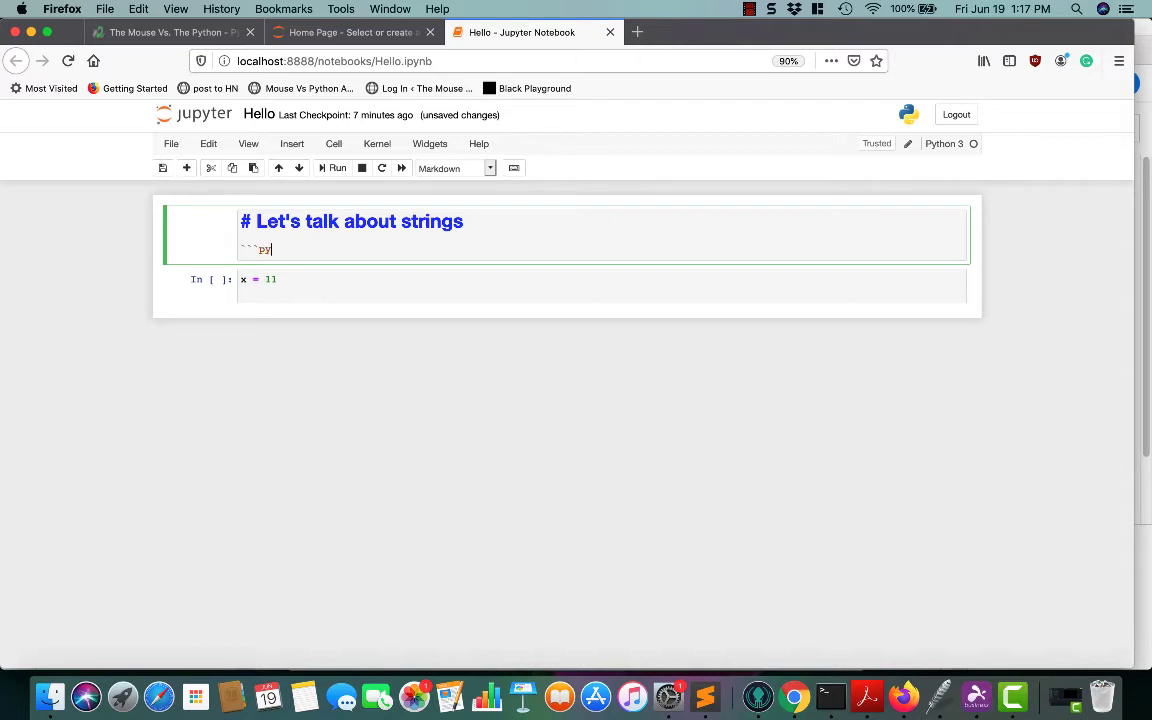
pyautogui.write('thon')
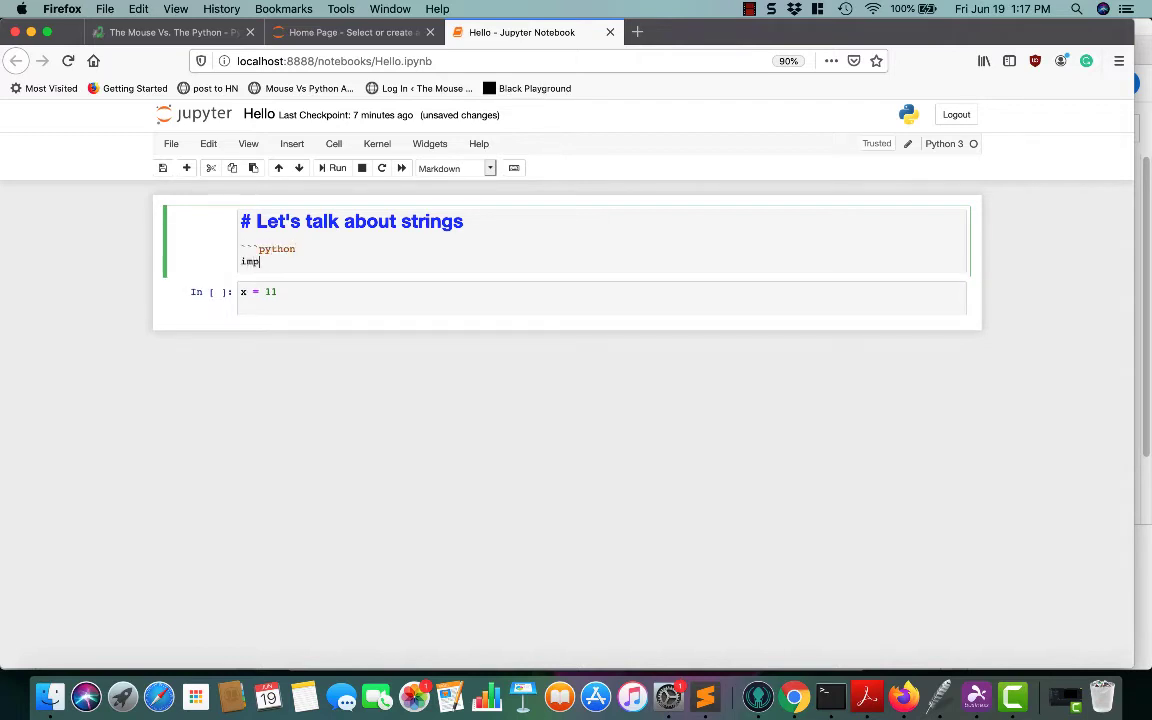
pyautogui.write('ort sys')
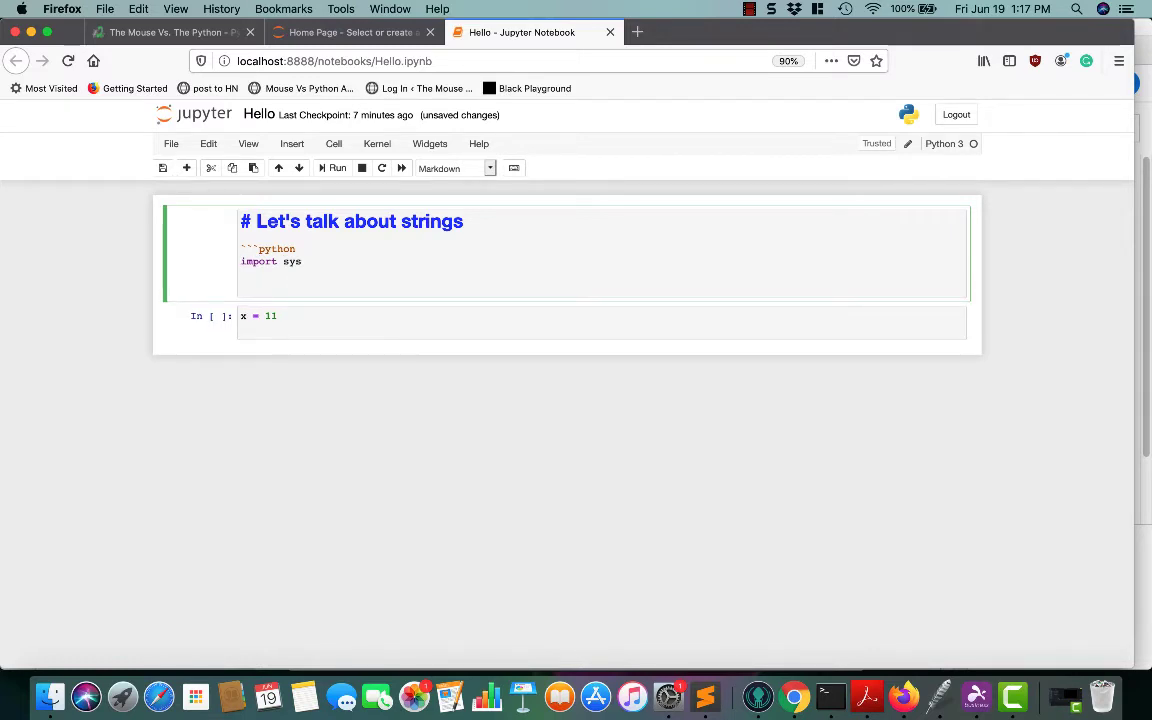
pyautogui.write('sys.path')
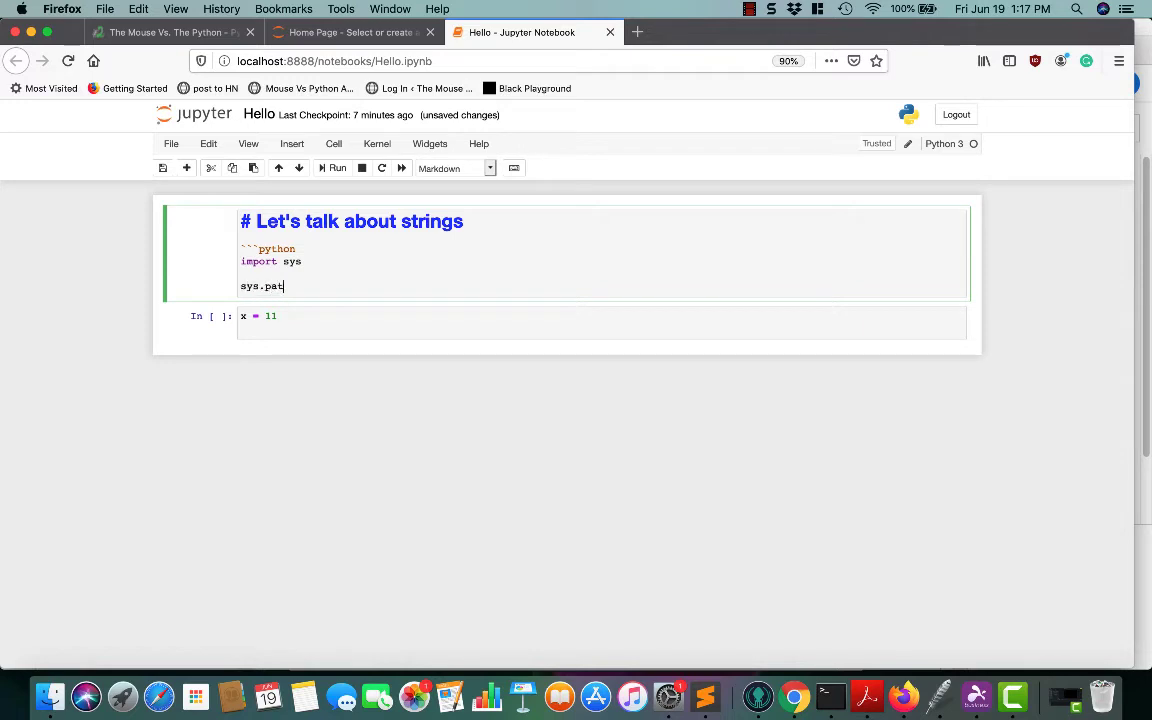
pyautogui.write("h('something")
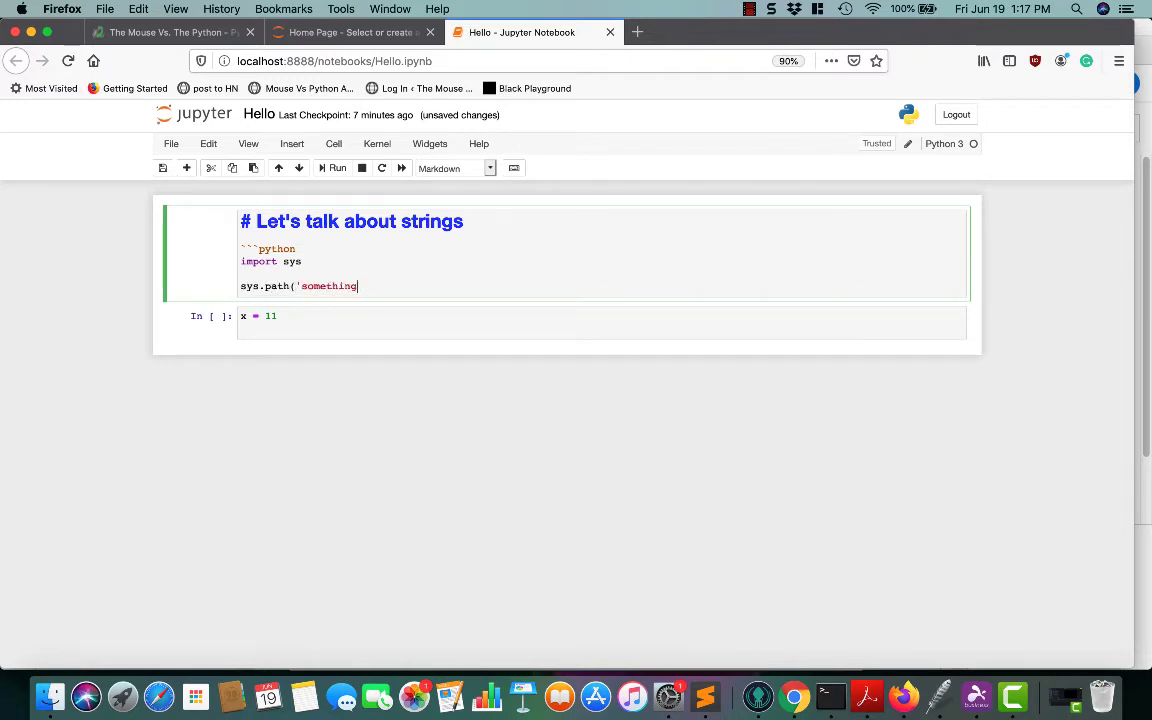
pyautogui.write("')")
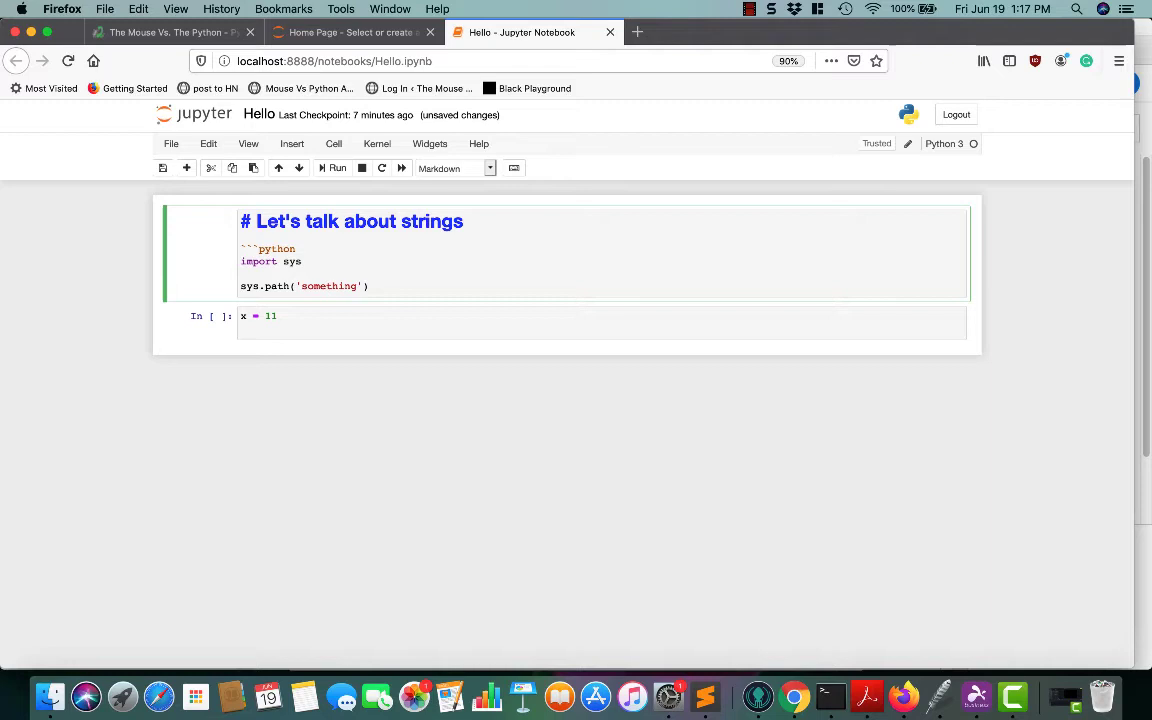
pyautogui.click(336, 168)
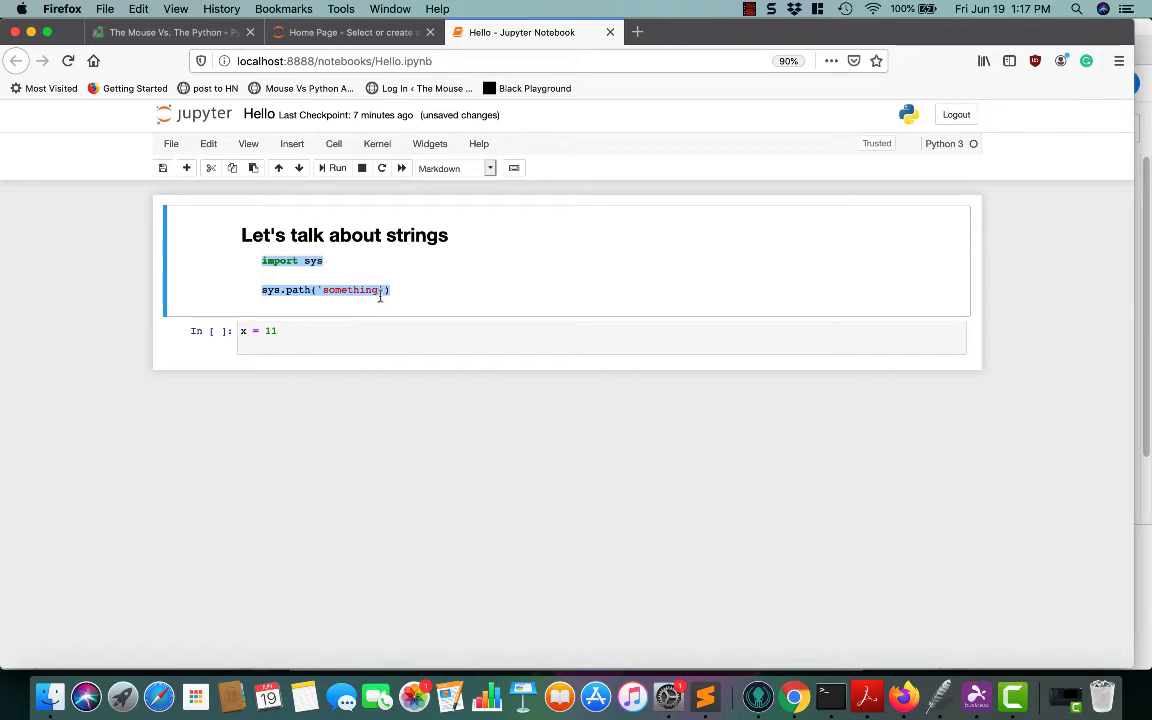
# Change the code block's language name from python, then focus the code cell below to empty it
pyautogui.doubleClick(344, 260)
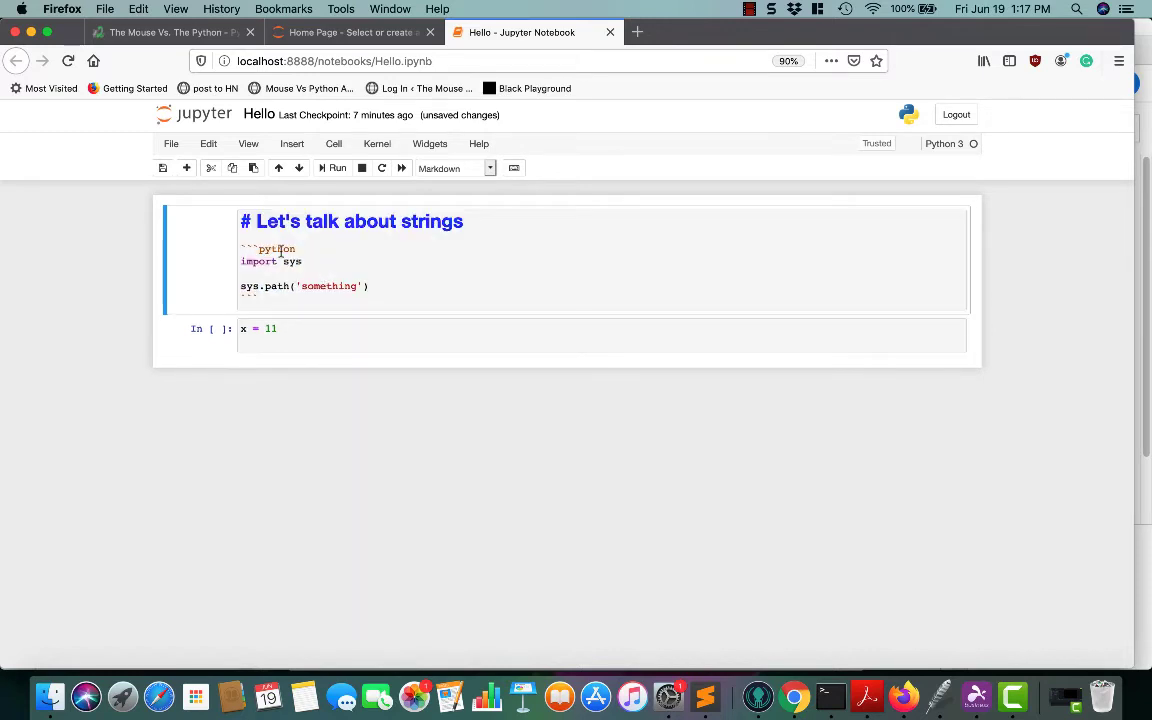
pyautogui.write('xml')
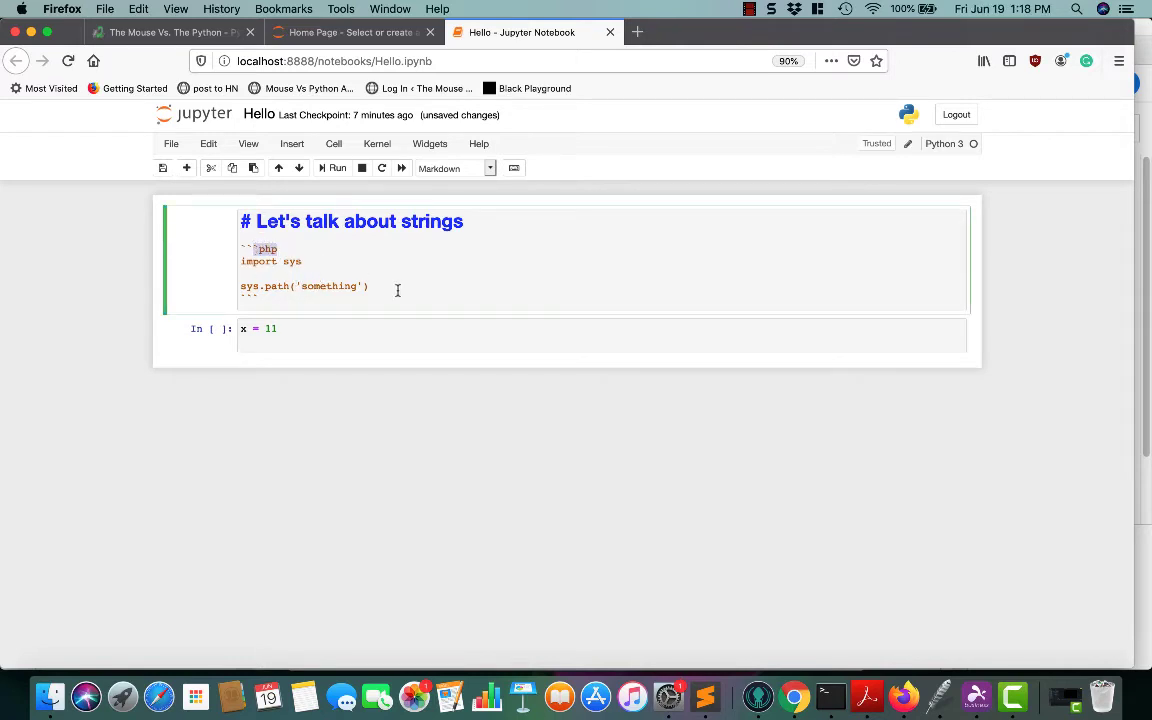
pyautogui.click(308, 328)
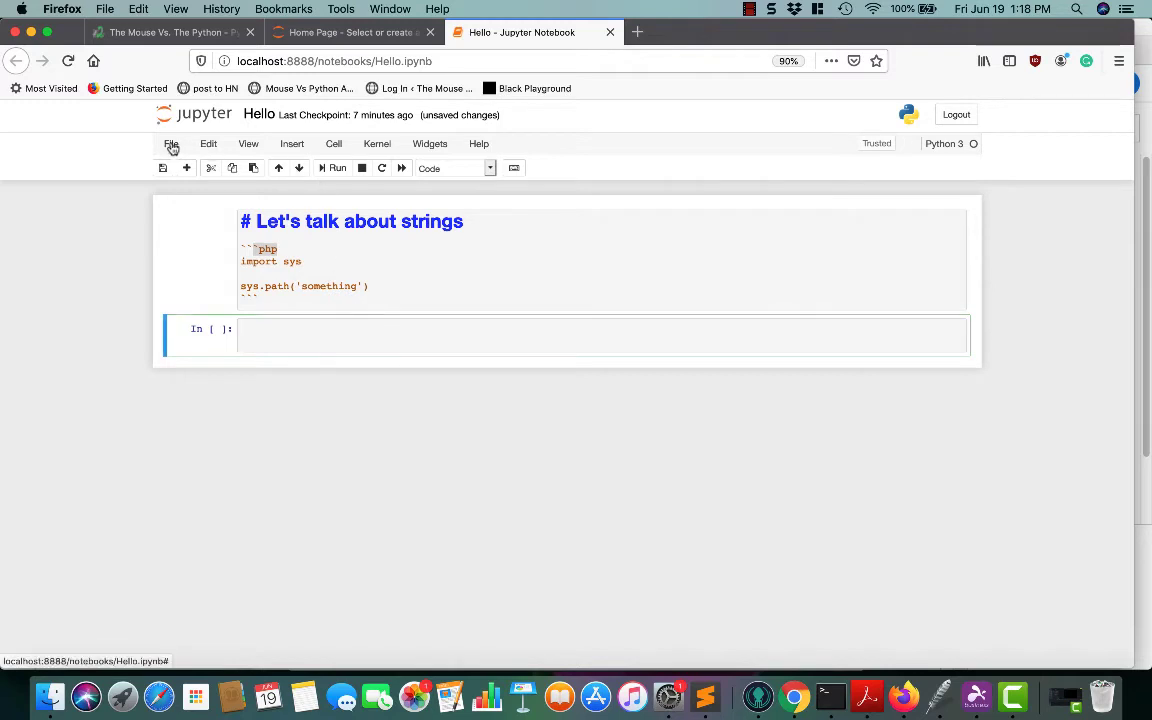
# Browse the File menu twice and hover Revert to Checkpoint to see the saved checkpoint
pyautogui.click(172, 144)
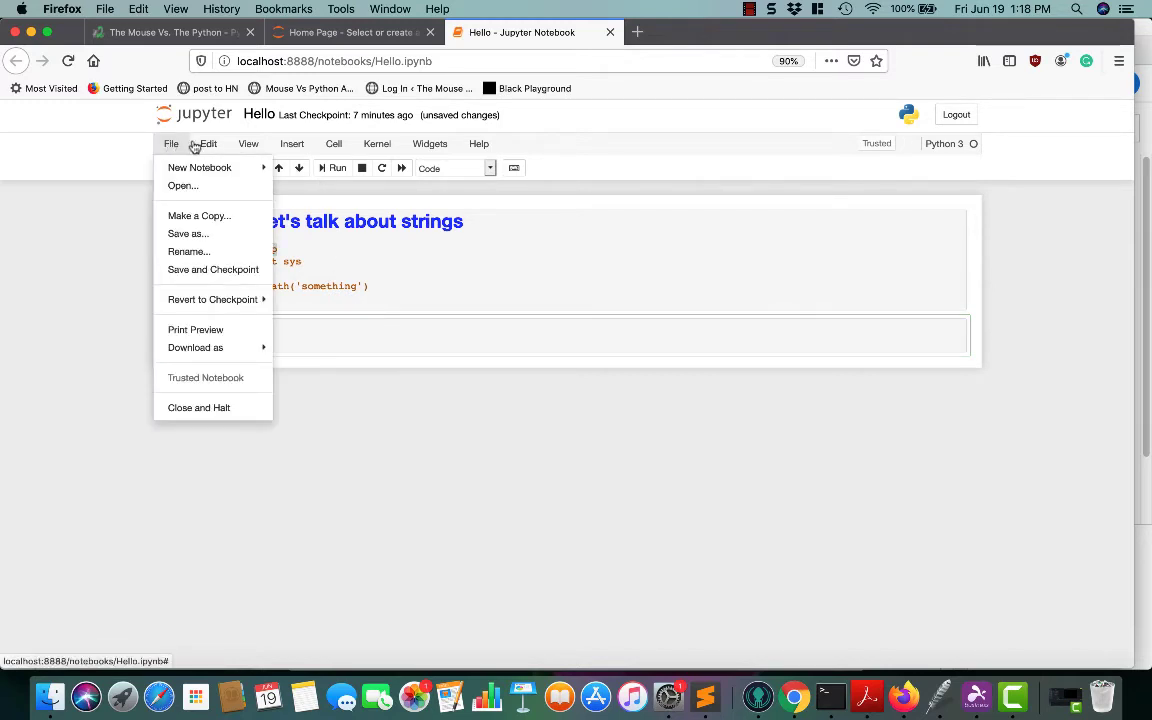
pyautogui.moveTo(200, 168)
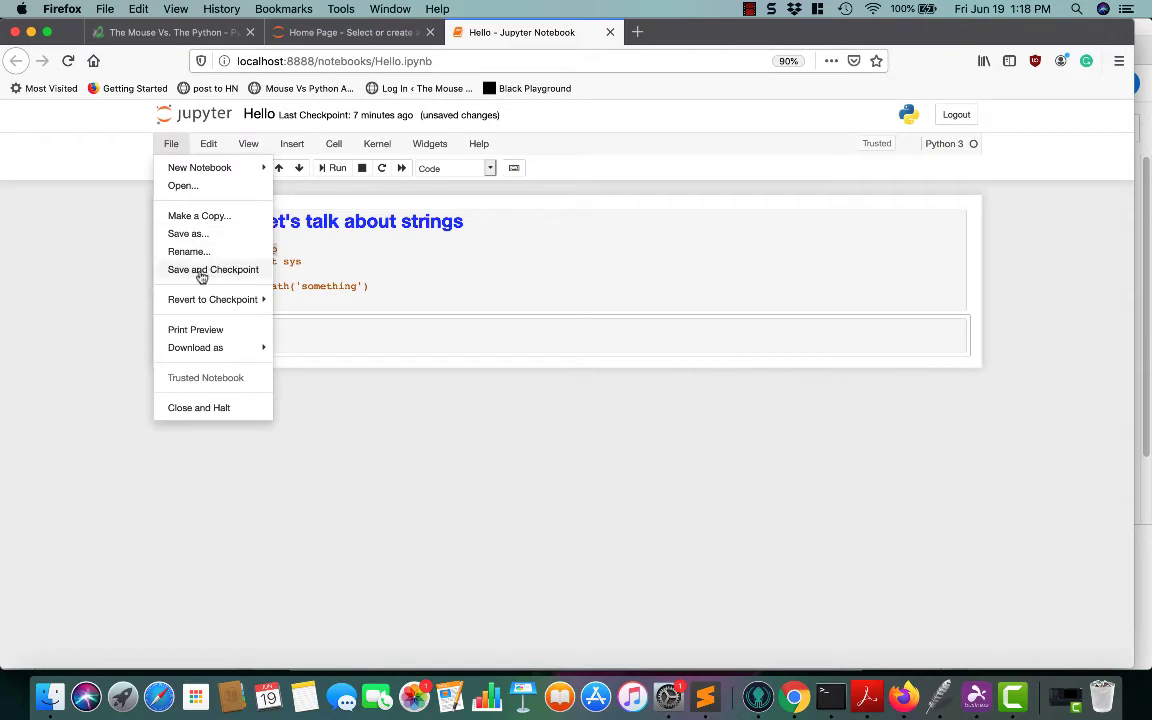
pyautogui.moveTo(200, 288)
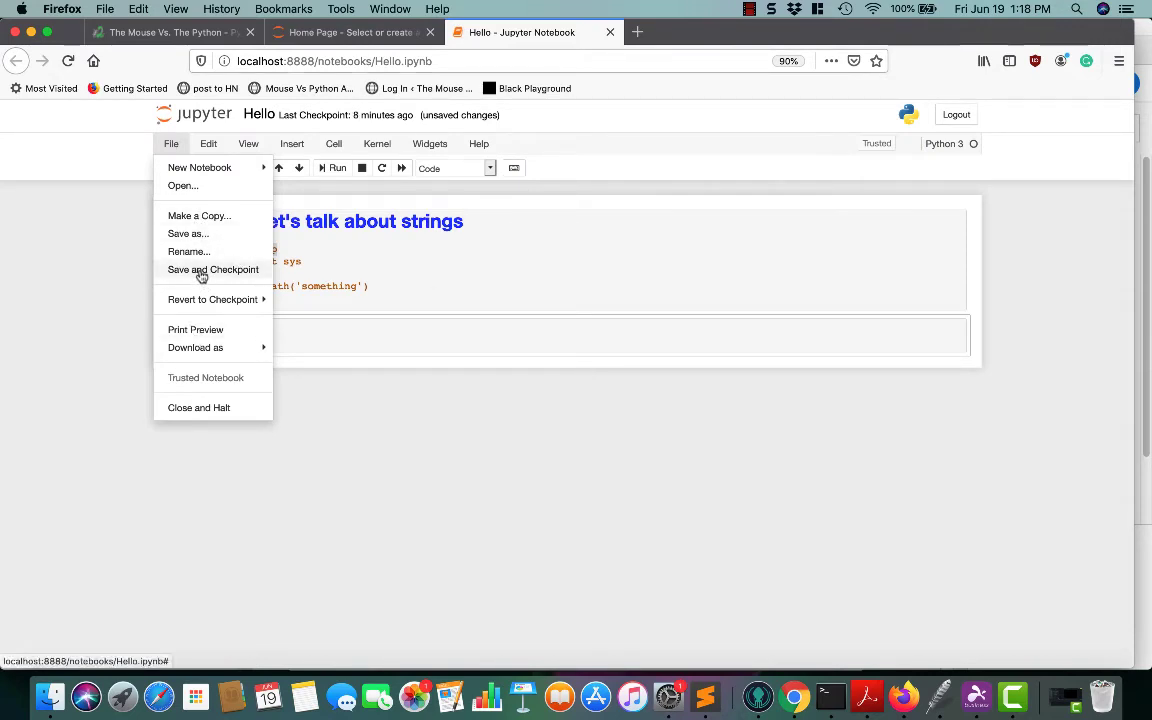
pyautogui.click(212, 268)
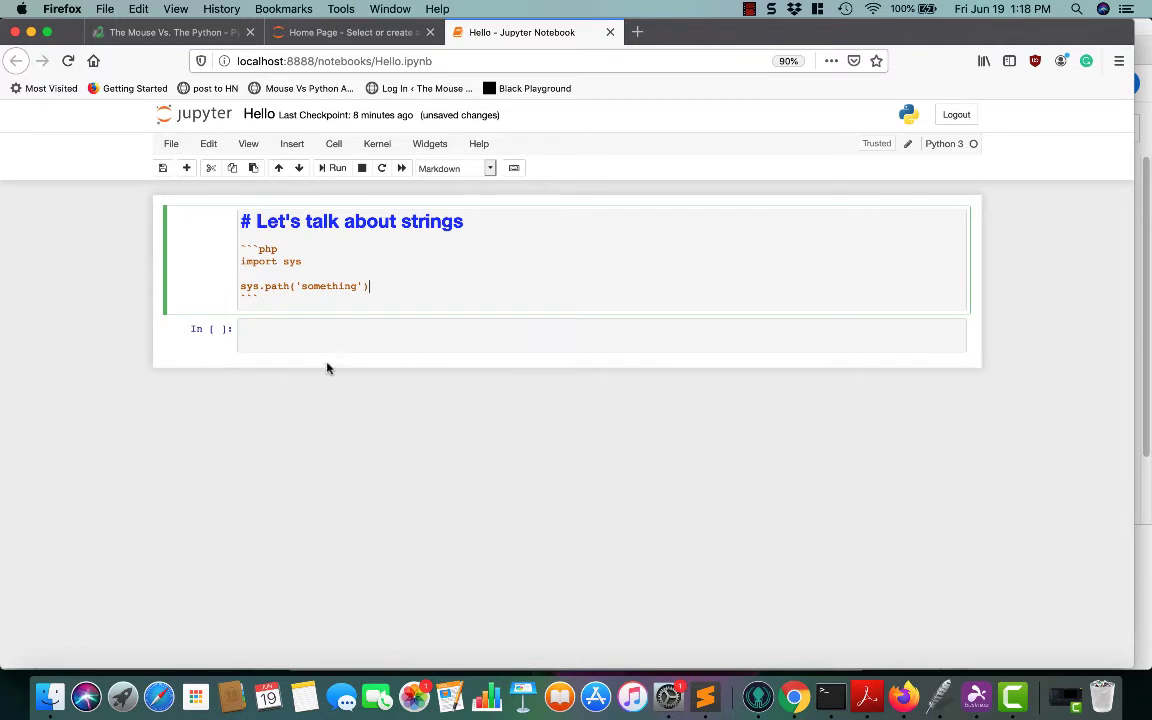
pyautogui.moveTo(170, 144)
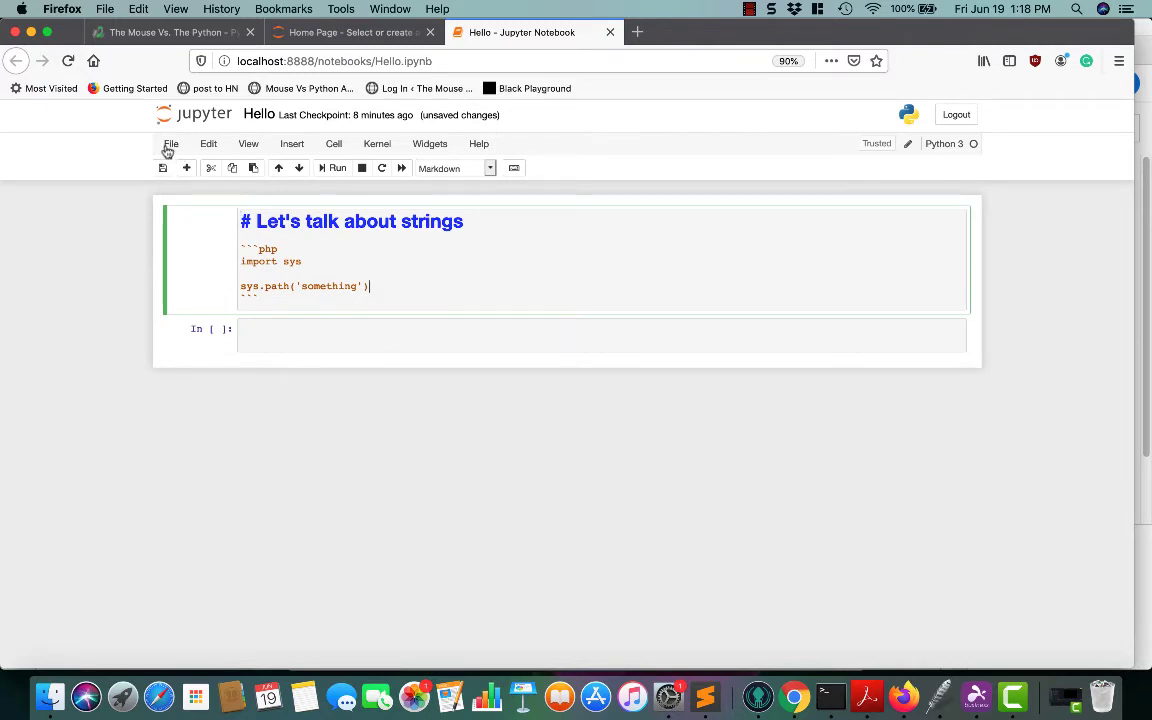
pyautogui.click(172, 144)
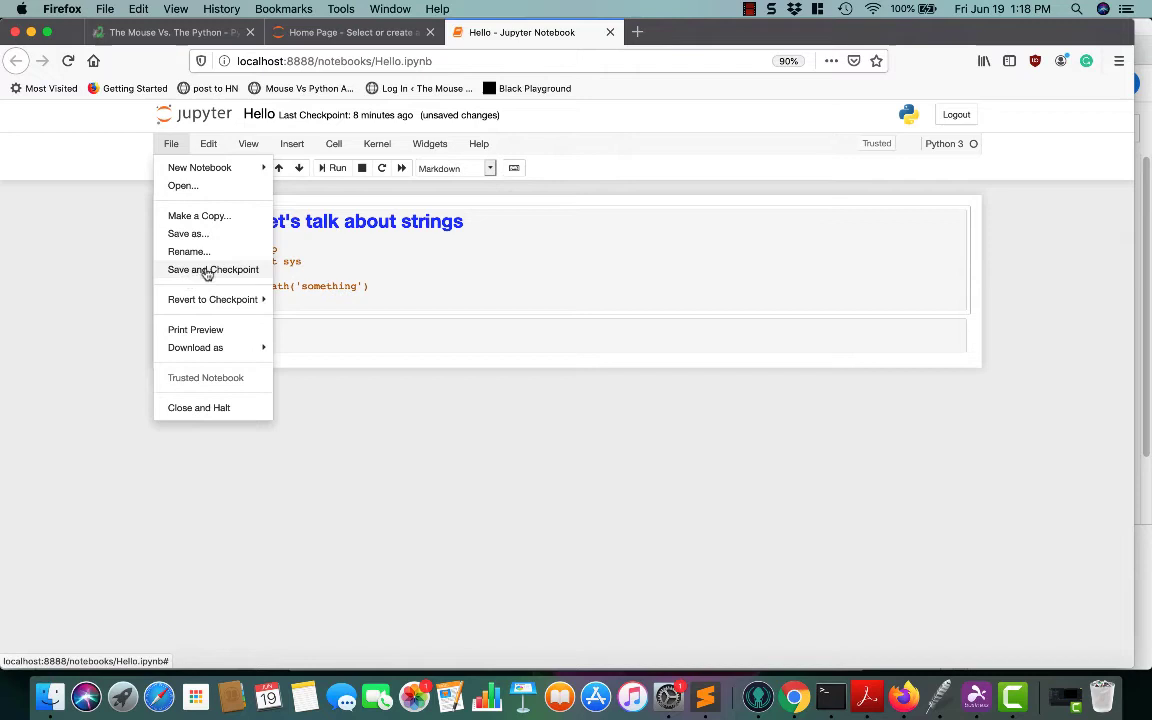
pyautogui.moveTo(212, 300)
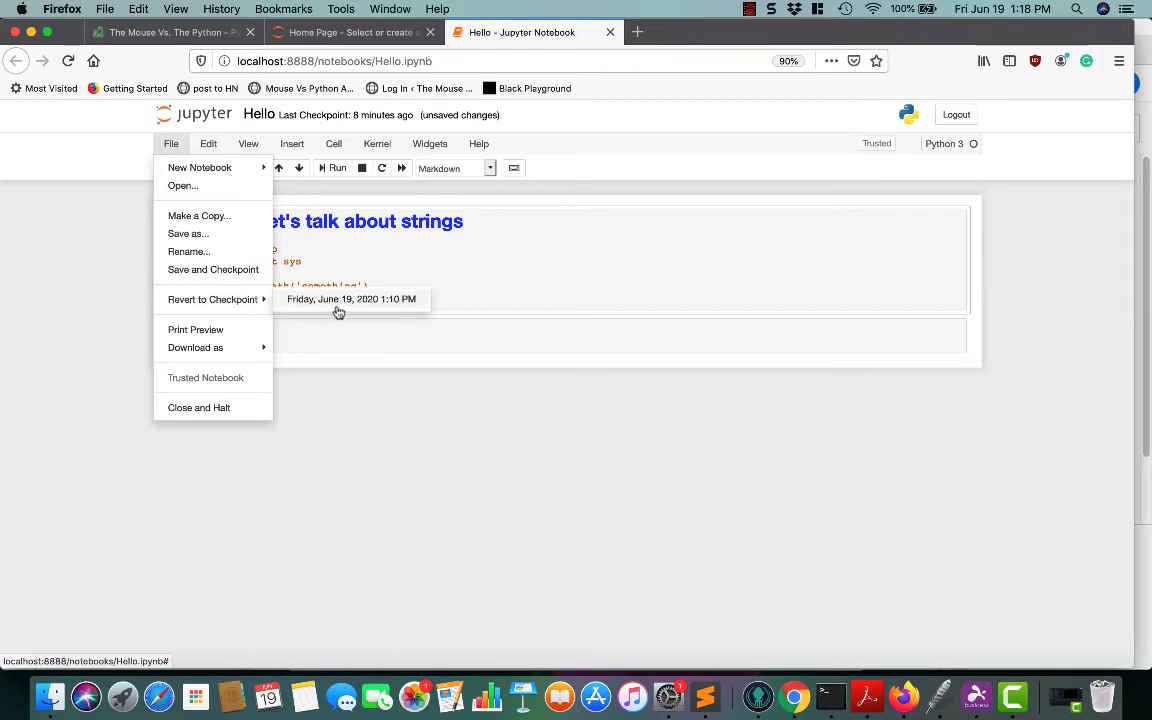
pyautogui.click(212, 268)
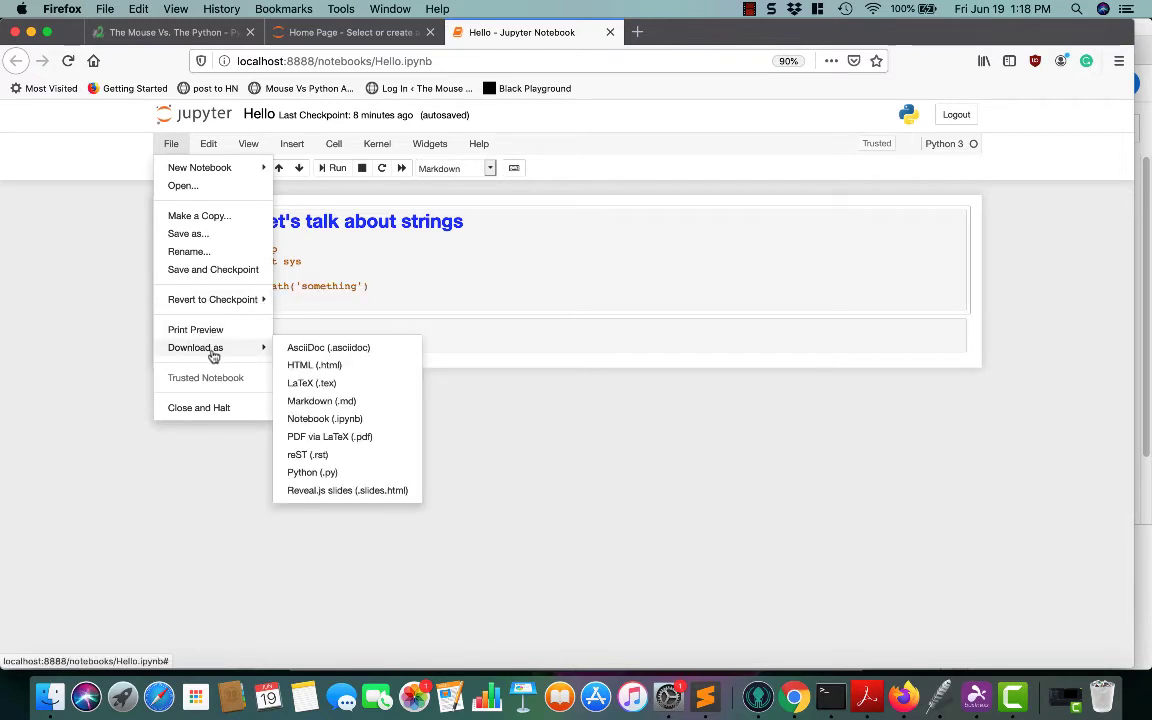
pyautogui.moveTo(256, 354)
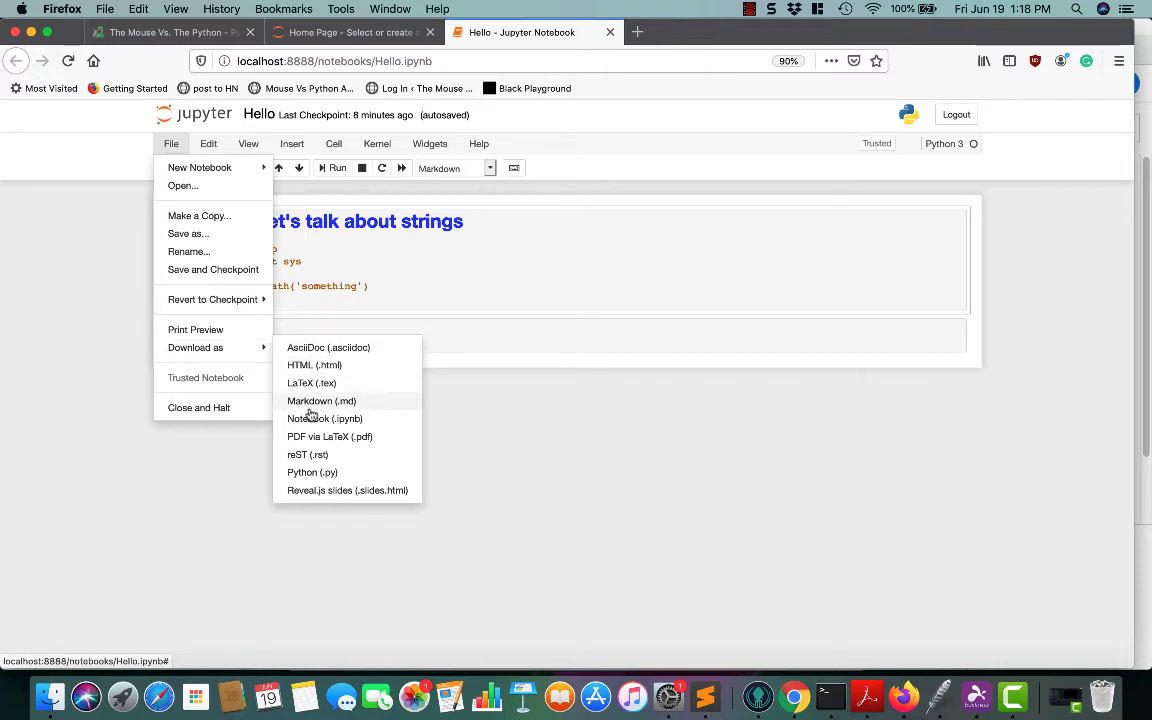
pyautogui.moveTo(332, 464)
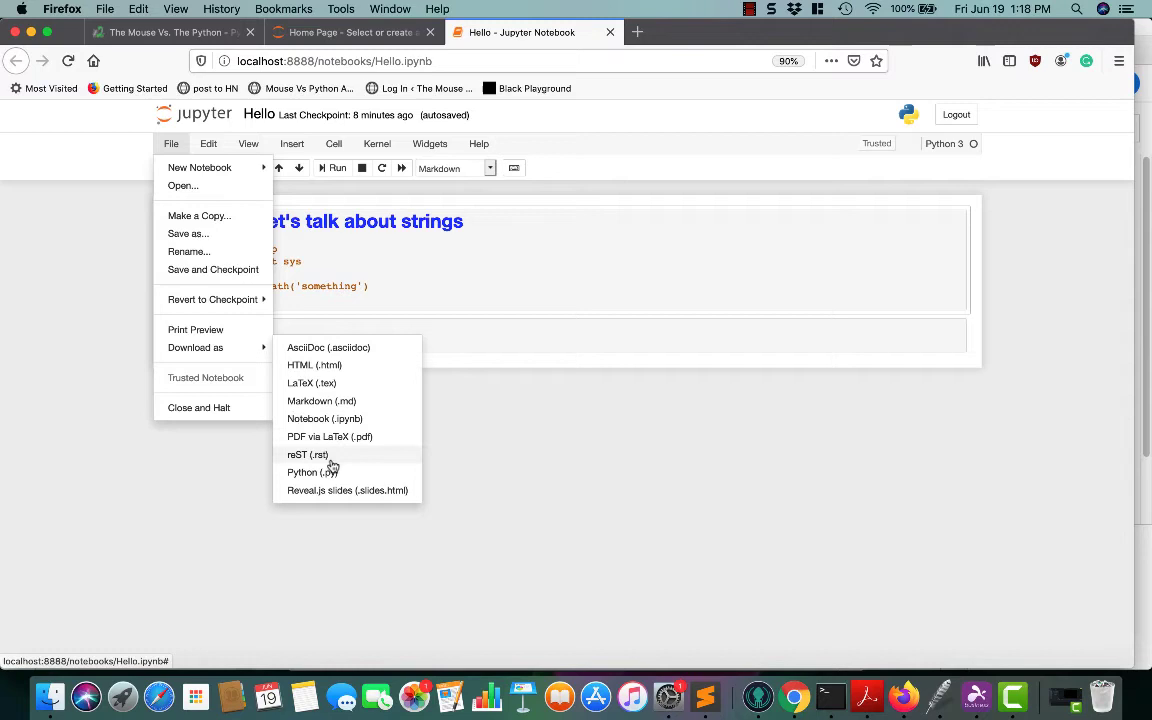
pyautogui.moveTo(312, 382)
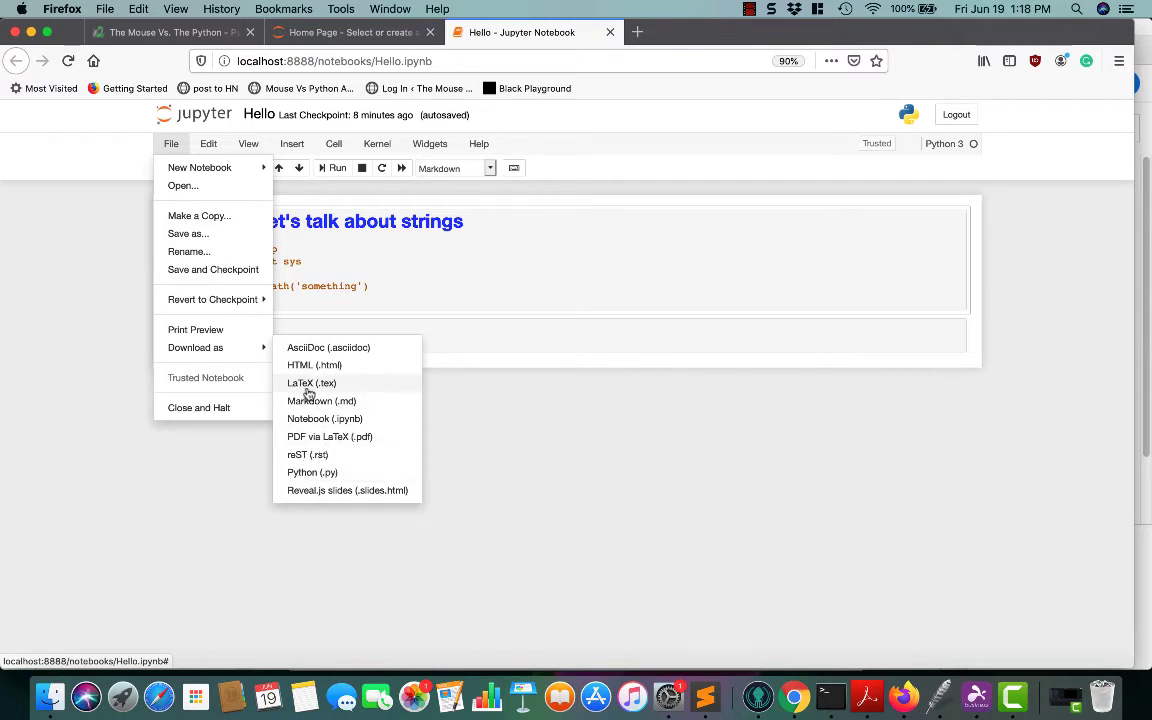
pyautogui.moveTo(332, 436)
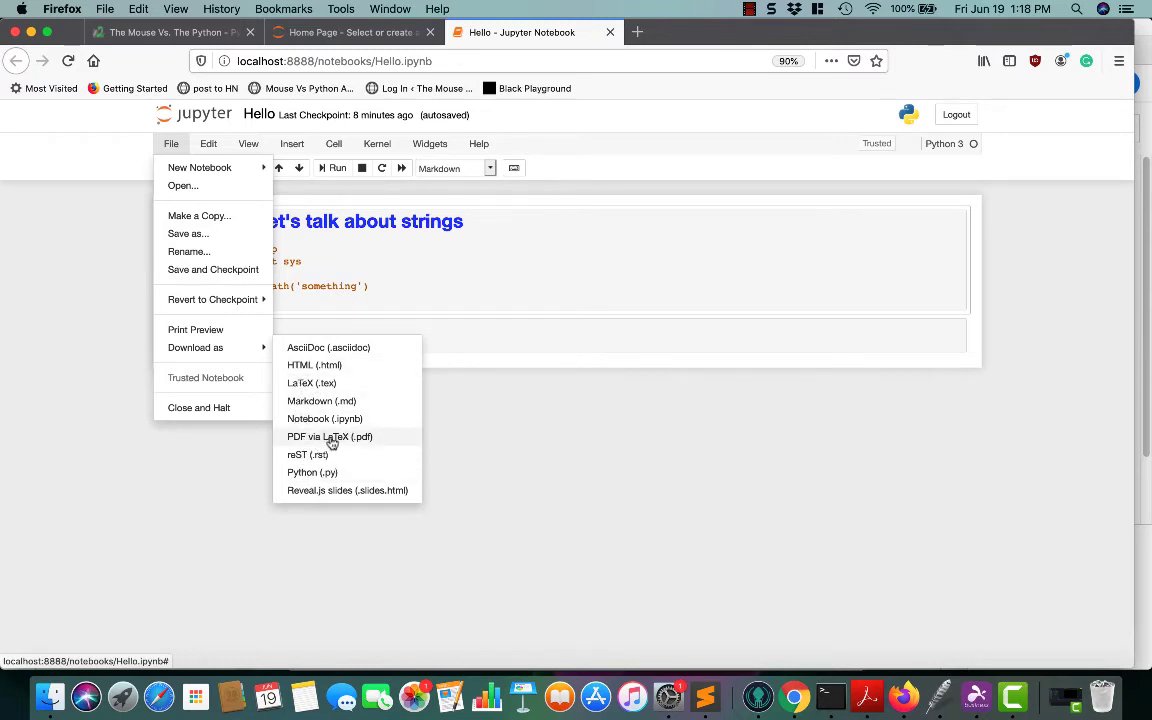
pyautogui.moveTo(334, 496)
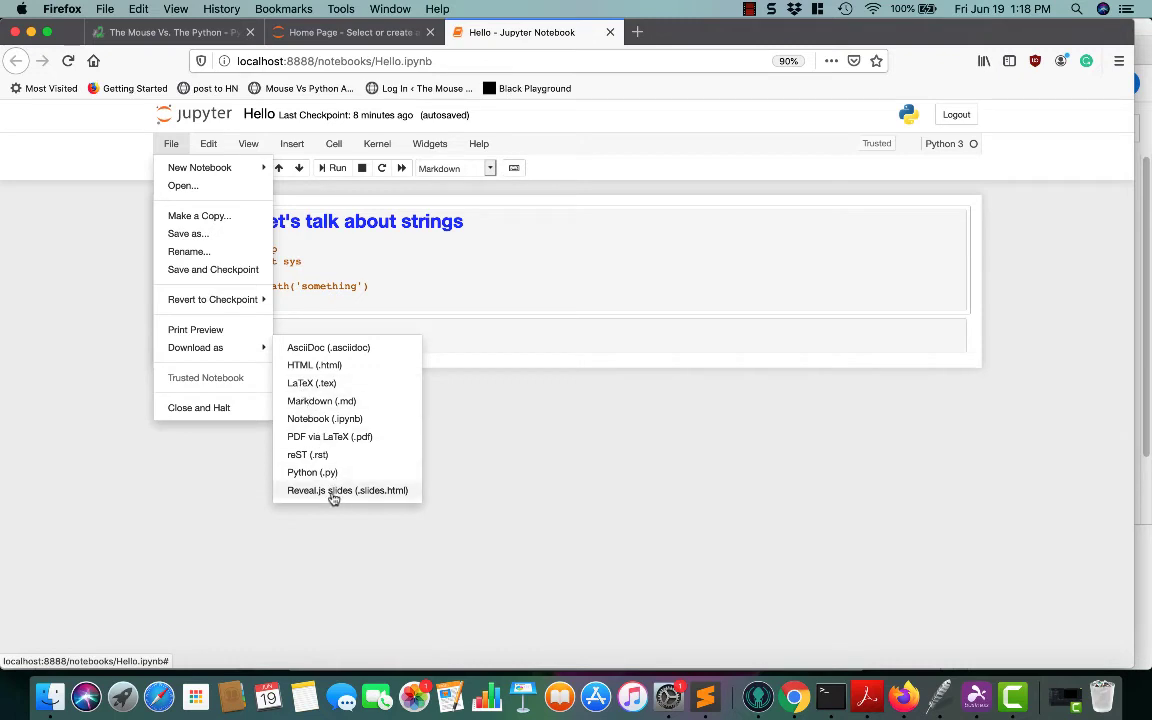
pyautogui.moveTo(312, 384)
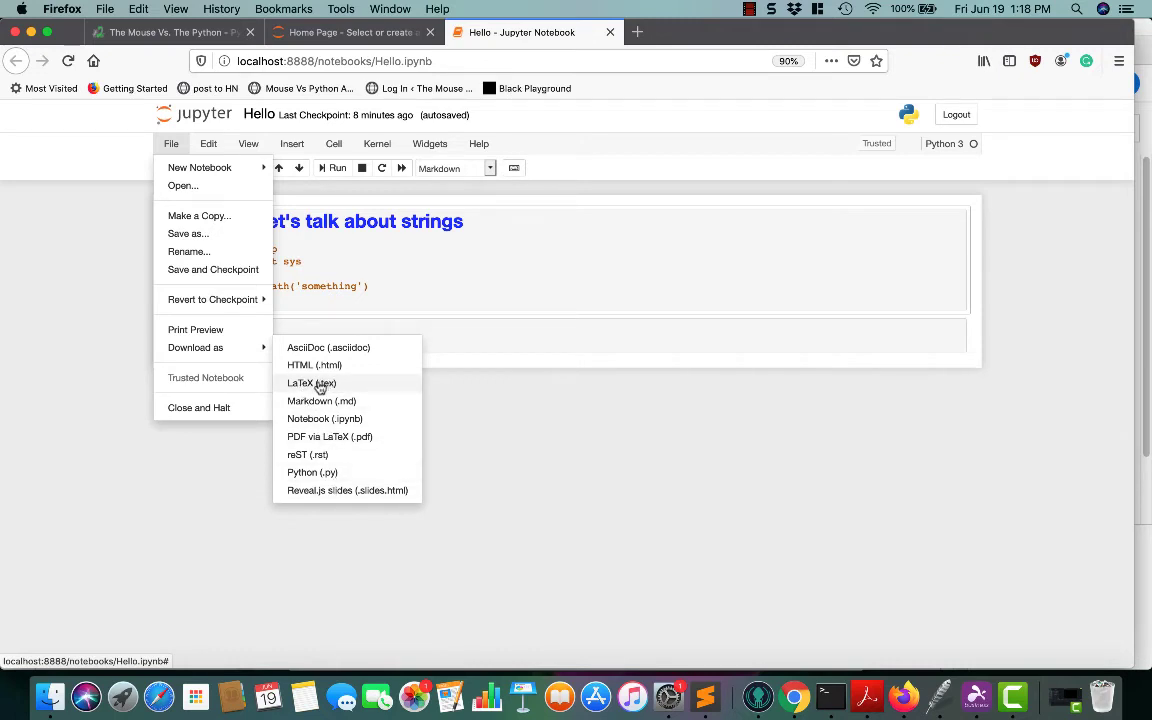
pyautogui.moveTo(320, 400)
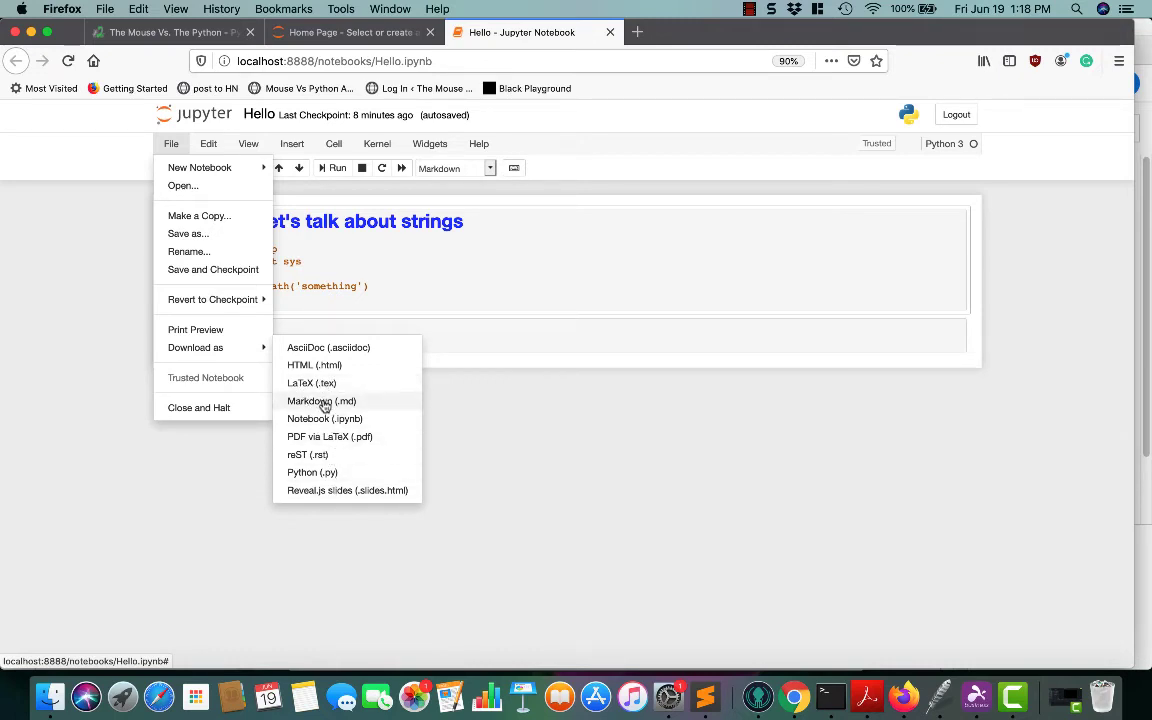
pyautogui.moveTo(296, 488)
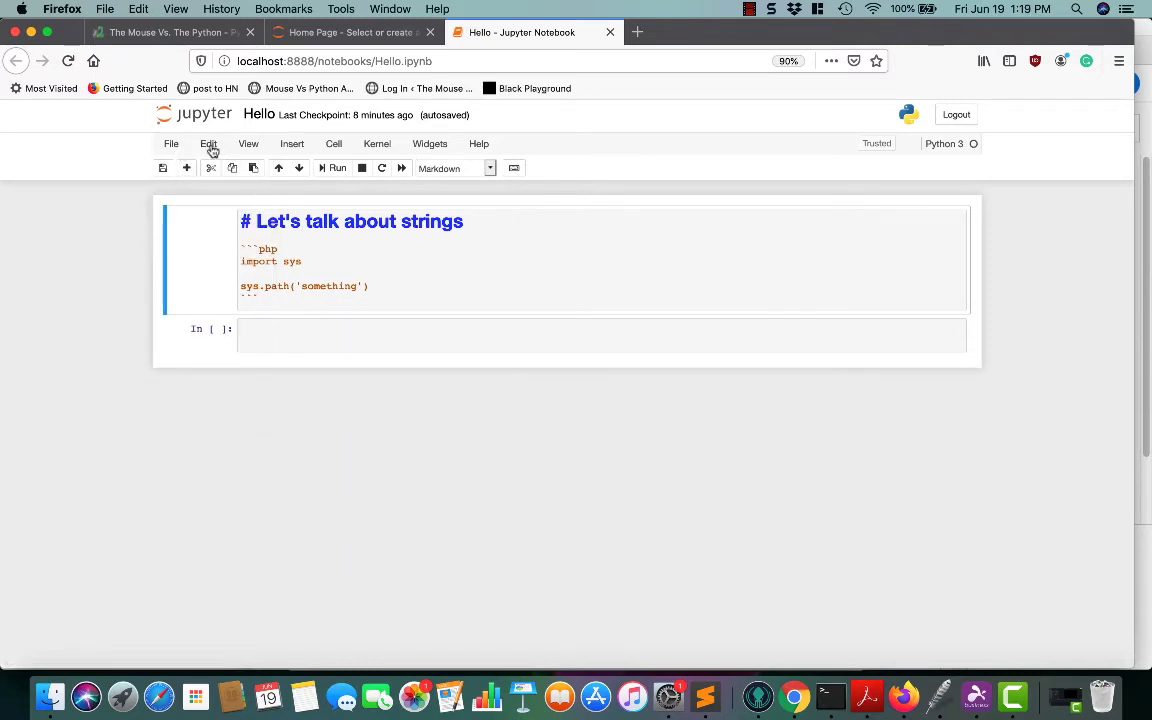
# Move the strings heading cell below the empty cell, then back to the top
pyautogui.click(208, 144)
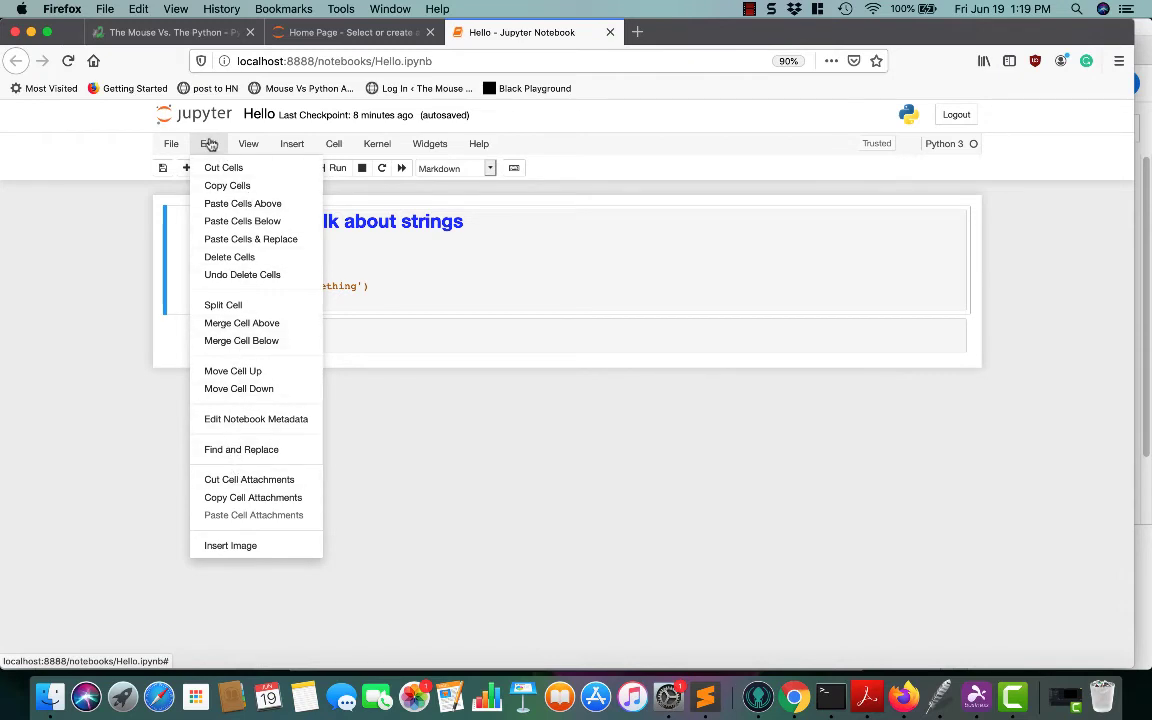
pyautogui.moveTo(208, 150)
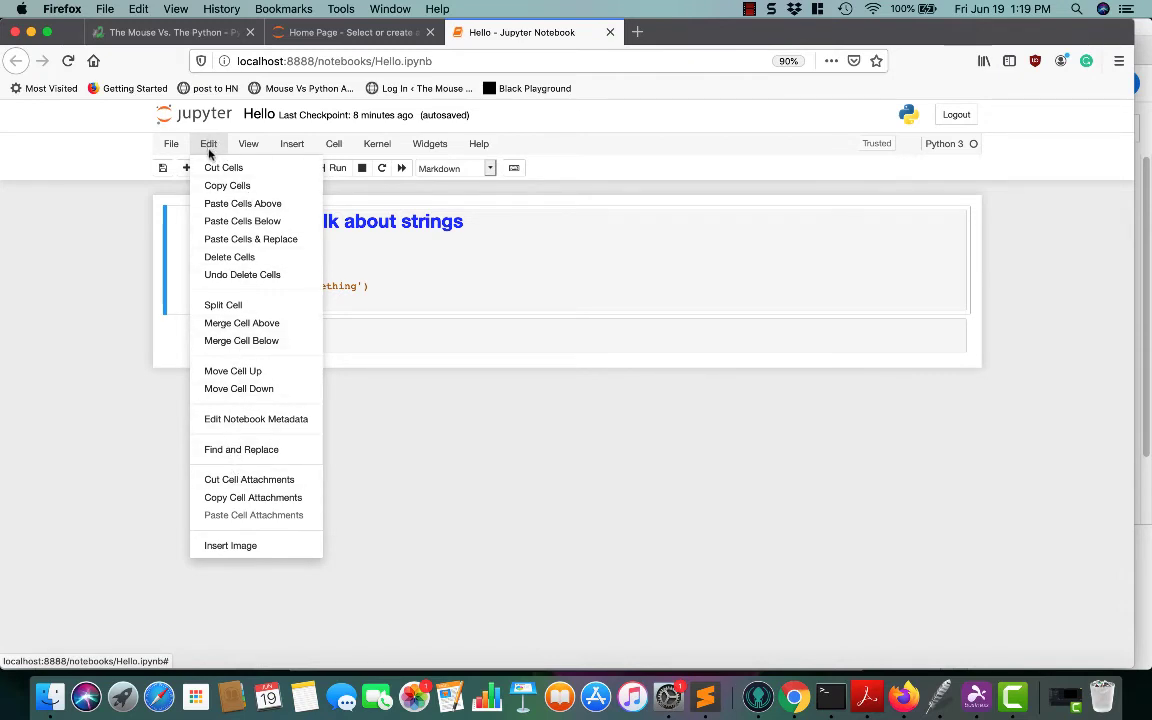
pyautogui.moveTo(224, 304)
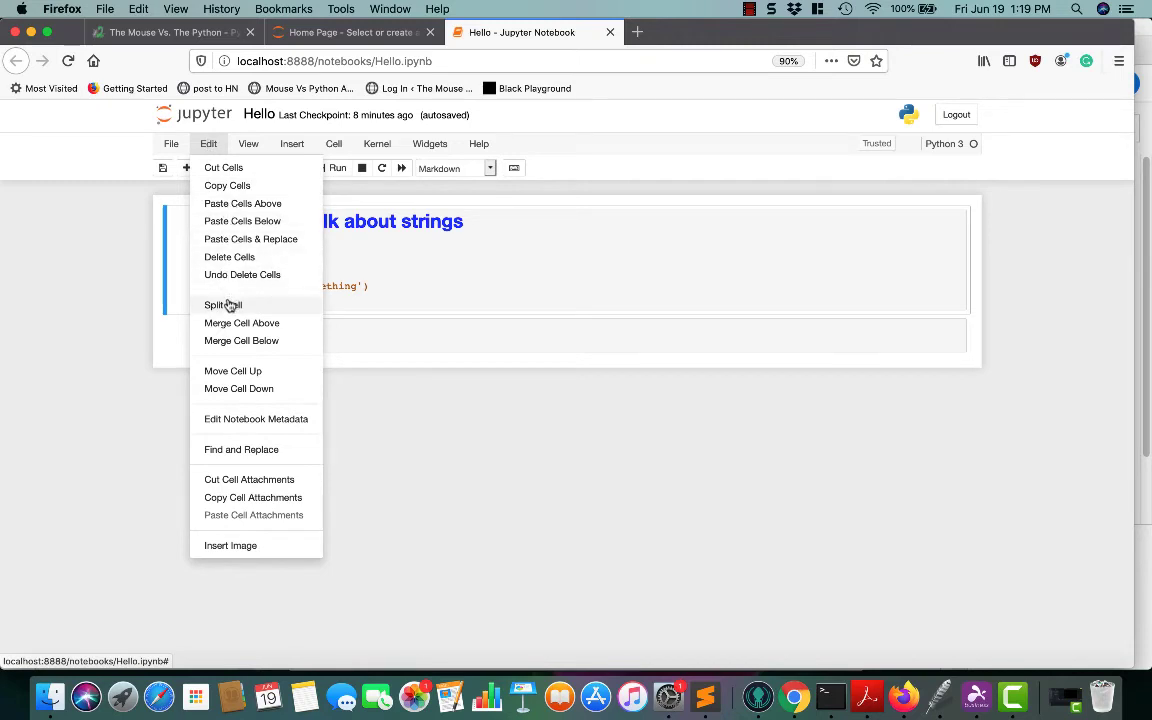
pyautogui.moveTo(228, 256)
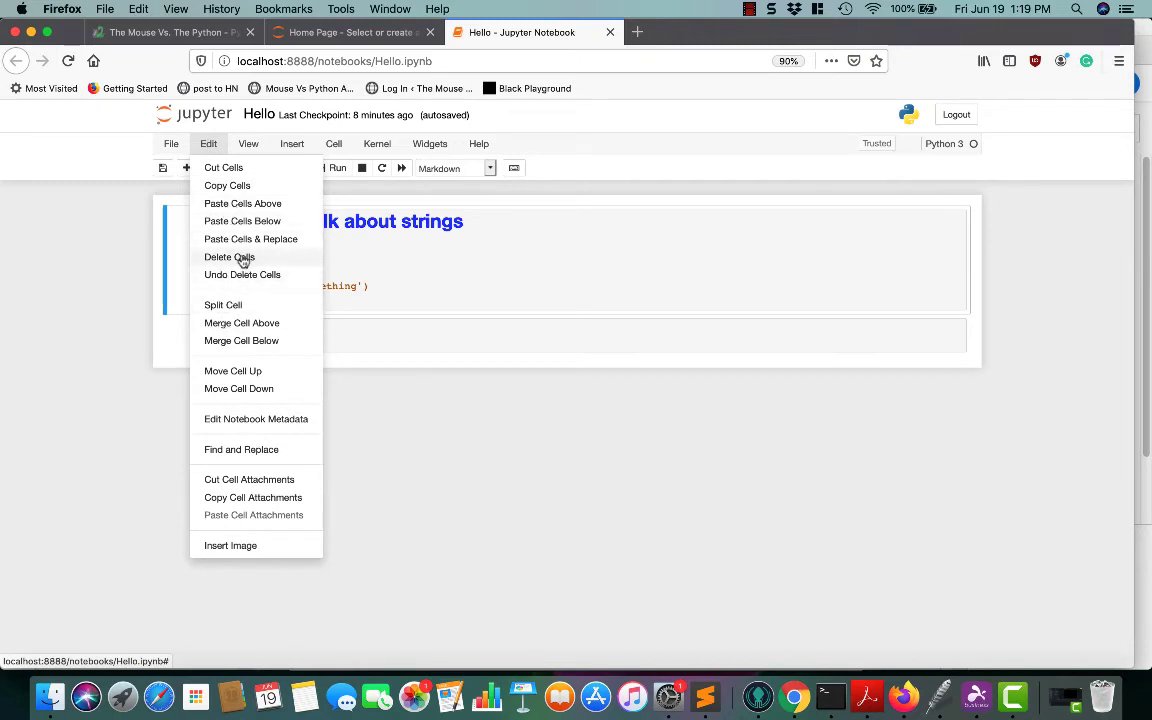
pyautogui.moveTo(238, 388)
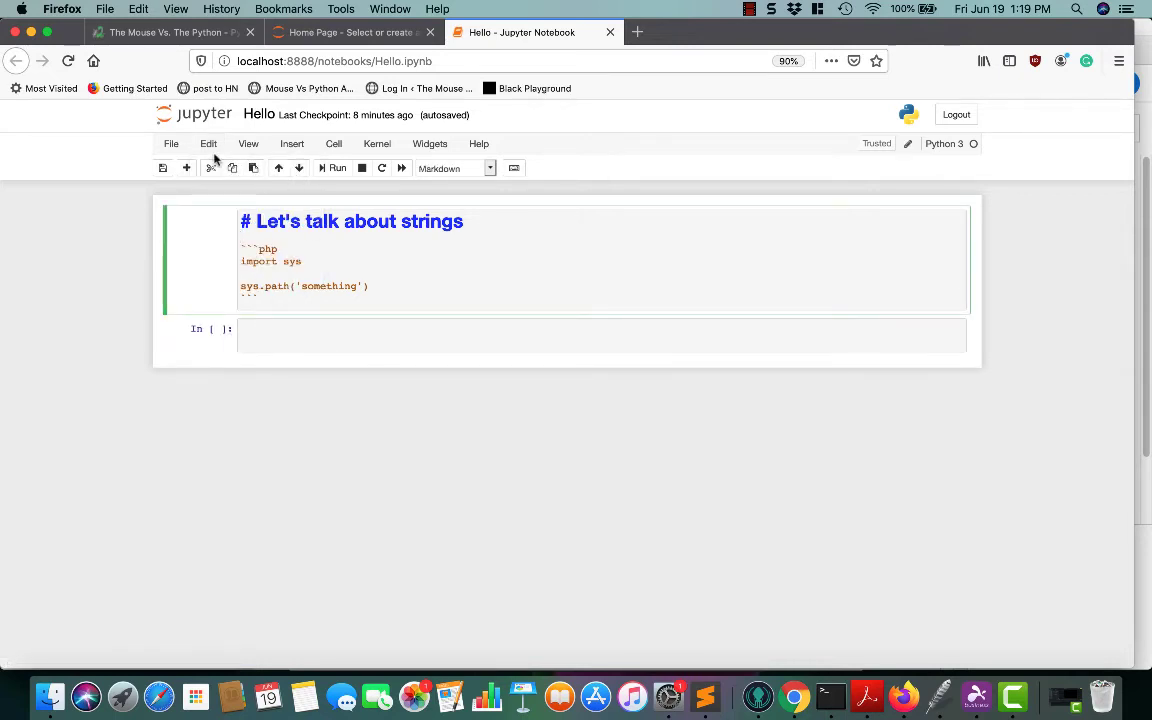
pyautogui.click(208, 144)
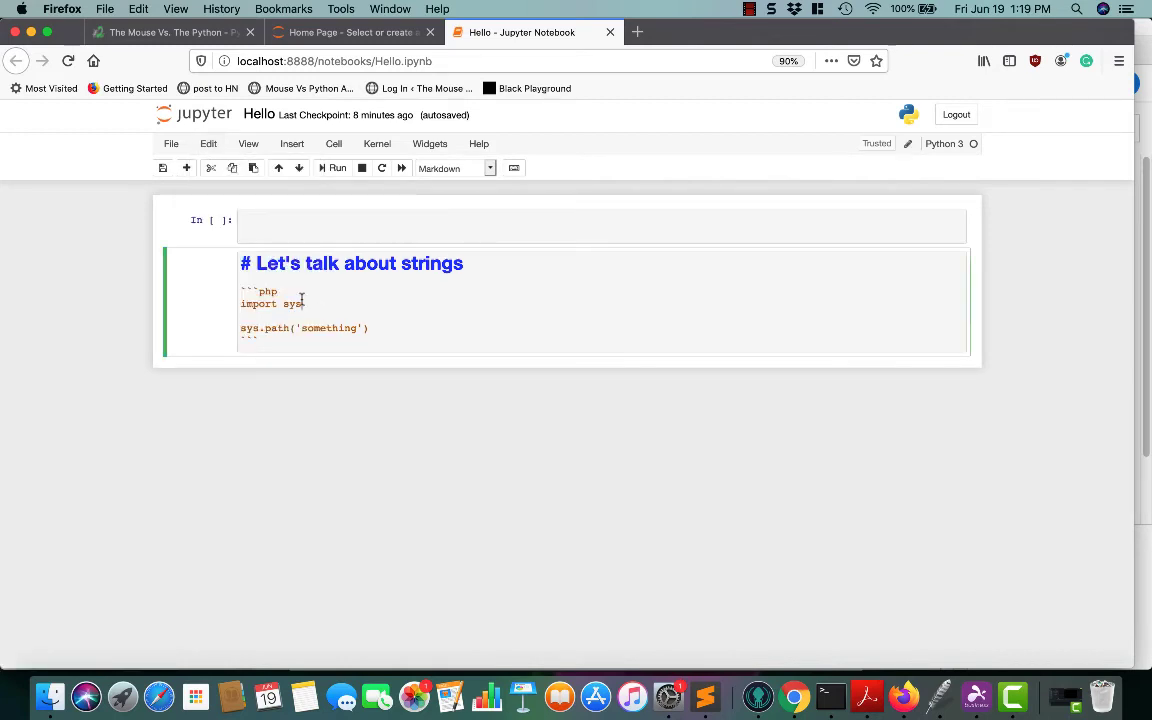
pyautogui.click(278, 168)
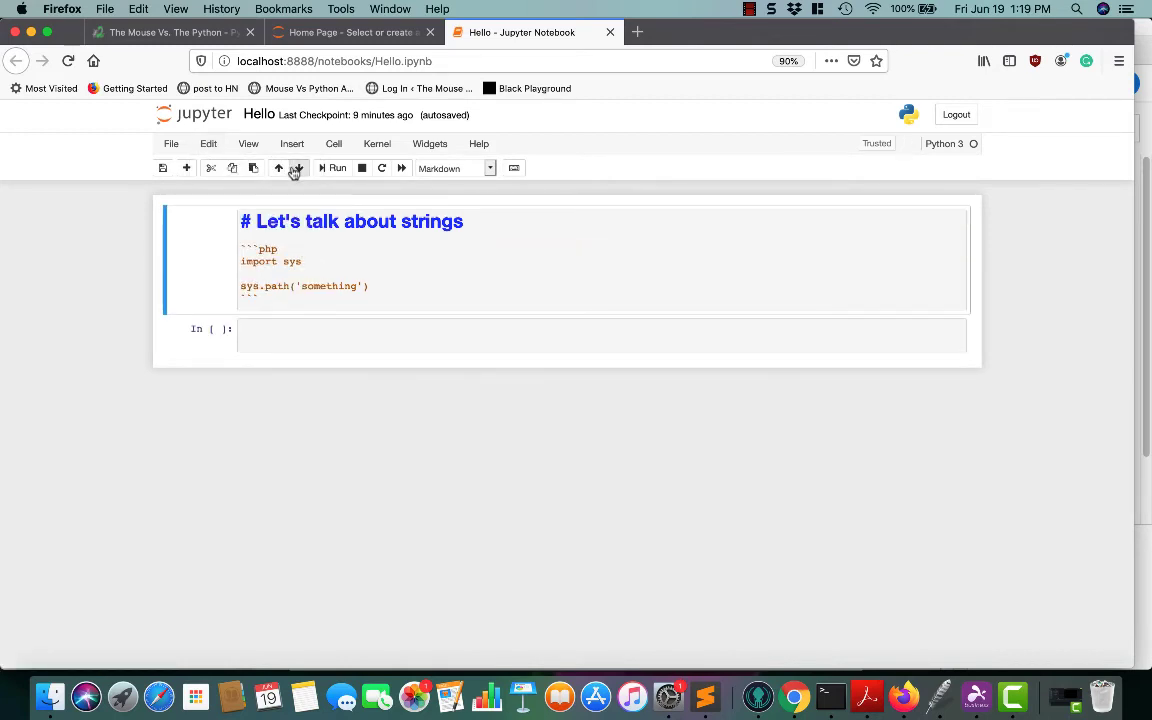
# Start inserting an image into the cell and dismiss the file prompt without adding one
pyautogui.click(208, 144)
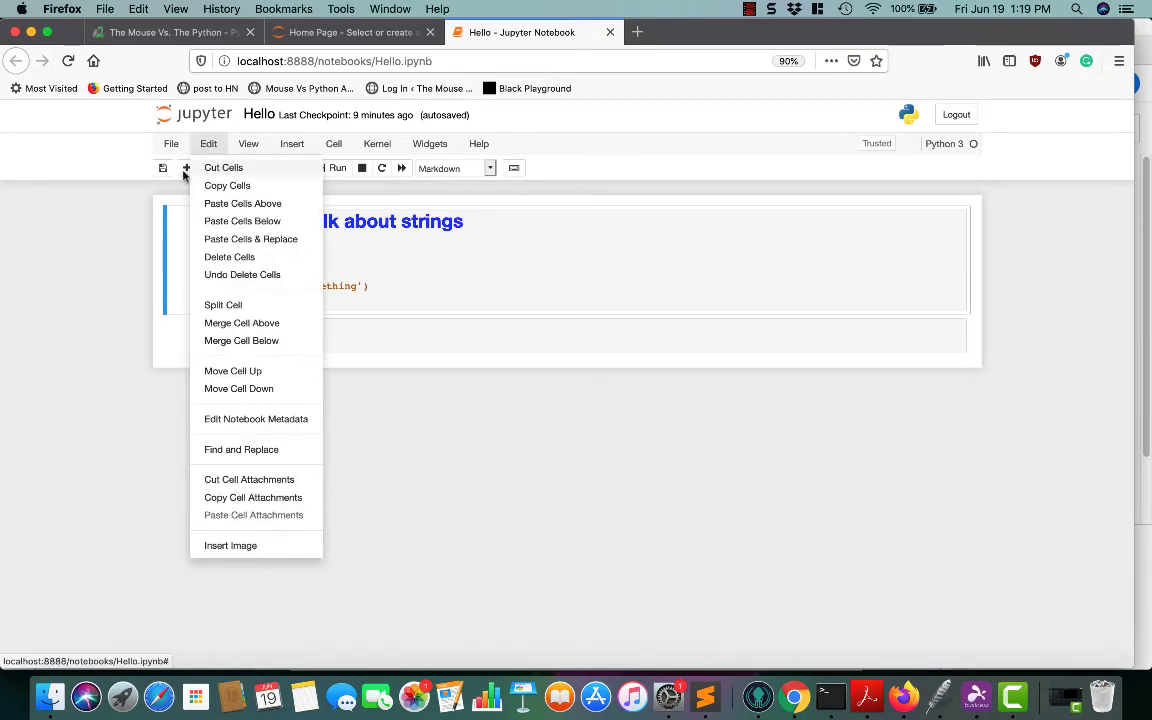
pyautogui.moveTo(250, 322)
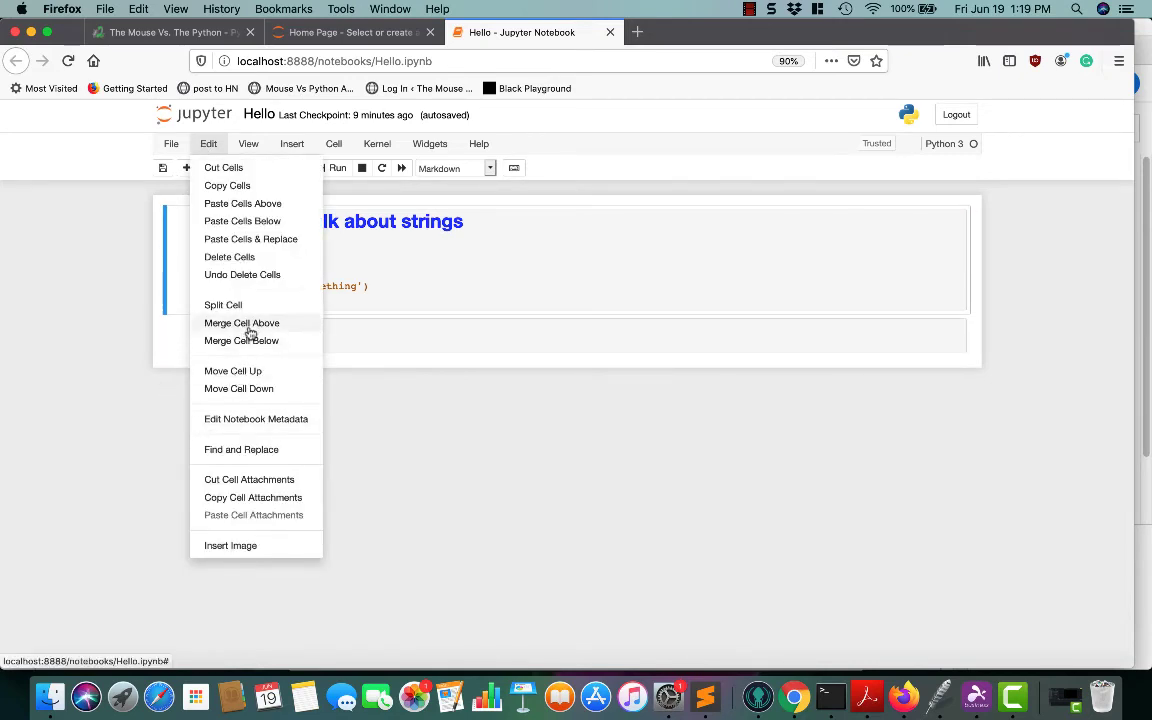
pyautogui.moveTo(250, 490)
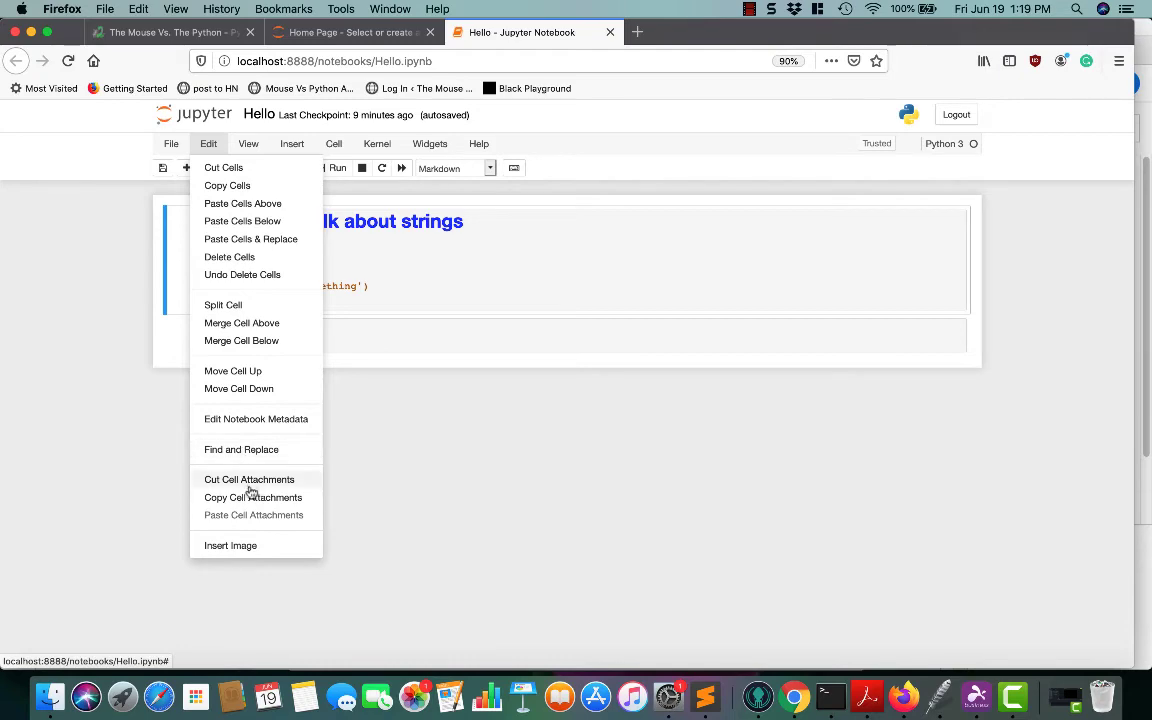
pyautogui.moveTo(234, 540)
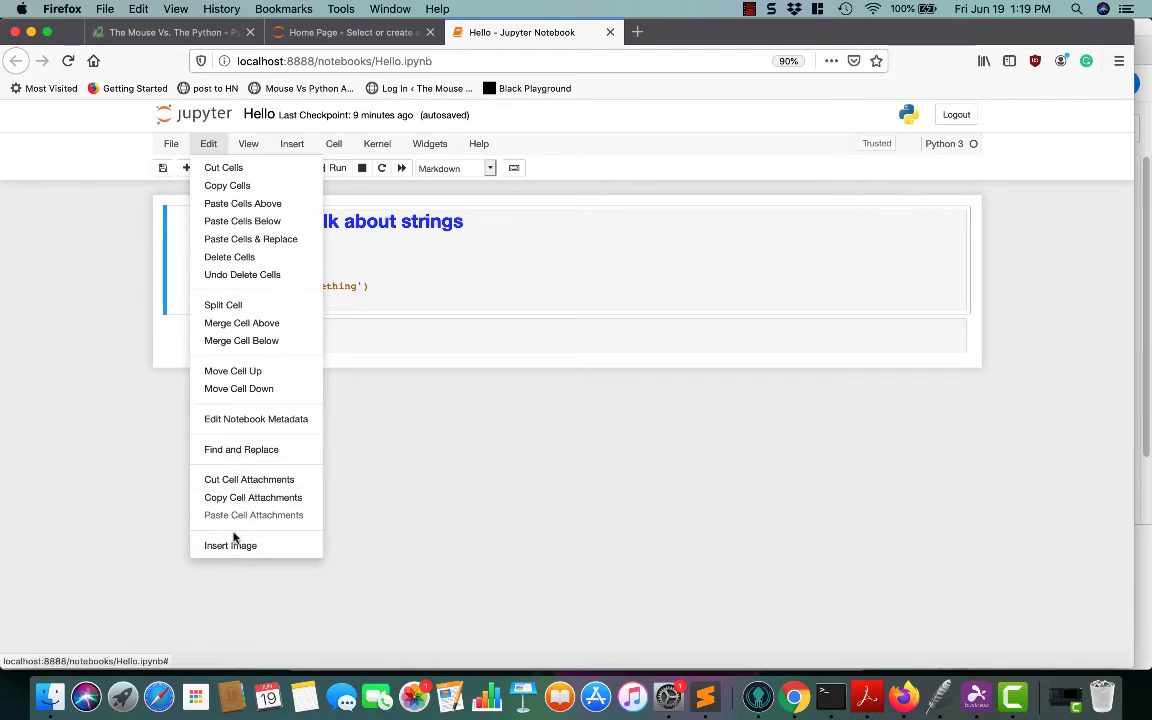
pyautogui.click(230, 544)
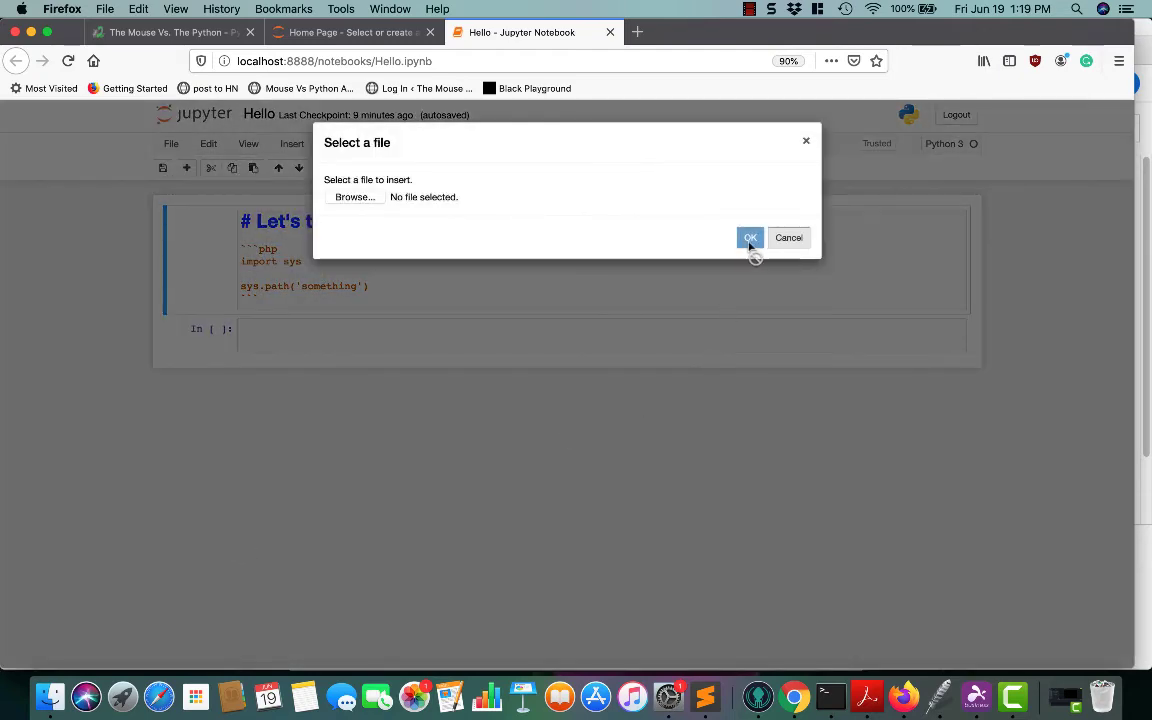
pyautogui.click(750, 236)
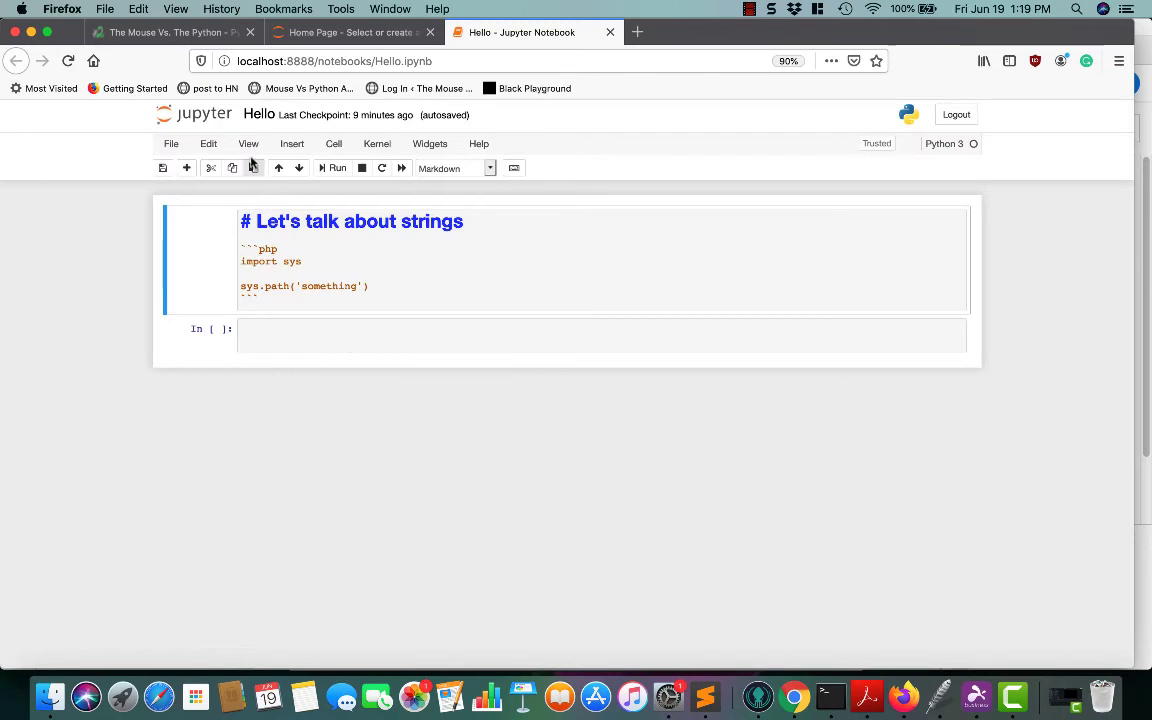
# Hide the notebook header and then show it again via the View menu
pyautogui.click(248, 144)
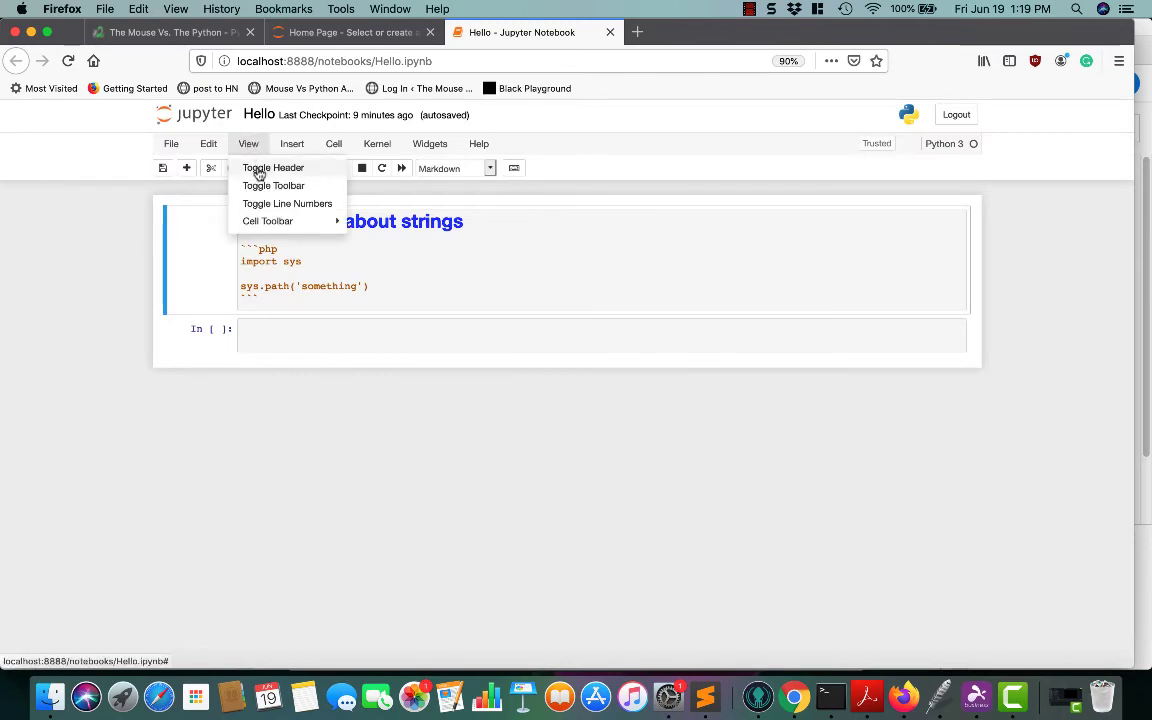
pyautogui.click(272, 184)
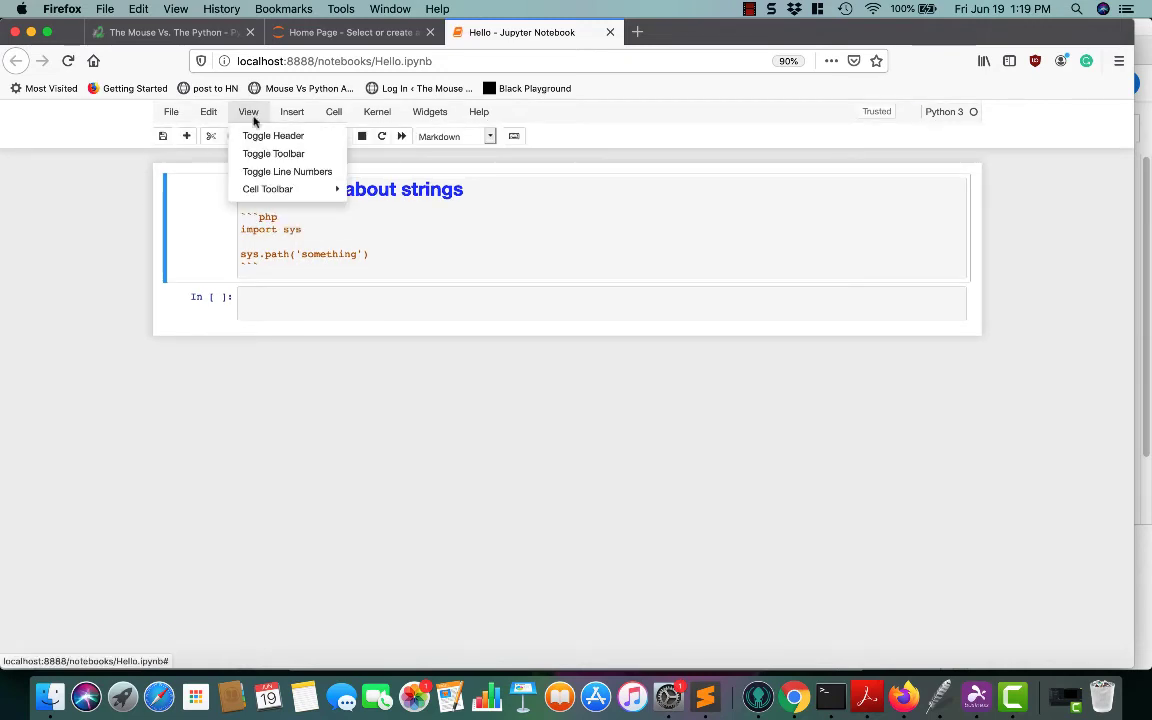
pyautogui.click(272, 136)
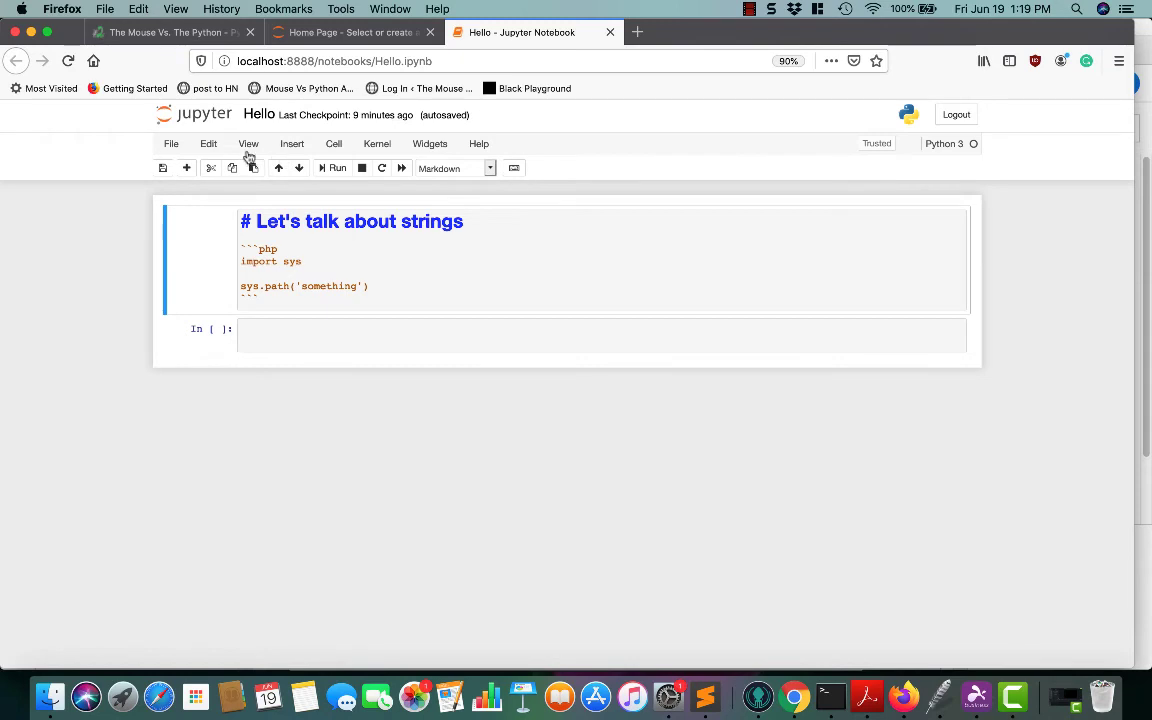
# Show line numbers in the cells and browse the Cell Toolbar submenu
pyautogui.click(248, 144)
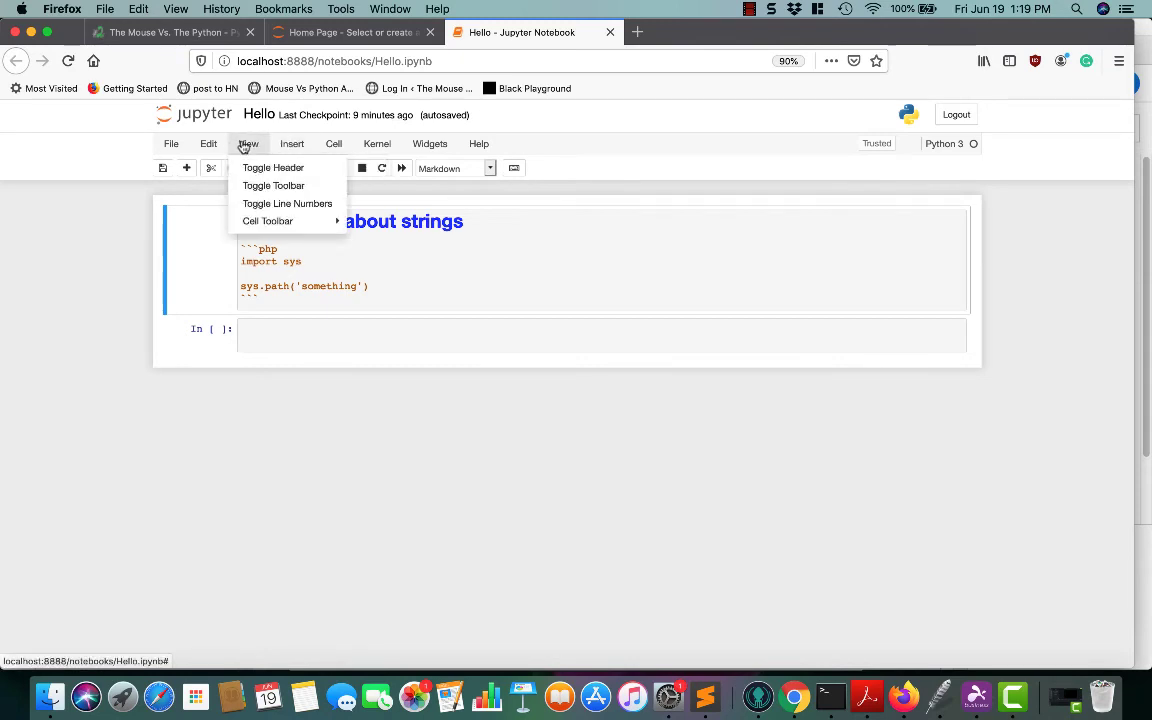
pyautogui.click(288, 204)
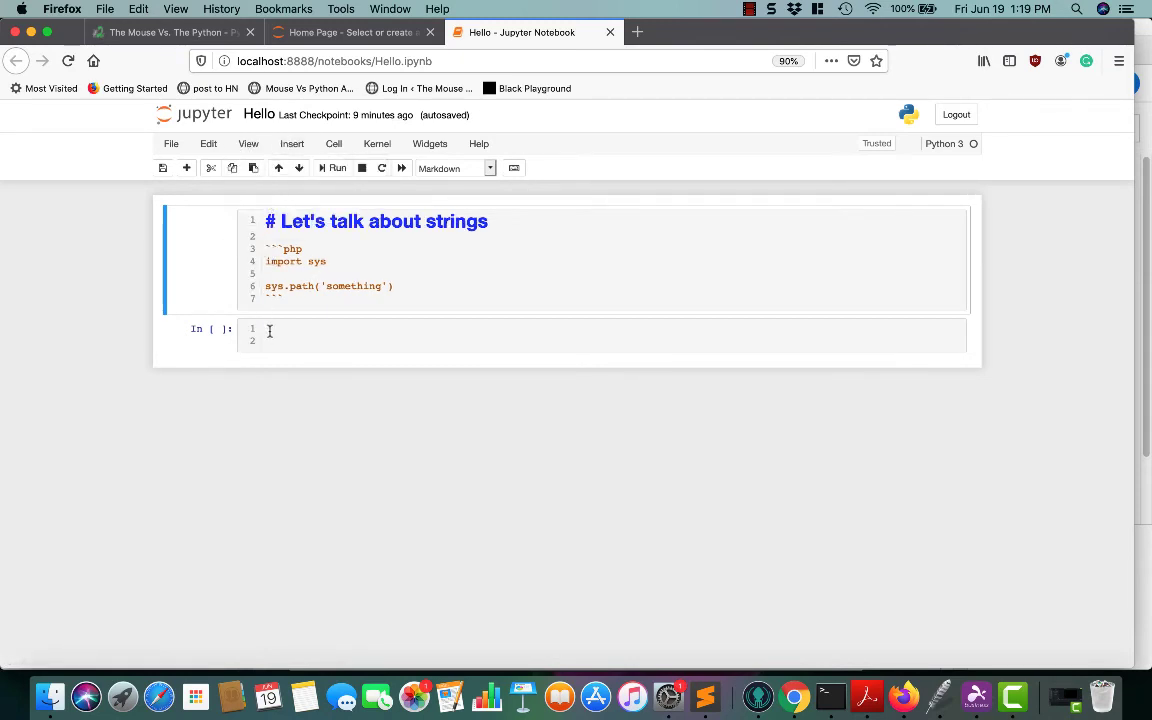
pyautogui.click(248, 144)
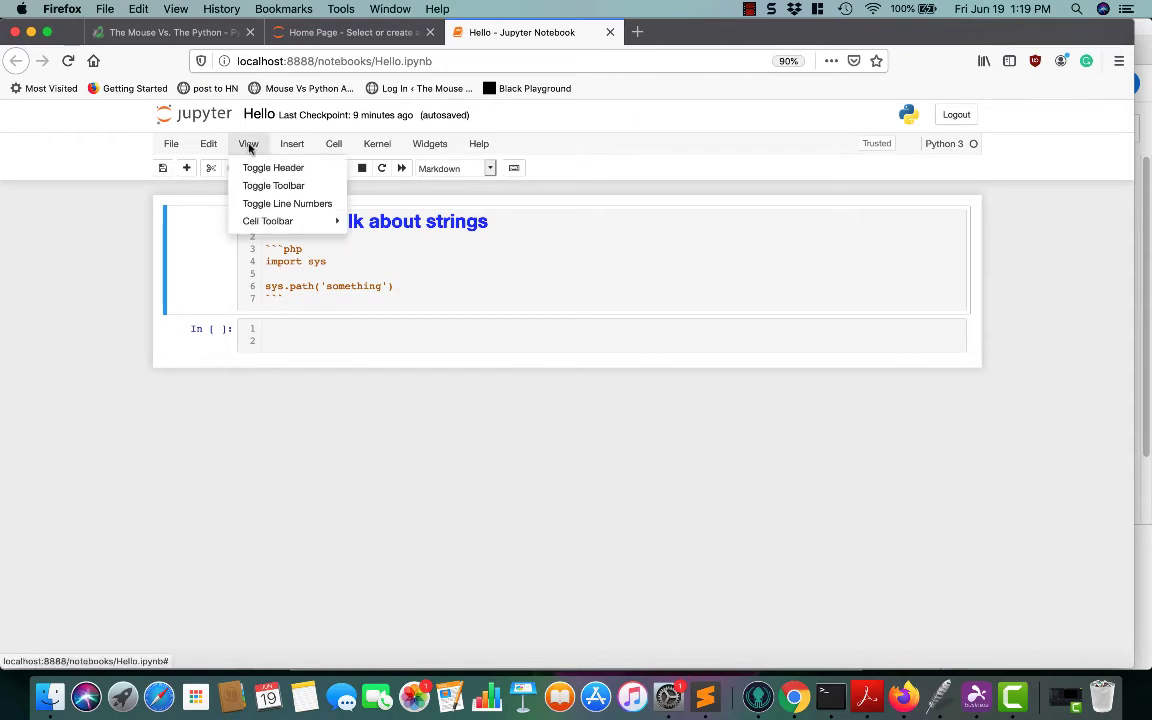
pyautogui.moveTo(268, 220)
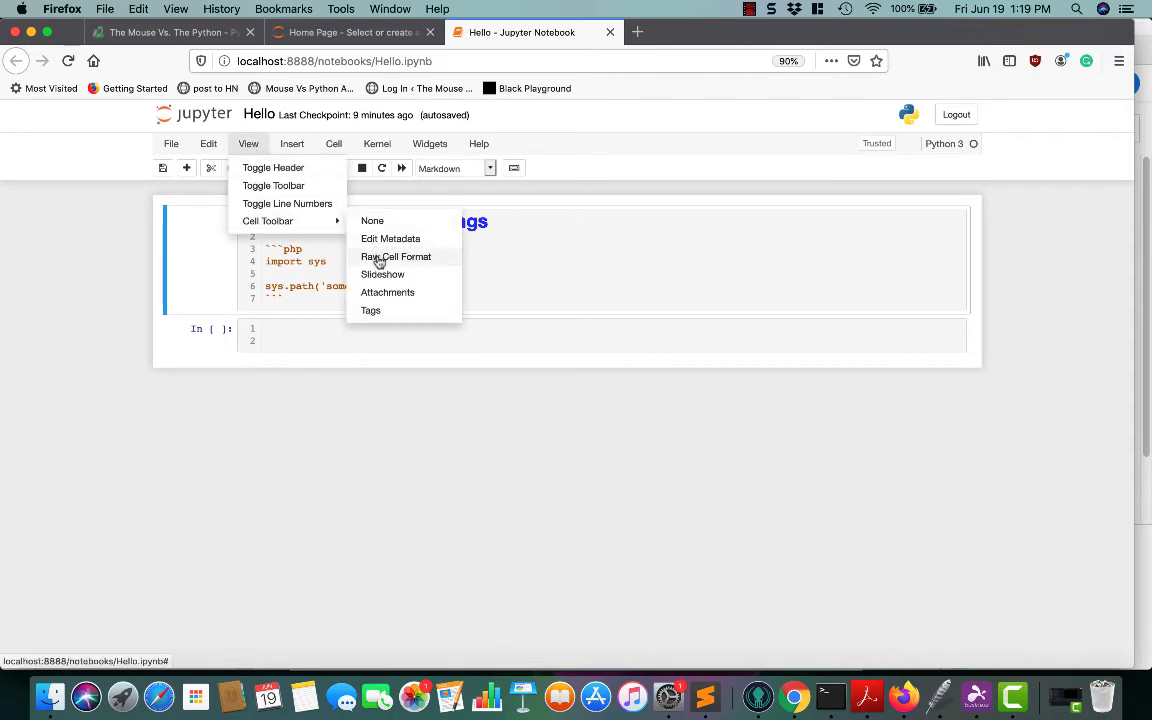
pyautogui.moveTo(370, 310)
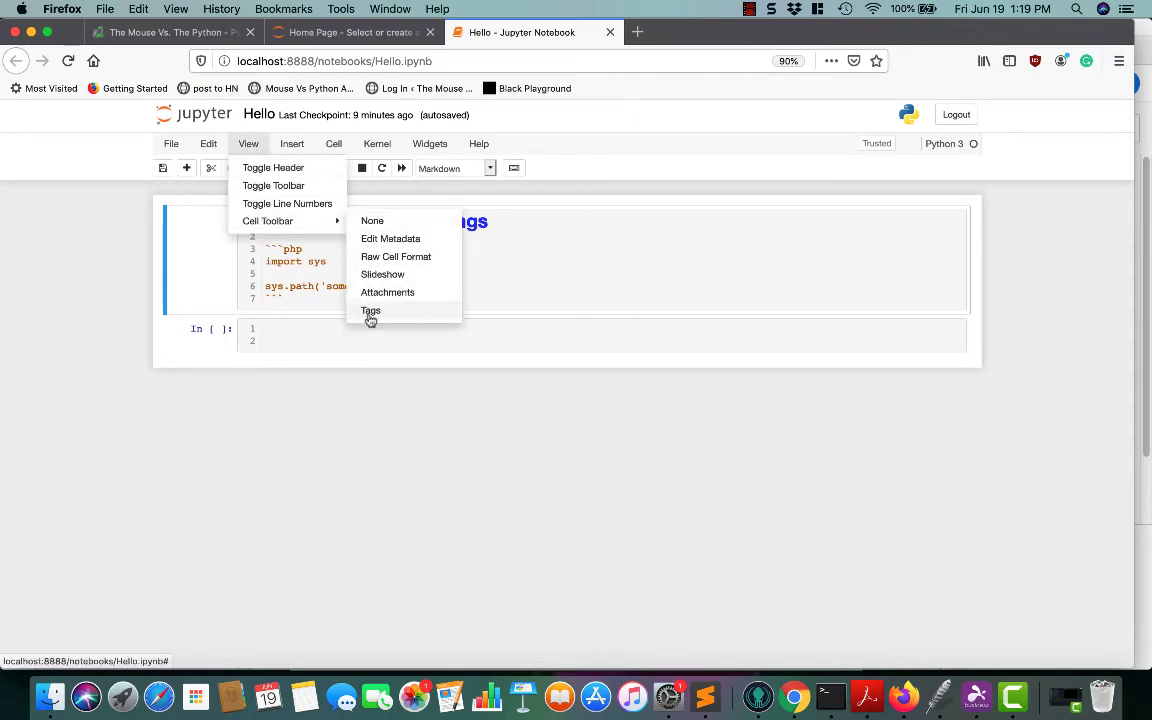
pyautogui.moveTo(378, 312)
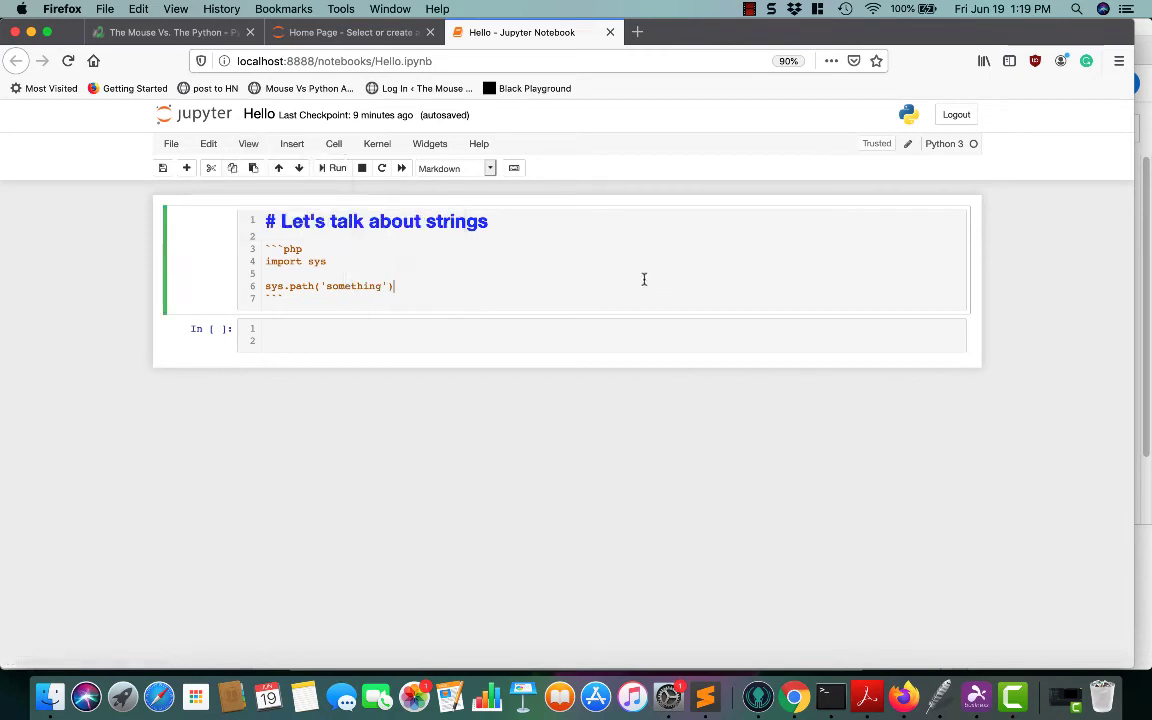
pyautogui.click(292, 144)
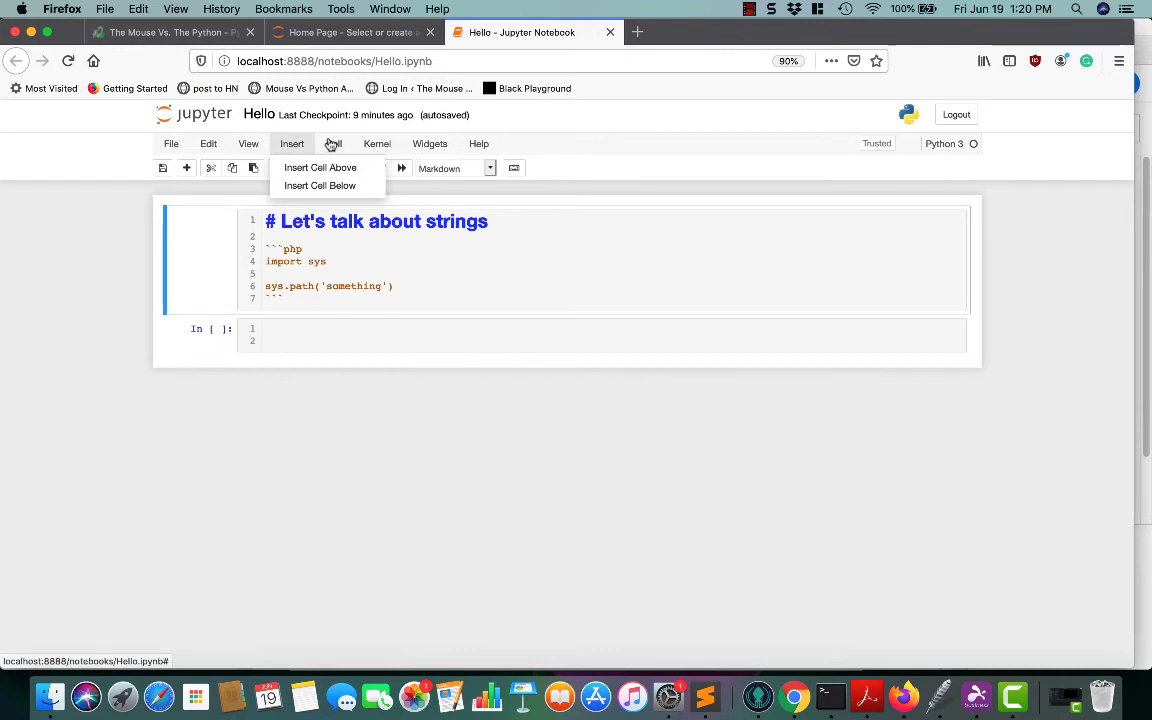
pyautogui.click(332, 144)
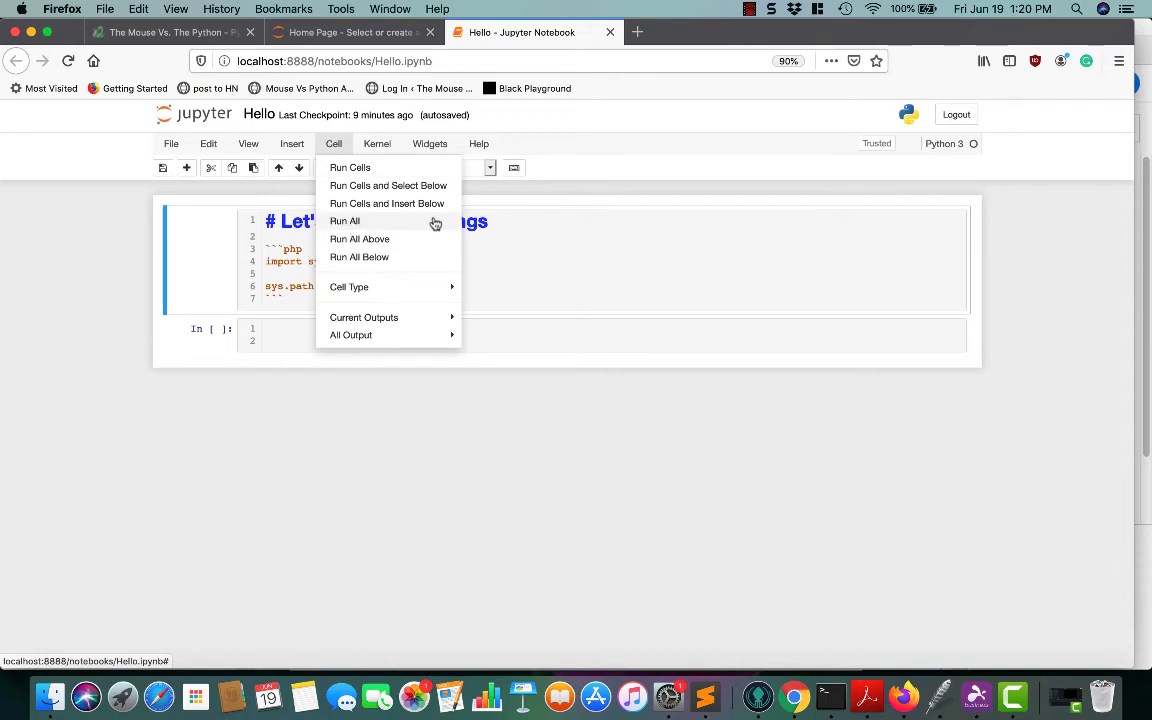
pyautogui.moveTo(370, 256)
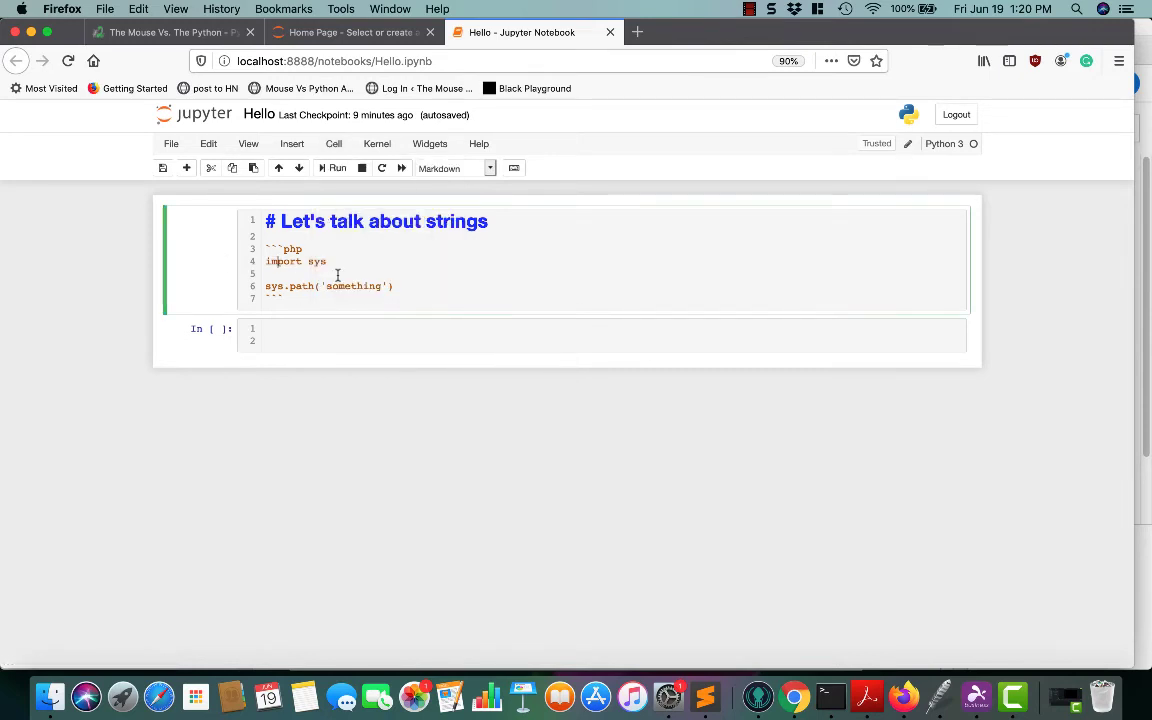
# Enter print('something') in the empty code cell and run it to print something
pyautogui.click(372, 336)
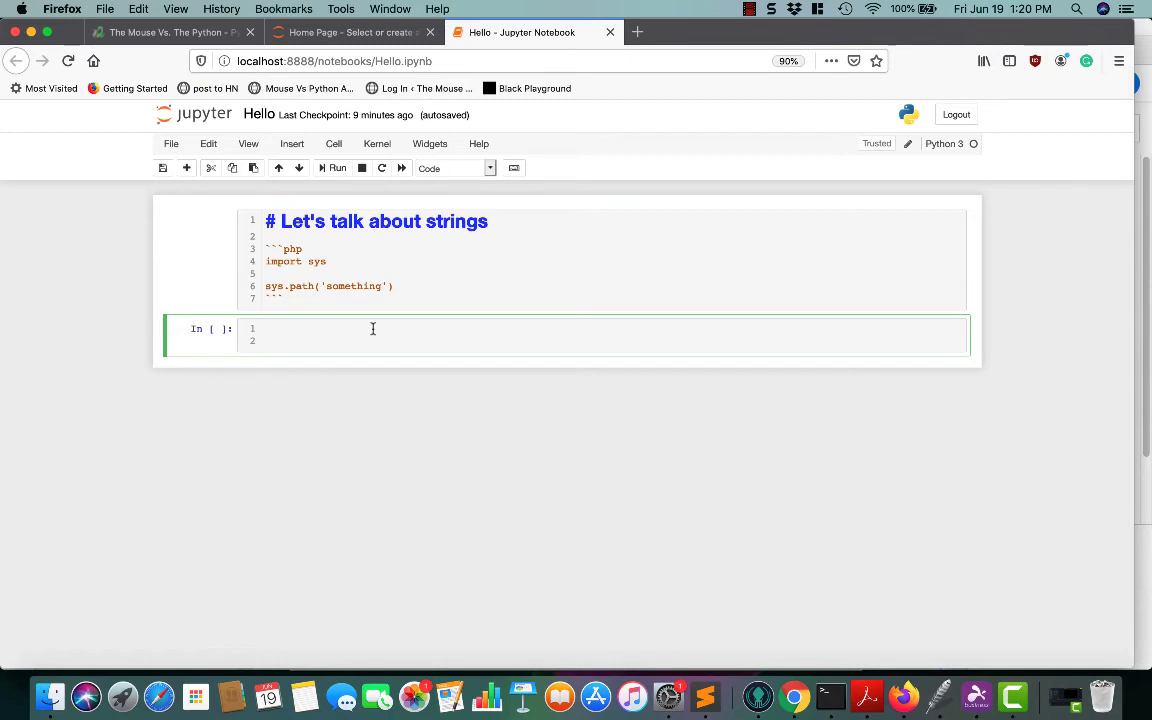
pyautogui.write('print()')
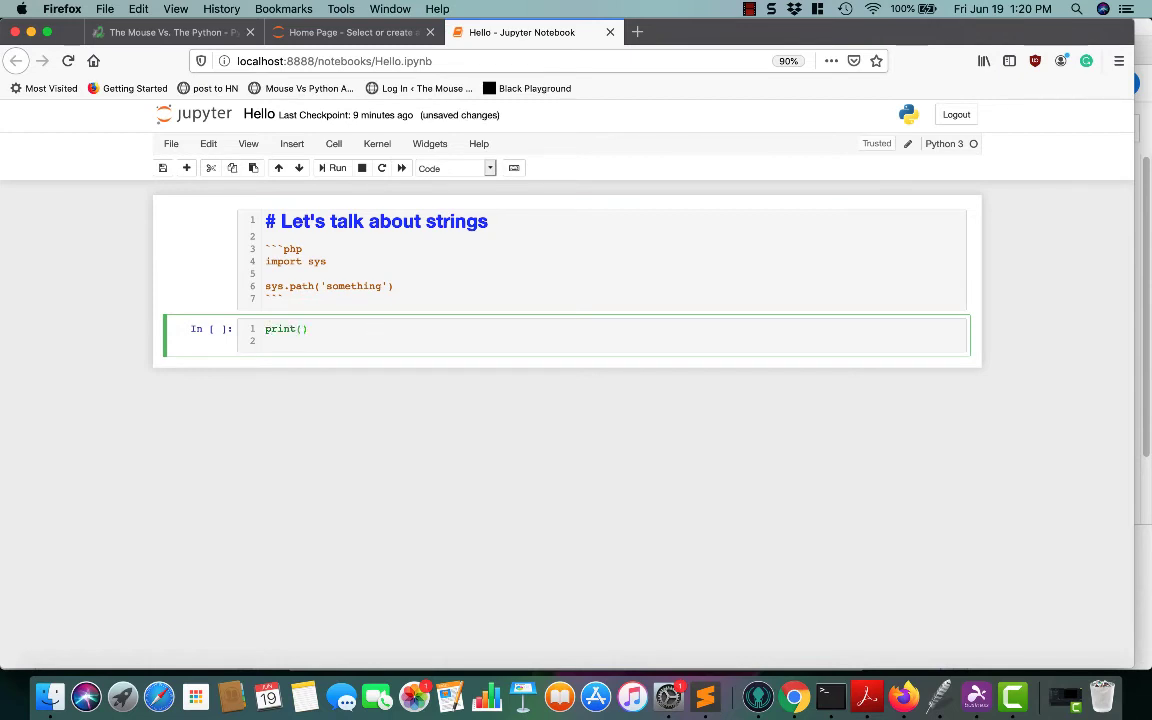
pyautogui.write("'s'")
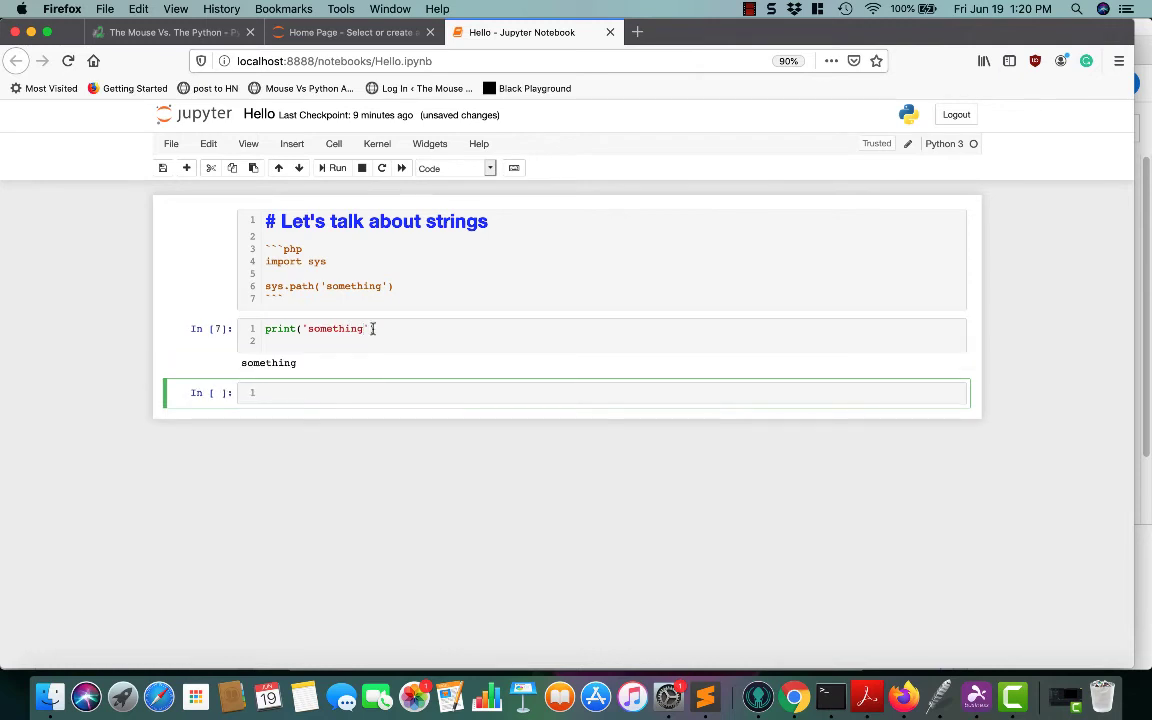
pyautogui.doubleClick(268, 362)
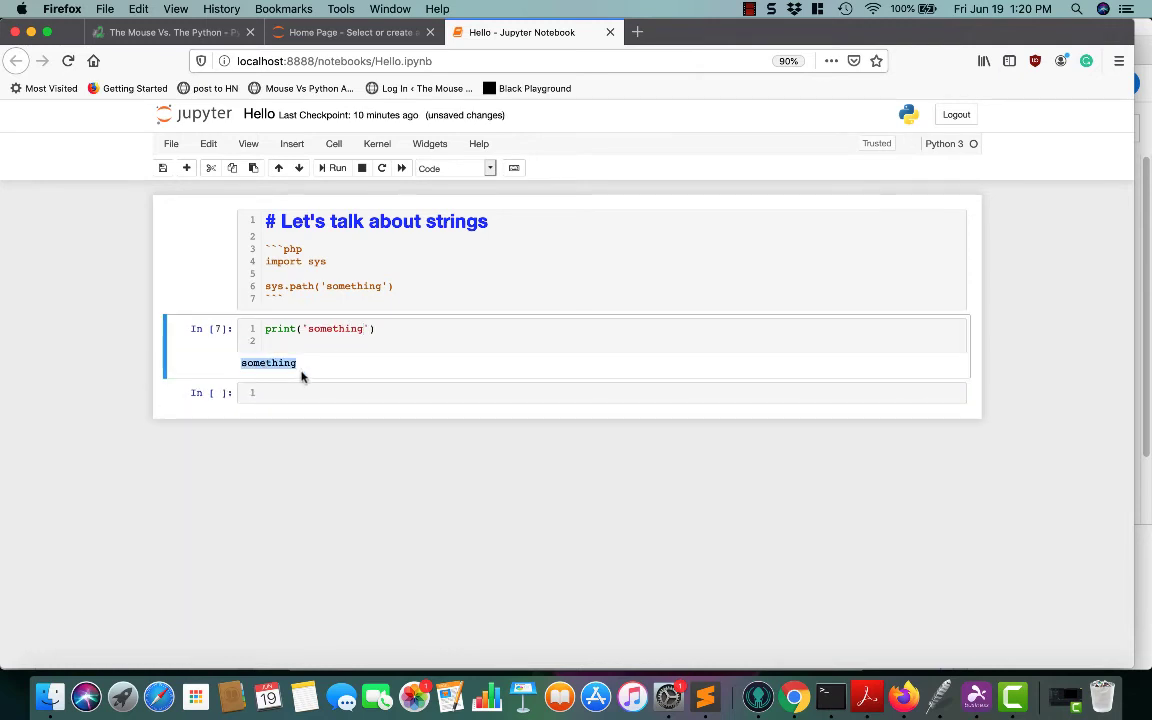
# Clear all cell output from the notebook via Cell > All Output > Clear
pyautogui.click(332, 144)
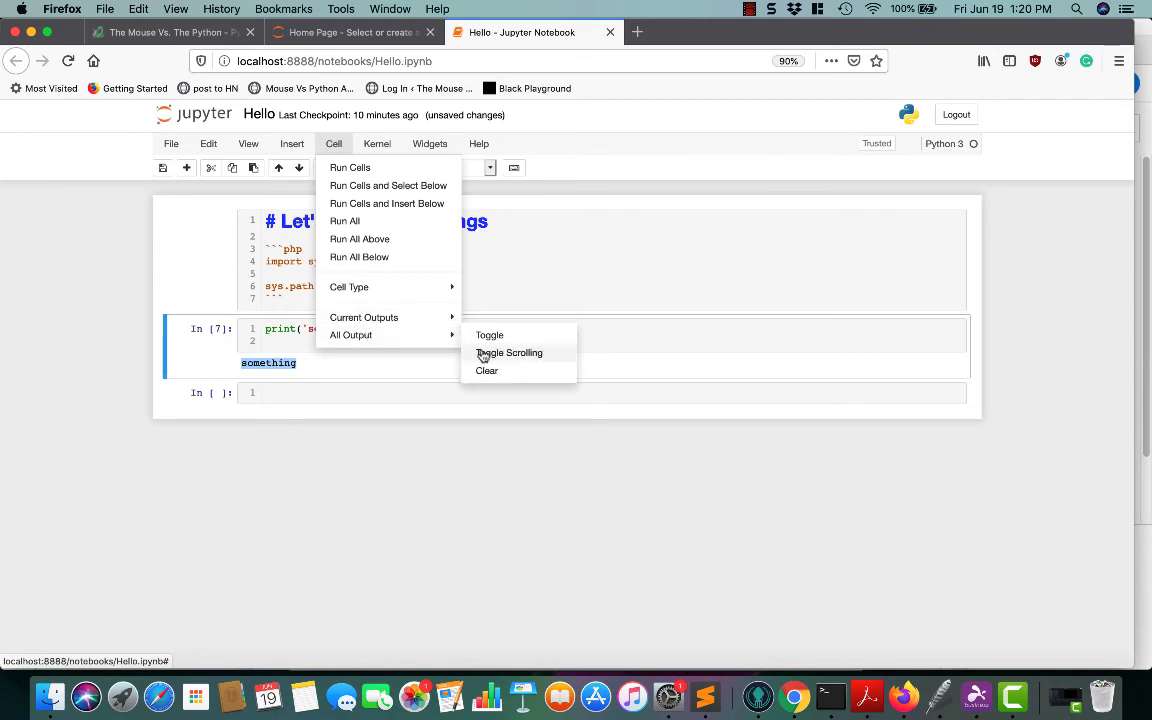
pyautogui.click(486, 370)
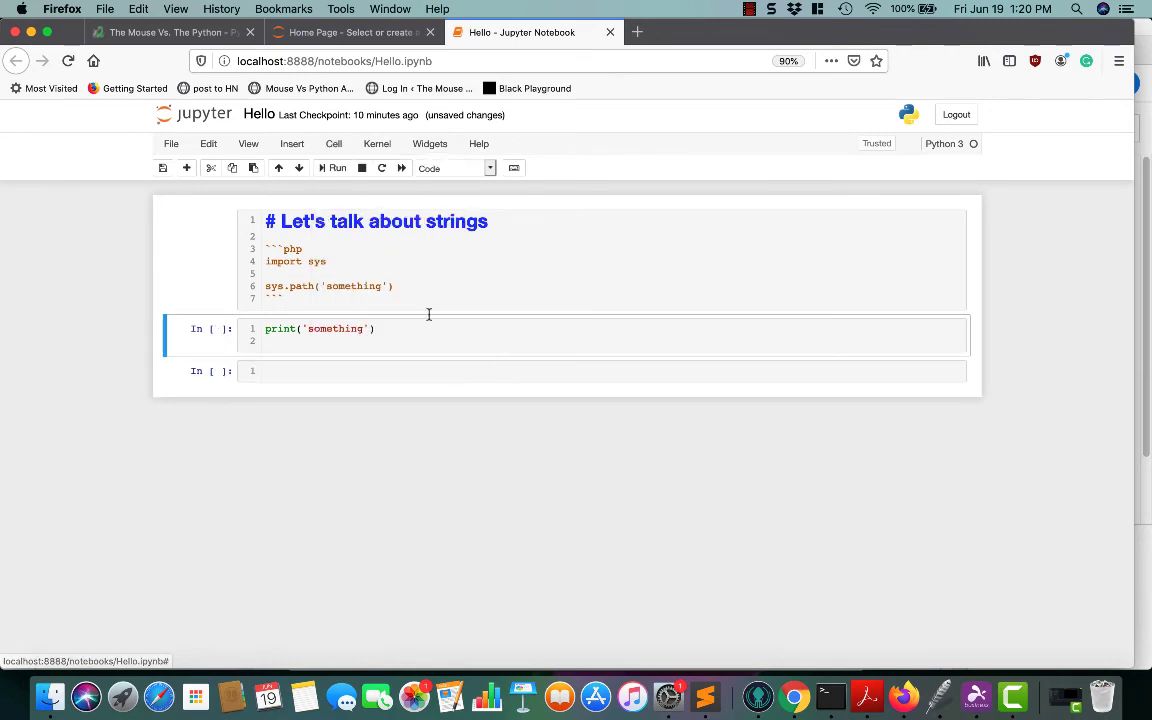
pyautogui.click(332, 144)
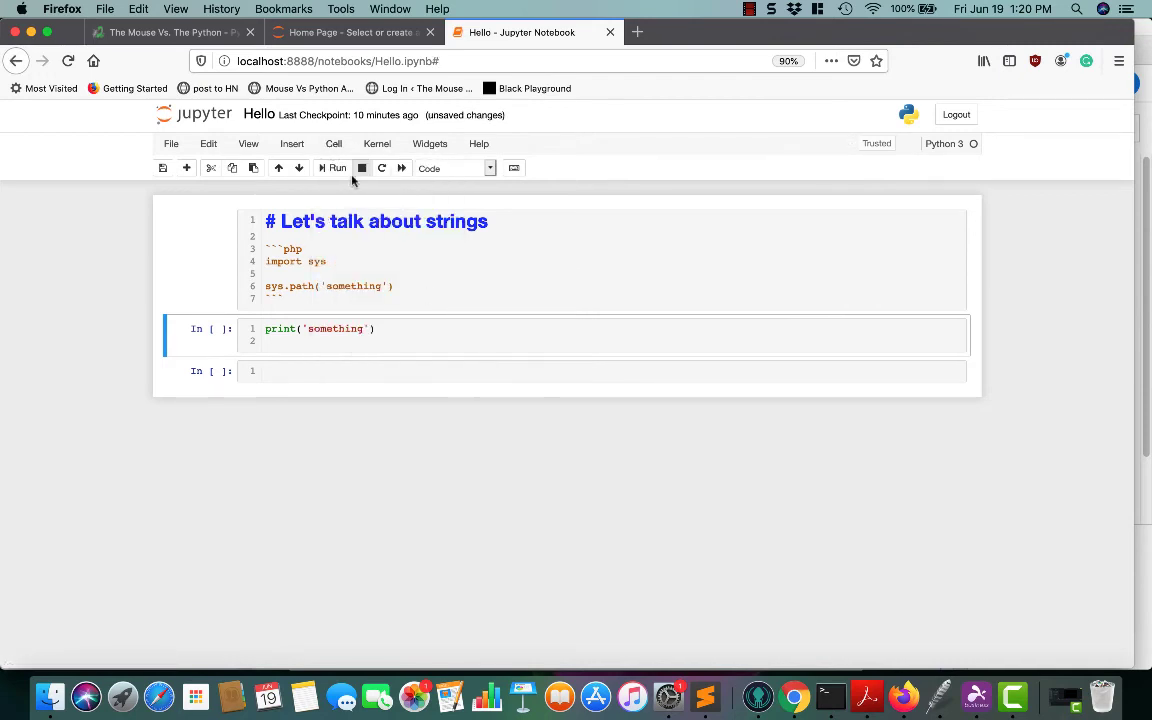
pyautogui.moveTo(420, 428)
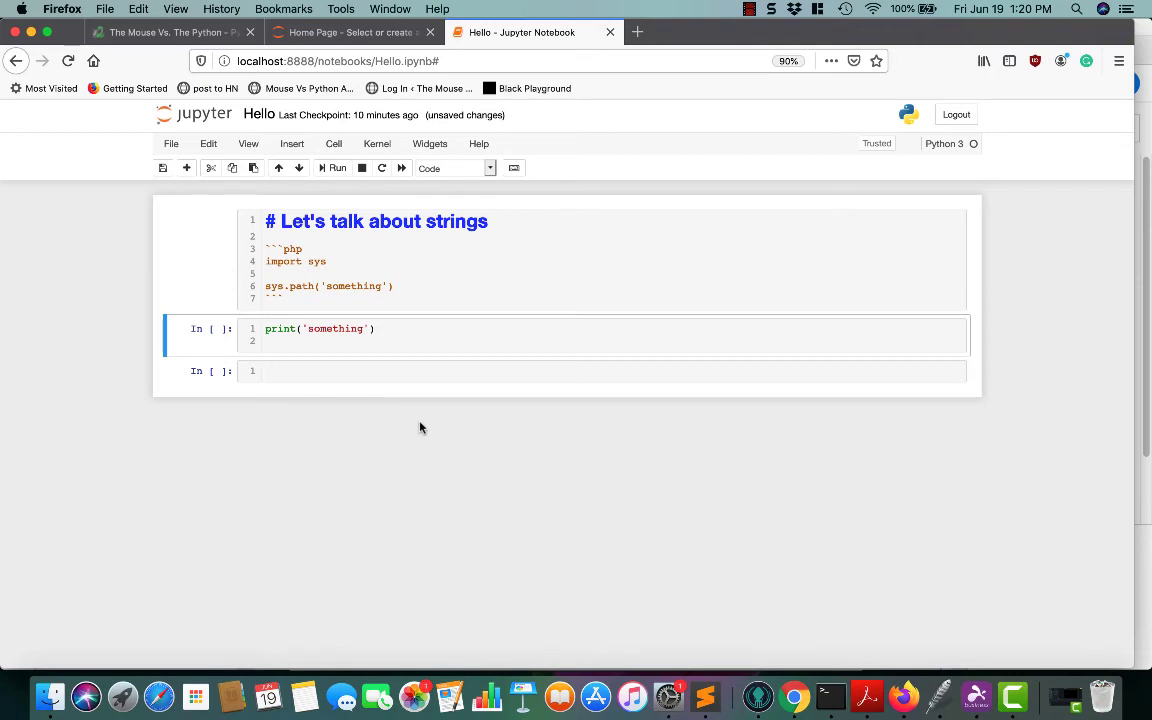
# Look over the Kernel menu options twice without changing anything
pyautogui.click(376, 144)
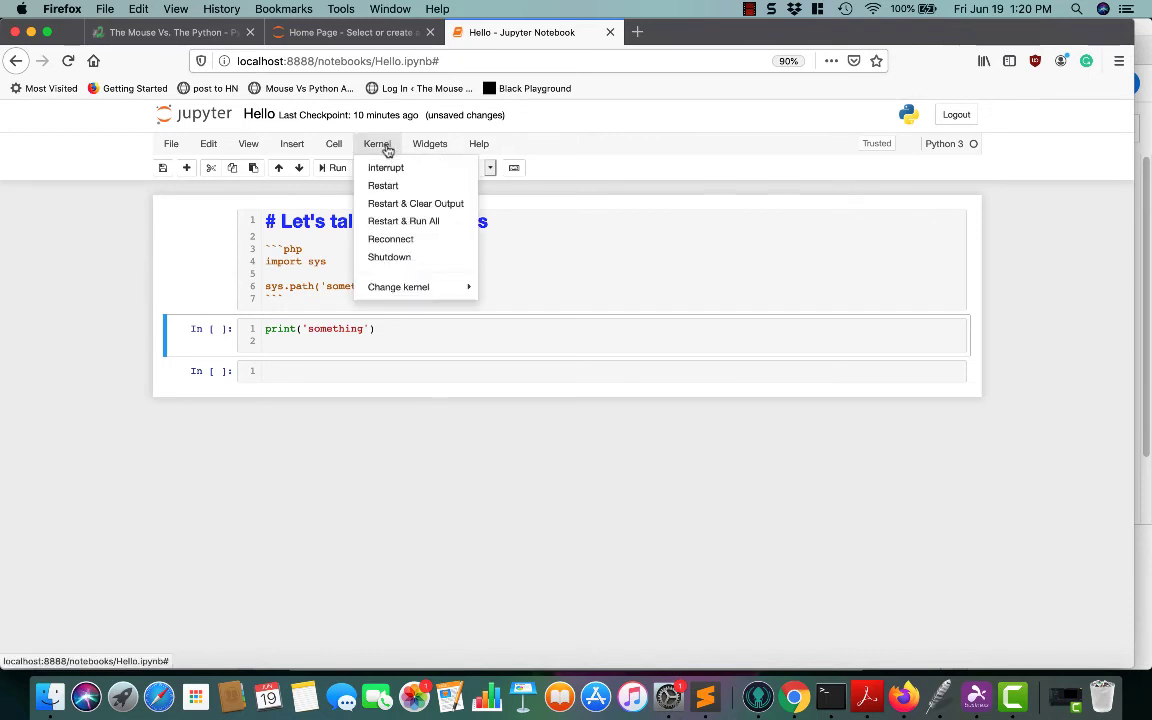
pyautogui.moveTo(398, 288)
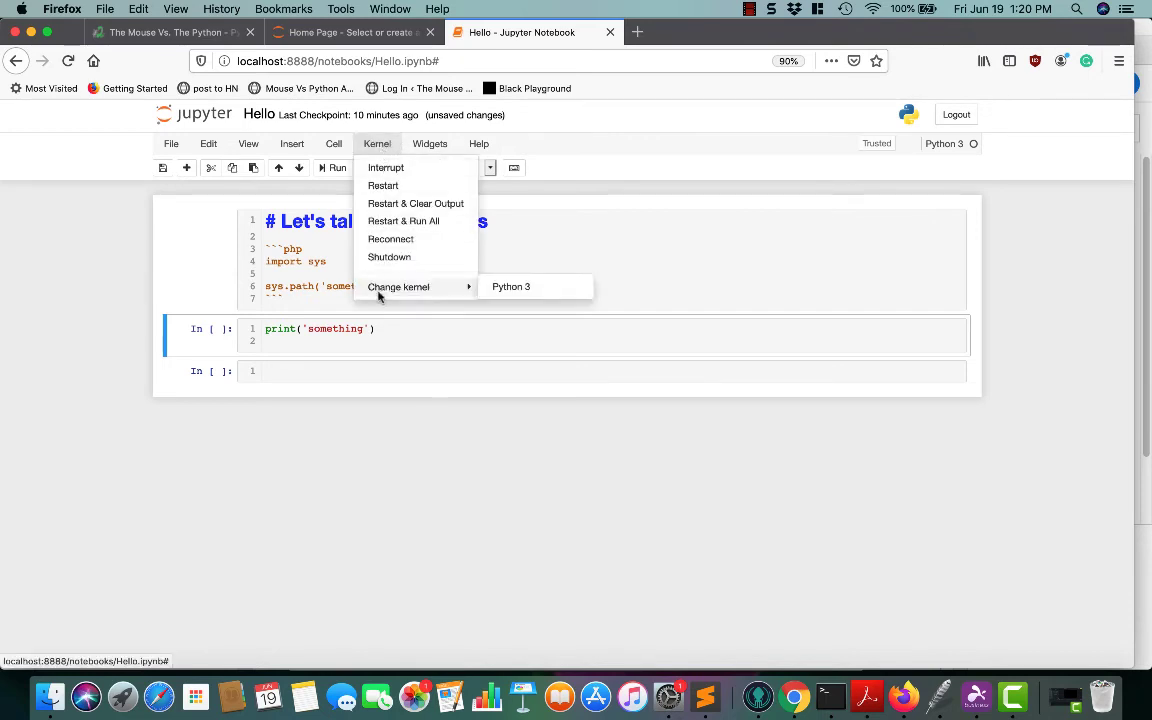
pyautogui.moveTo(398, 204)
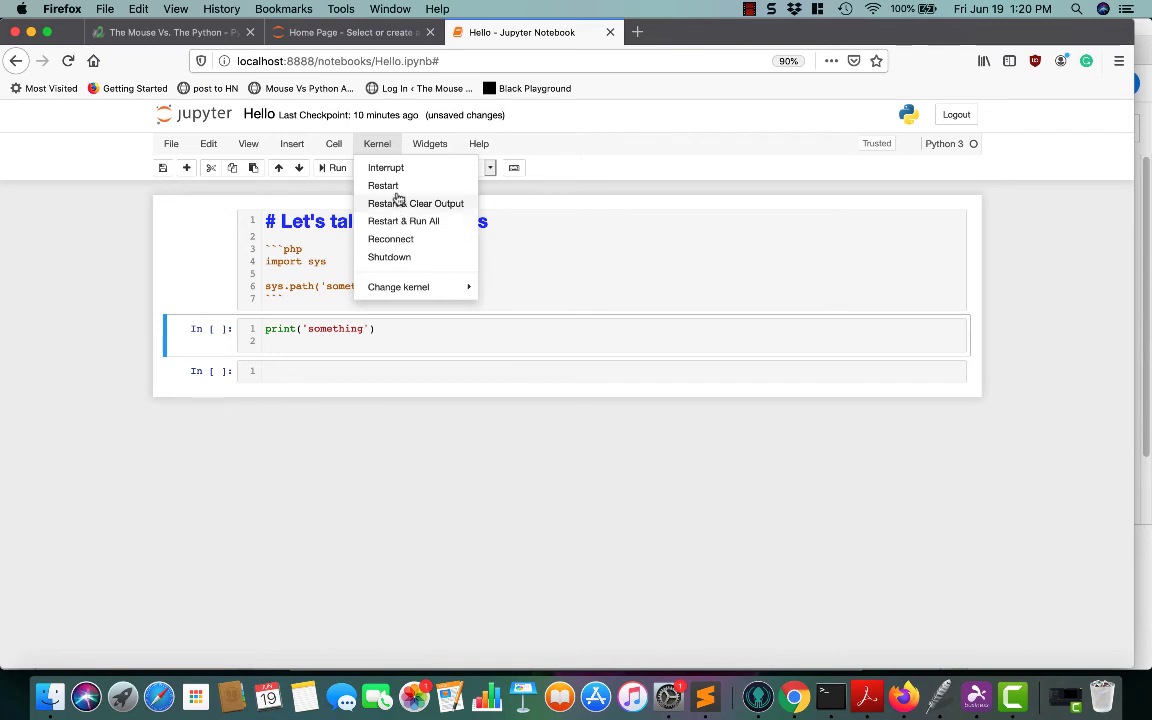
pyautogui.moveTo(398, 288)
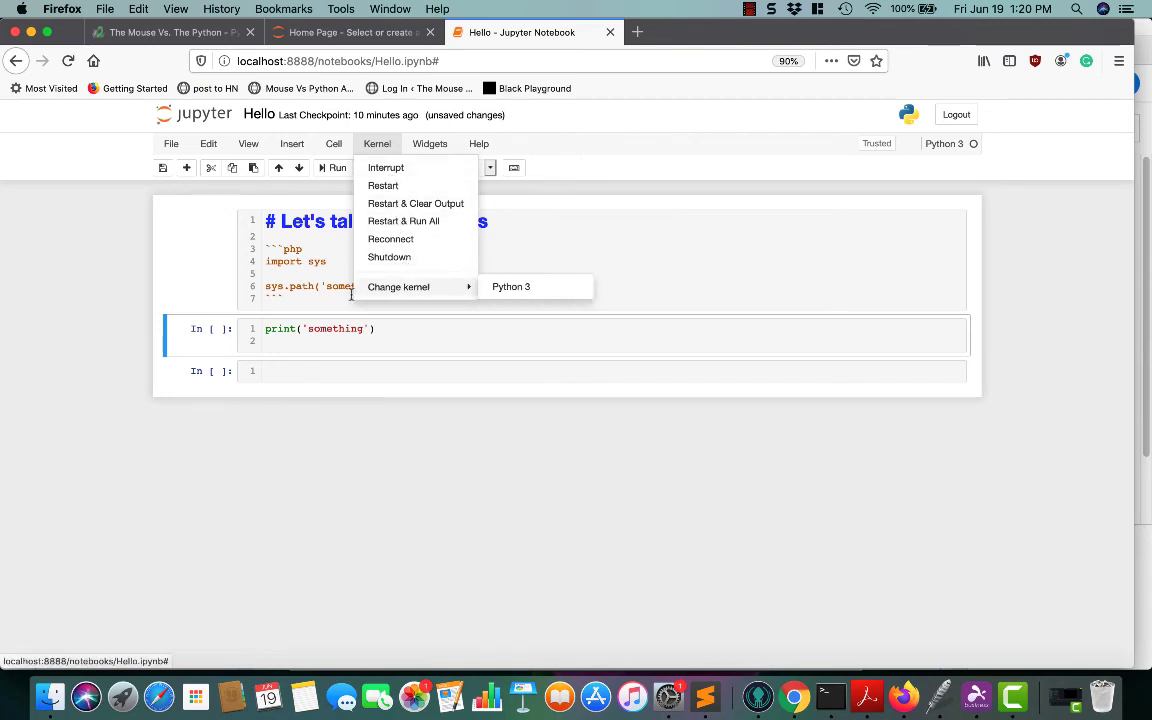
pyautogui.click(436, 338)
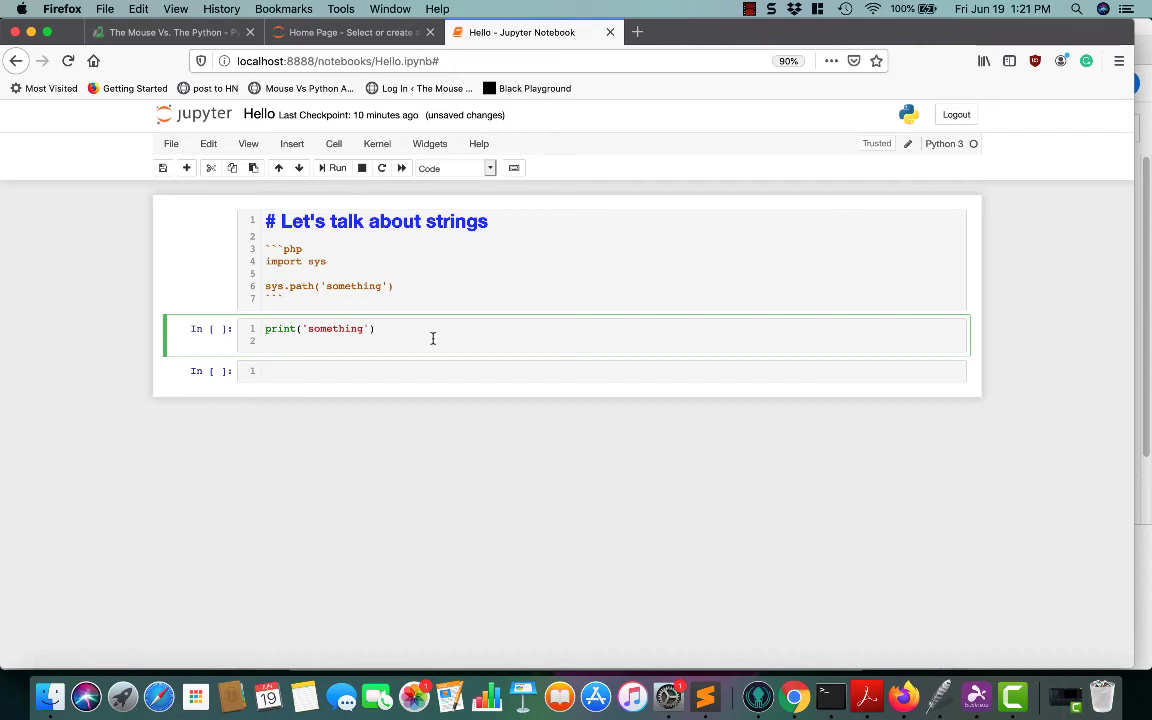
pyautogui.click(376, 144)
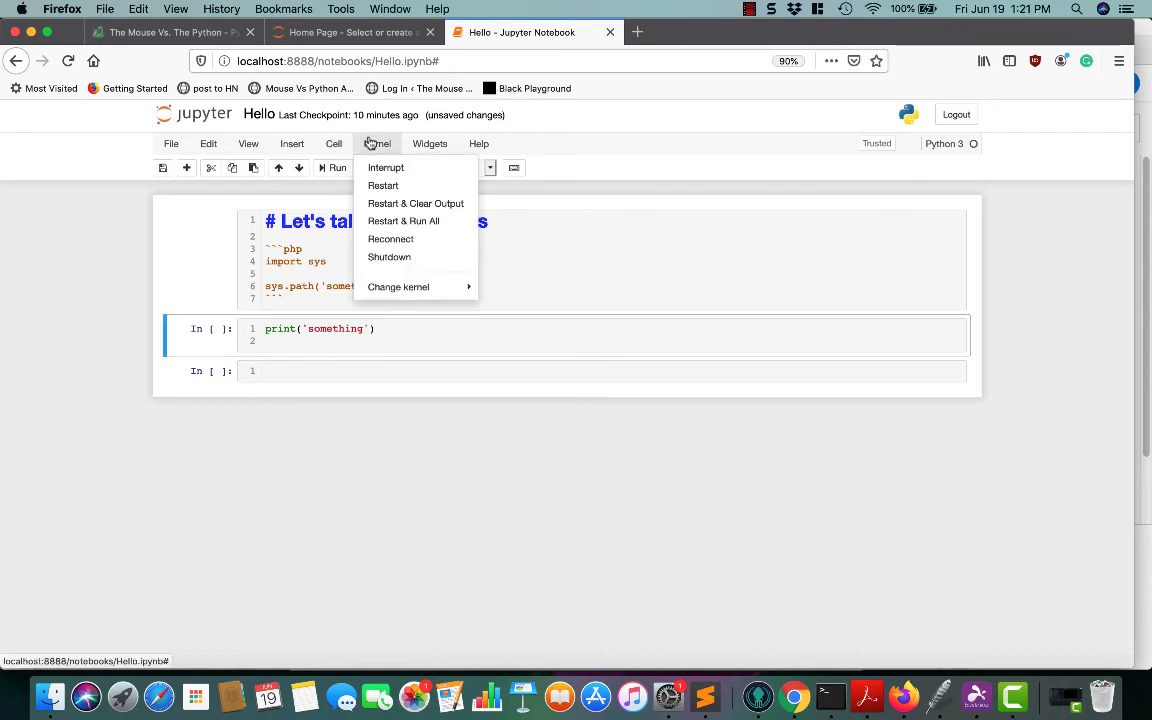
pyautogui.moveTo(384, 186)
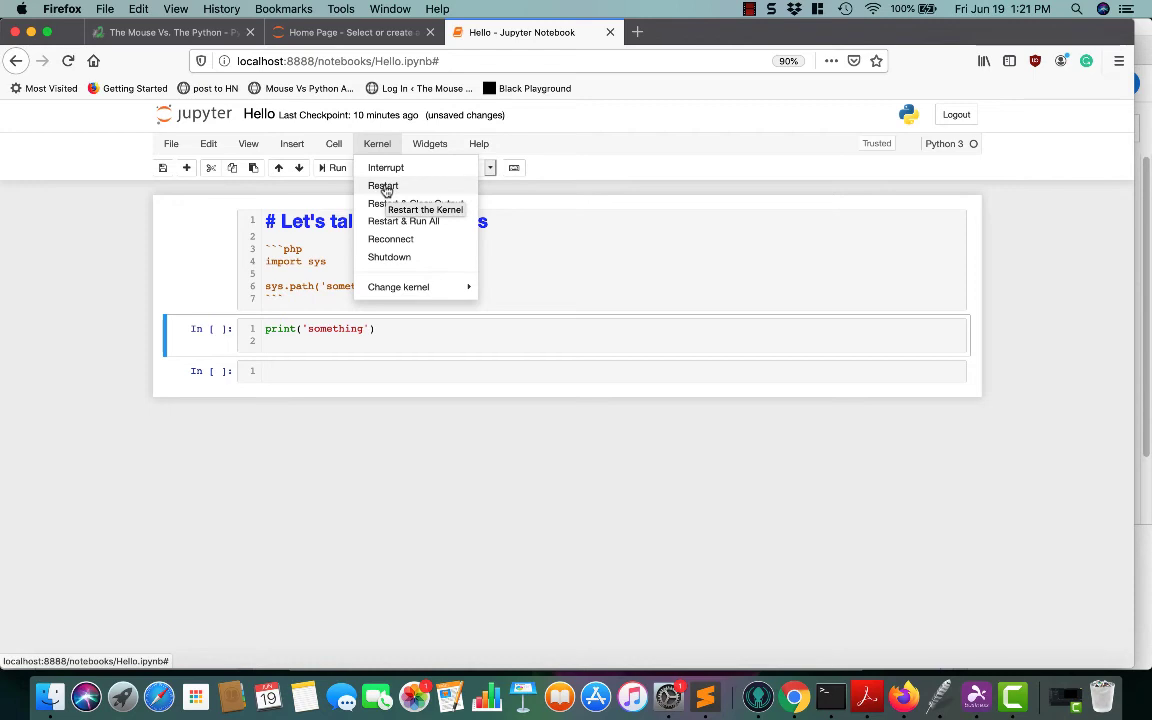
pyautogui.click(384, 186)
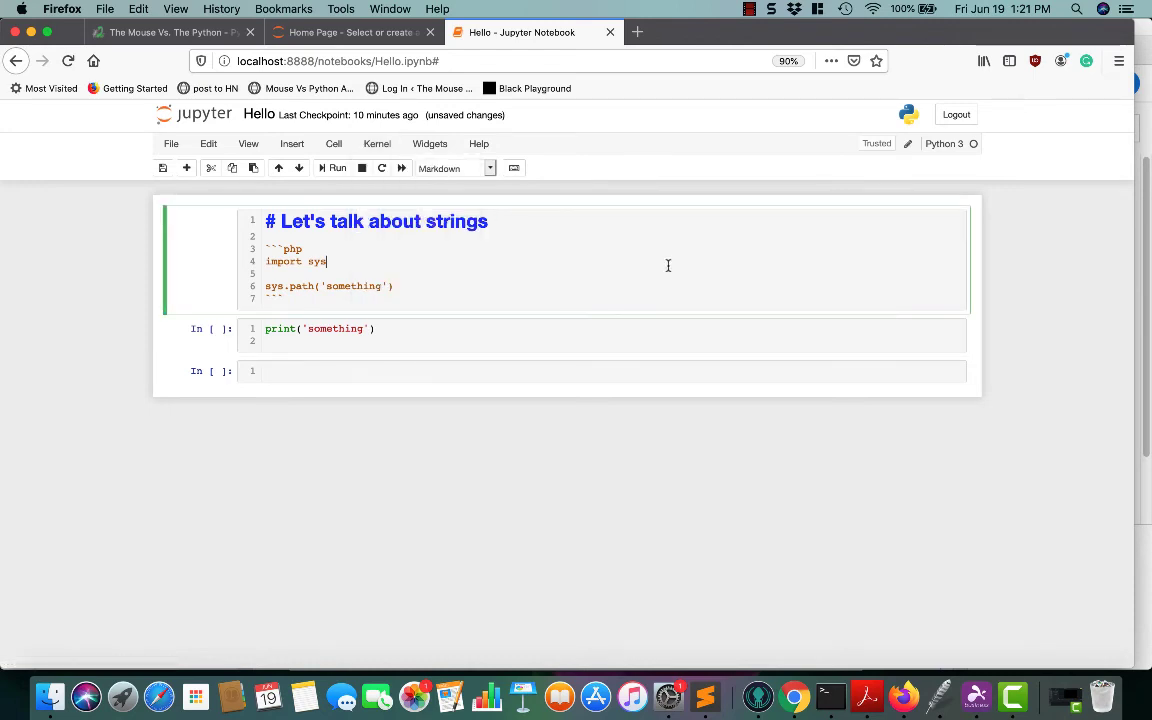
# View the terminal running the notebook server, then return to the Hello notebook
pyautogui.click(350, 32)
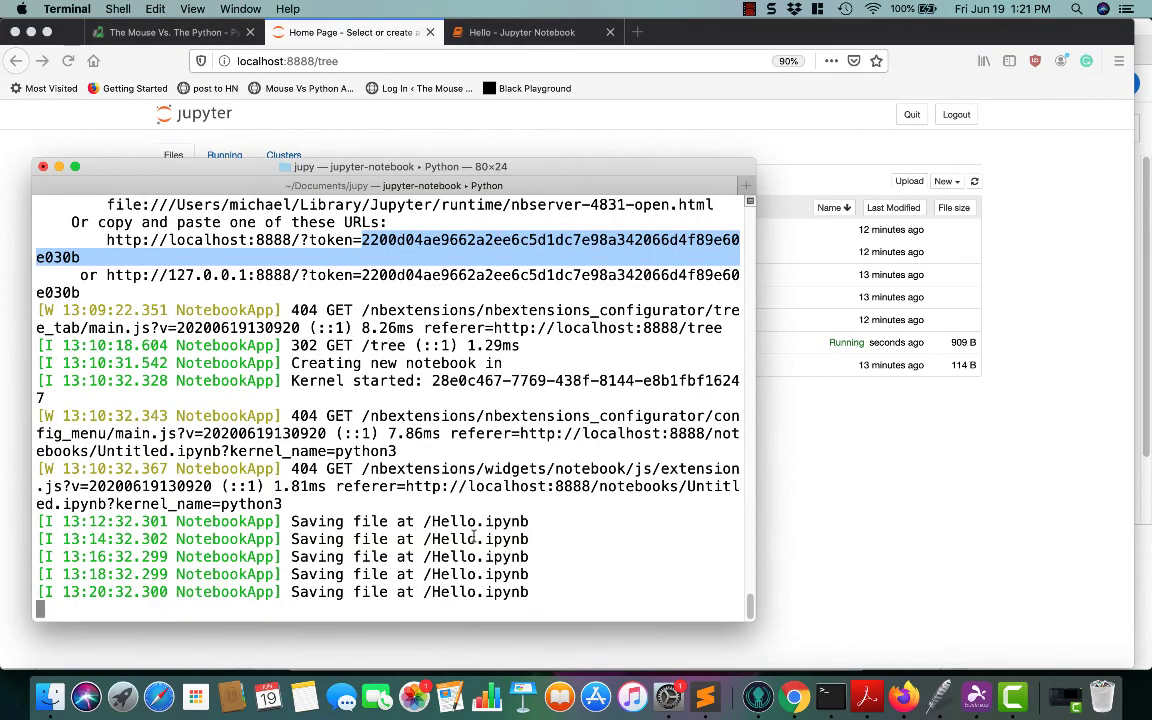
pyautogui.moveTo(796, 596)
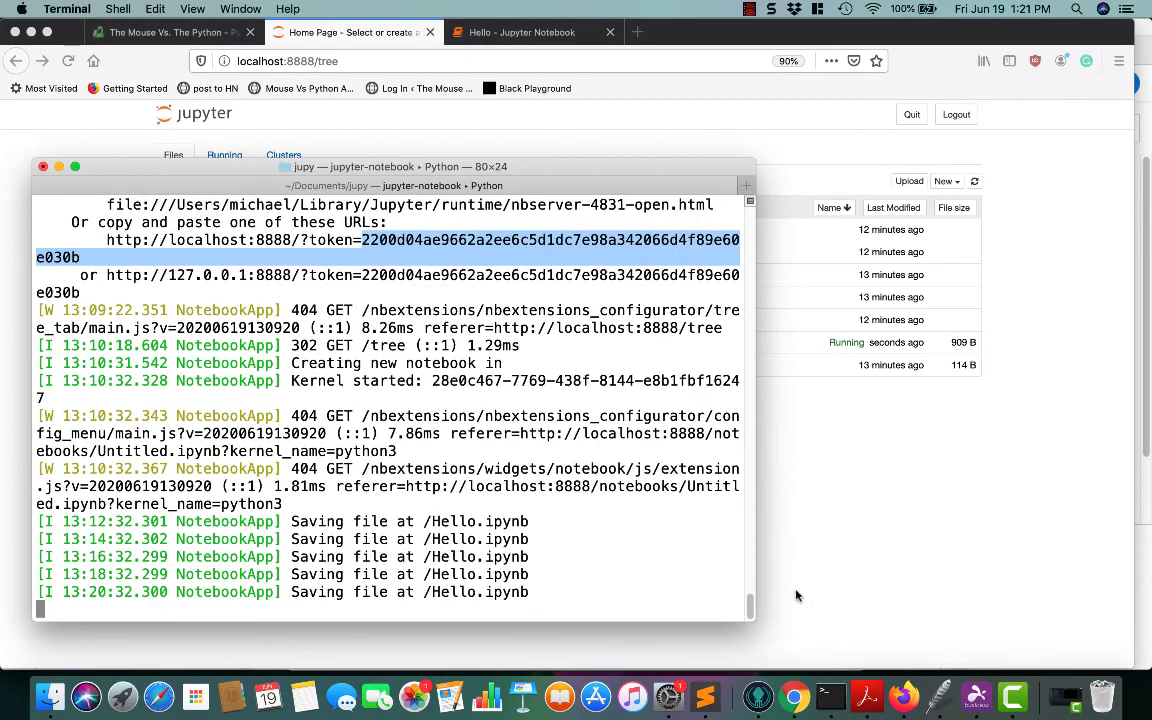
pyautogui.click(532, 32)
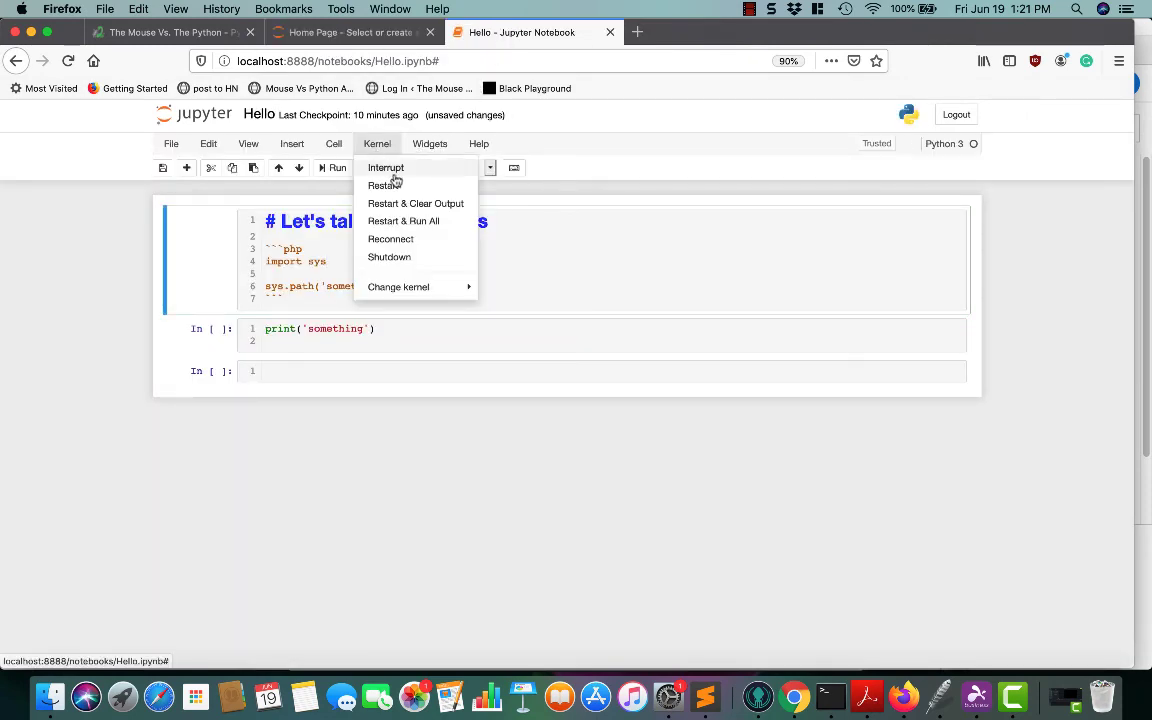
pyautogui.moveTo(404, 268)
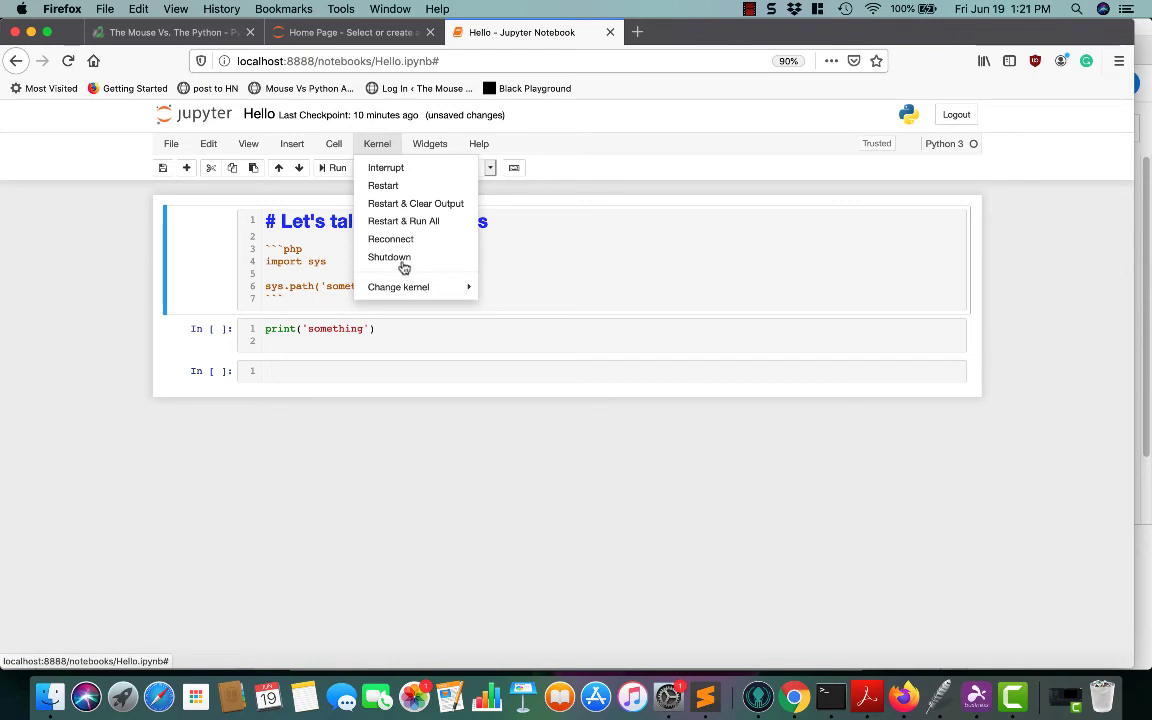
pyautogui.moveTo(420, 136)
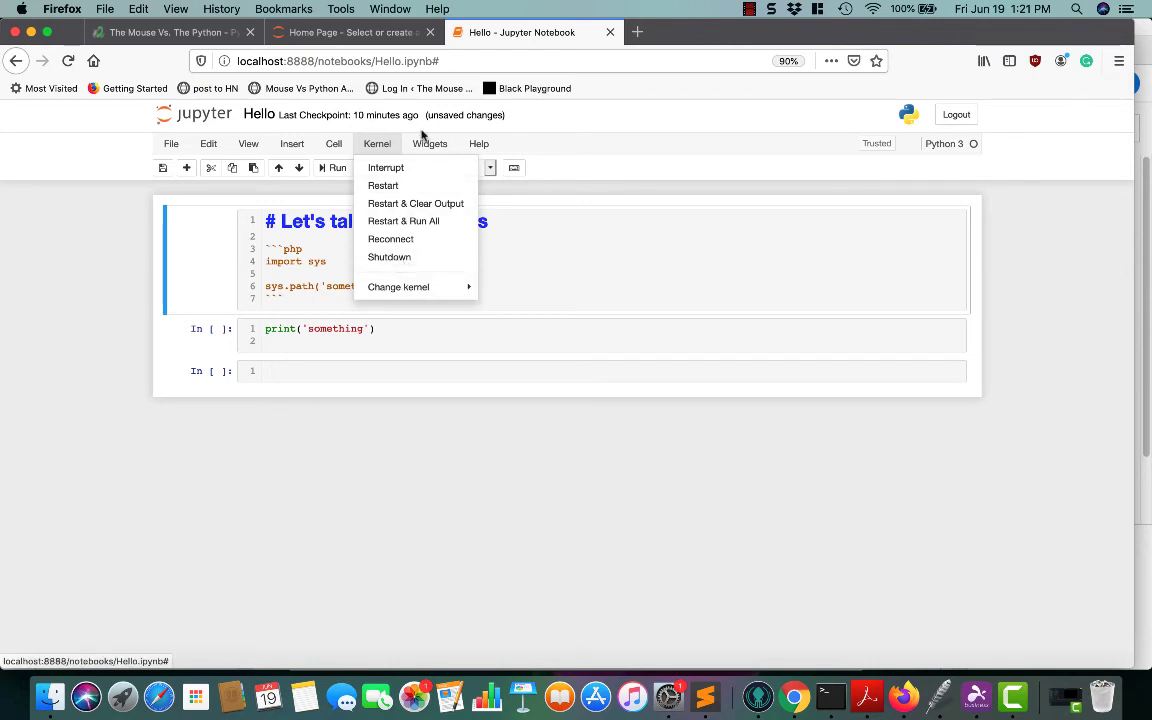
# Bring up the Widgets menu after reviewing the kernel options
pyautogui.click(430, 144)
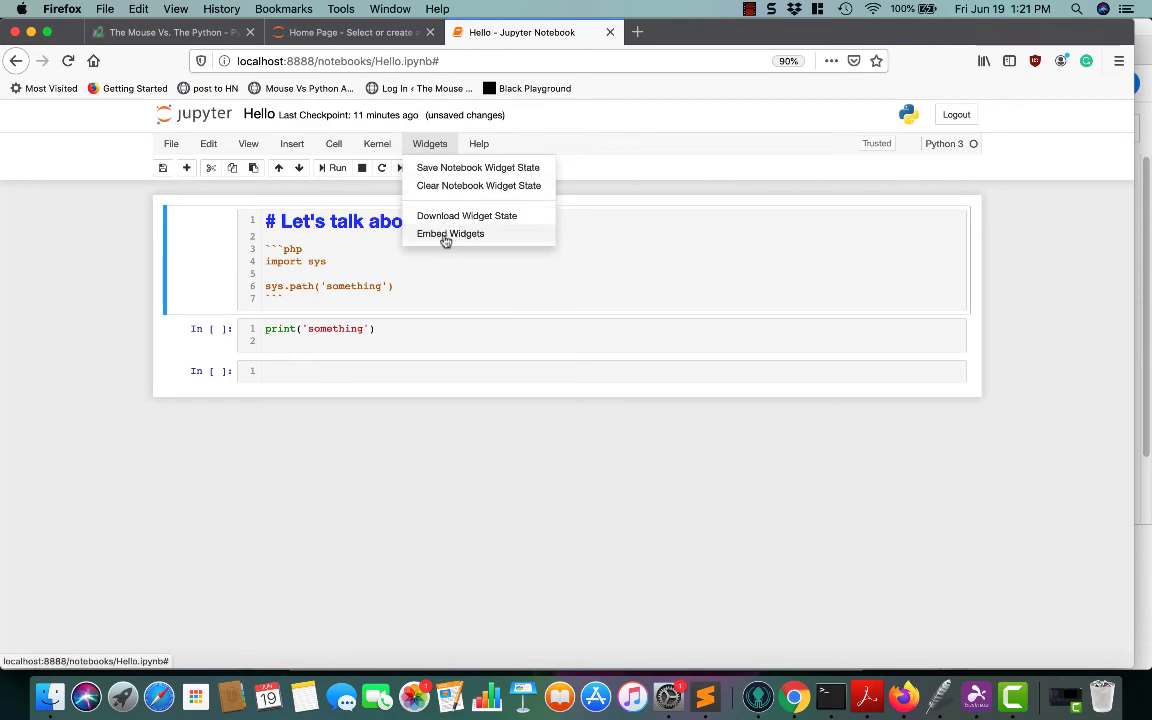
# View and dismiss the Embed Widgets HTML snippet, then bring up the Help menu
pyautogui.click(452, 232)
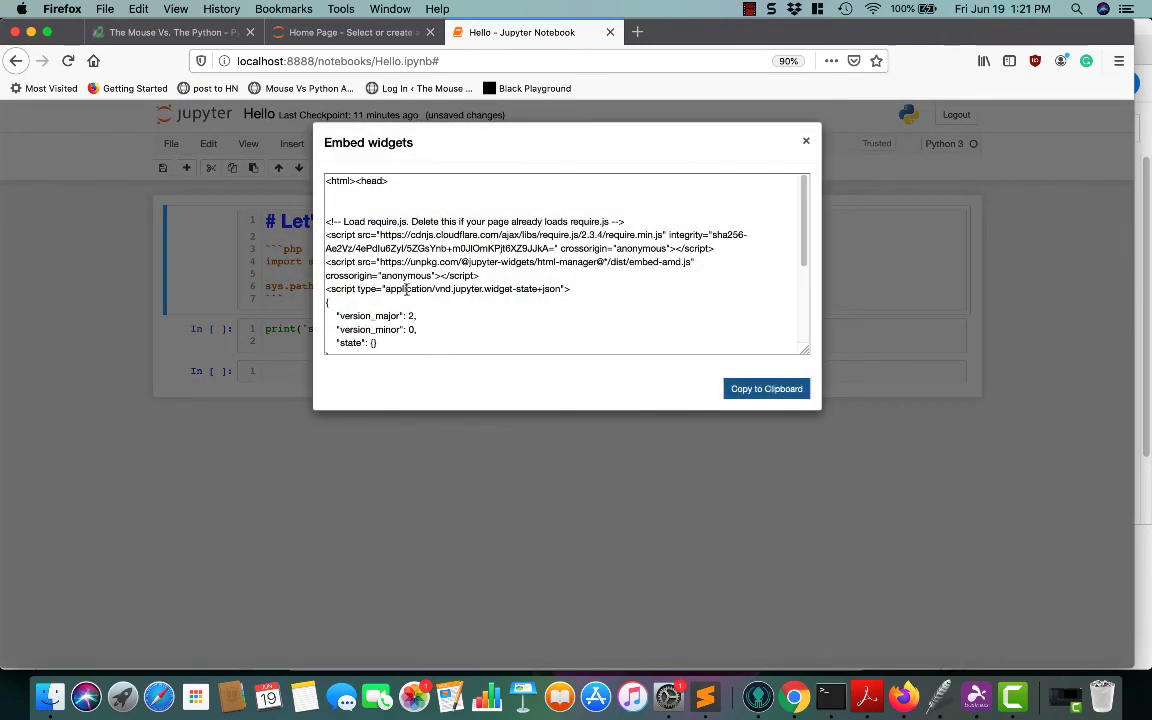
pyautogui.click(806, 140)
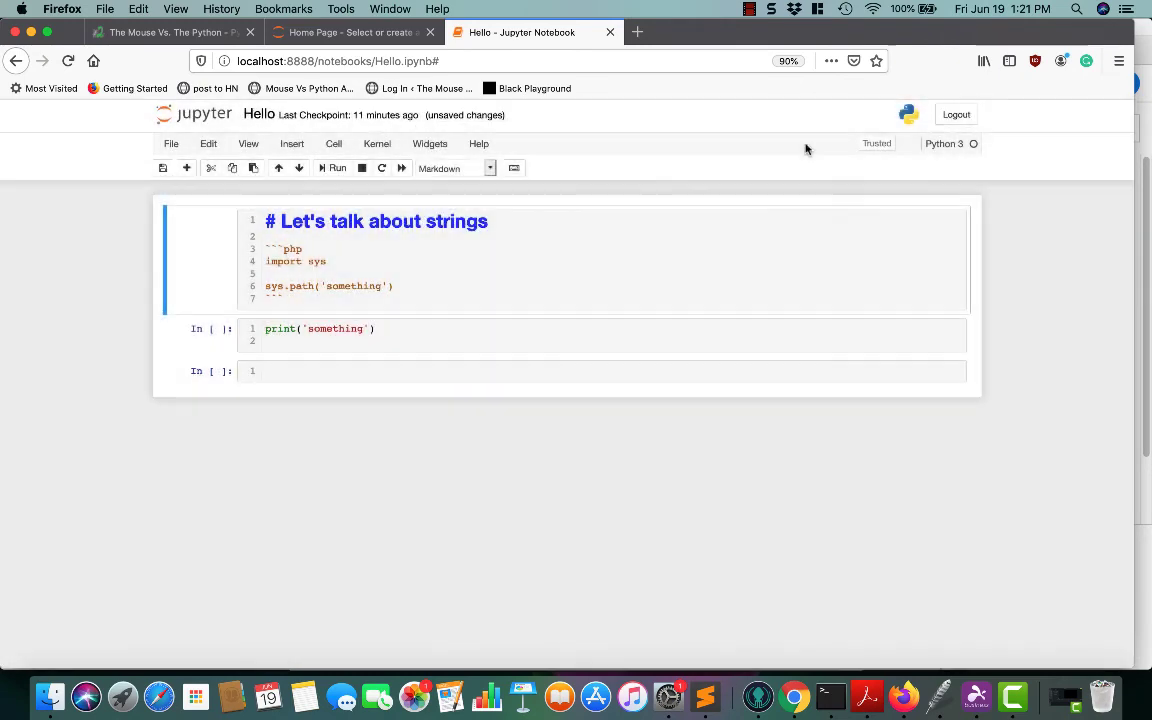
pyautogui.click(478, 144)
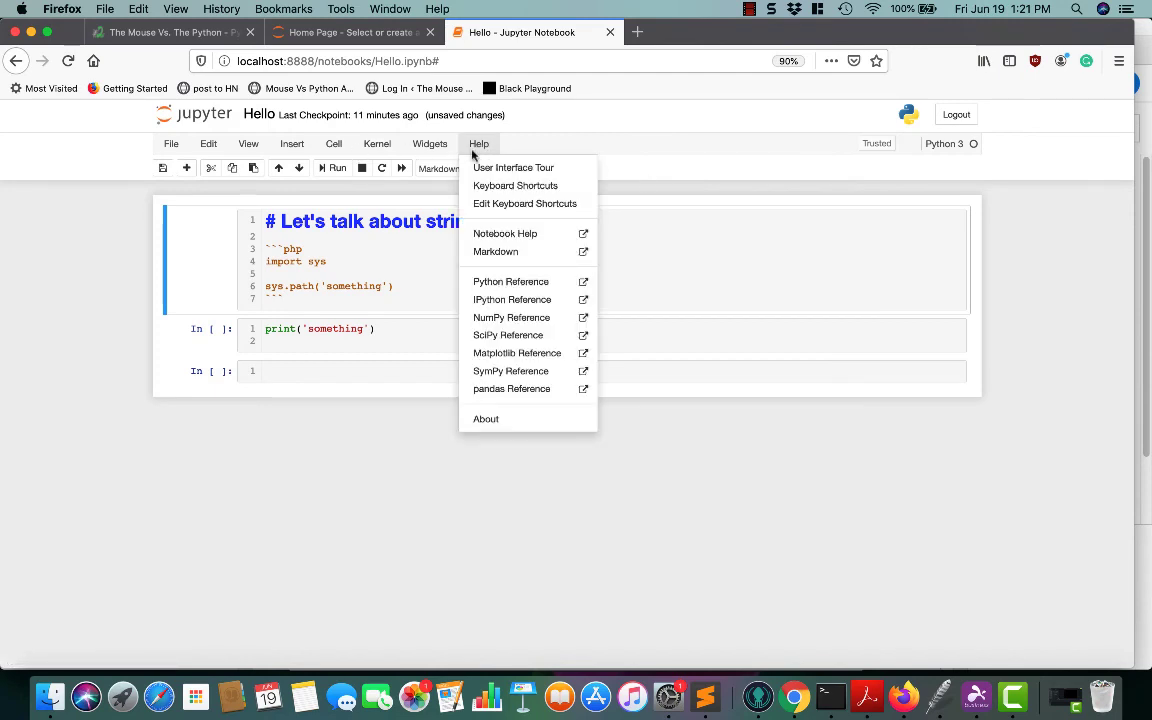
pyautogui.moveTo(504, 232)
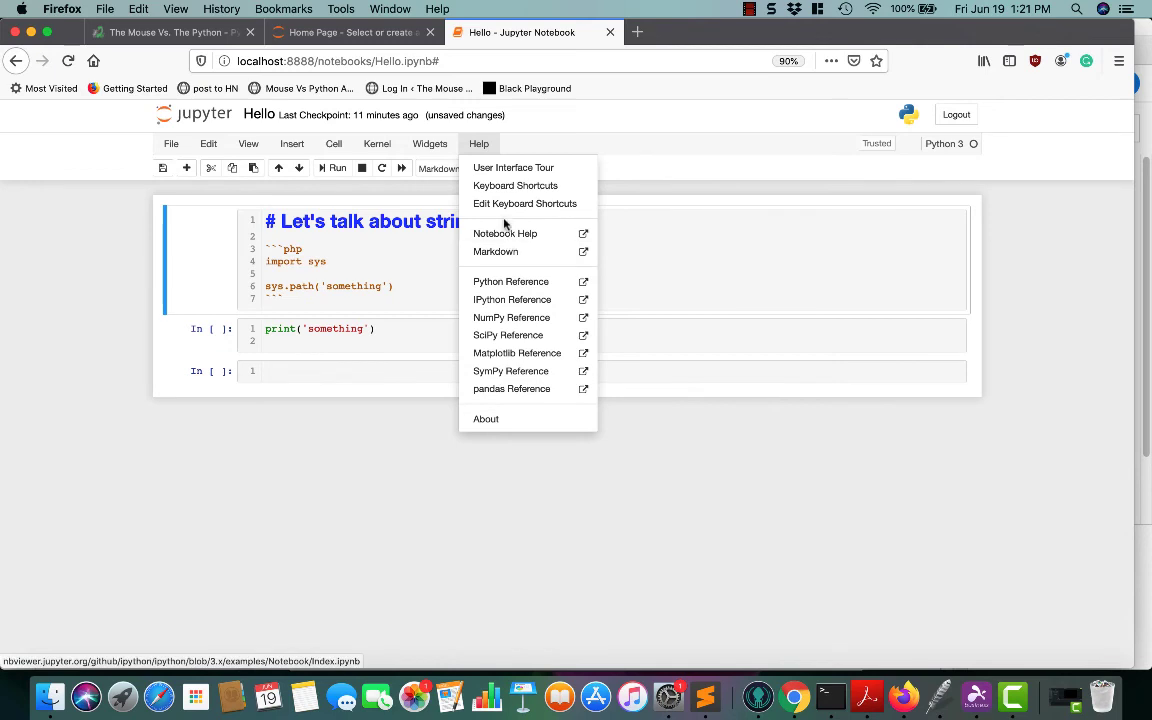
pyautogui.moveTo(496, 252)
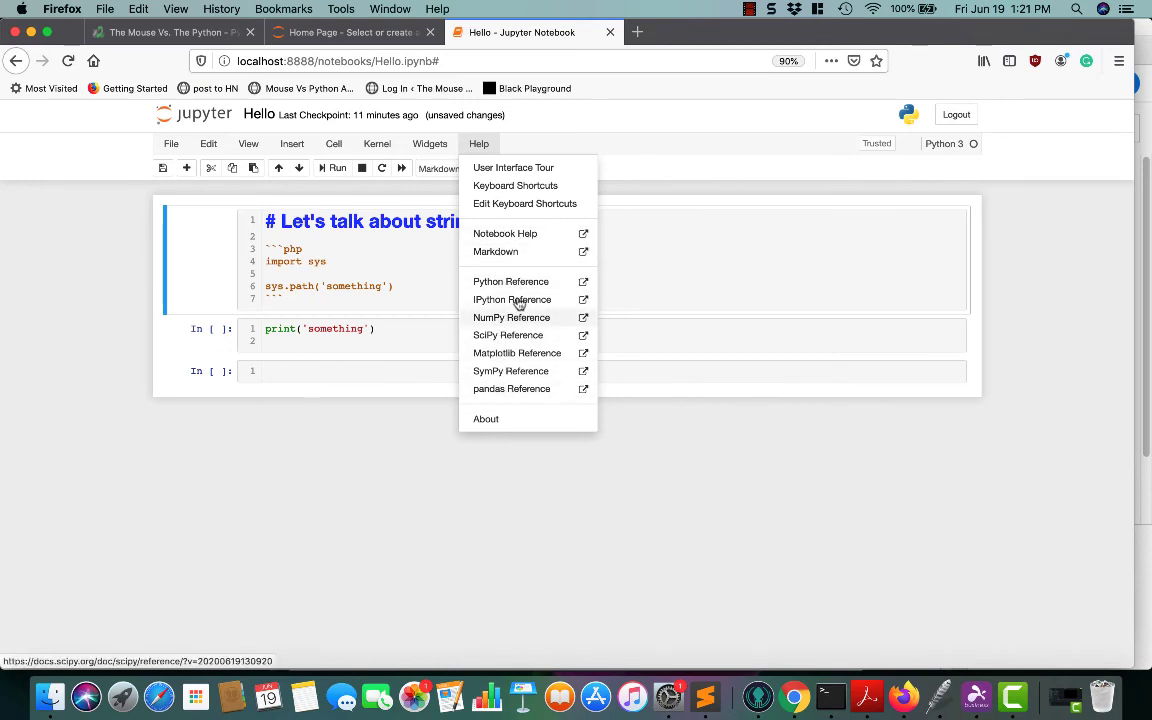
pyautogui.moveTo(516, 186)
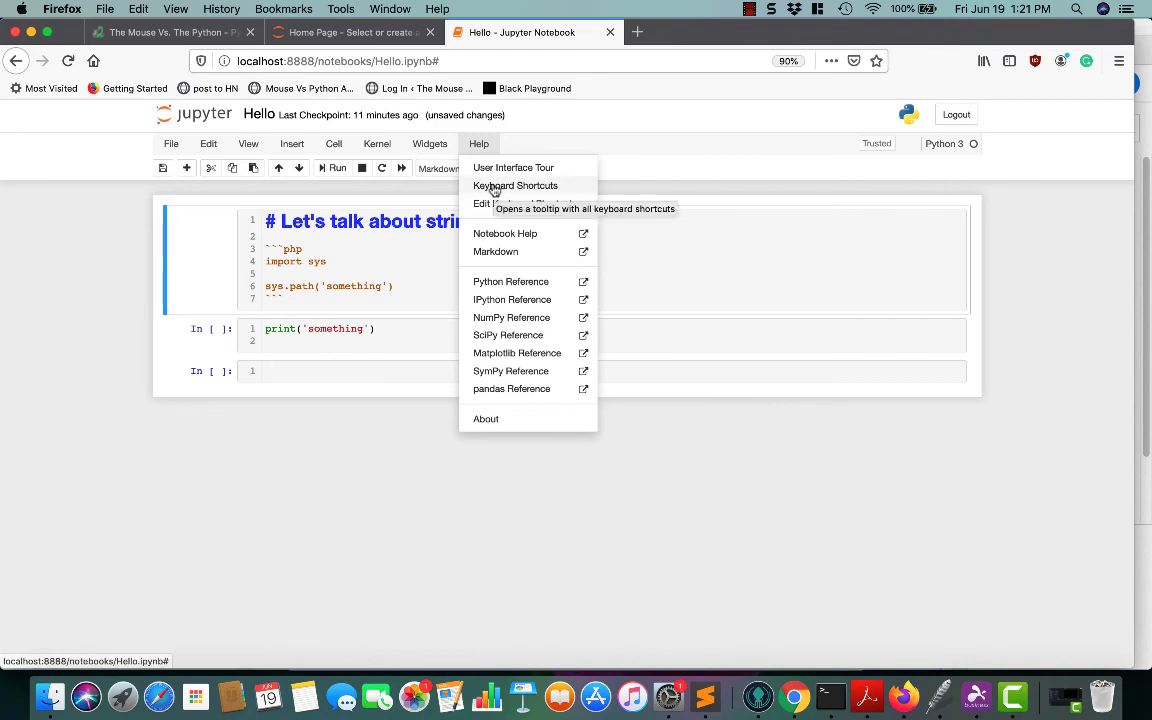
pyautogui.moveTo(516, 184)
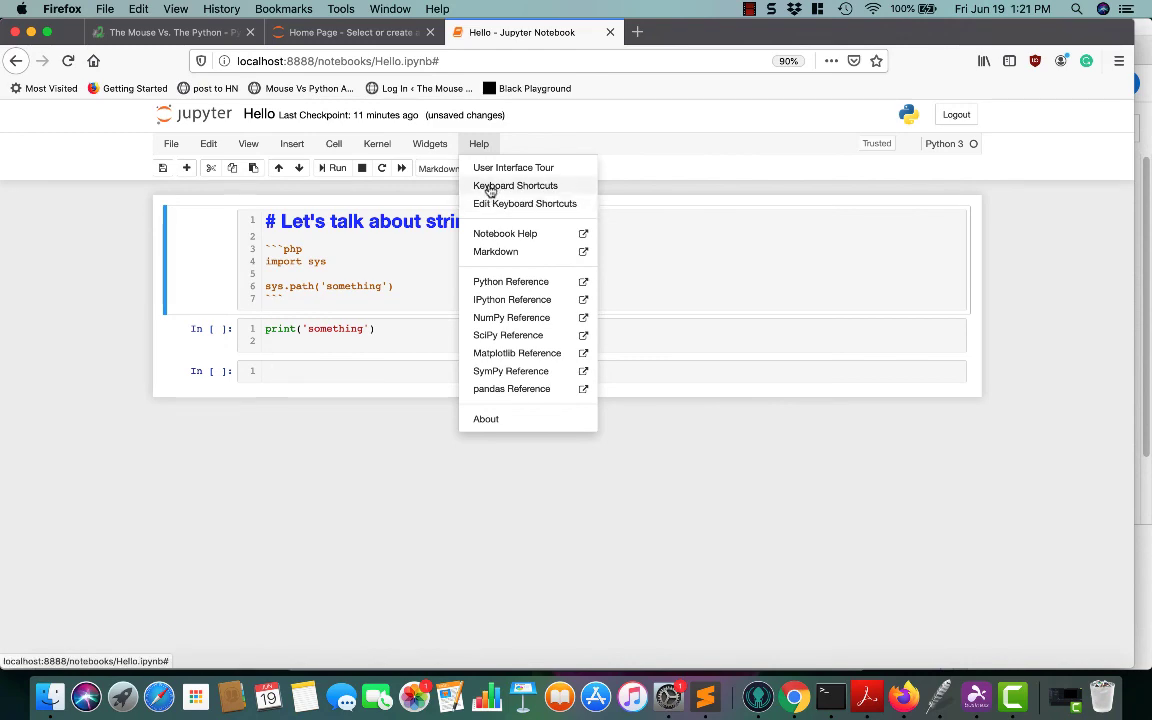
pyautogui.click(516, 184)
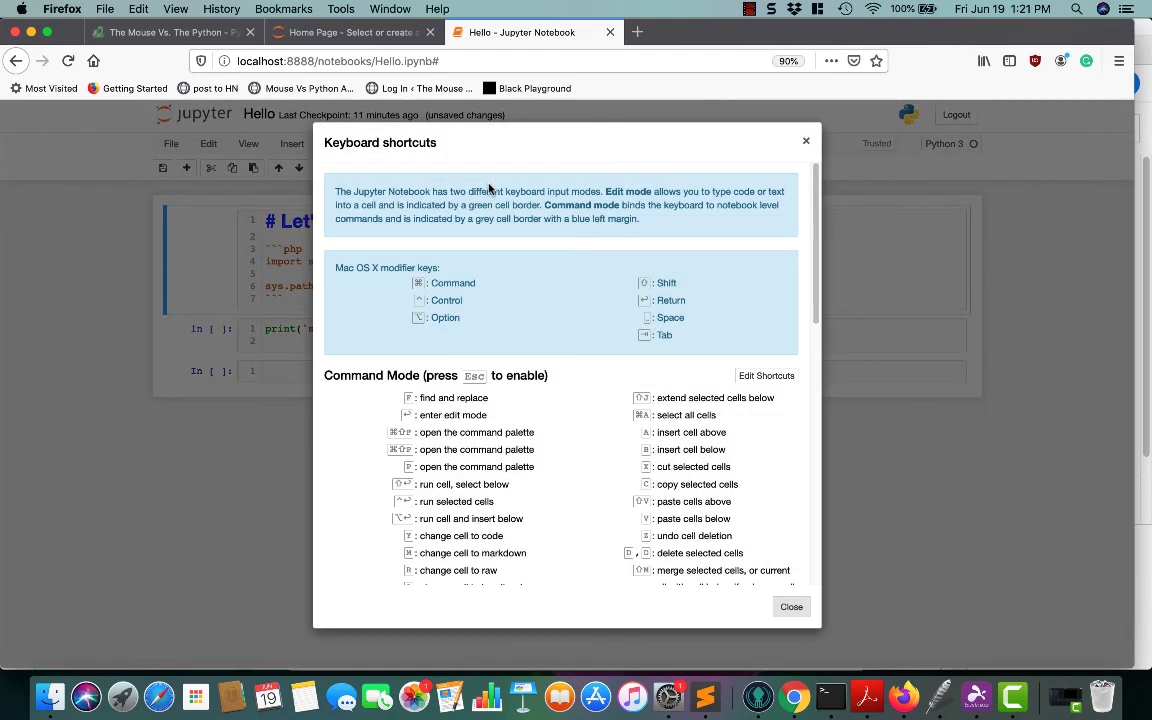
pyautogui.scroll(-3)
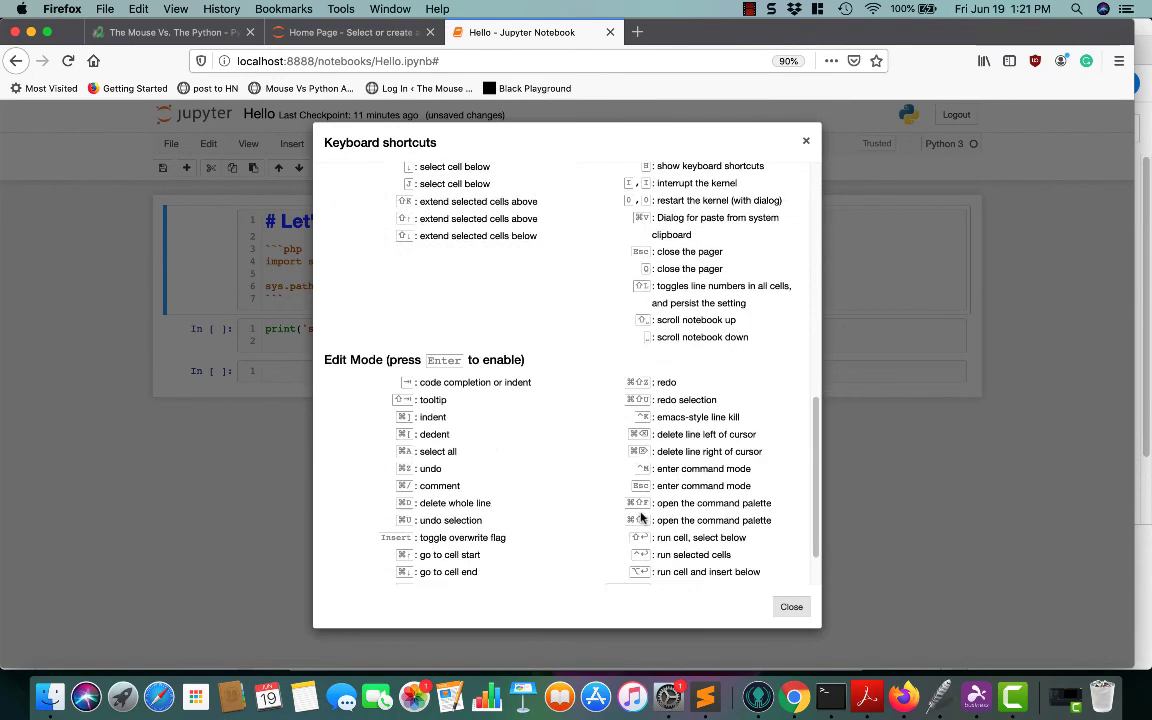
pyautogui.scroll(-3)
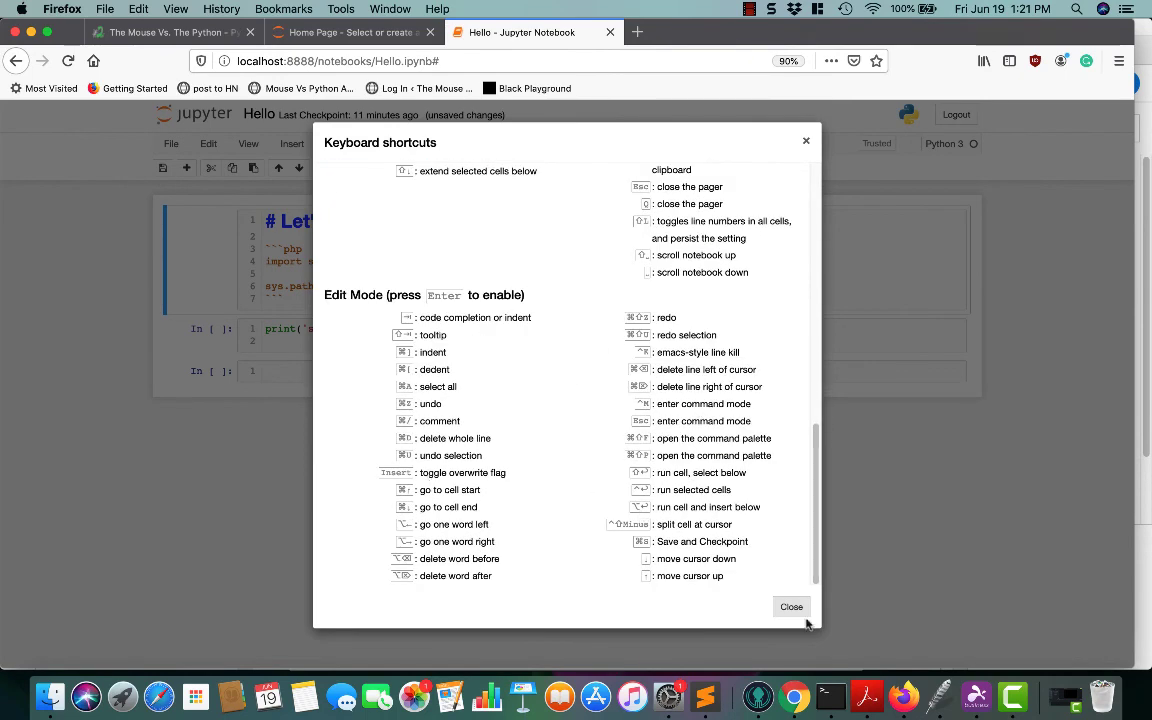
pyautogui.click(792, 606)
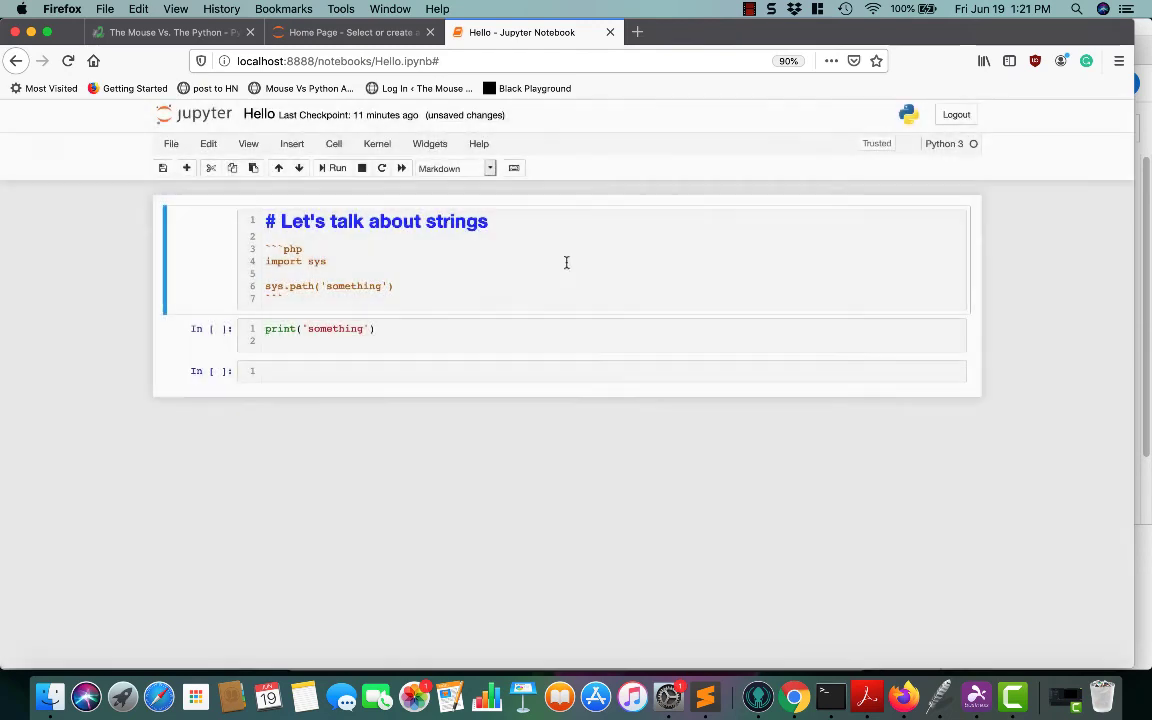
pyautogui.click(480, 144)
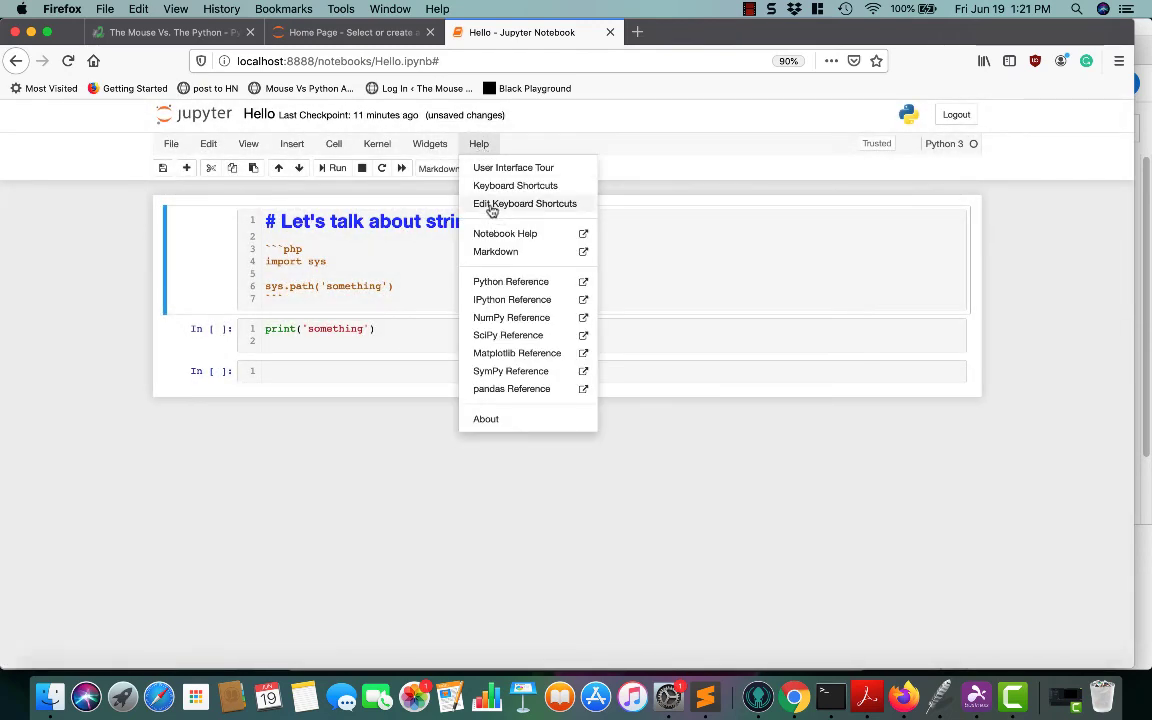
pyautogui.moveTo(504, 186)
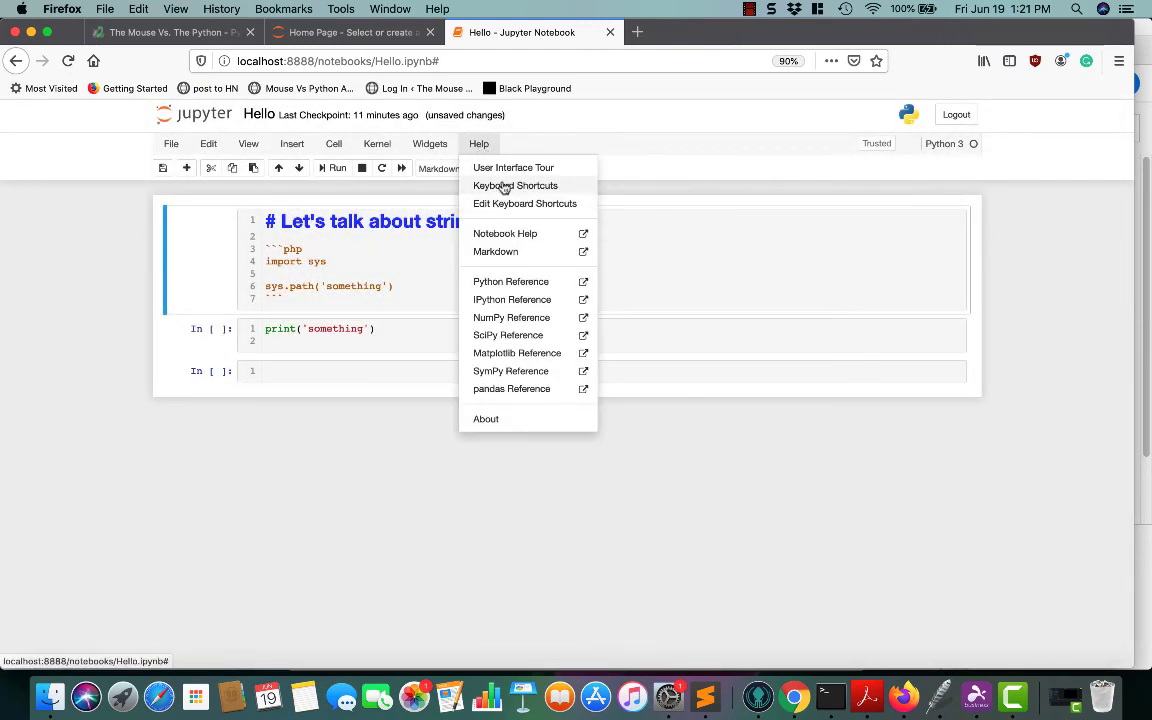
pyautogui.moveTo(512, 168)
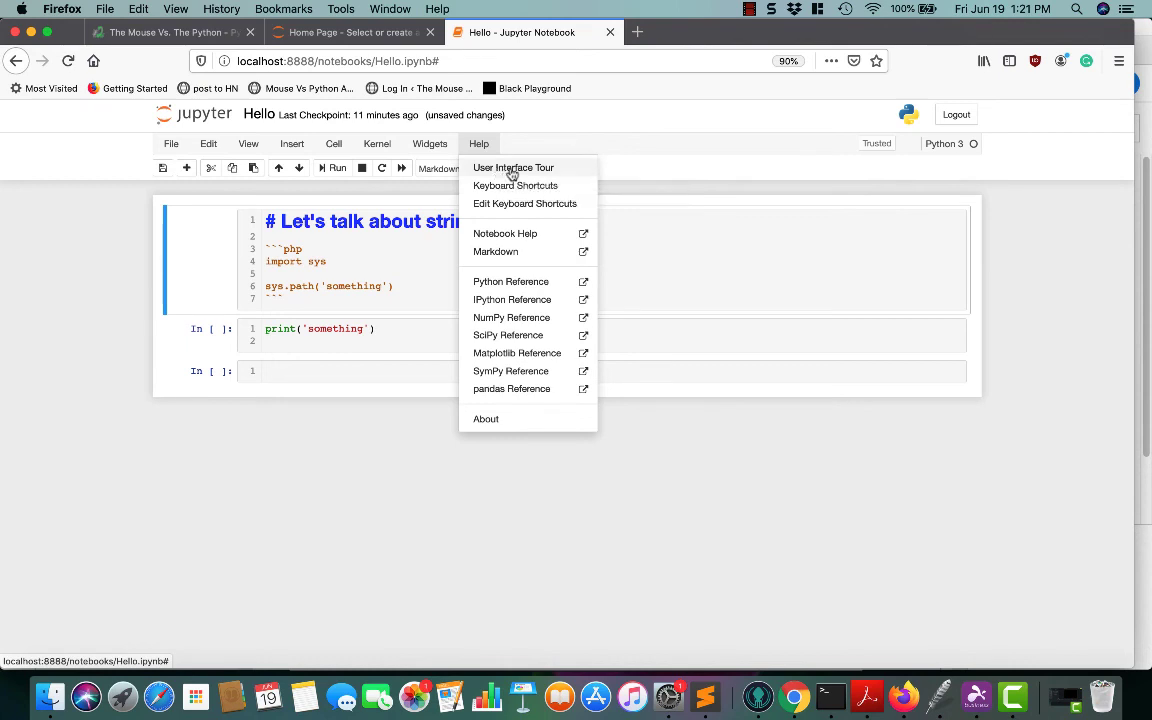
pyautogui.click(752, 284)
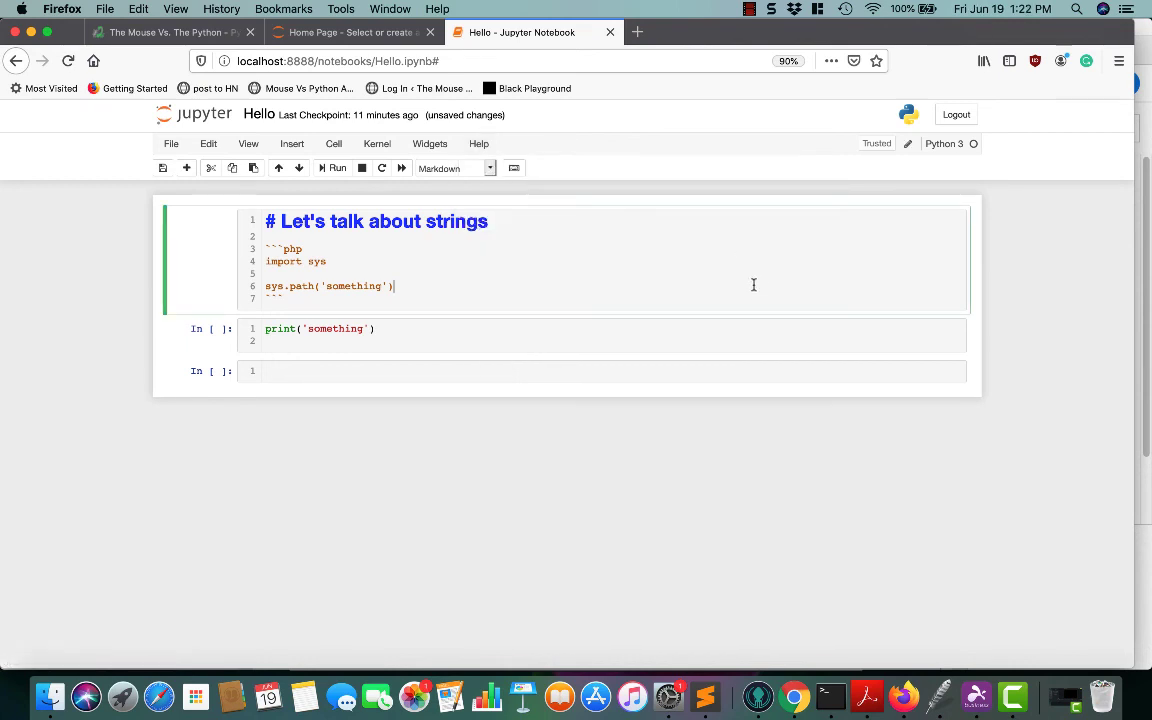
pyautogui.moveTo(470, 406)
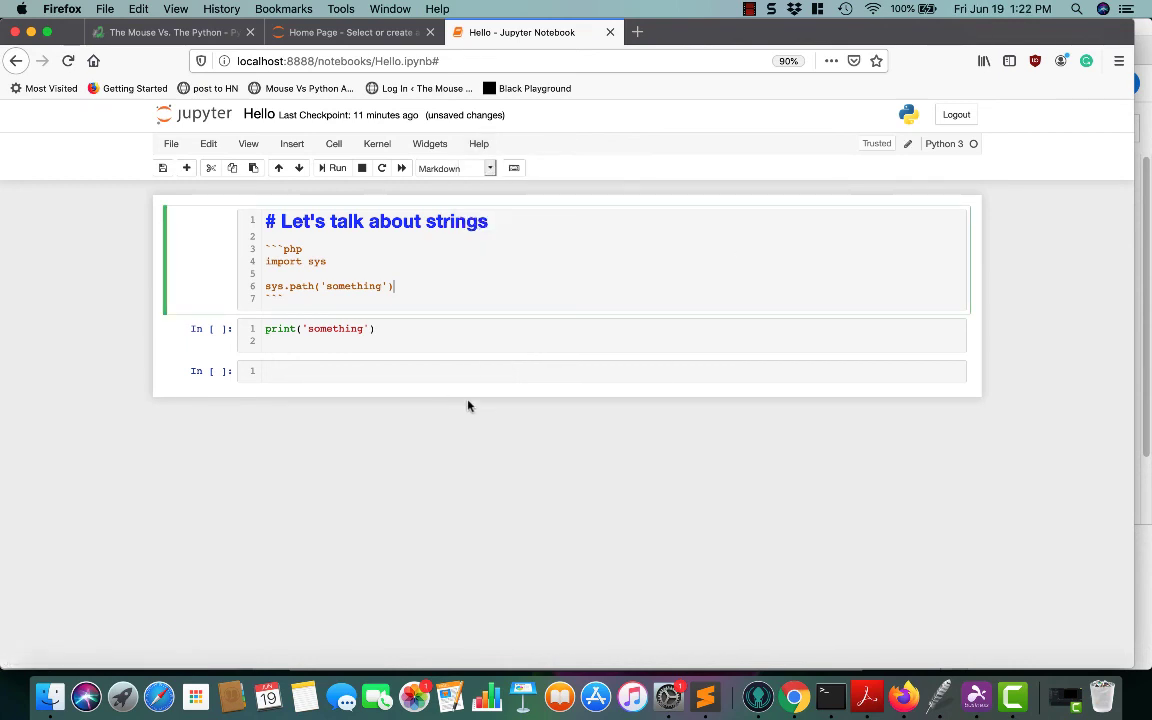
pyautogui.moveTo(184, 304)
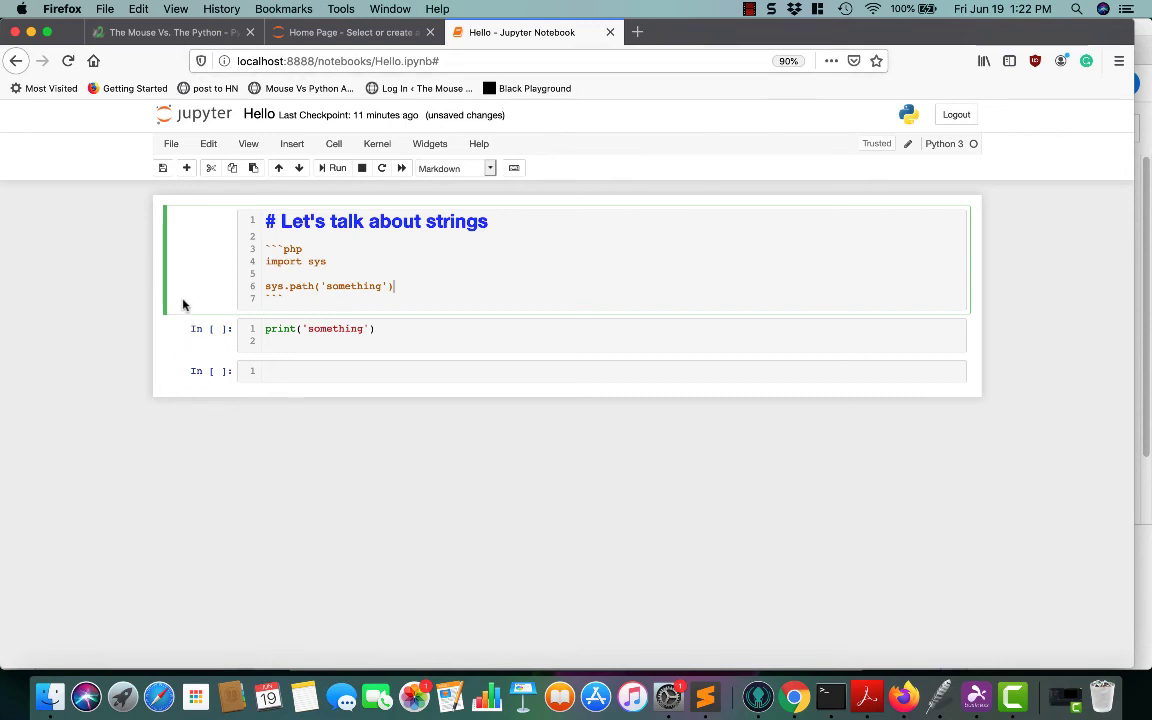
pyautogui.moveTo(480, 316)
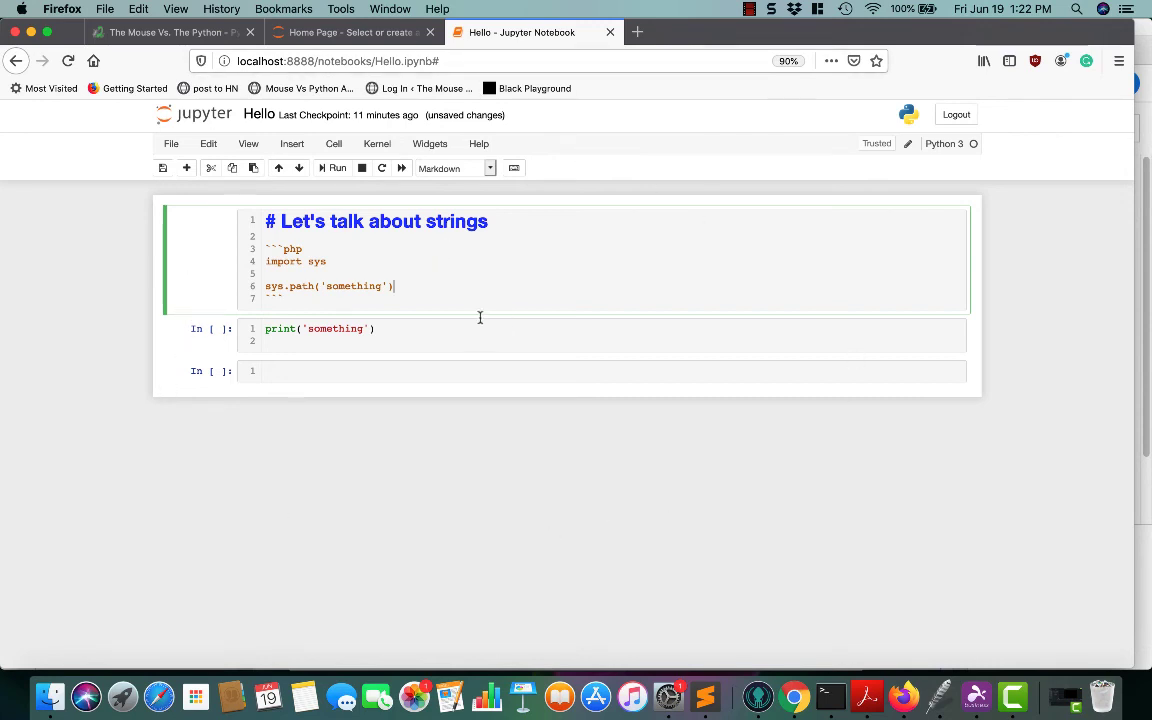
# Create a new untitled.txt text file from the Home page containing 'This is a text file'
pyautogui.click(340, 32)
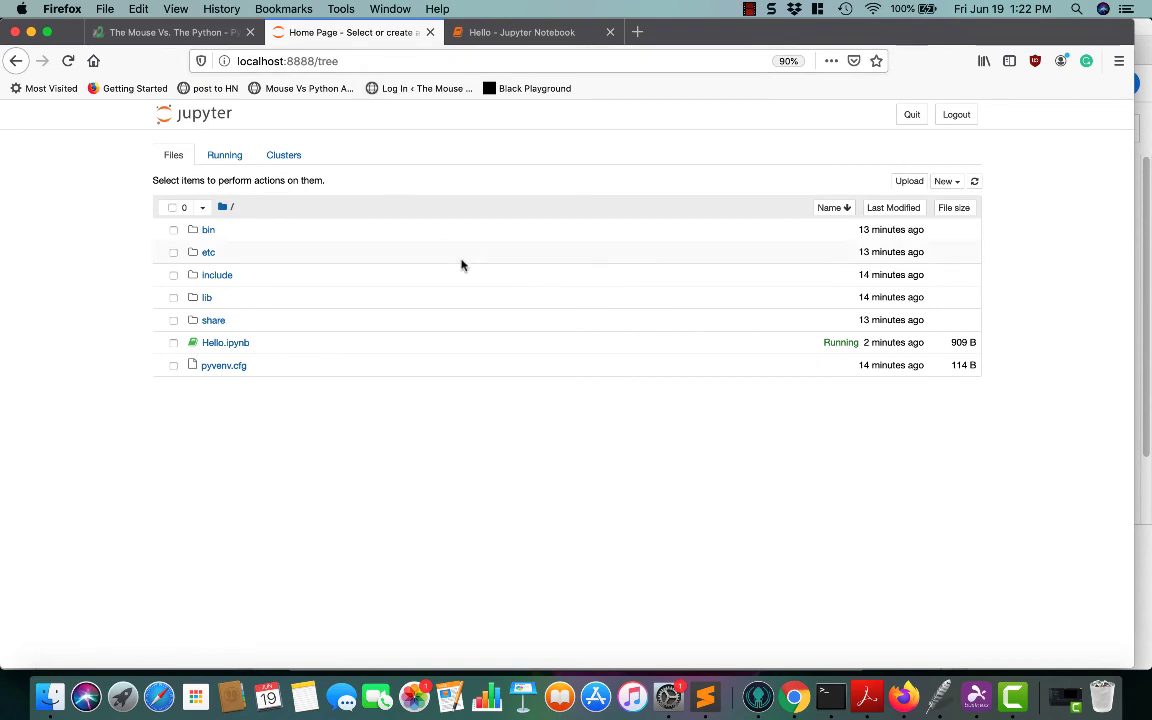
pyautogui.click(944, 180)
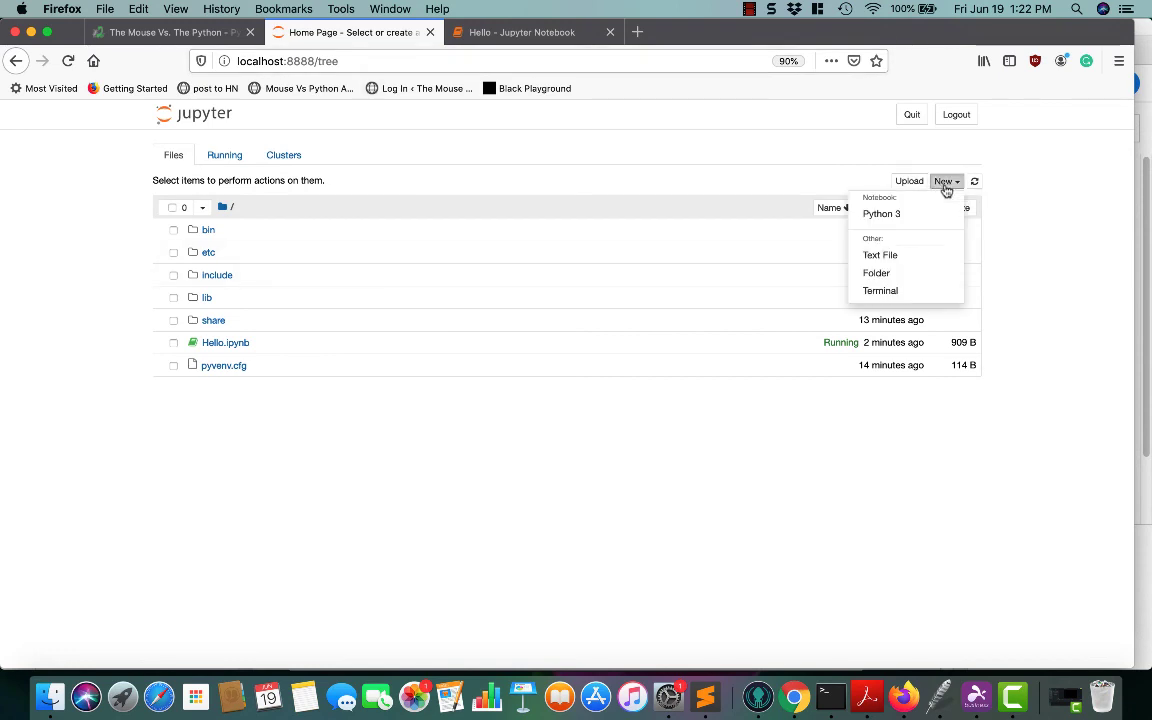
pyautogui.moveTo(880, 254)
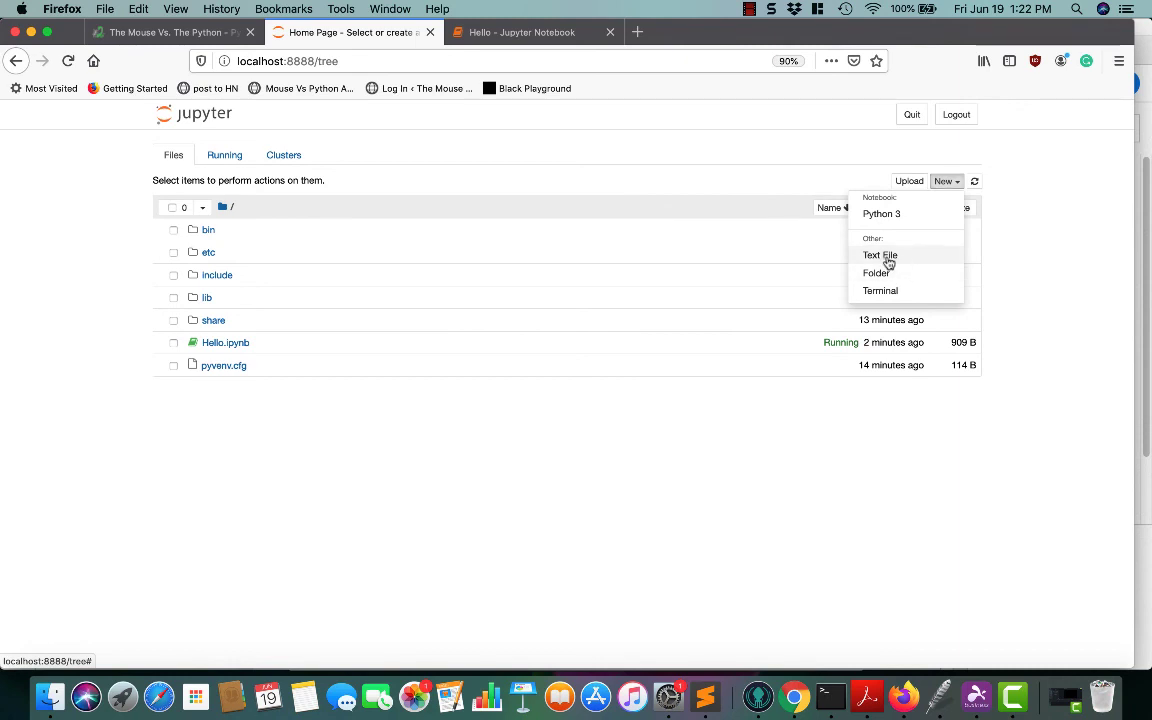
pyautogui.click(880, 256)
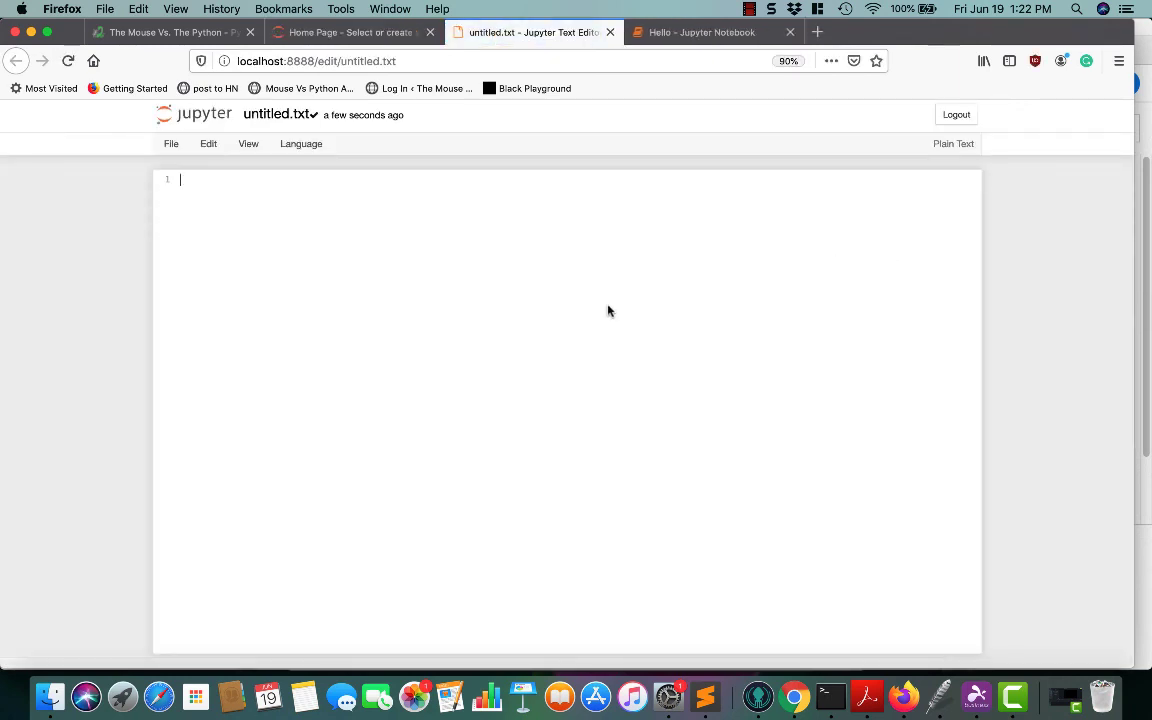
pyautogui.moveTo(464, 298)
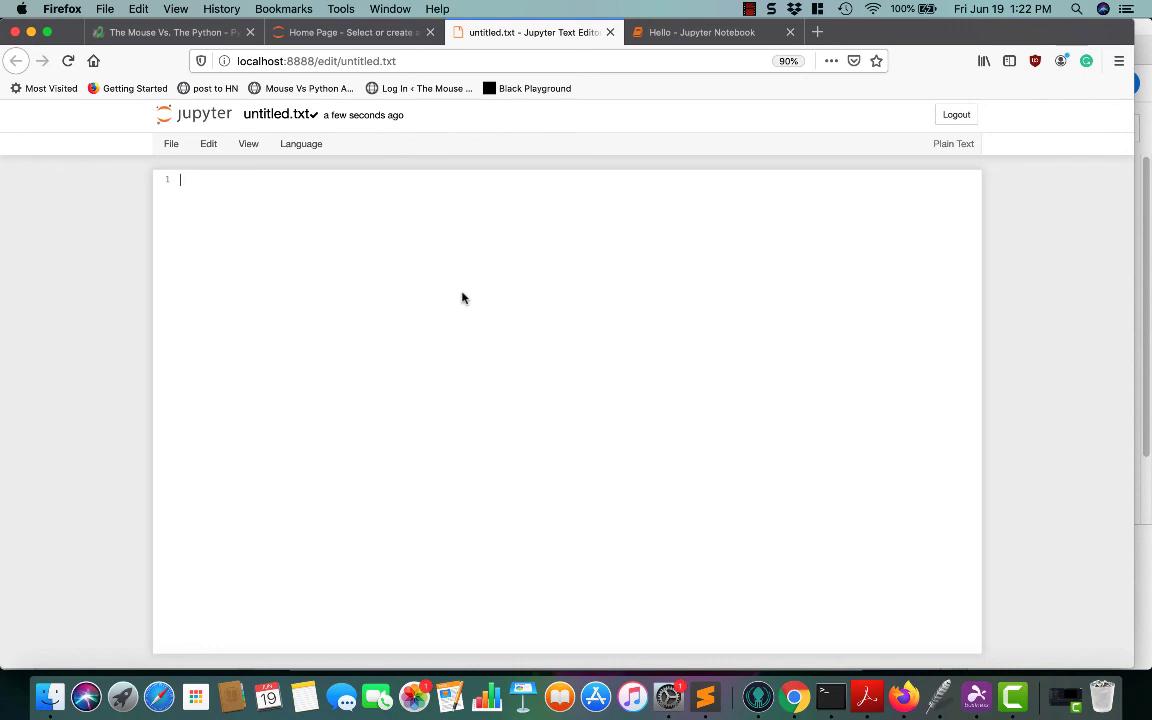
pyautogui.write('This is at')
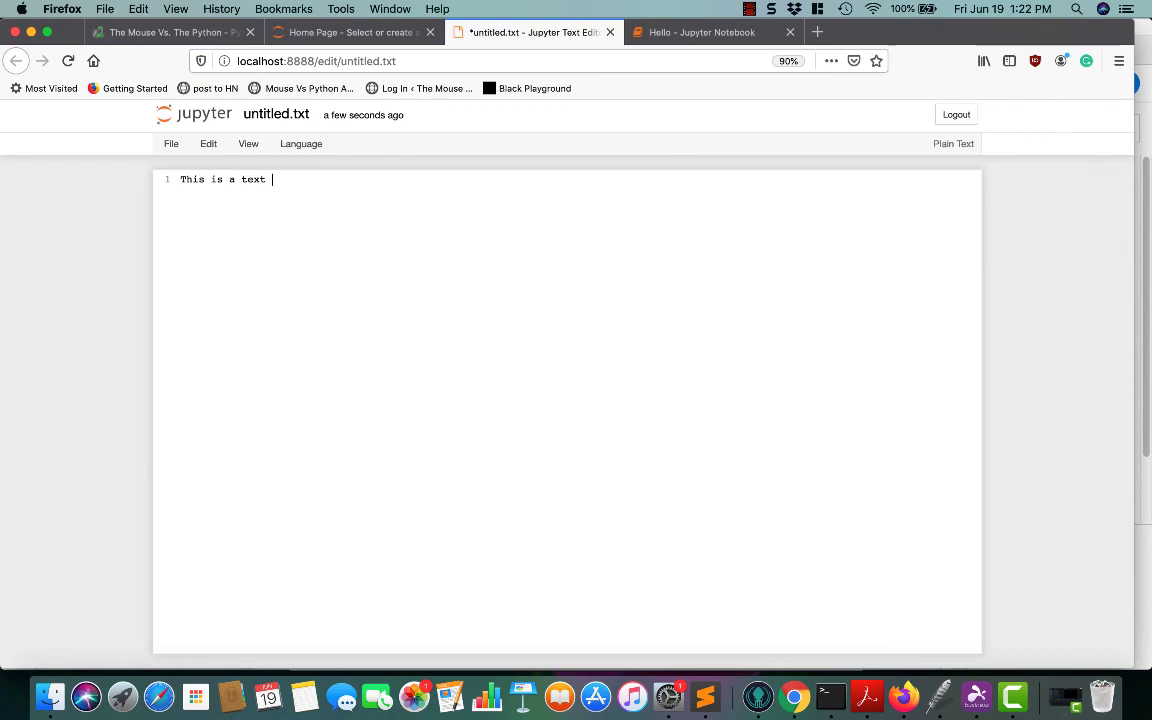
pyautogui.write('file')
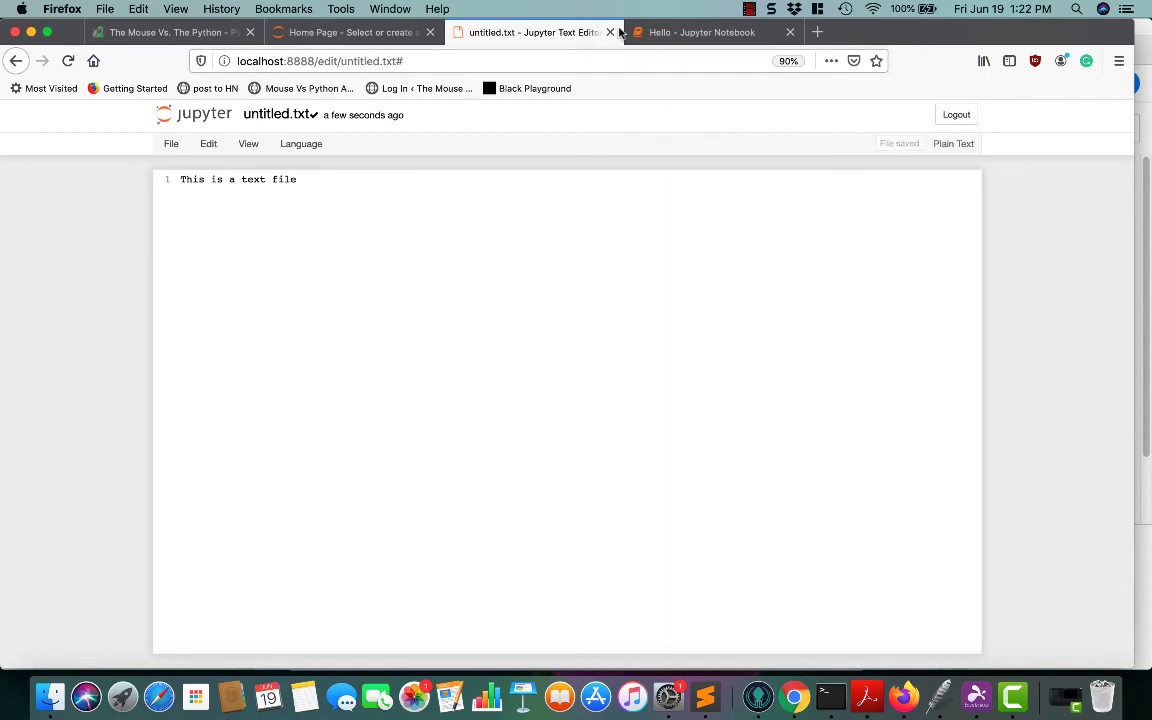
# Start a new terminal session from the Files page via New > Terminal
pyautogui.click(610, 32)
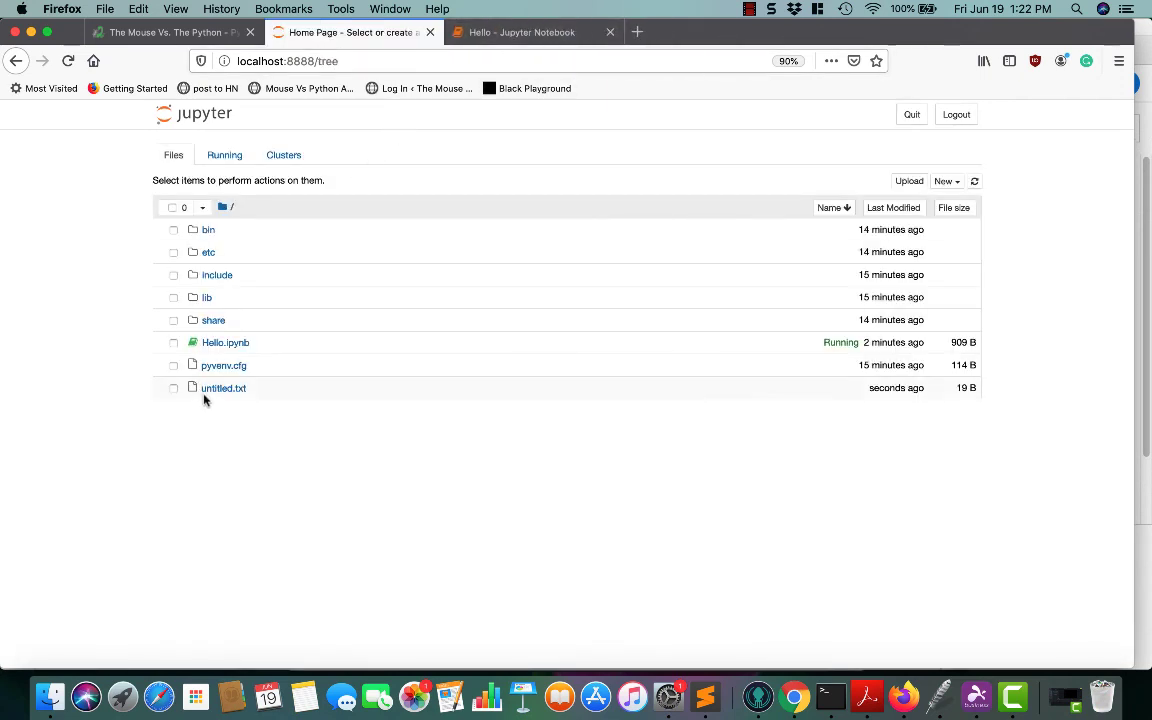
pyautogui.moveTo(444, 286)
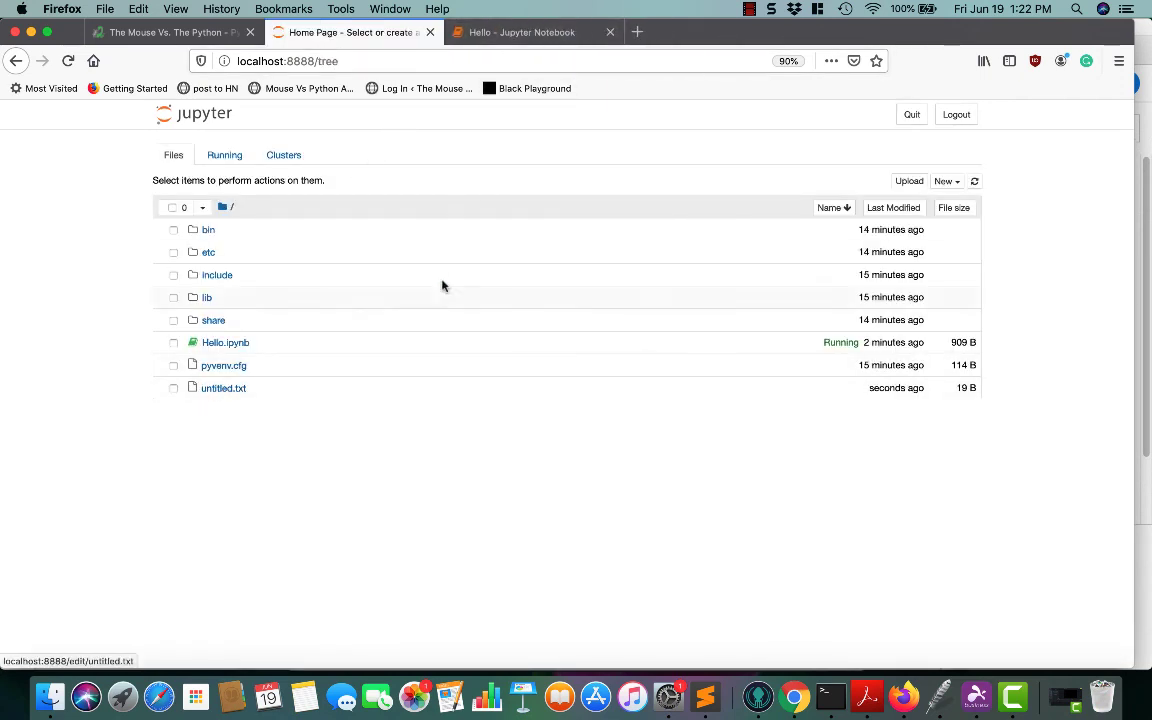
pyautogui.click(944, 180)
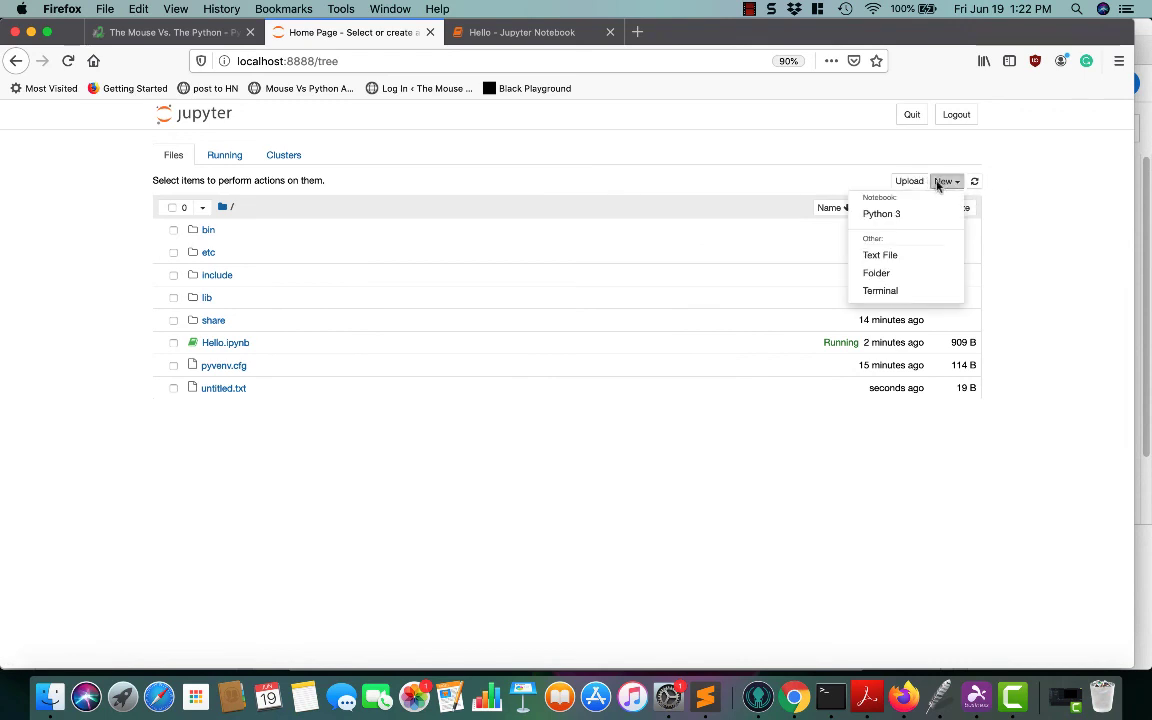
pyautogui.moveTo(876, 272)
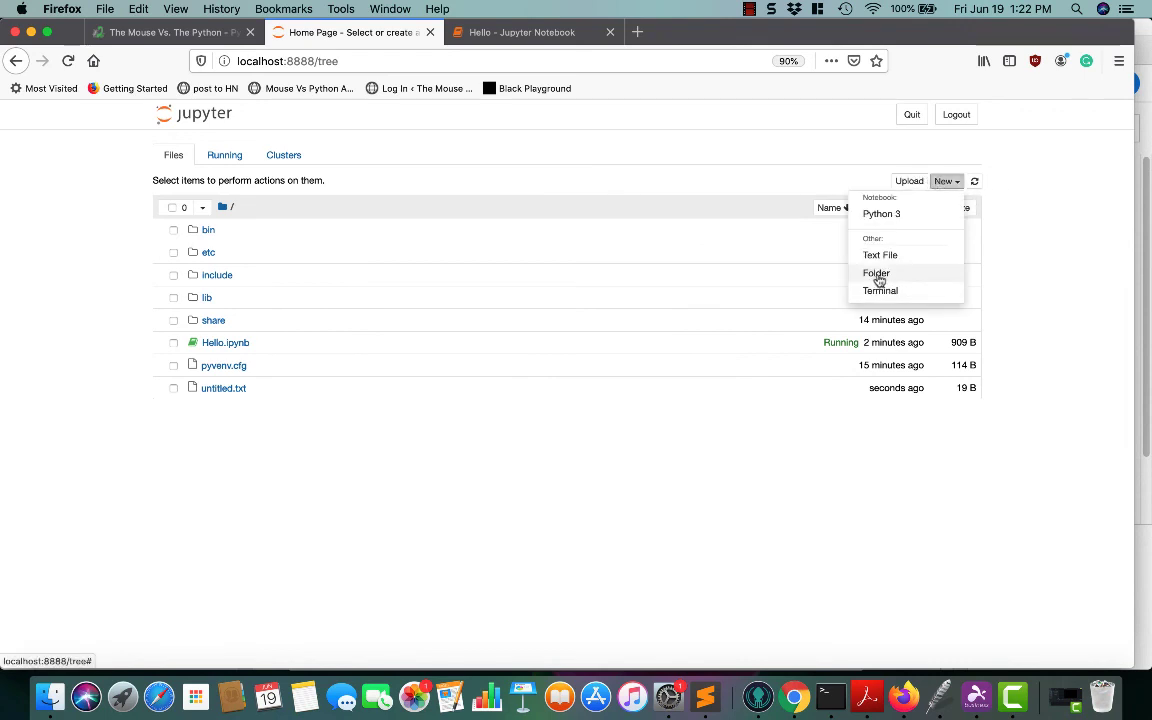
pyautogui.moveTo(880, 256)
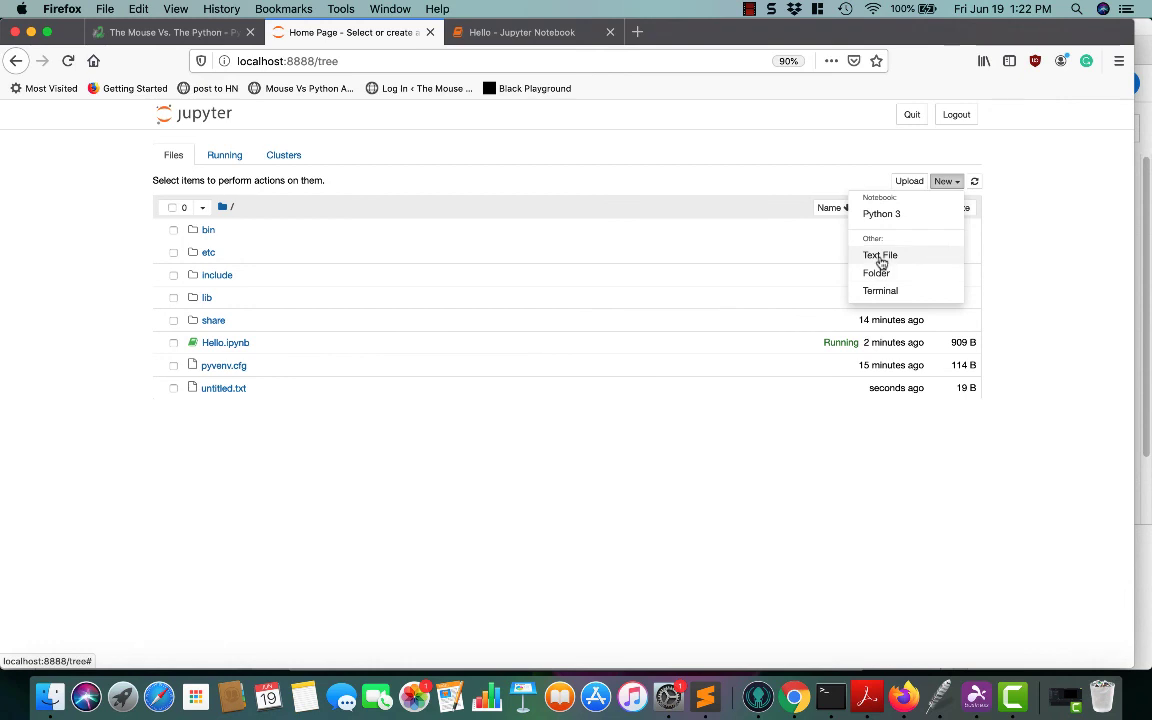
pyautogui.click(880, 290)
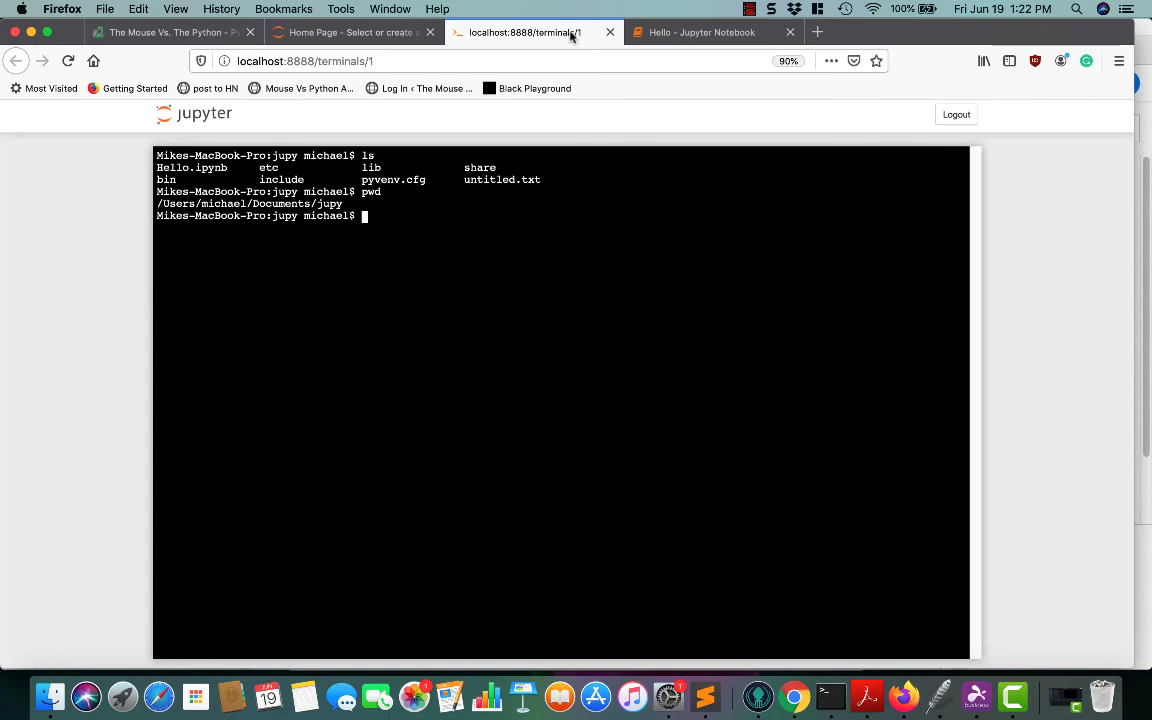
# Show the Running page listing the Hello notebook and terminal, checking the notebook tab
pyautogui.click(350, 32)
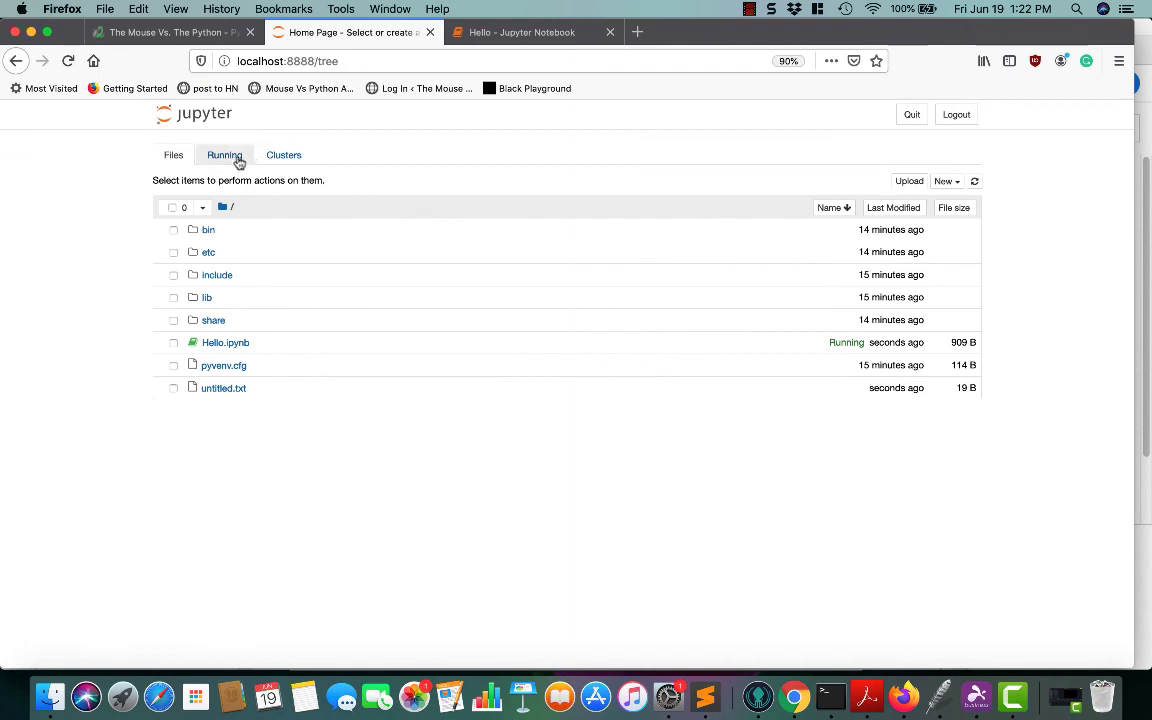
pyautogui.click(224, 156)
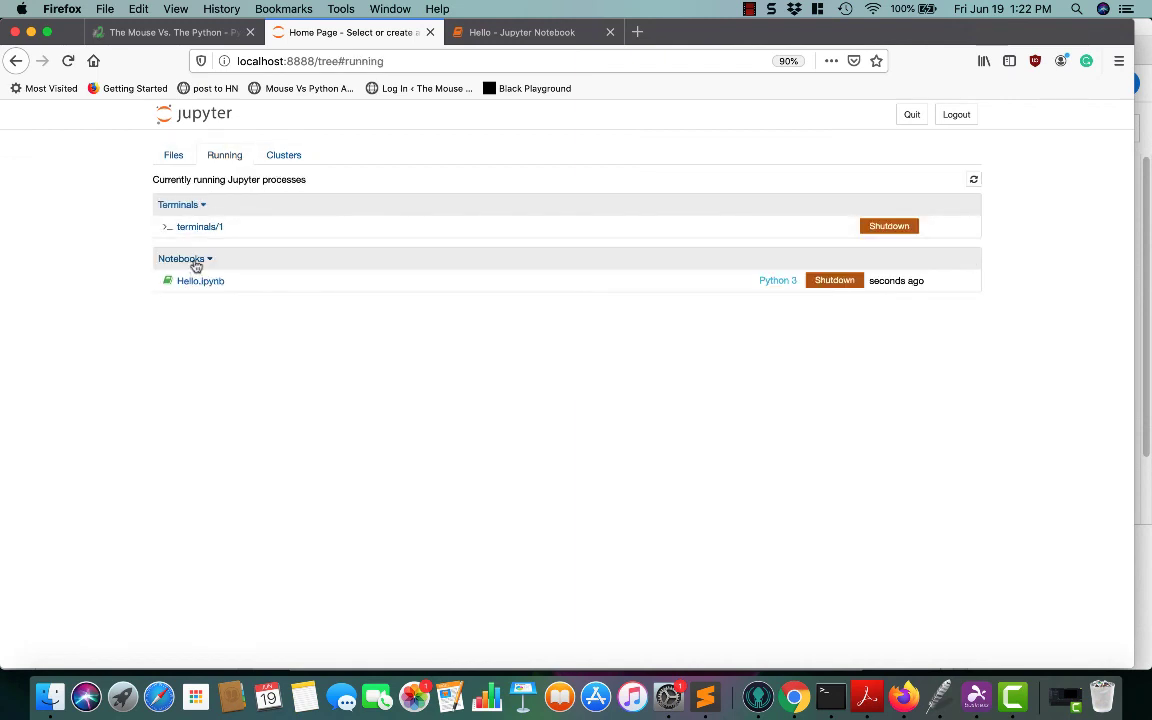
pyautogui.moveTo(188, 290)
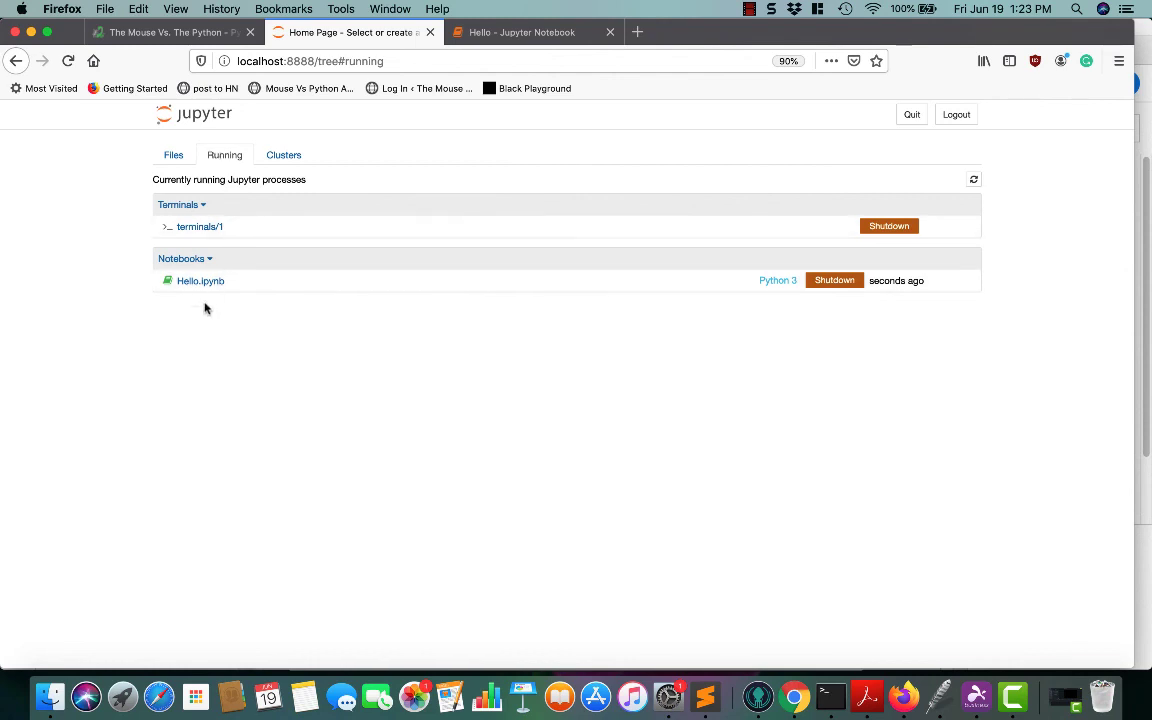
pyautogui.moveTo(998, 284)
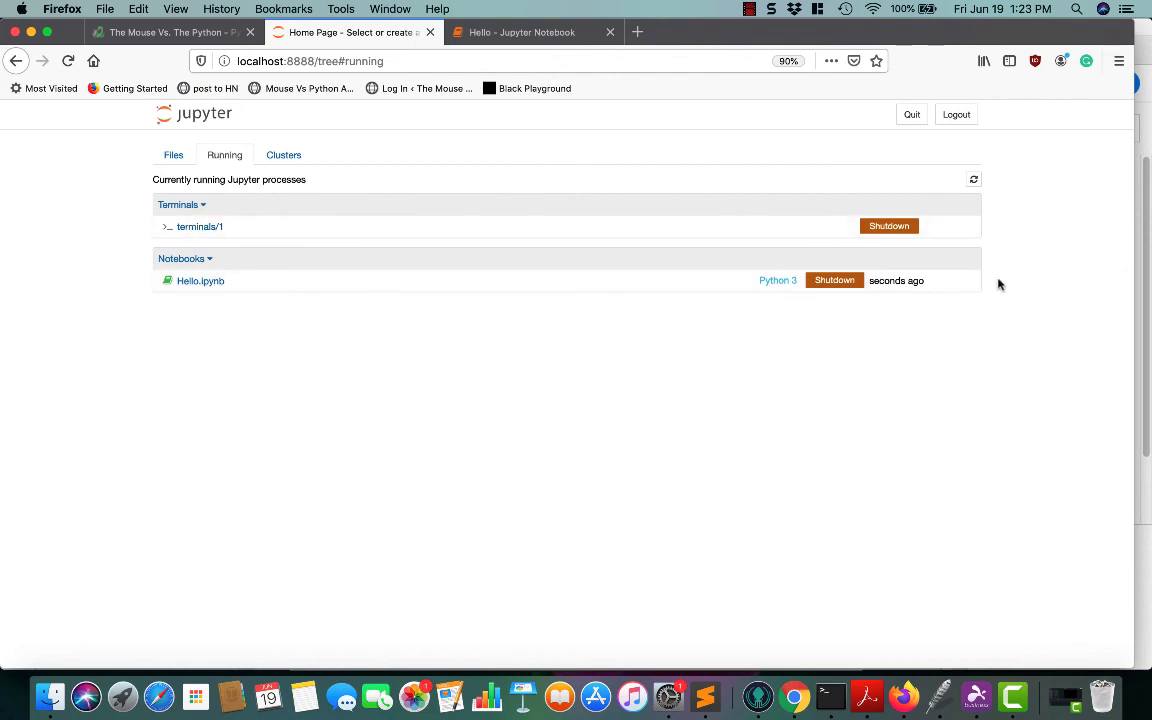
pyautogui.moveTo(888, 224)
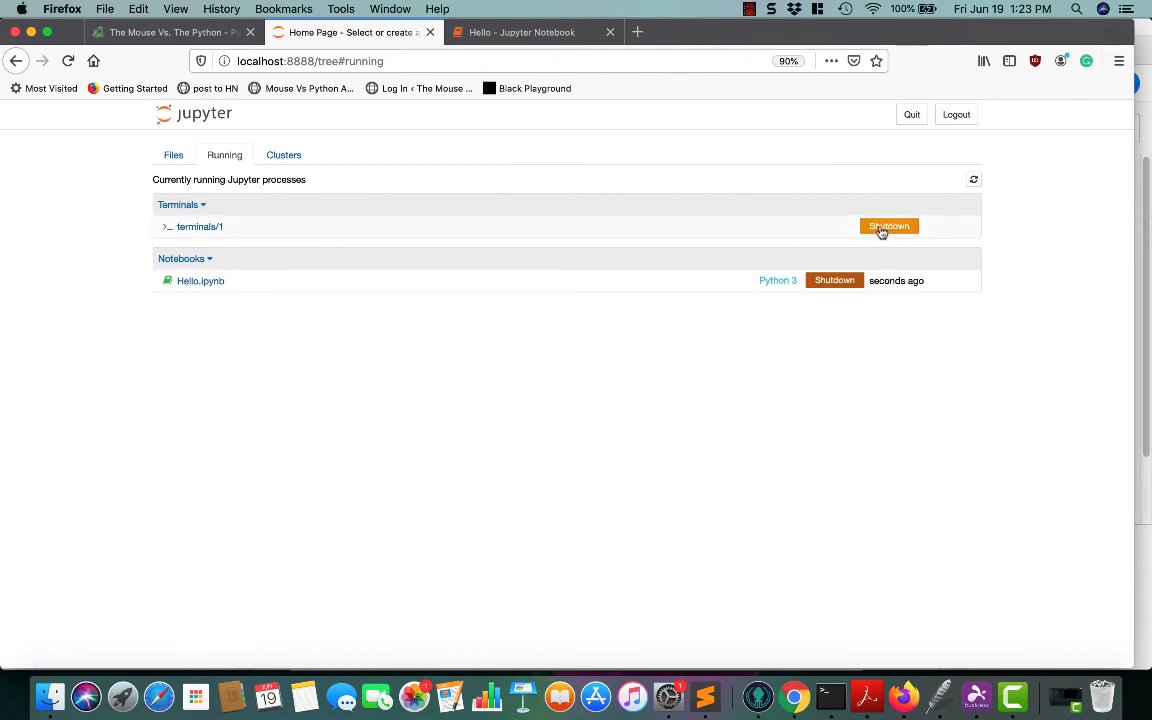
pyautogui.click(520, 32)
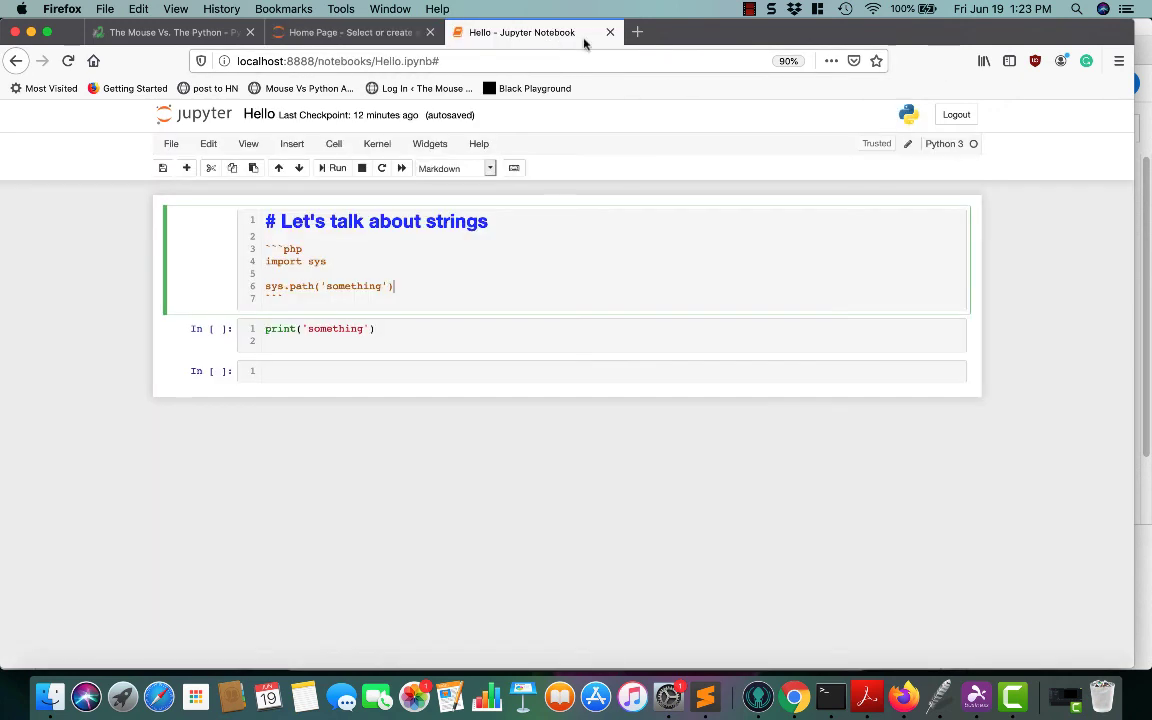
pyautogui.click(608, 32)
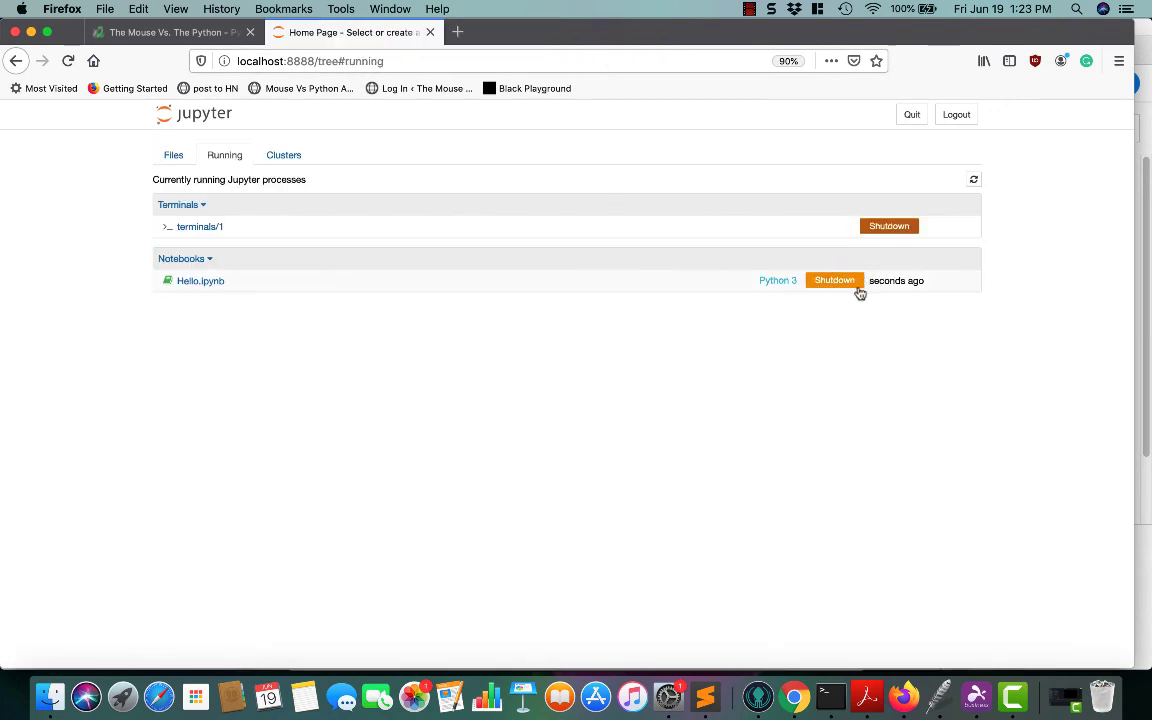
# Shut down Hello.ipynb and terminals/1 so nothing is left running
pyautogui.click(834, 280)
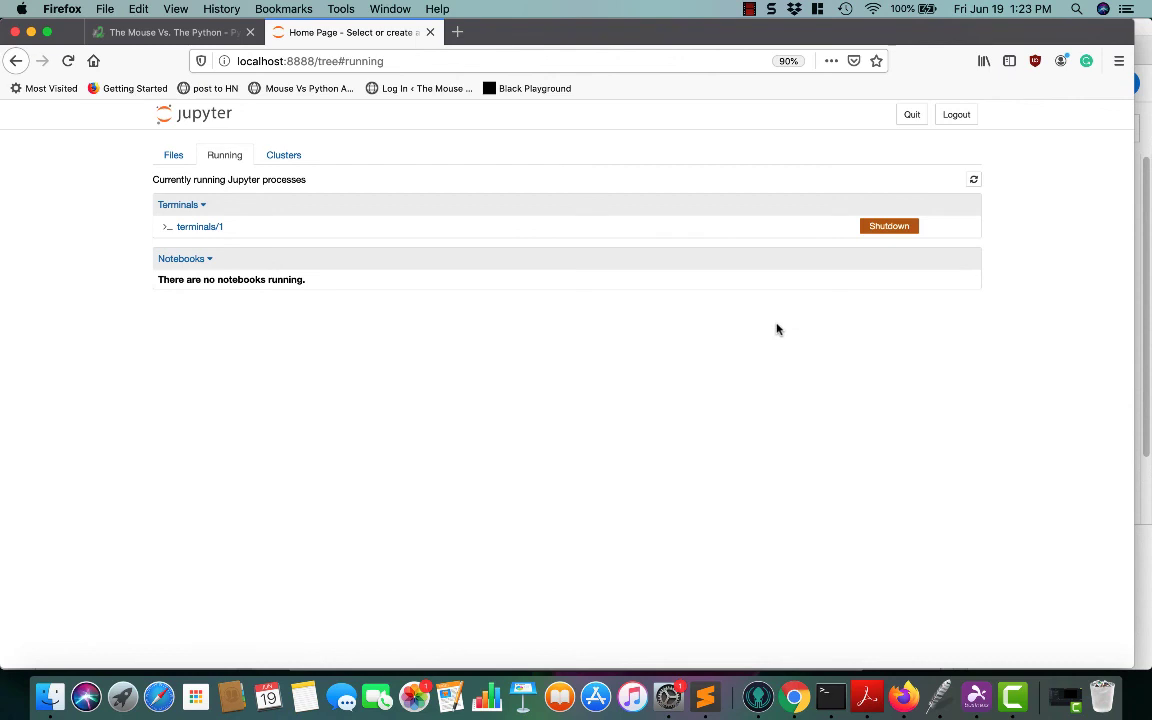
pyautogui.click(888, 224)
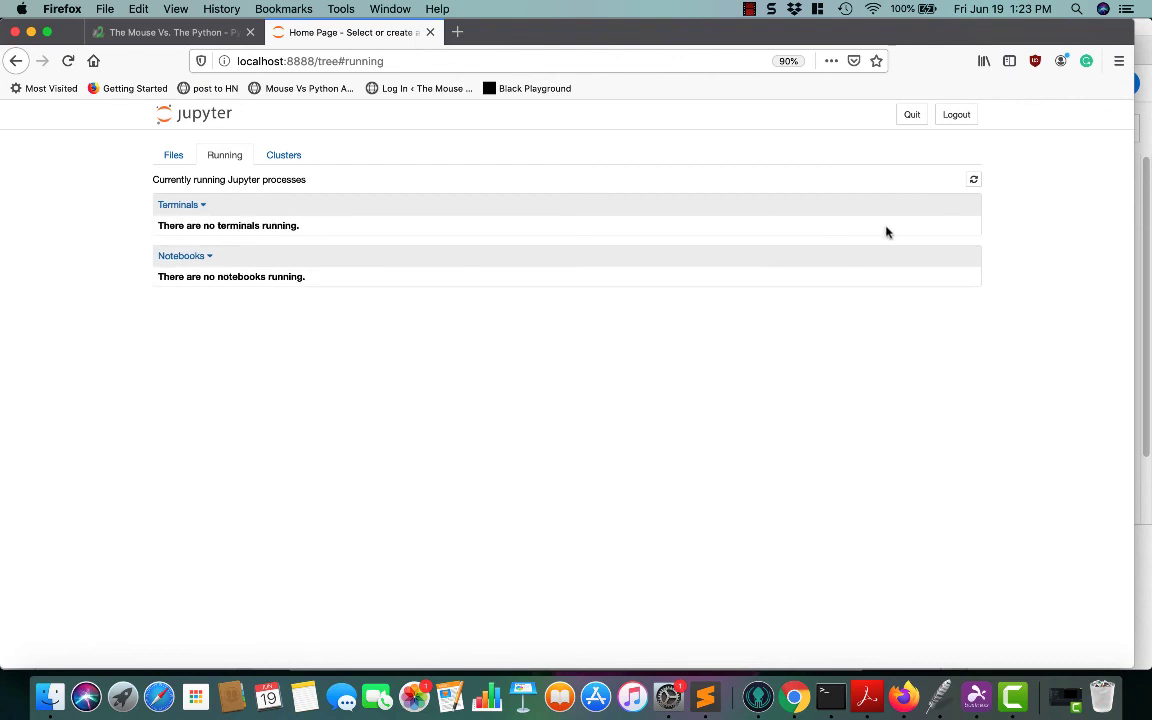
# View the Clusters page, then return to the Files listing where Hello.ipynb is no longer running
pyautogui.click(284, 156)
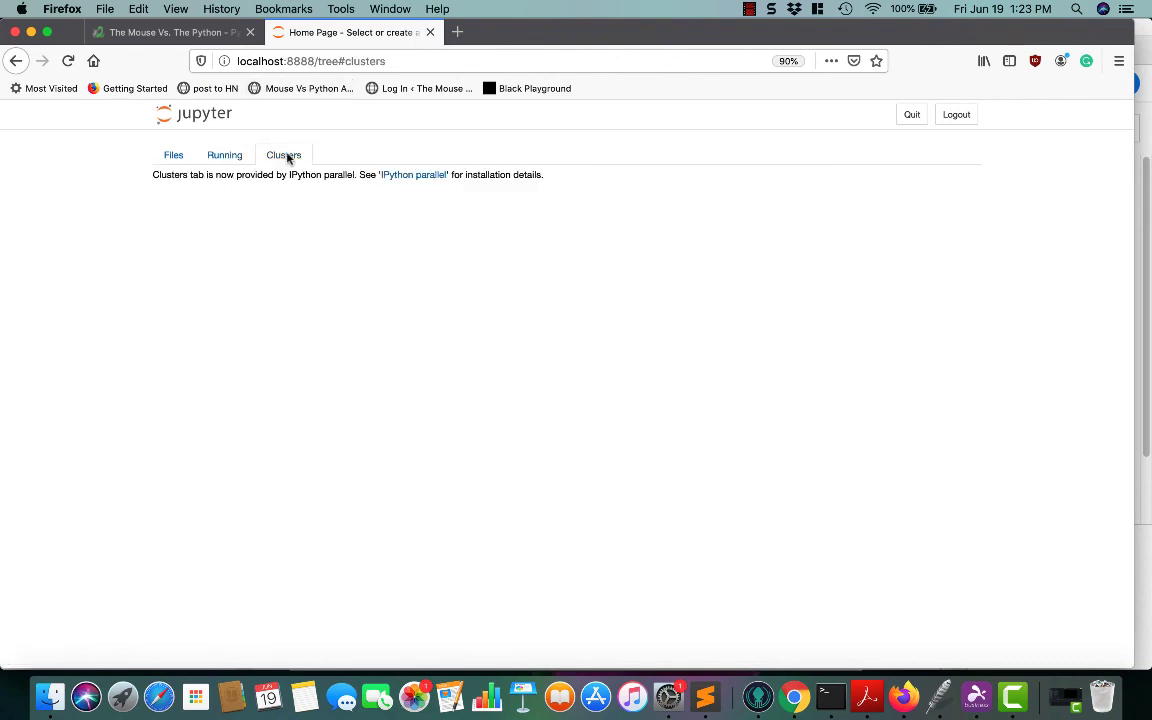
pyautogui.moveTo(252, 156)
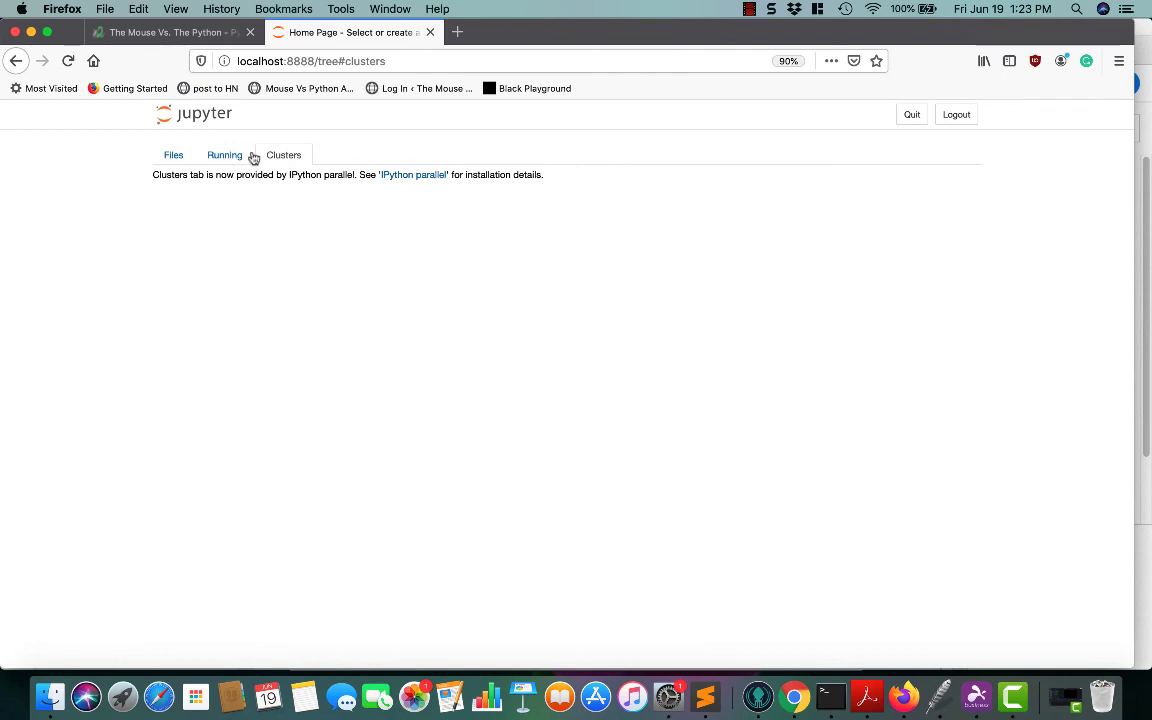
pyautogui.moveTo(412, 174)
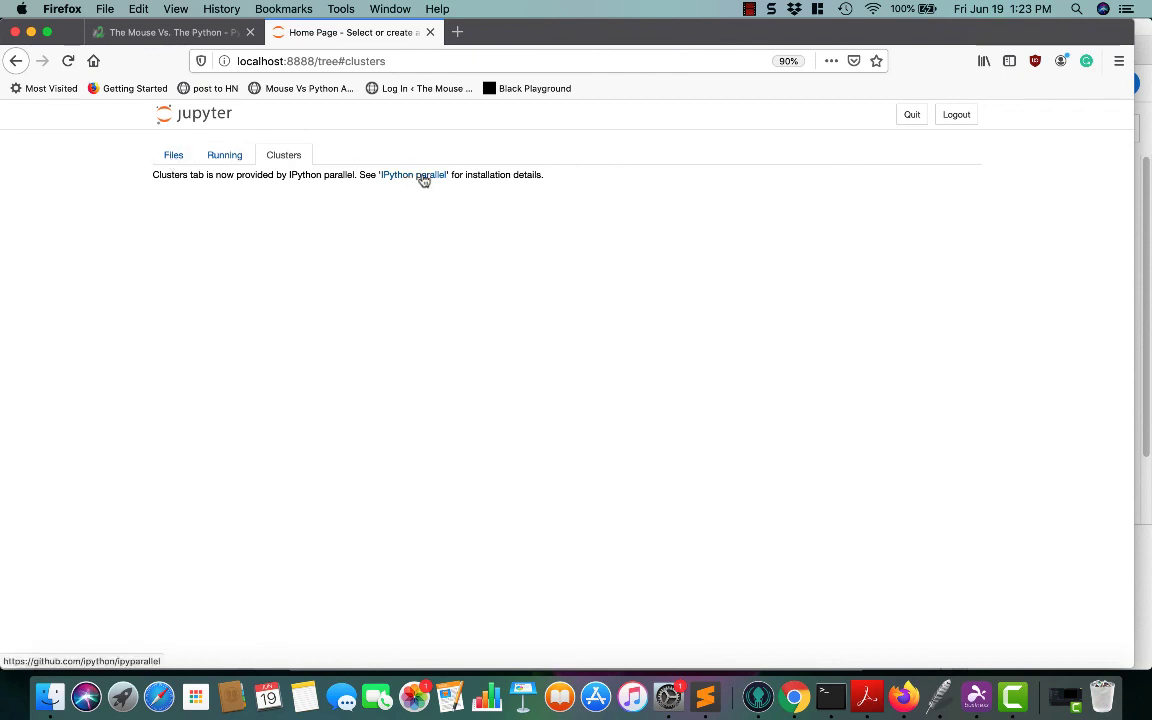
pyautogui.moveTo(312, 220)
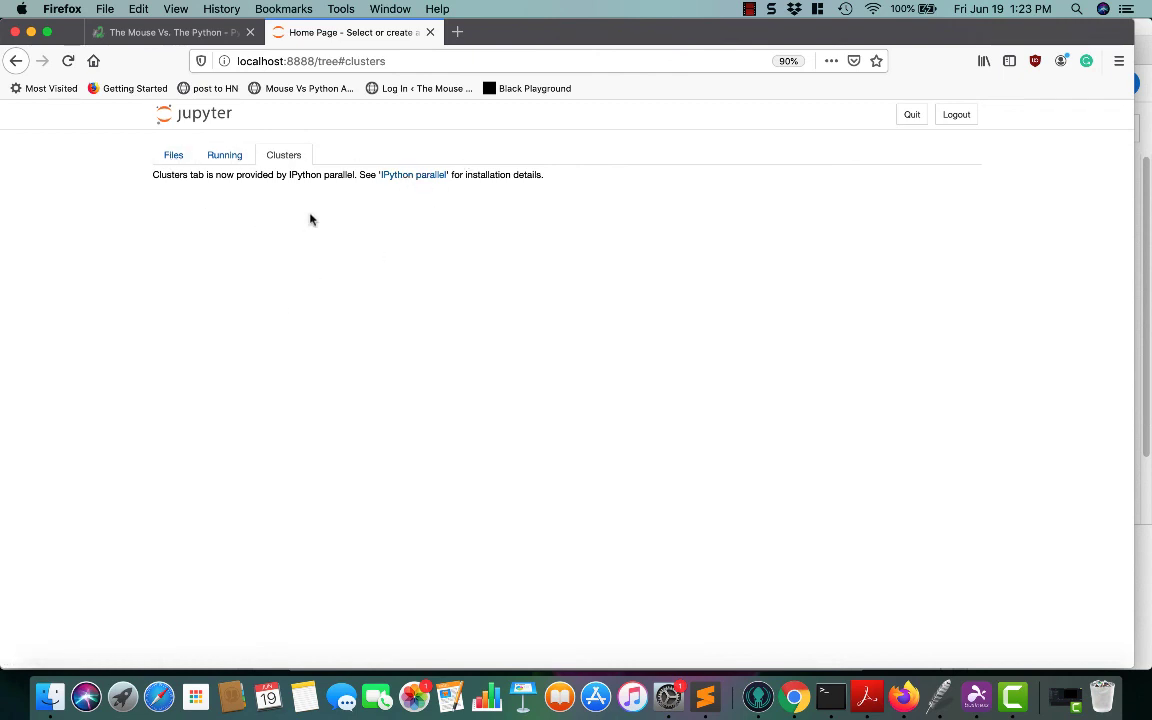
pyautogui.moveTo(250, 174)
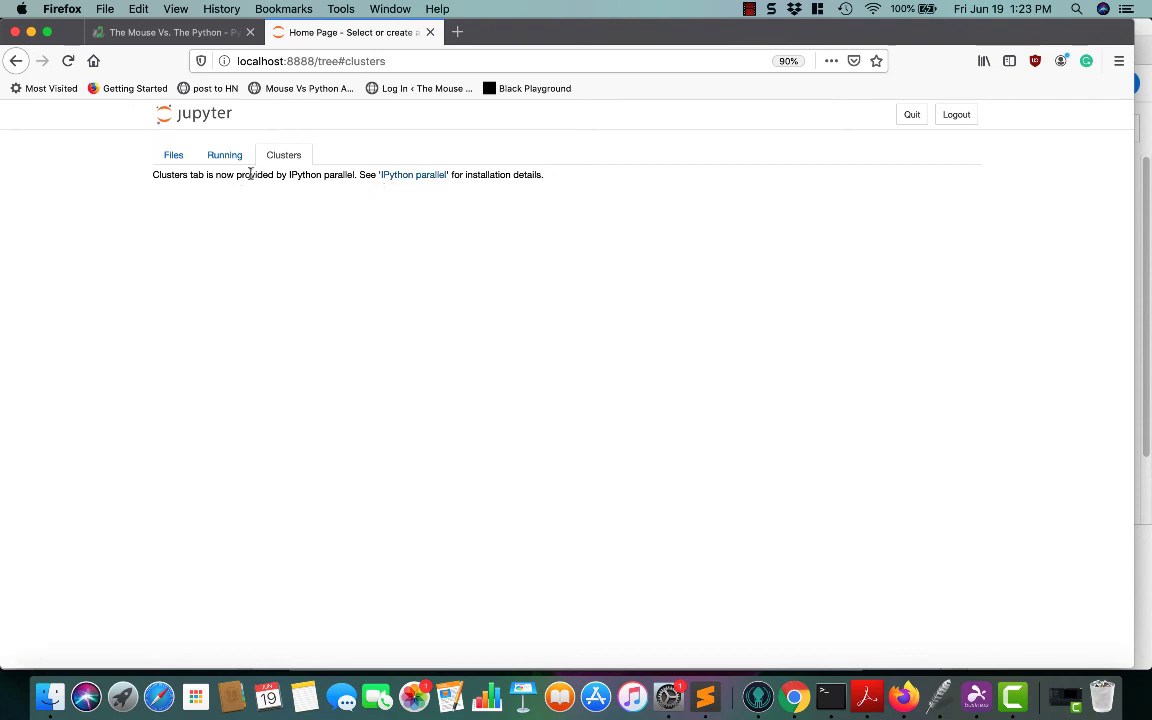
pyautogui.moveTo(528, 186)
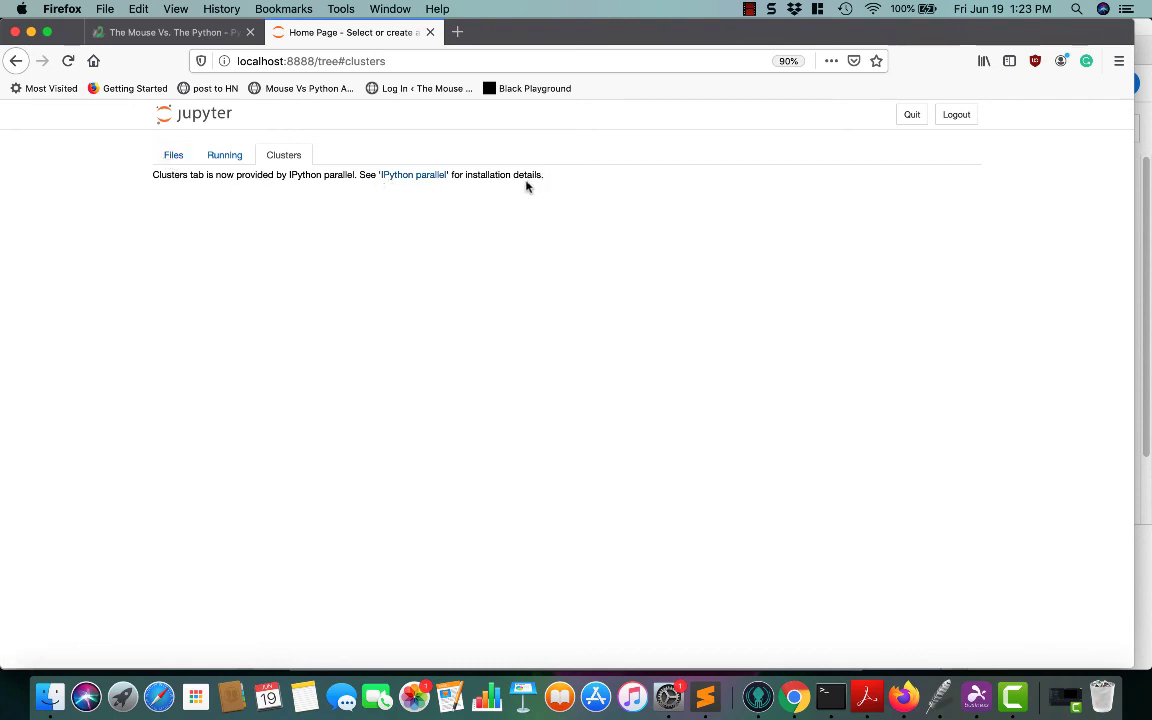
pyautogui.click(172, 156)
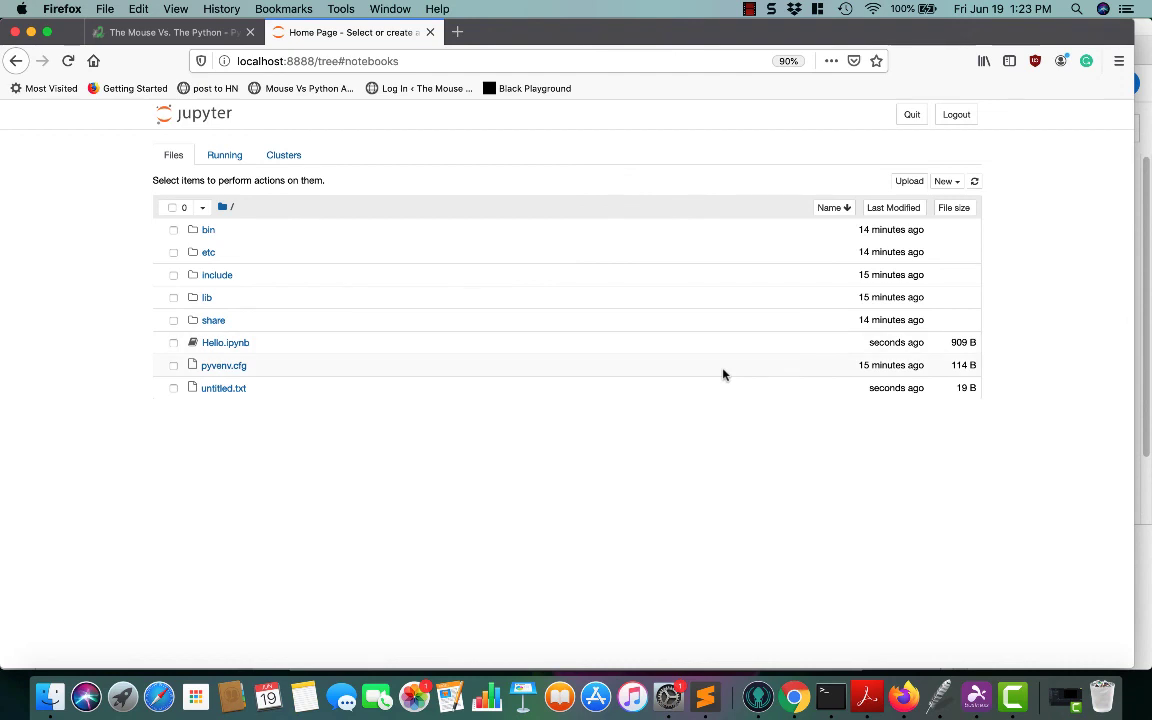
pyautogui.moveTo(770, 462)
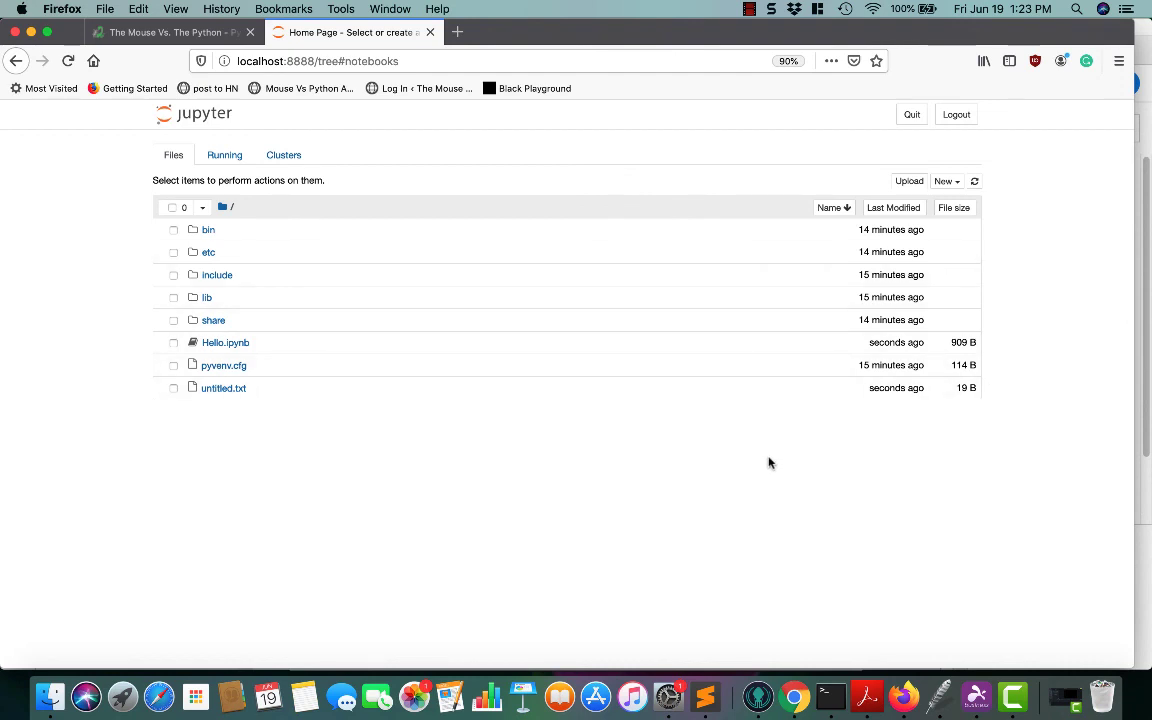